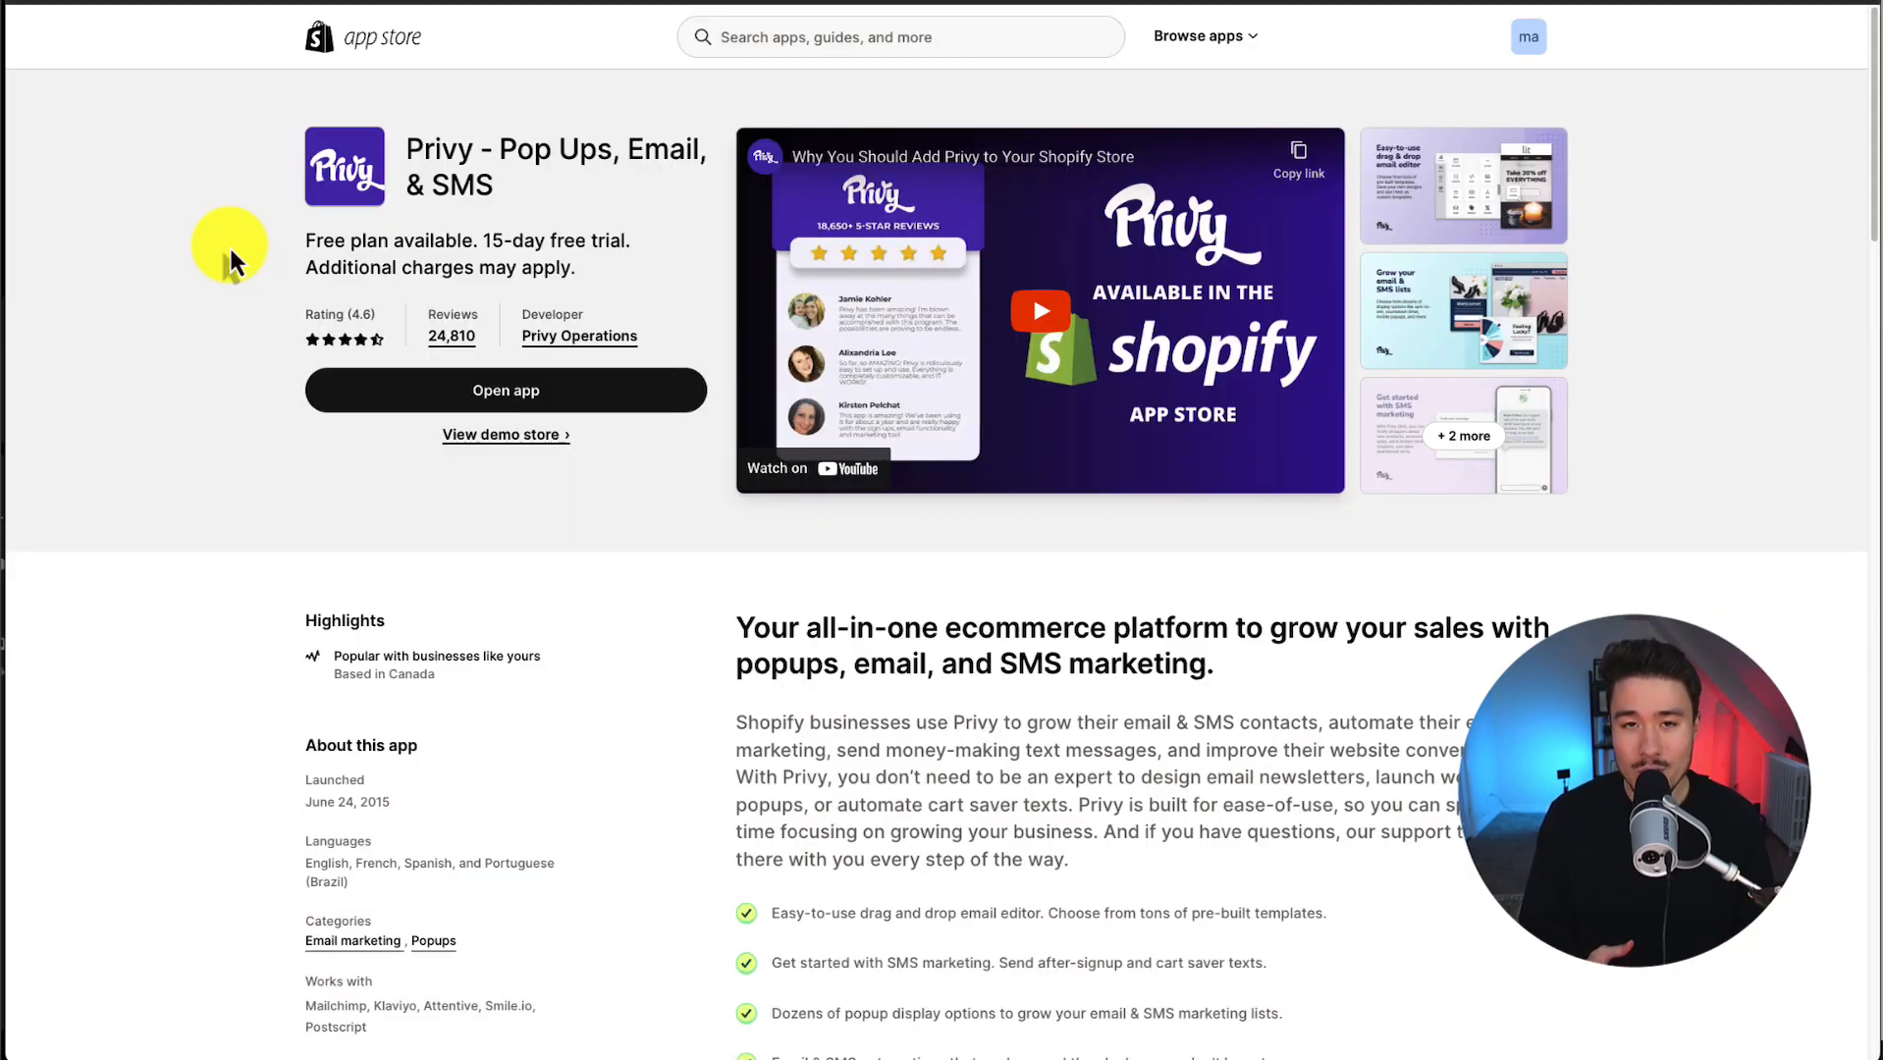
mouse_move(587, 180)
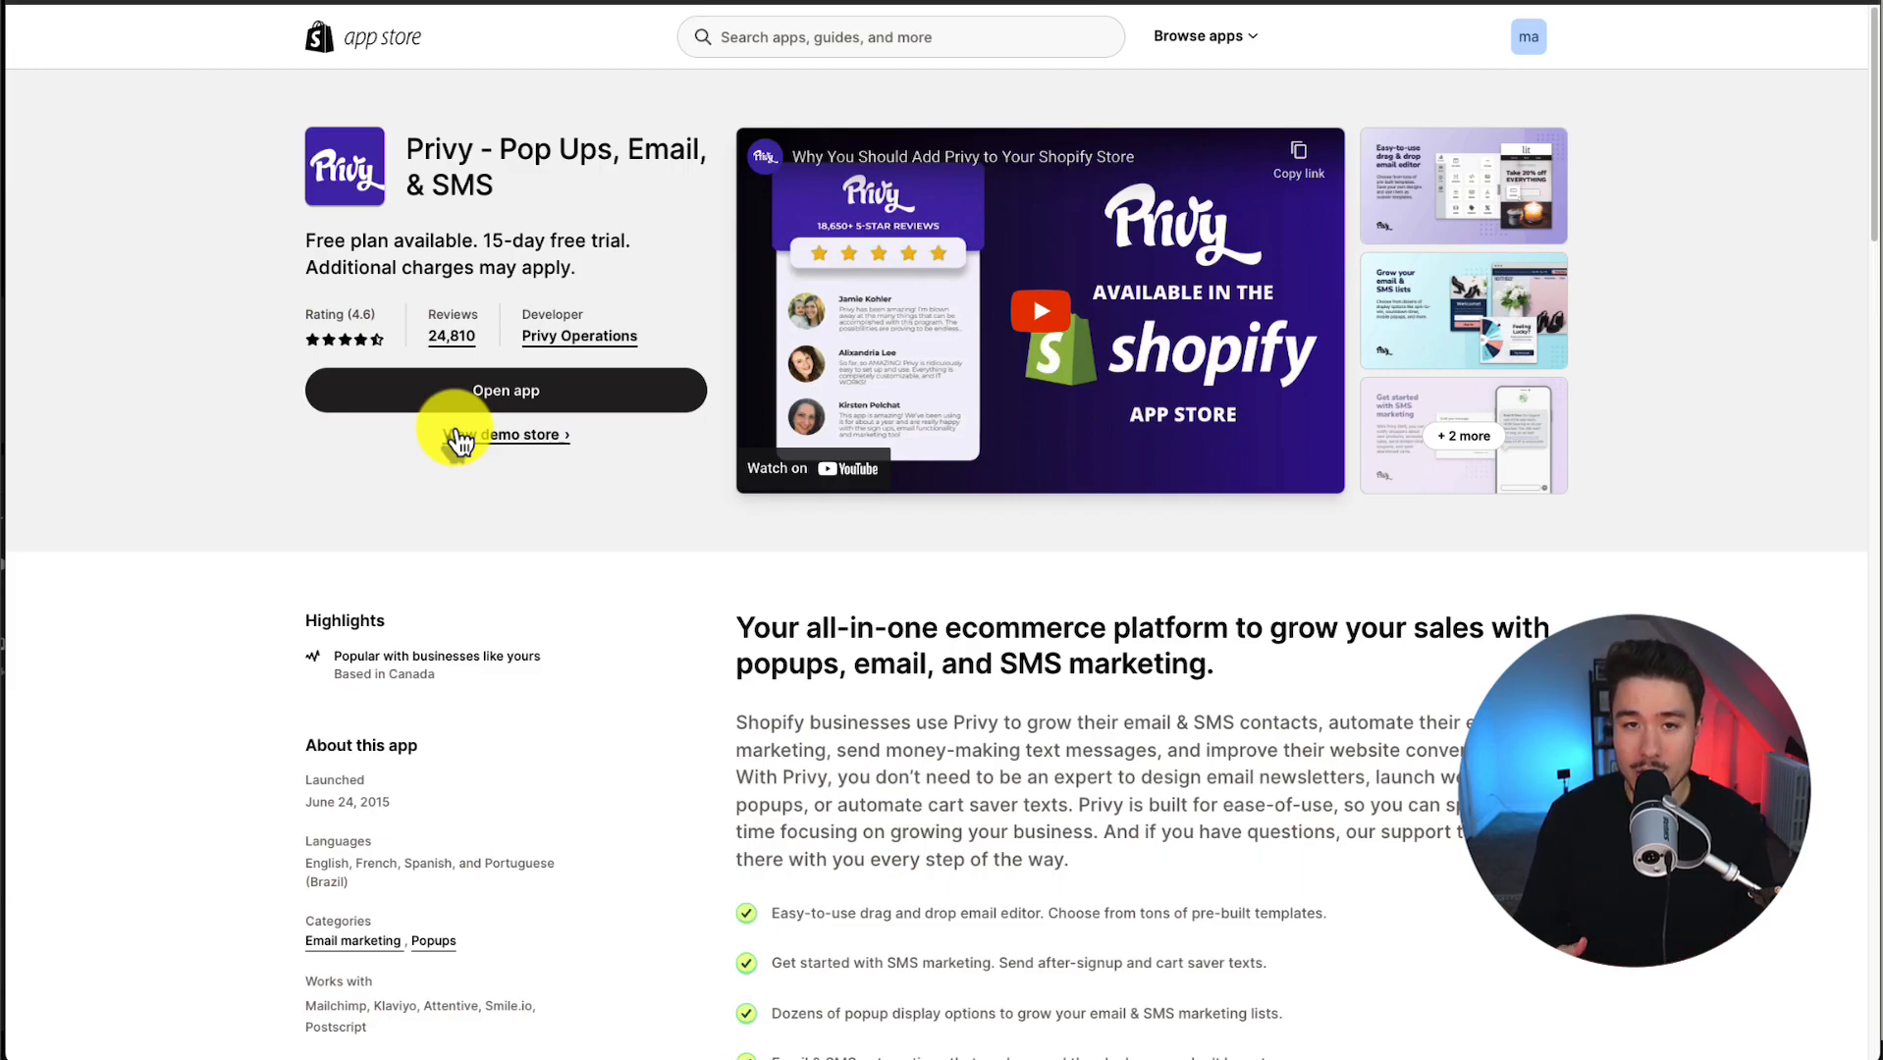
Launch Privy from its Shopify App Store listing to reach the account setup page.
left_click(521, 434)
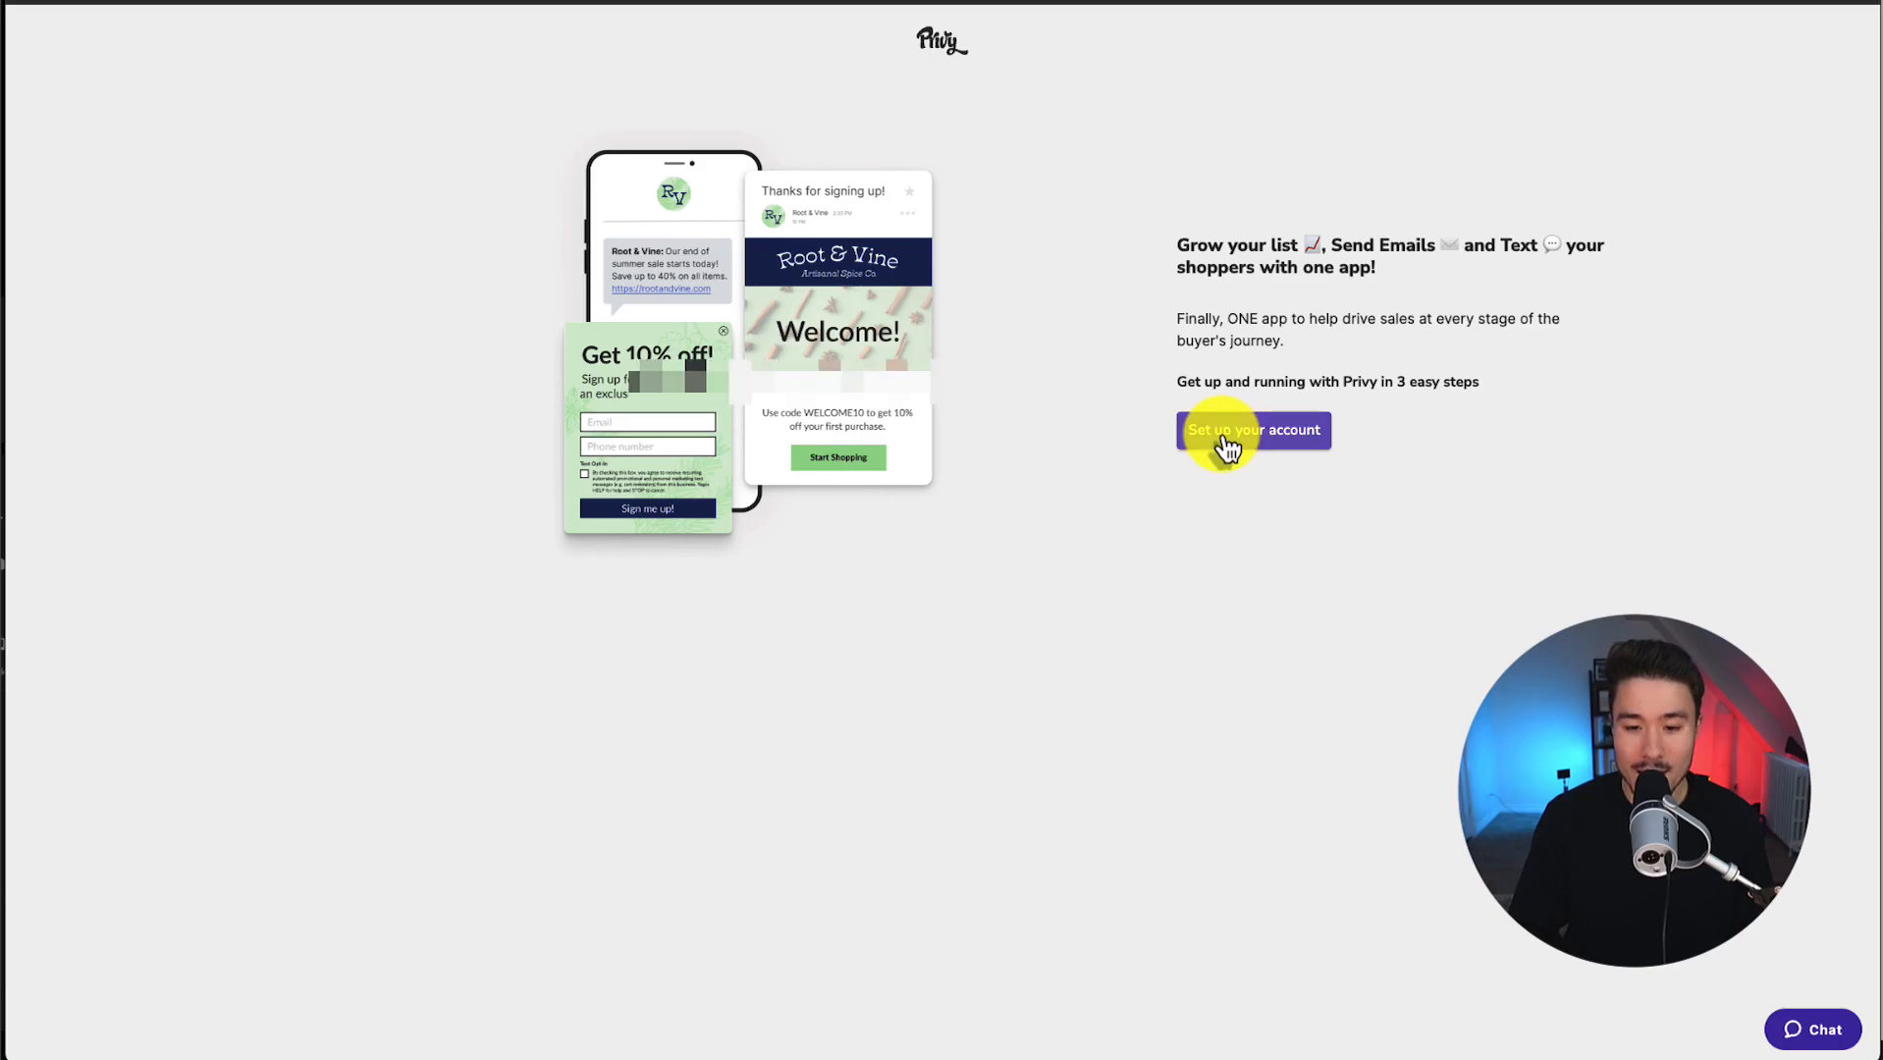
Start account setup and submit business info: Clothing industry, selling Camping gear.
left_click(1253, 429)
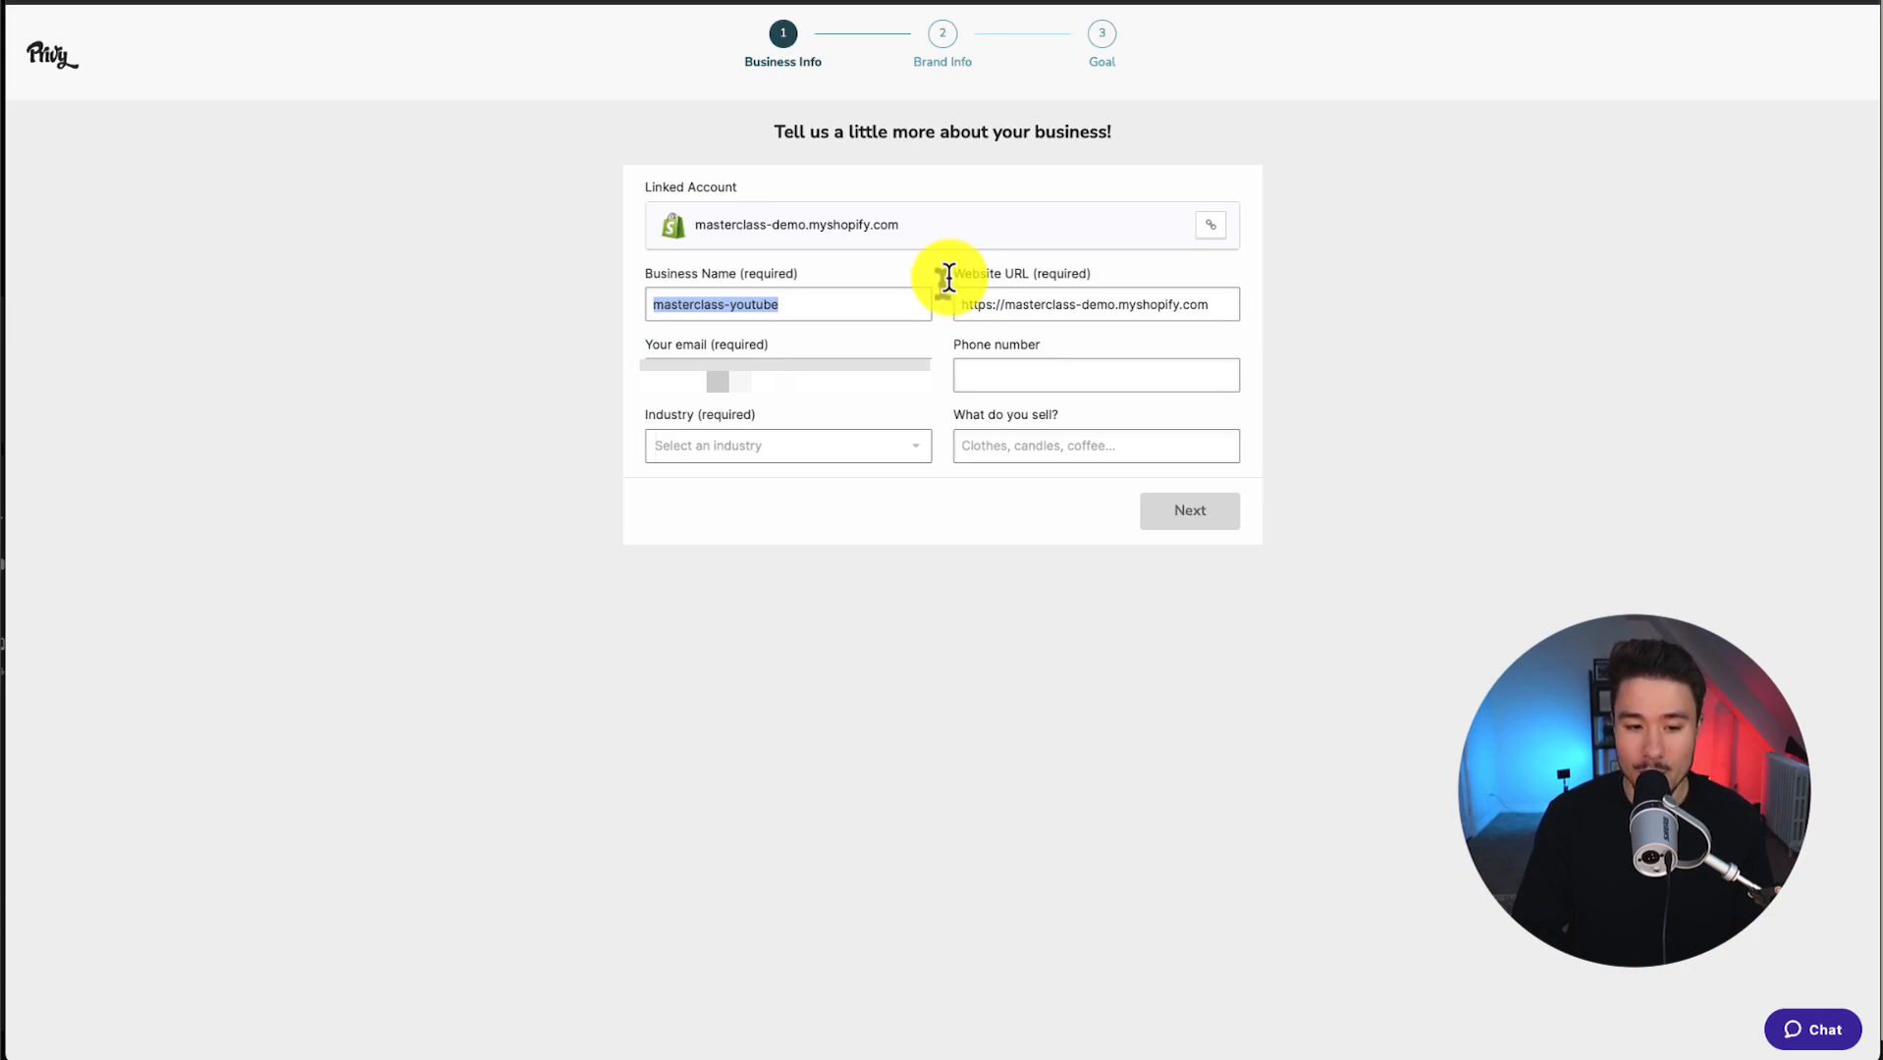
left_click(787, 445)
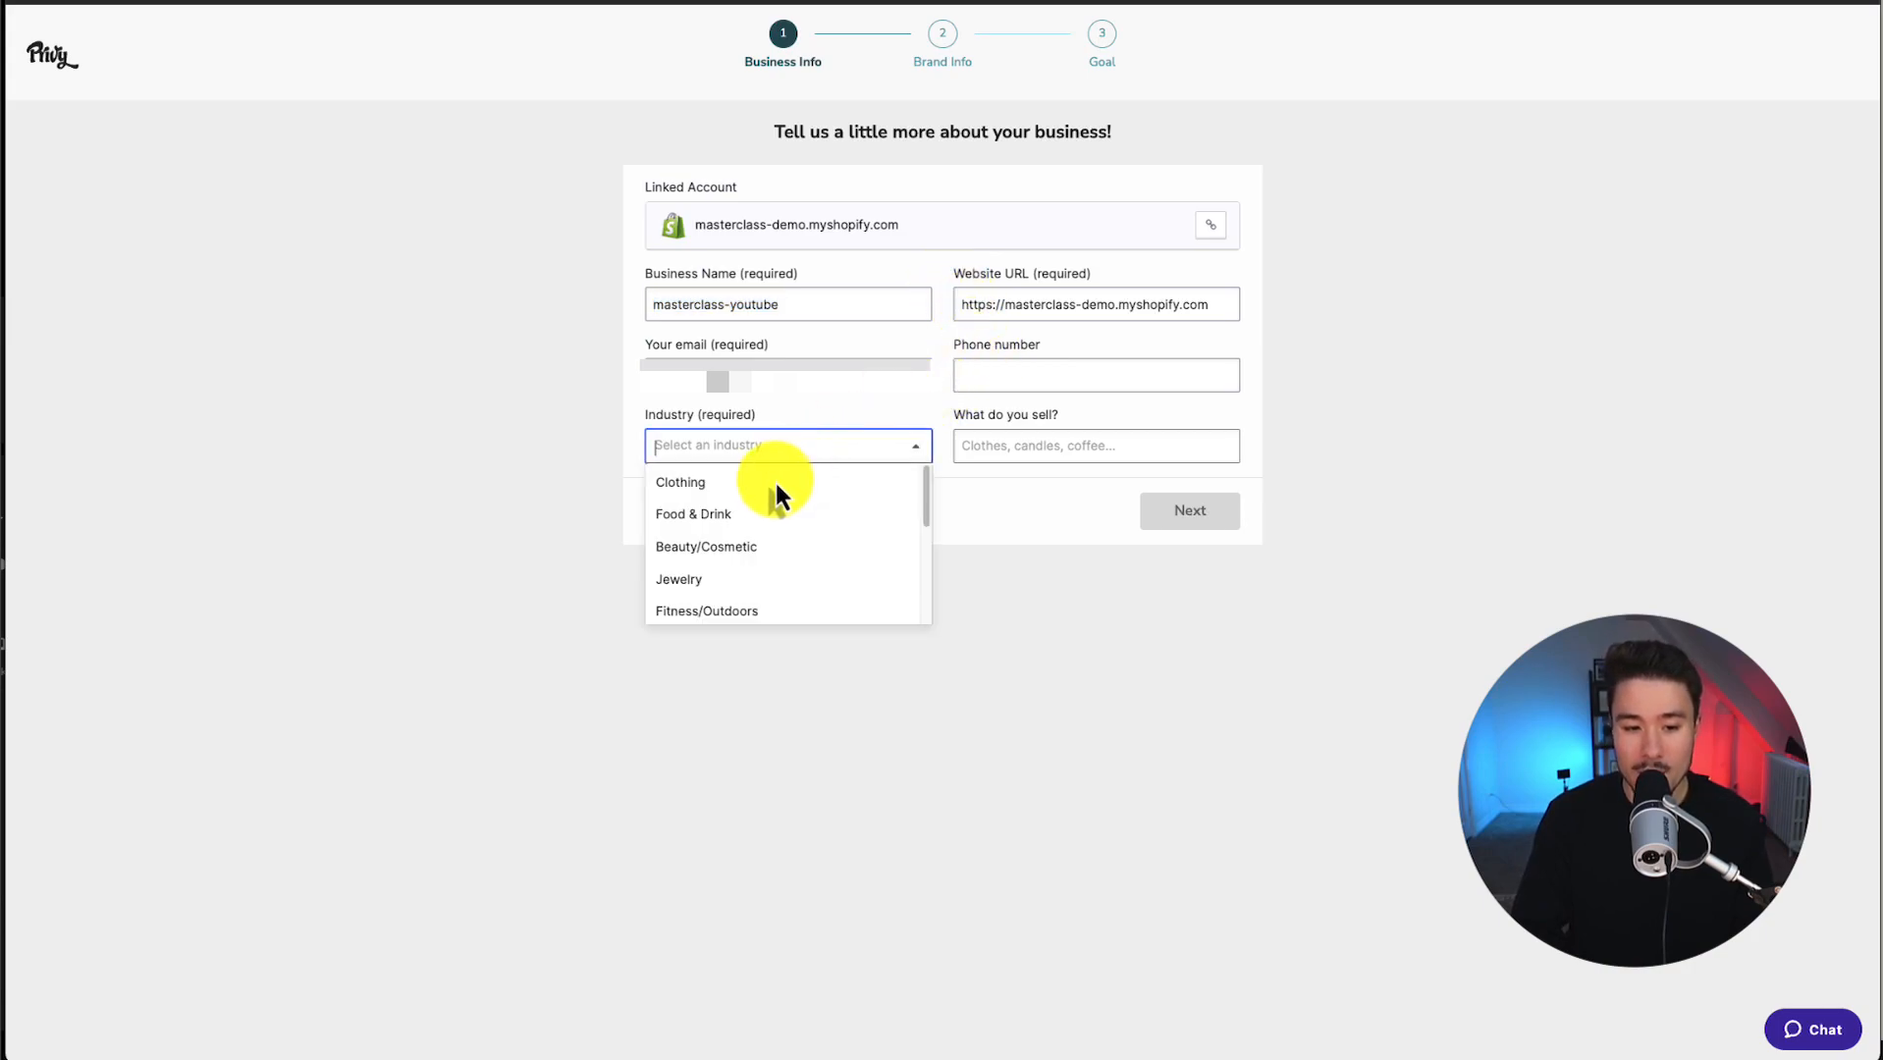
left_click(680, 481)
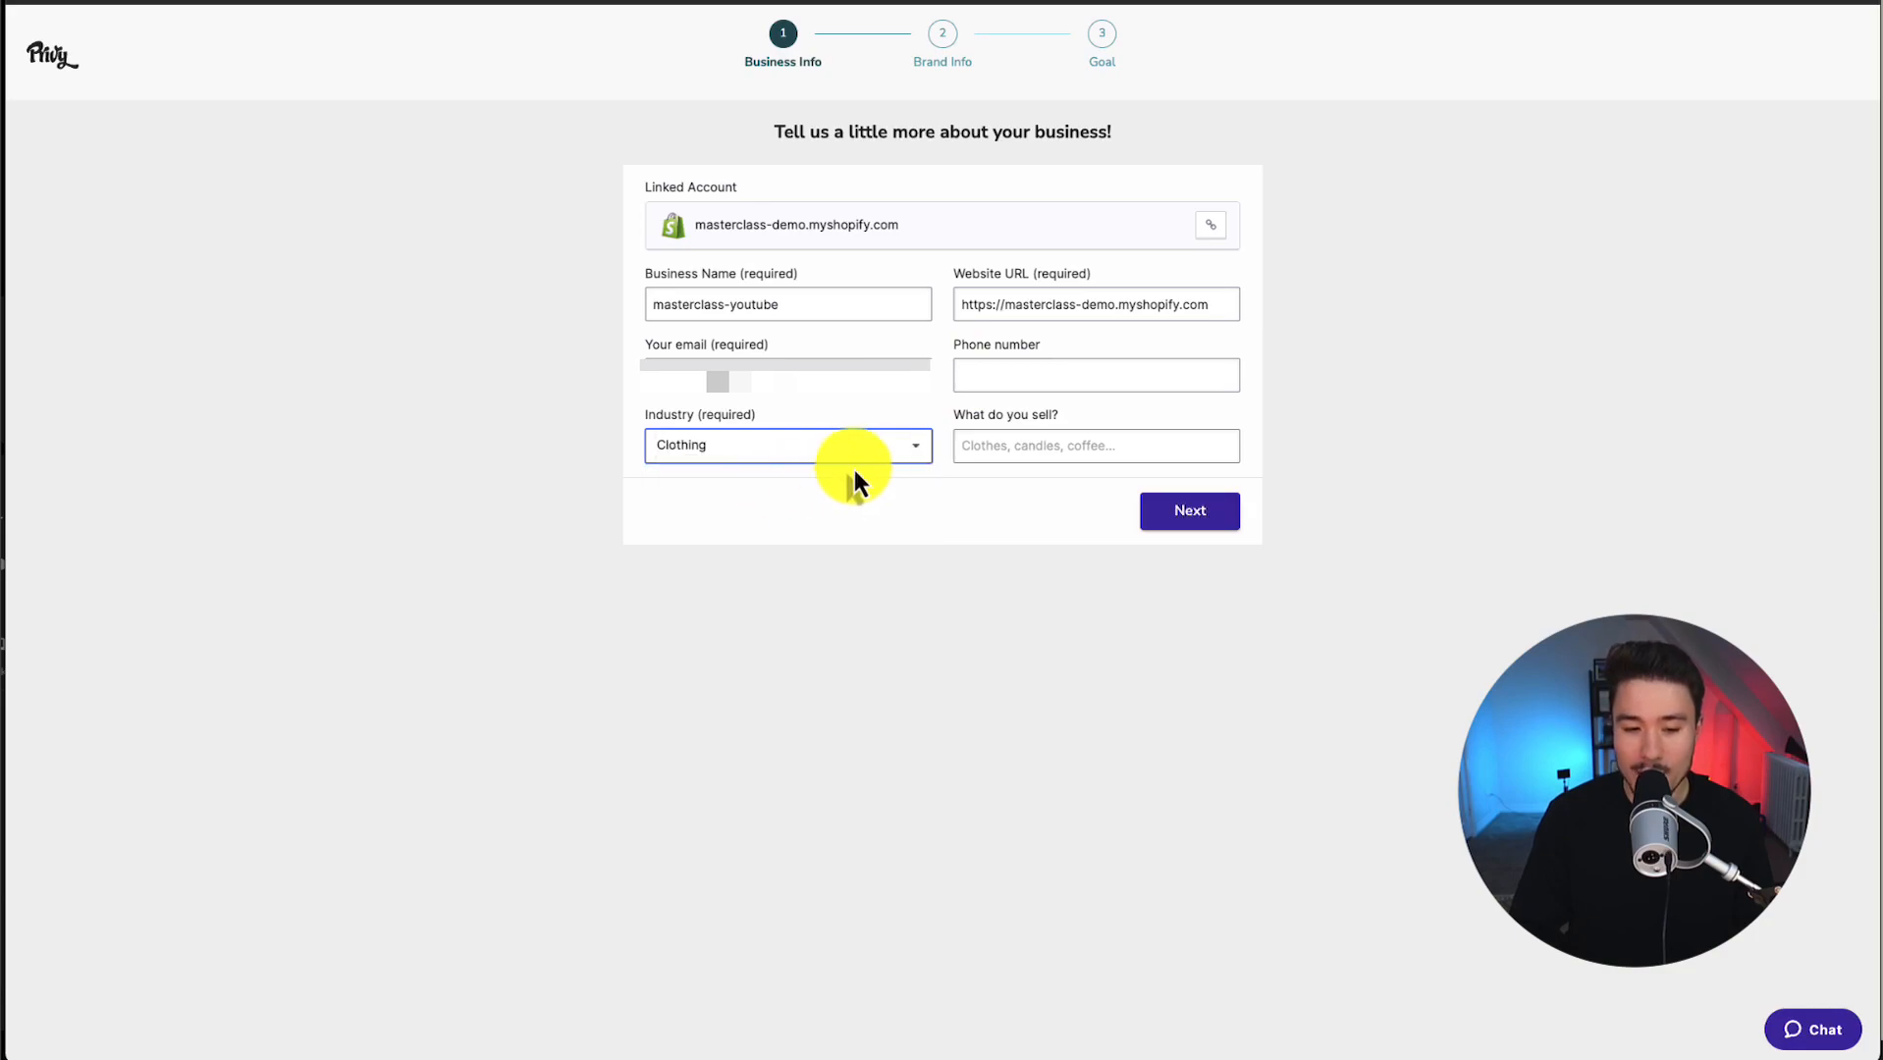
left_click(1094, 446)
type("Camping gear")
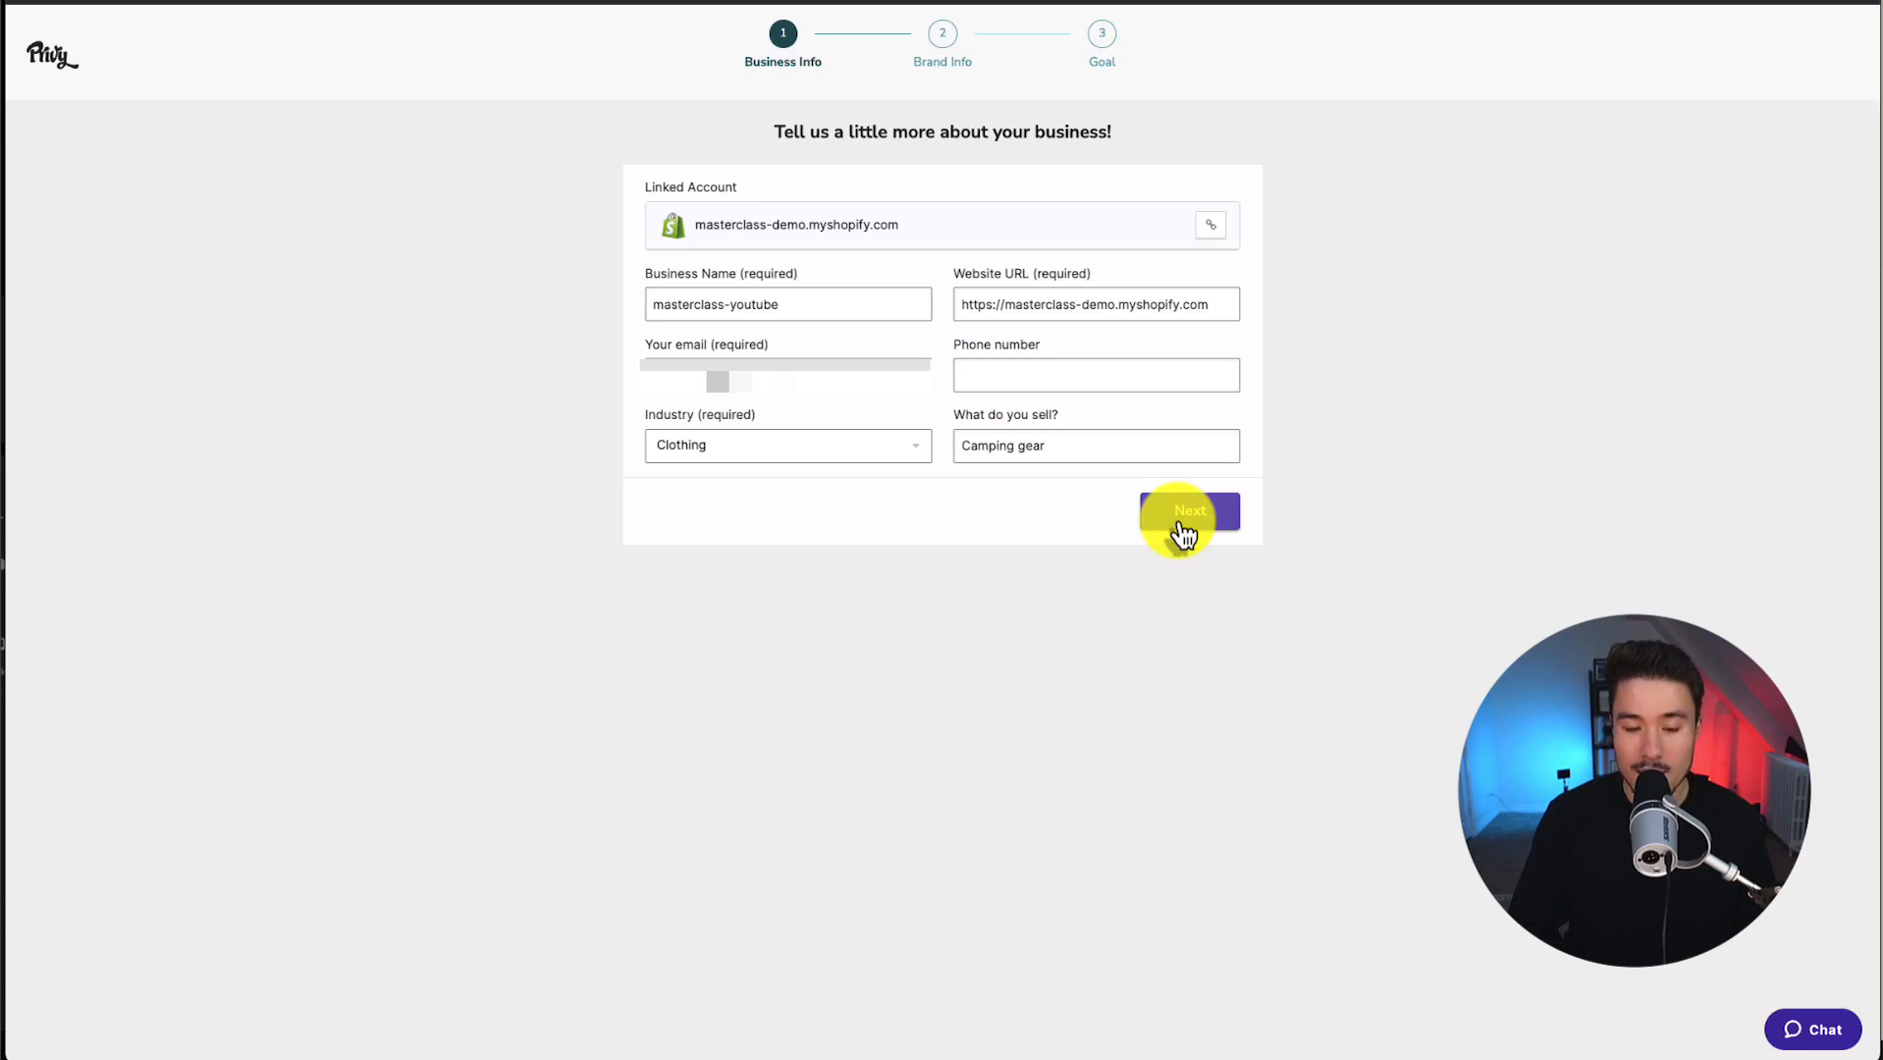
left_click(1187, 512)
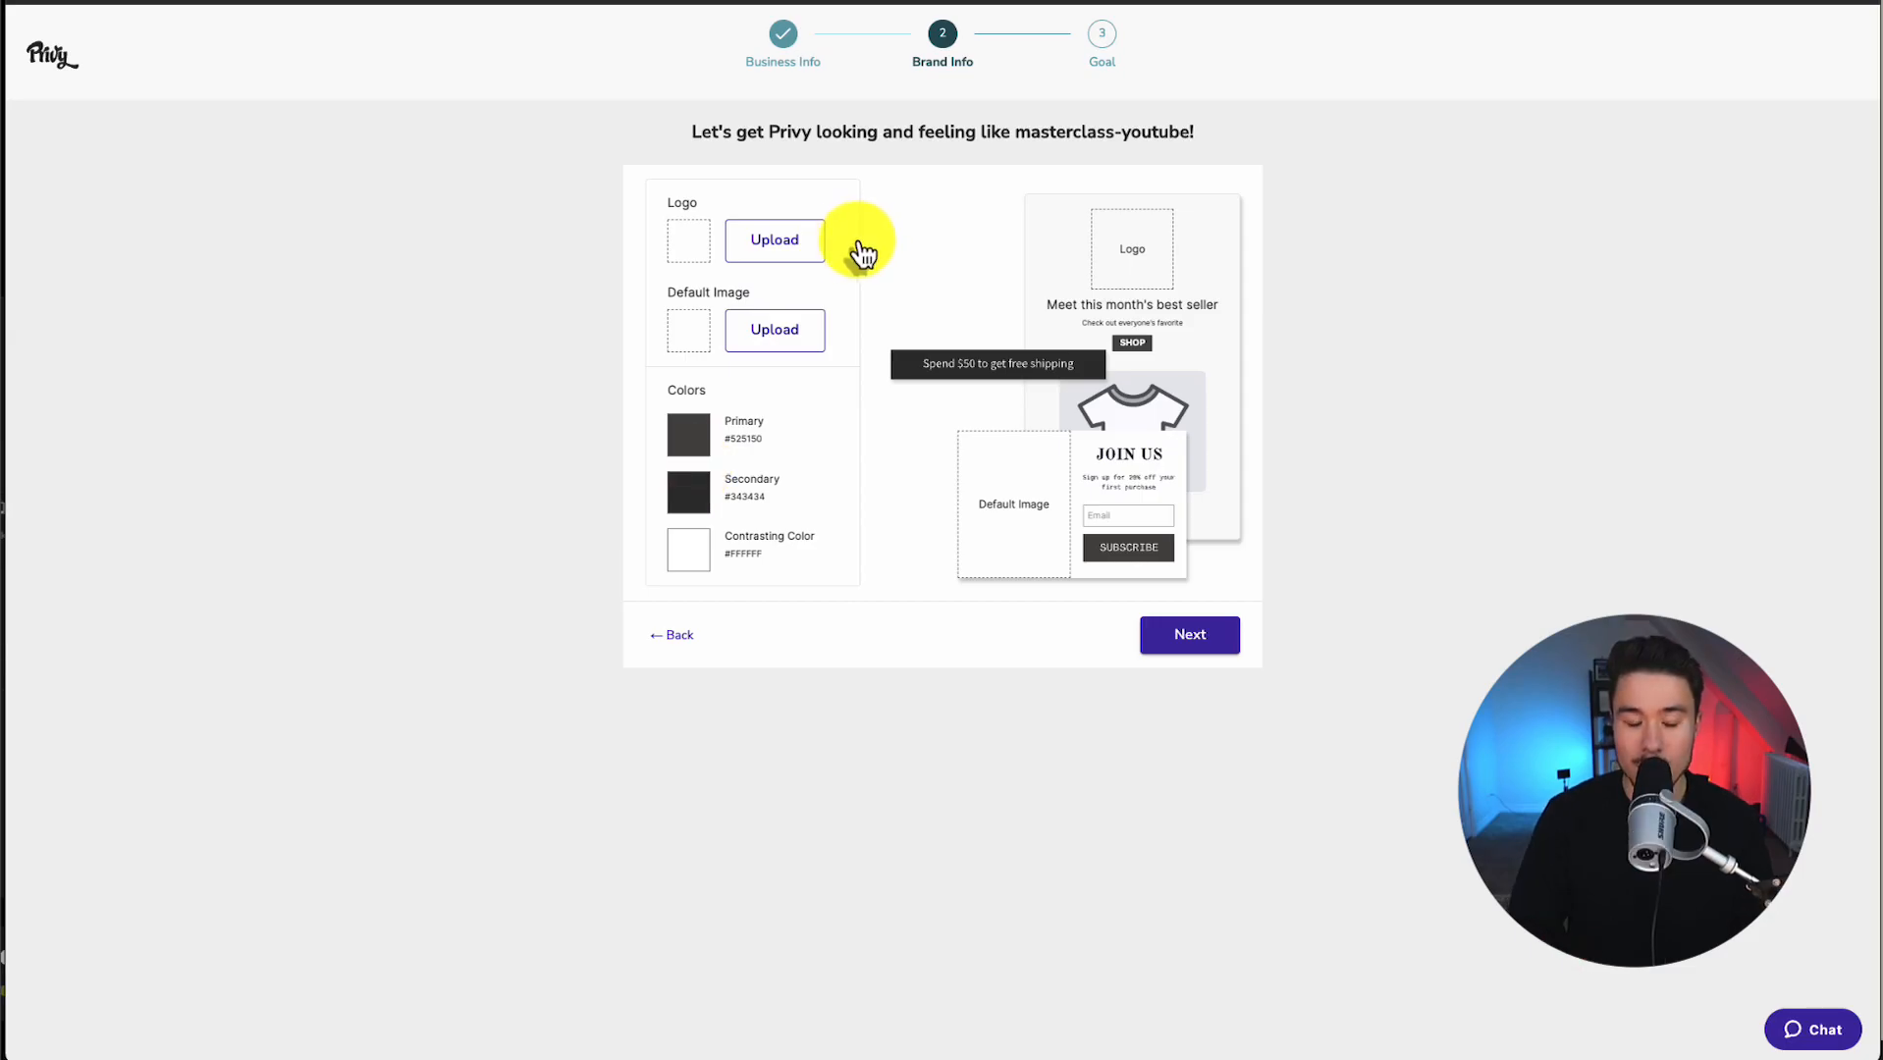
Upload a new brand logo and default image, then submit the brand info.
left_click(774, 238)
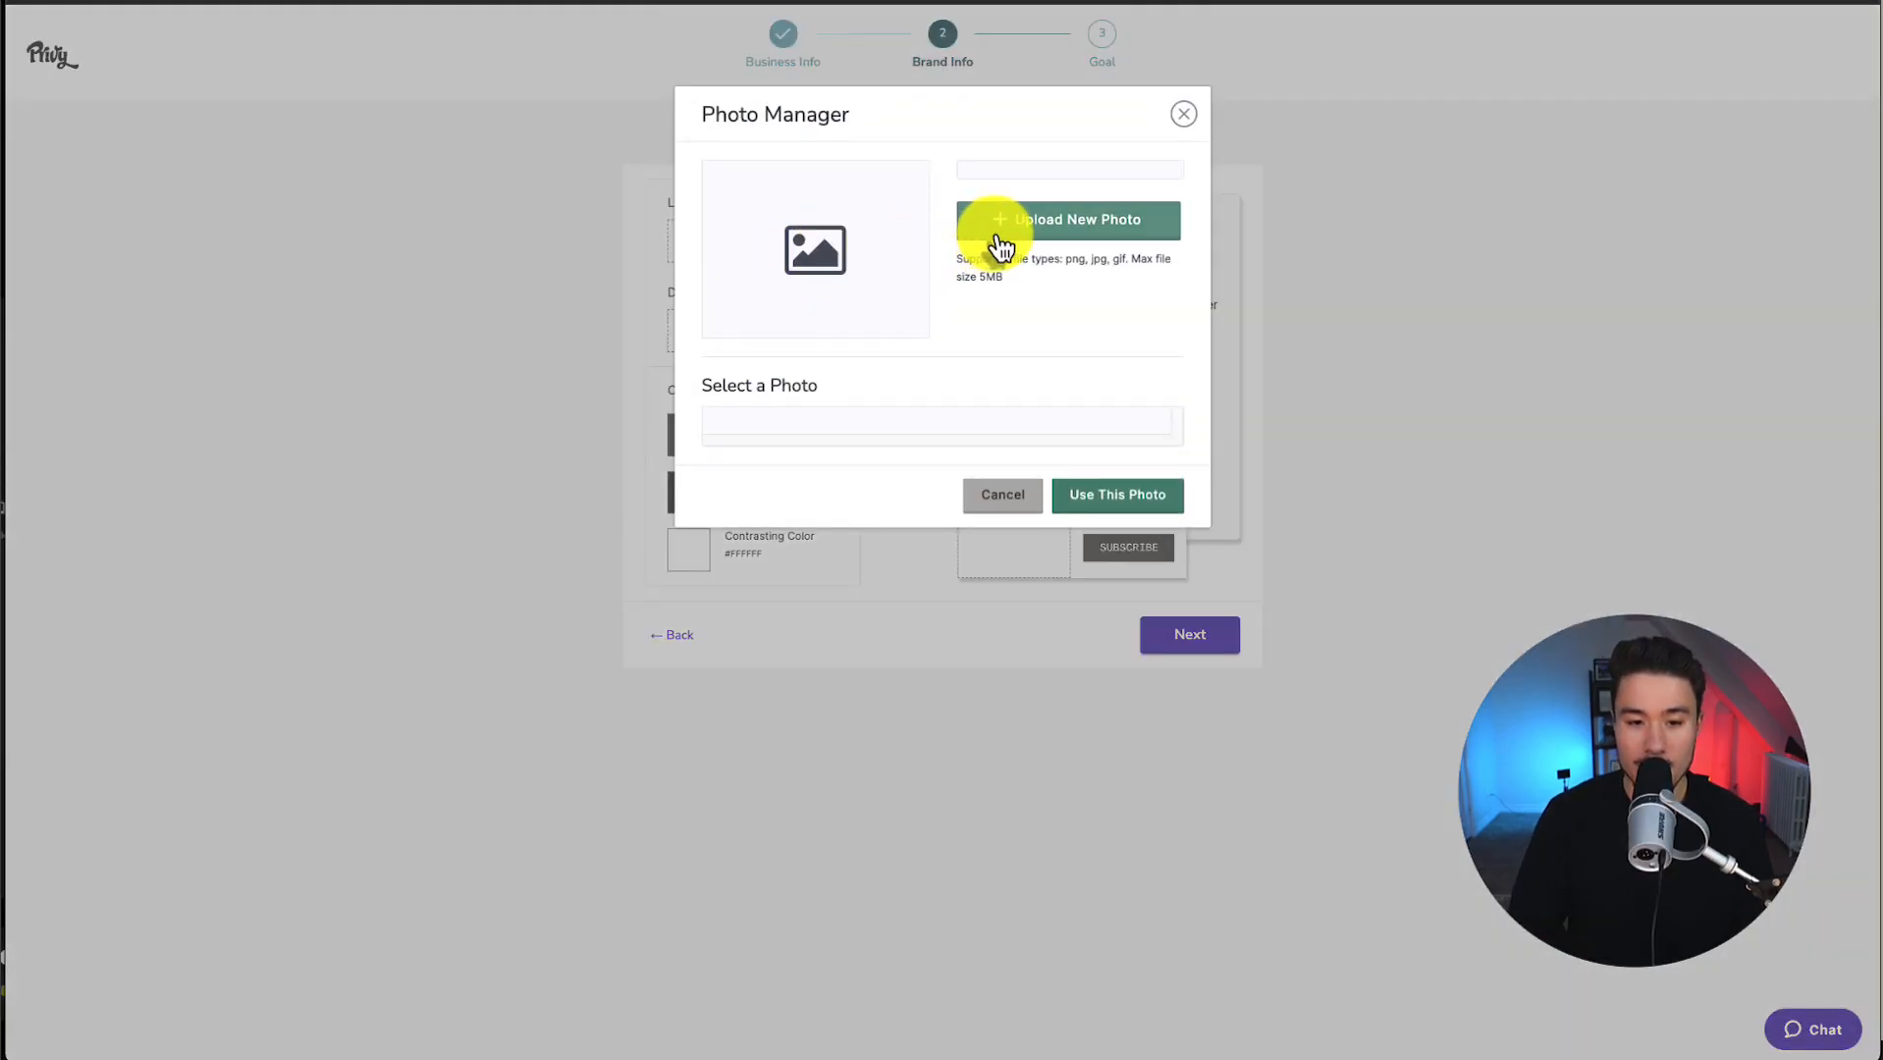
left_click(1077, 225)
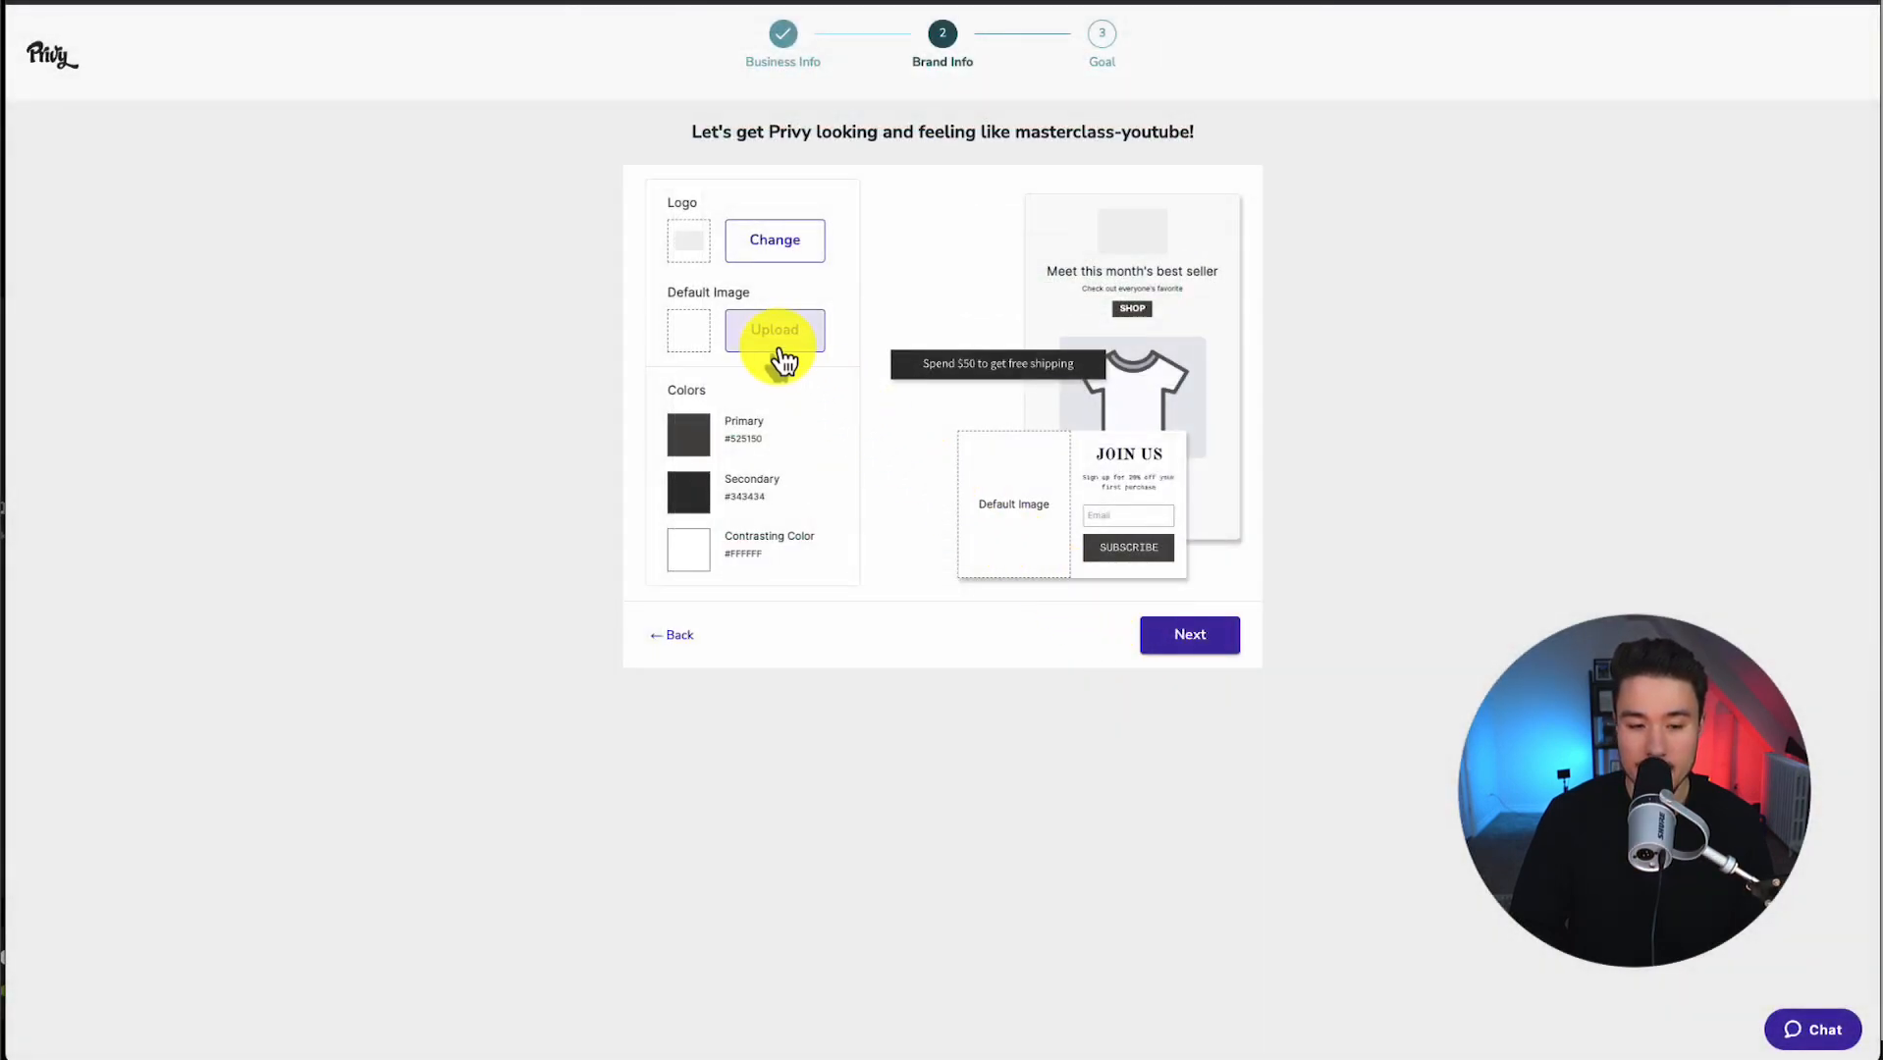
left_click(773, 329)
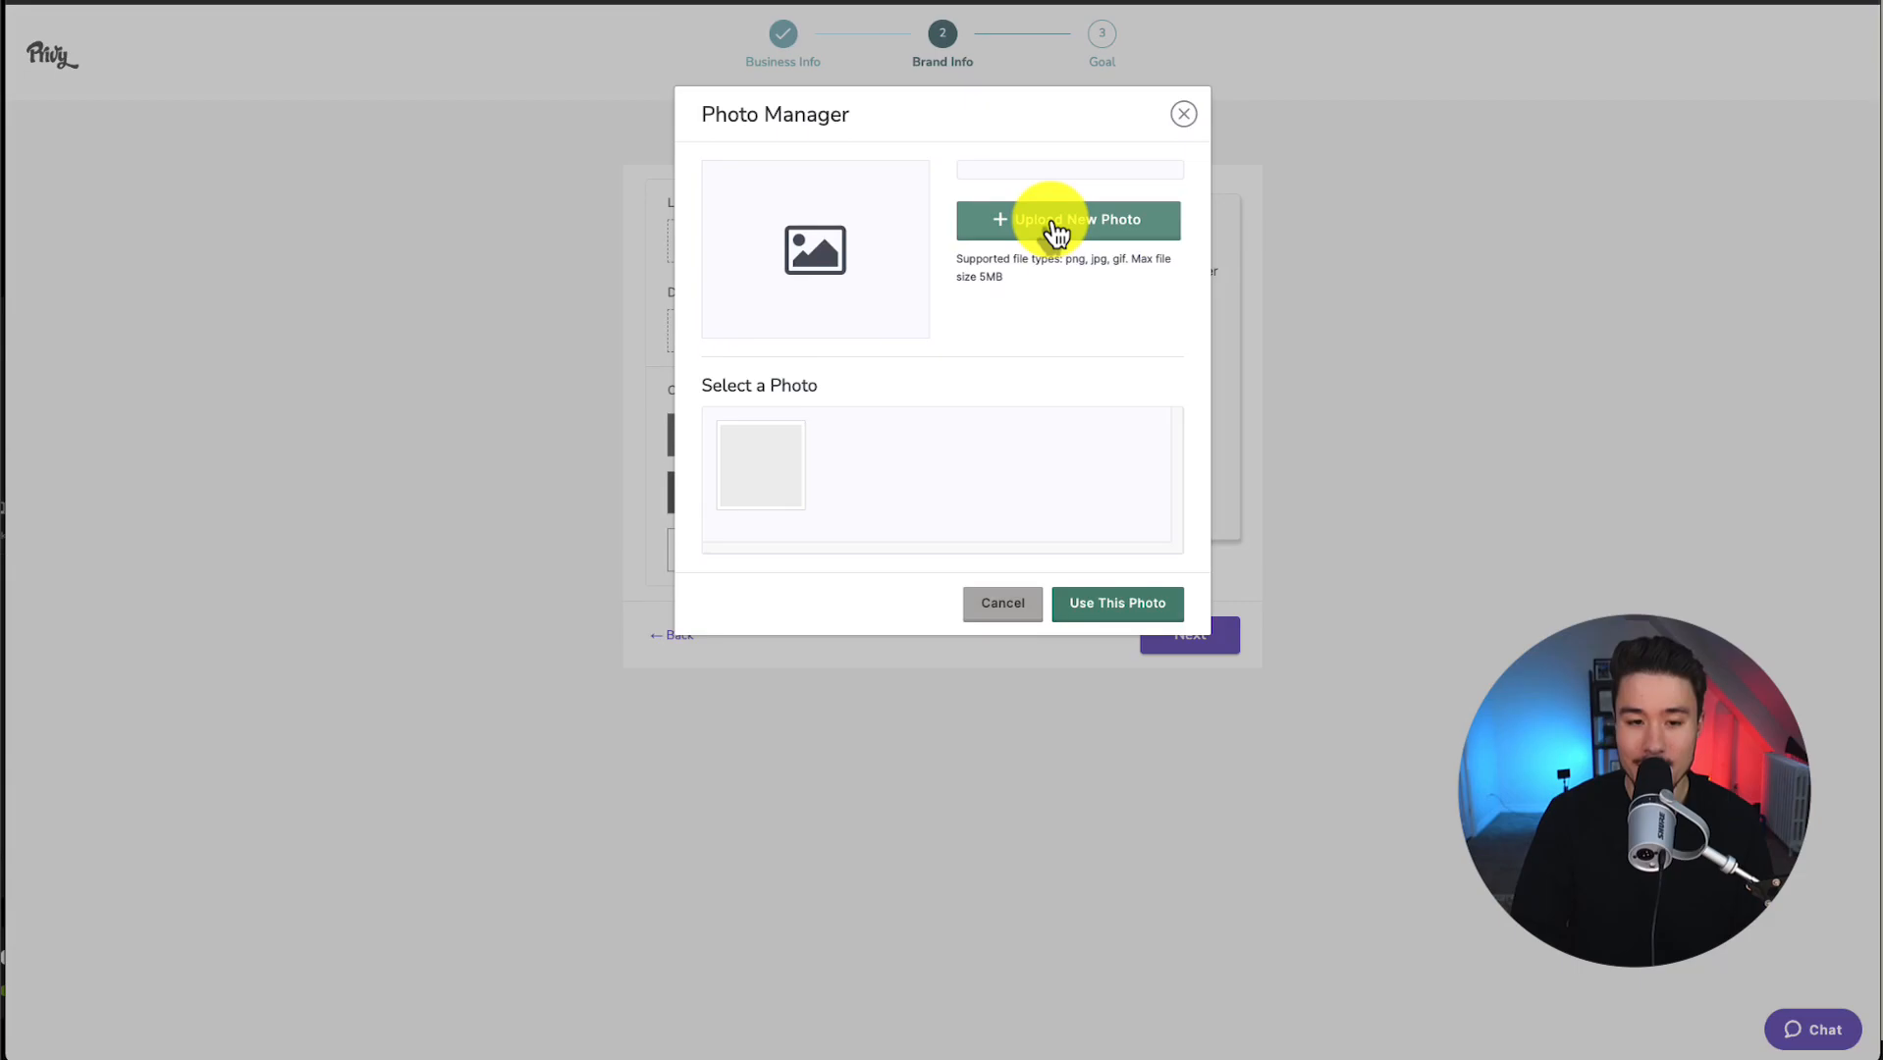
left_click(1066, 220)
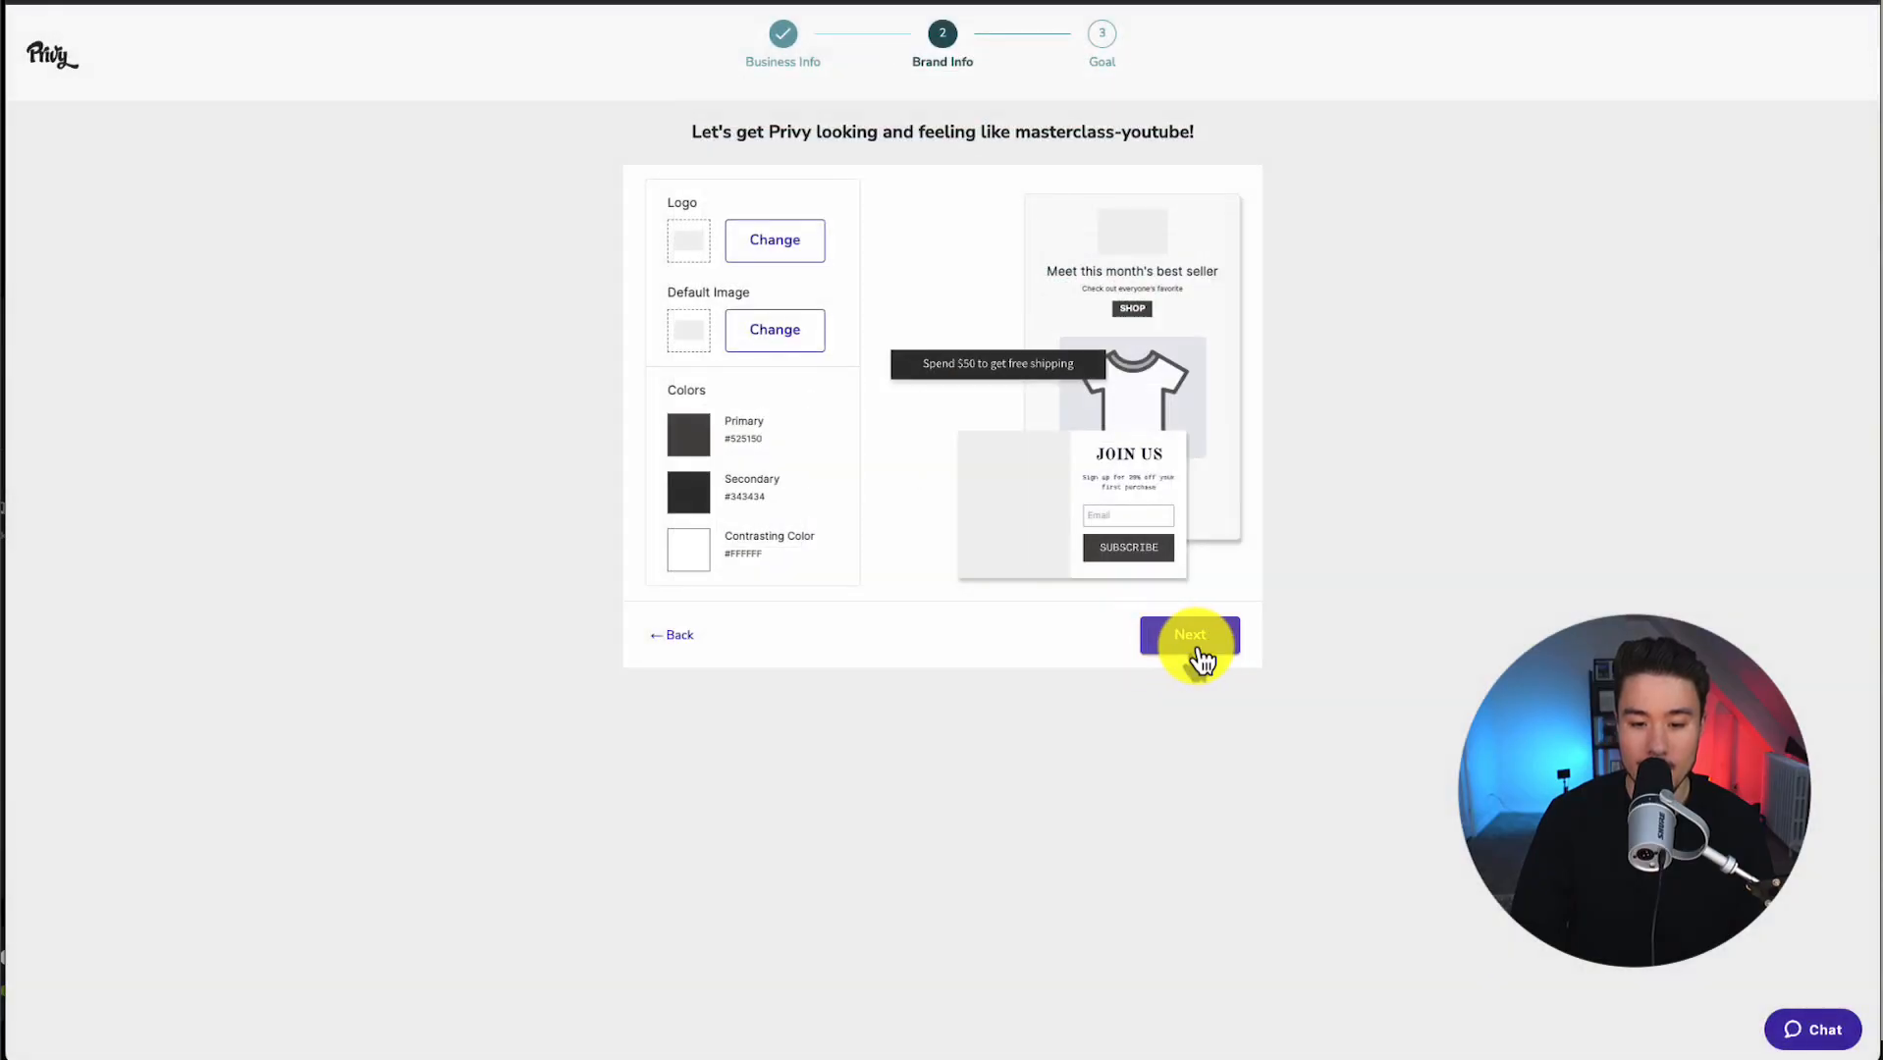
left_click(1189, 634)
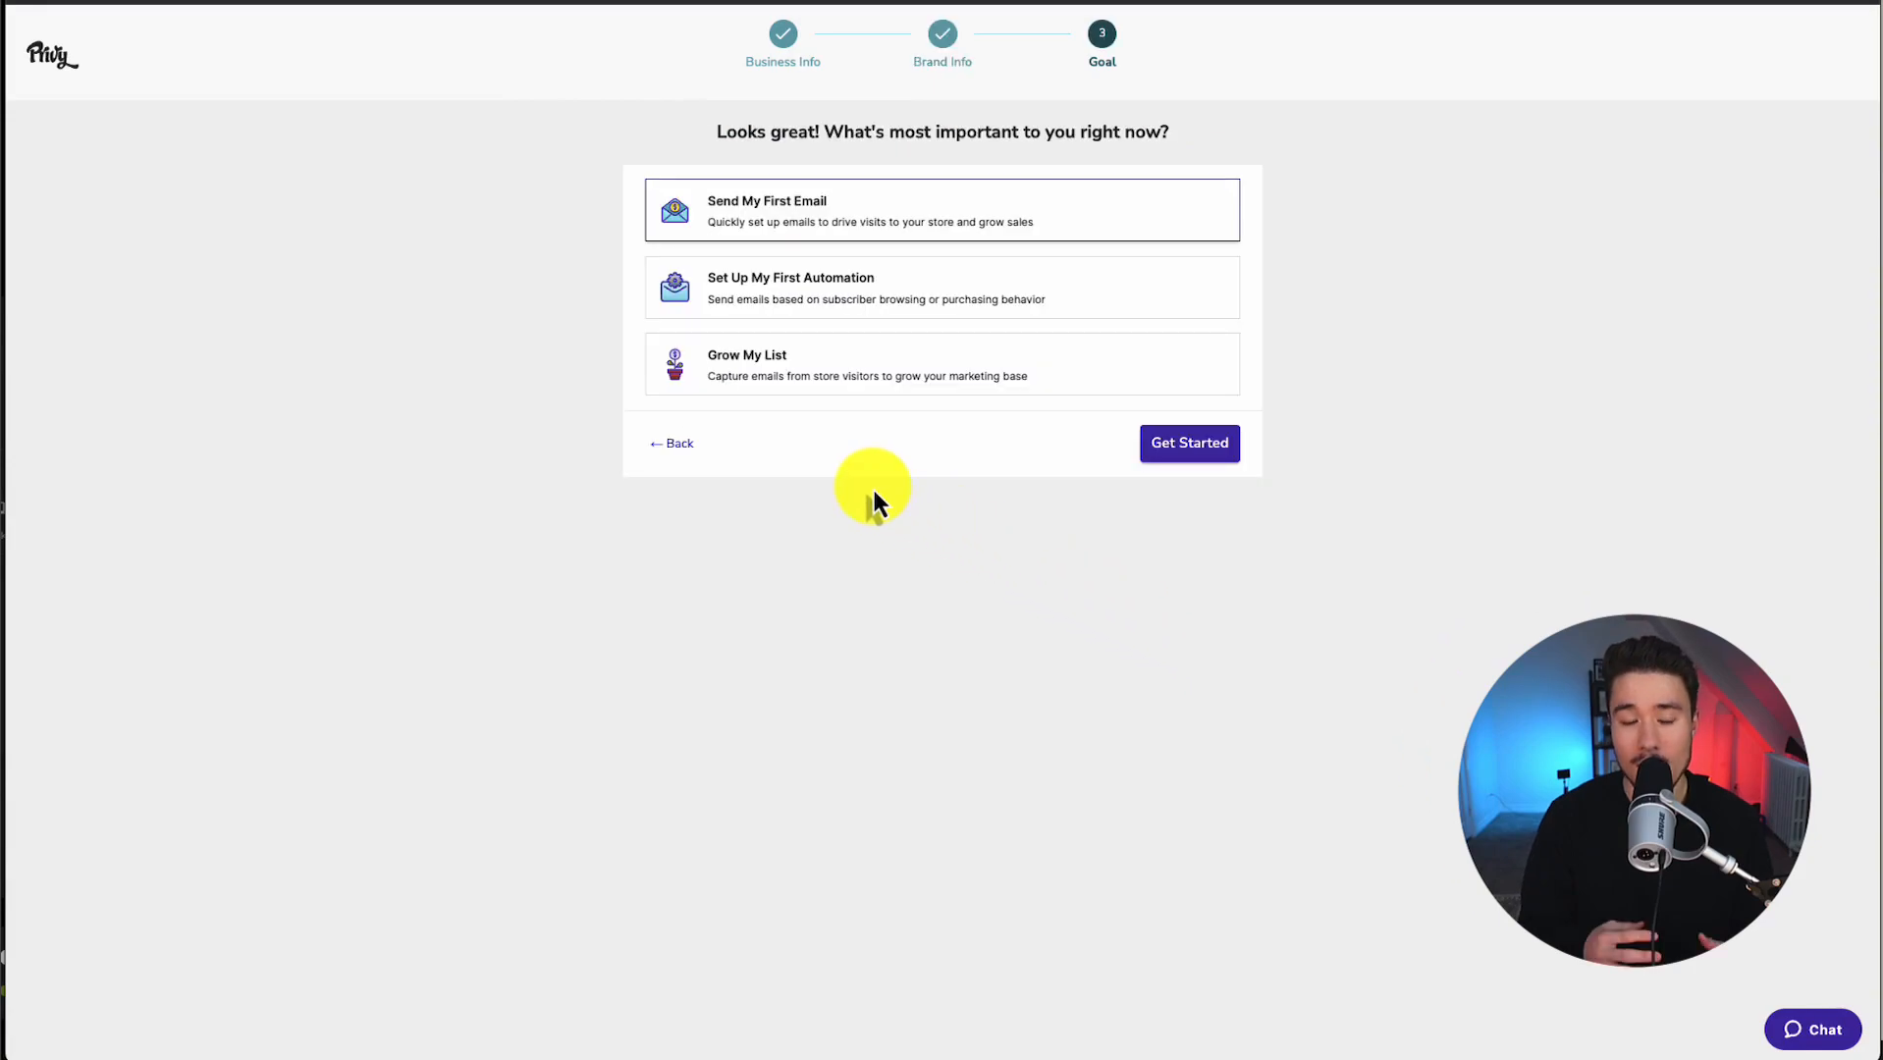
Choose 'Send My First Email' as the goal and finish Privy setup.
left_click(780, 222)
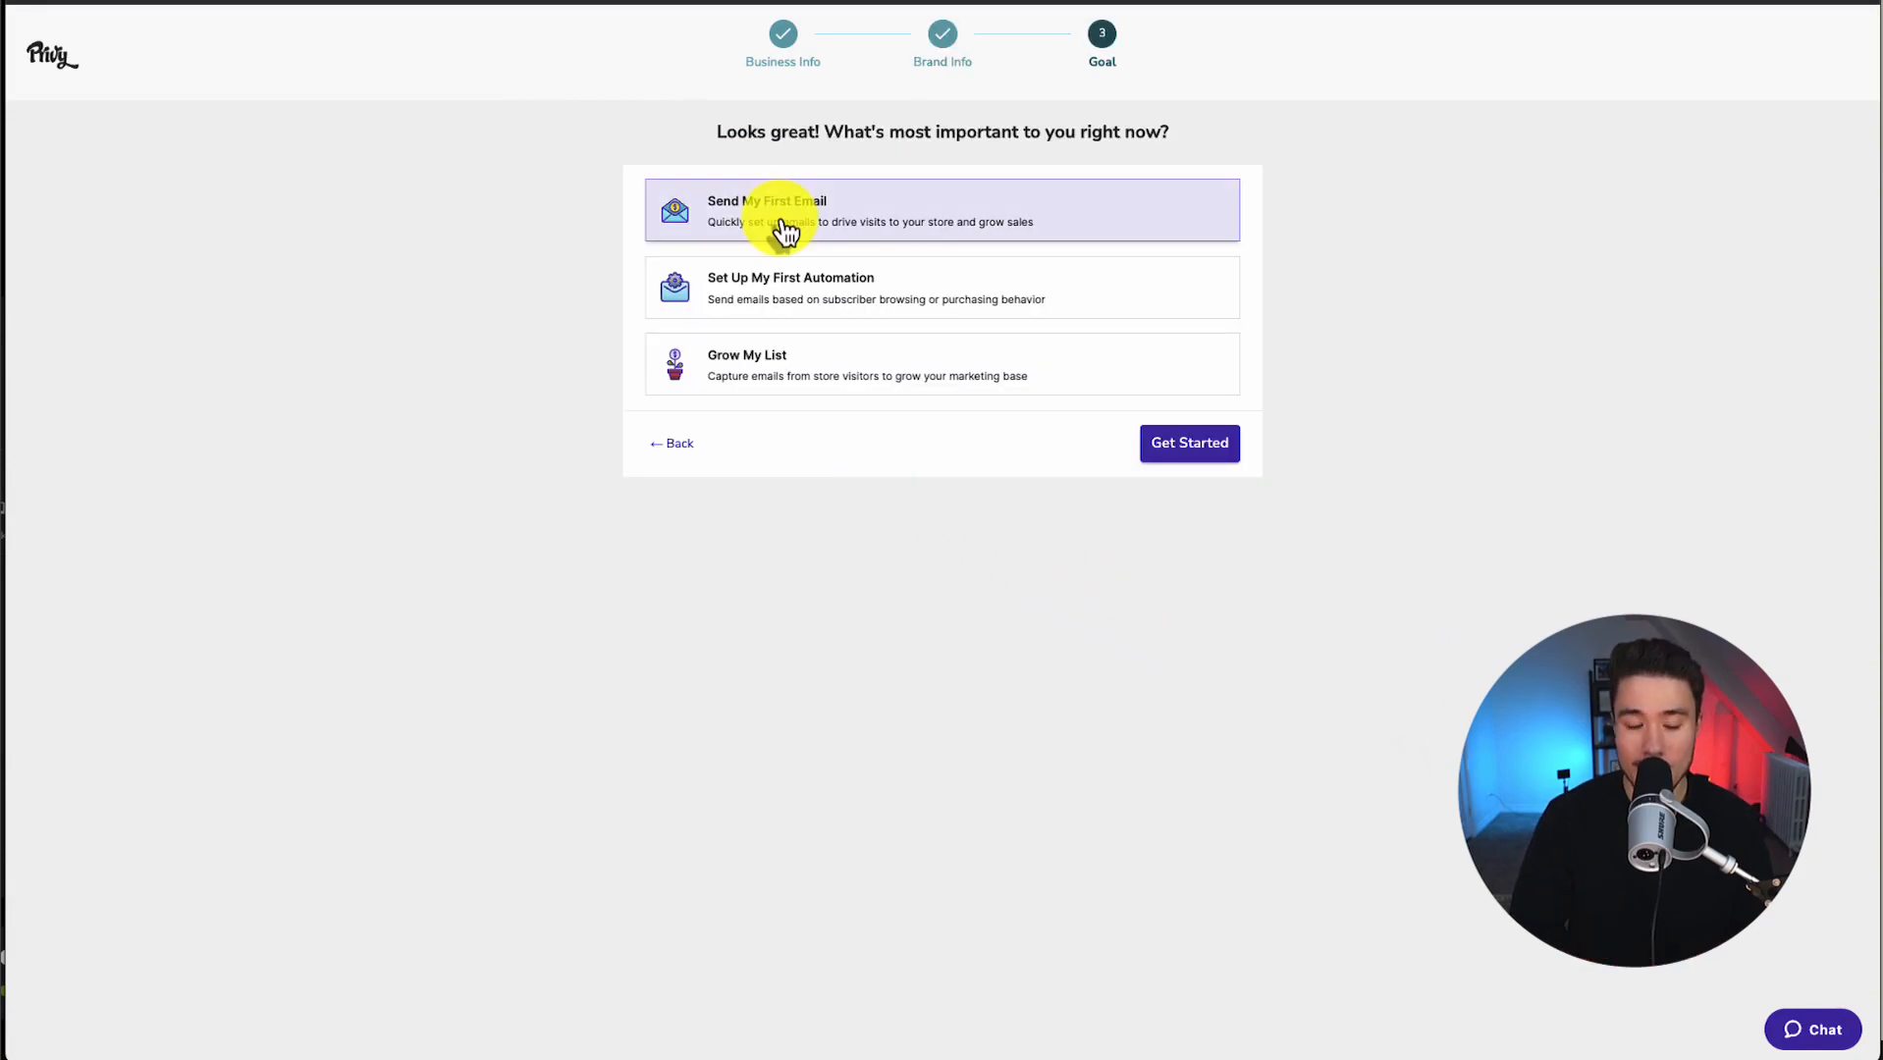
left_click(942, 289)
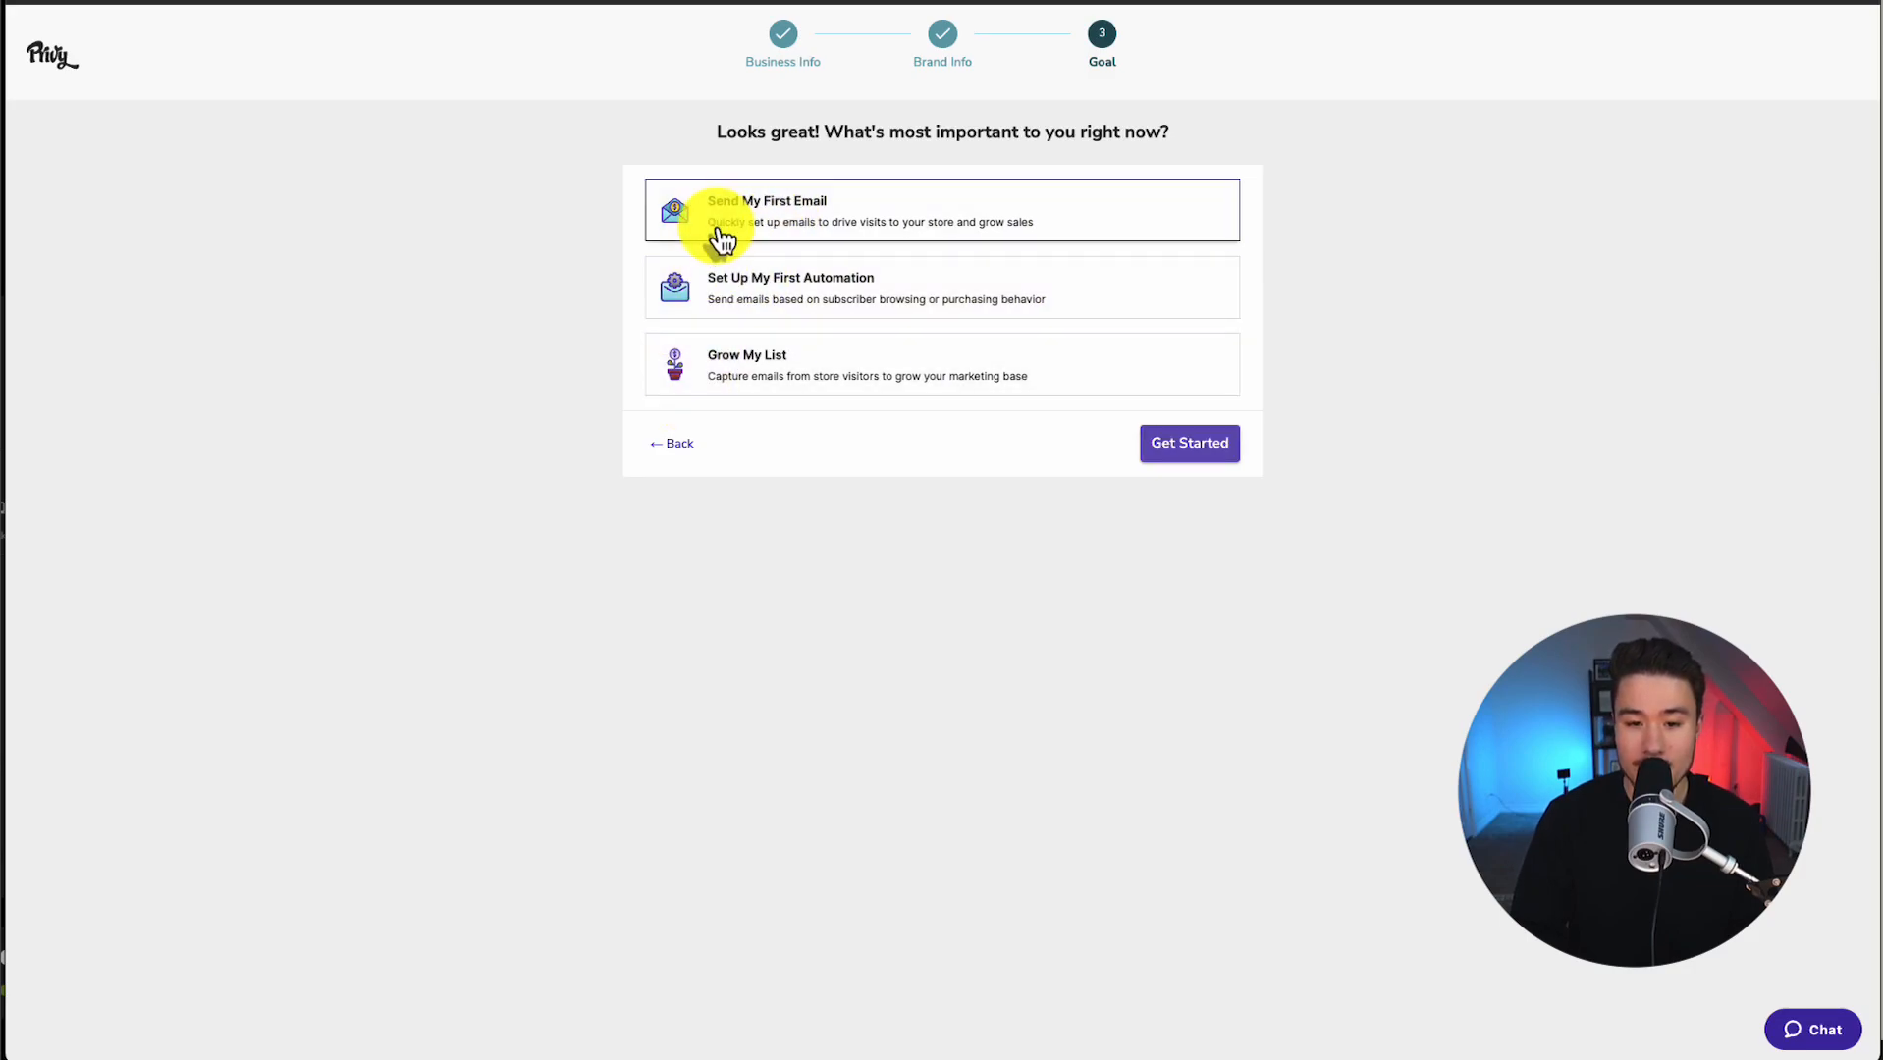
left_click(1187, 443)
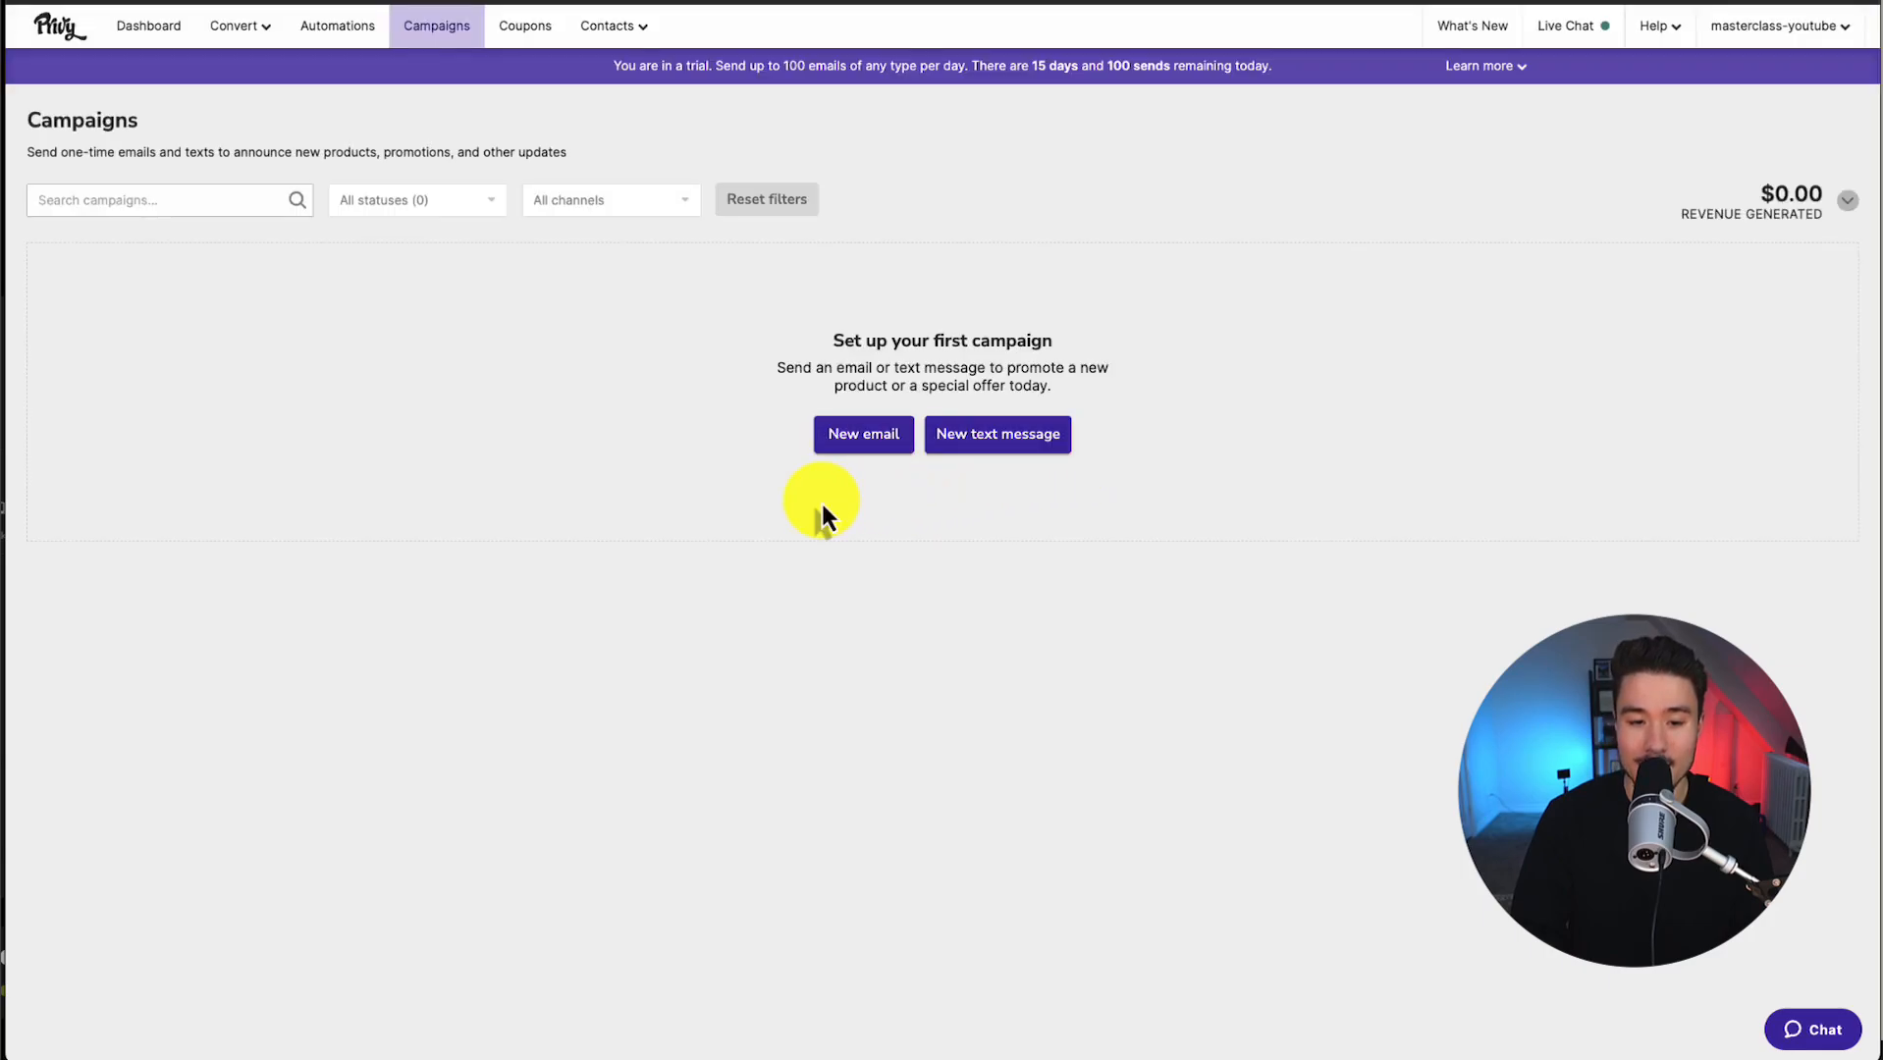
Open the Privy Dashboard showing revenue, signups and saved carts.
left_click(147, 25)
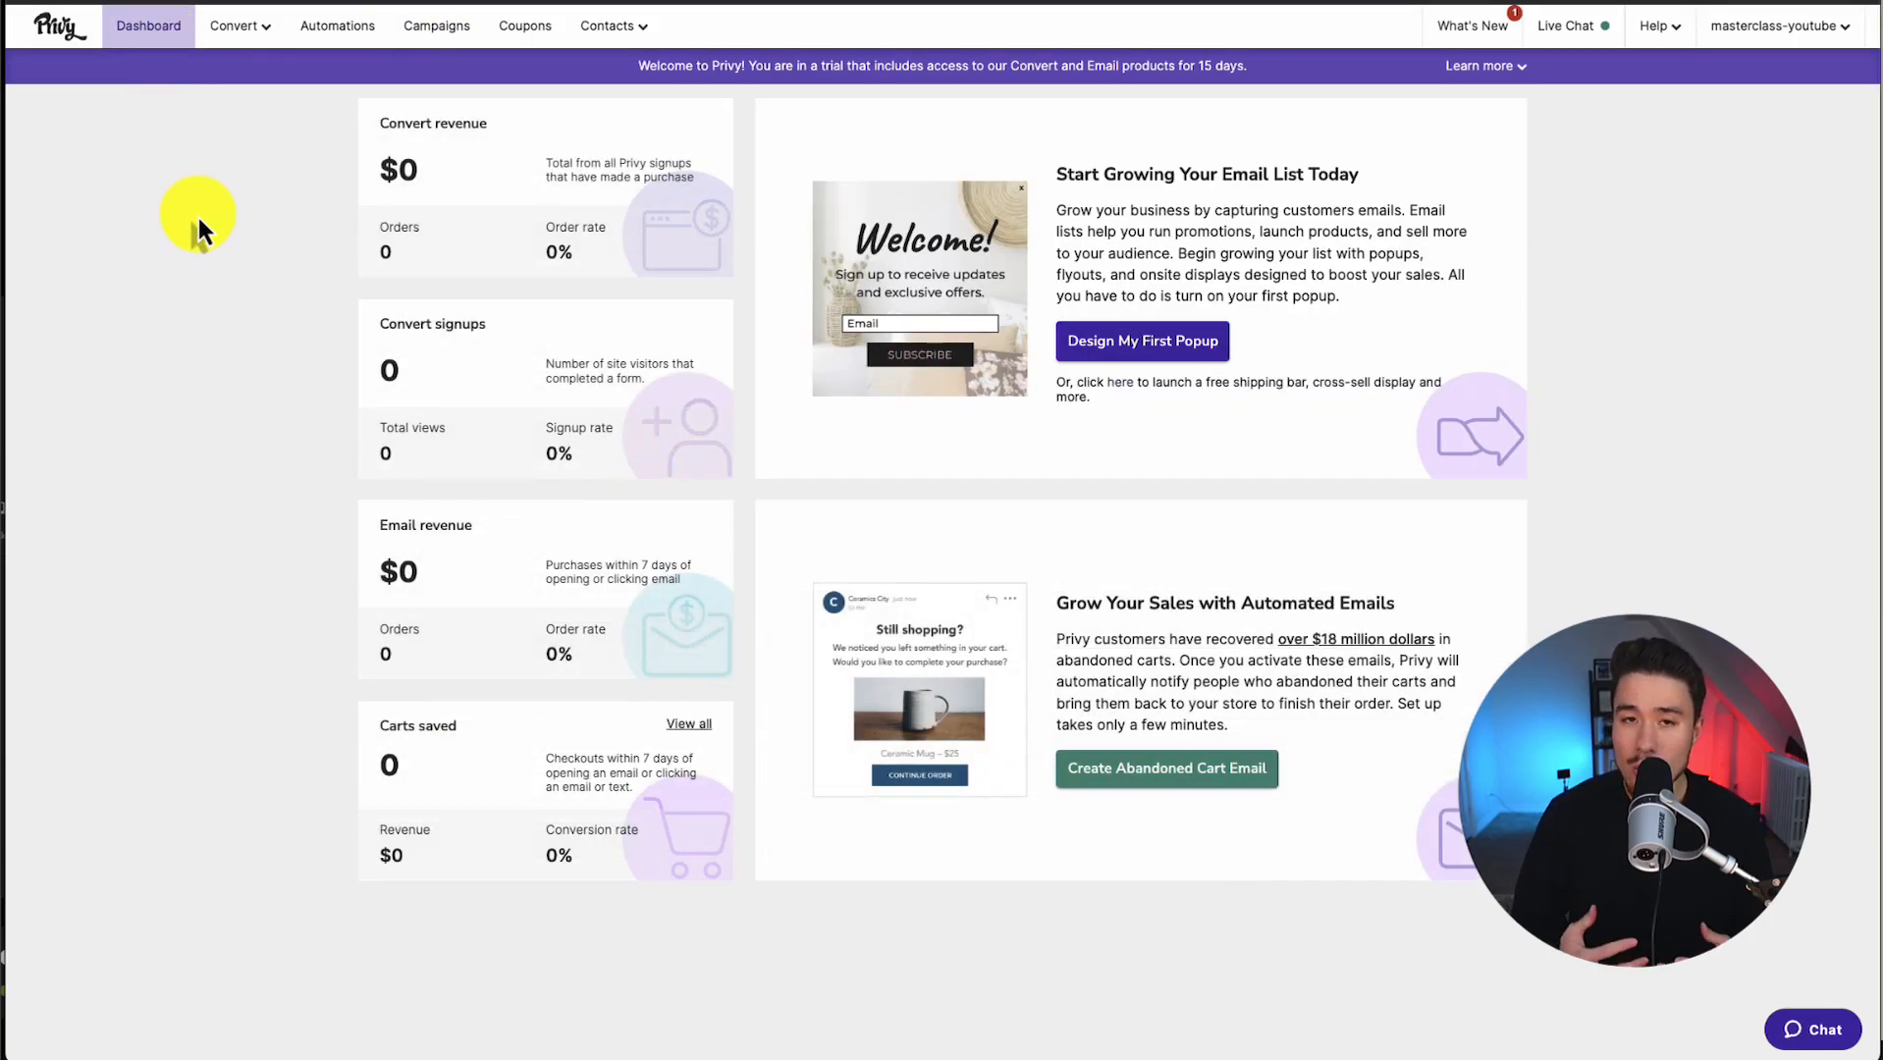
mouse_move(238, 173)
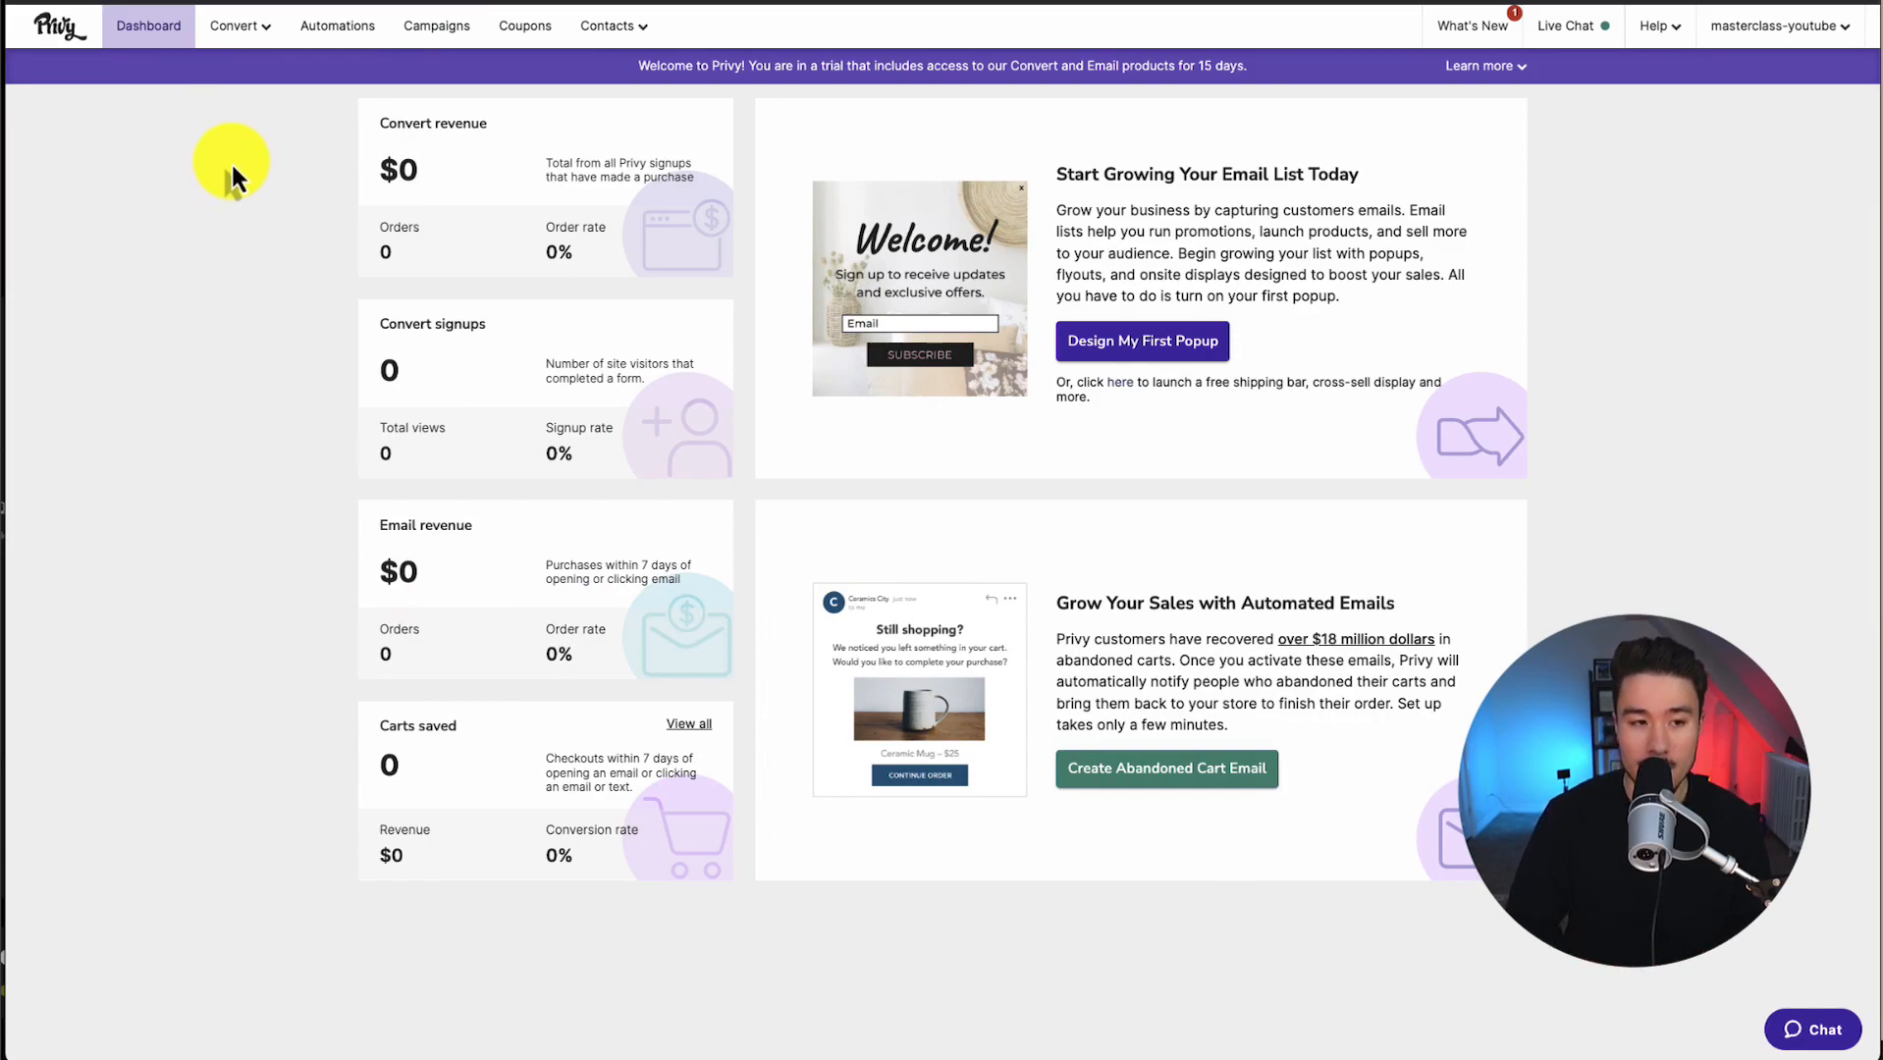
mouse_move(354, 228)
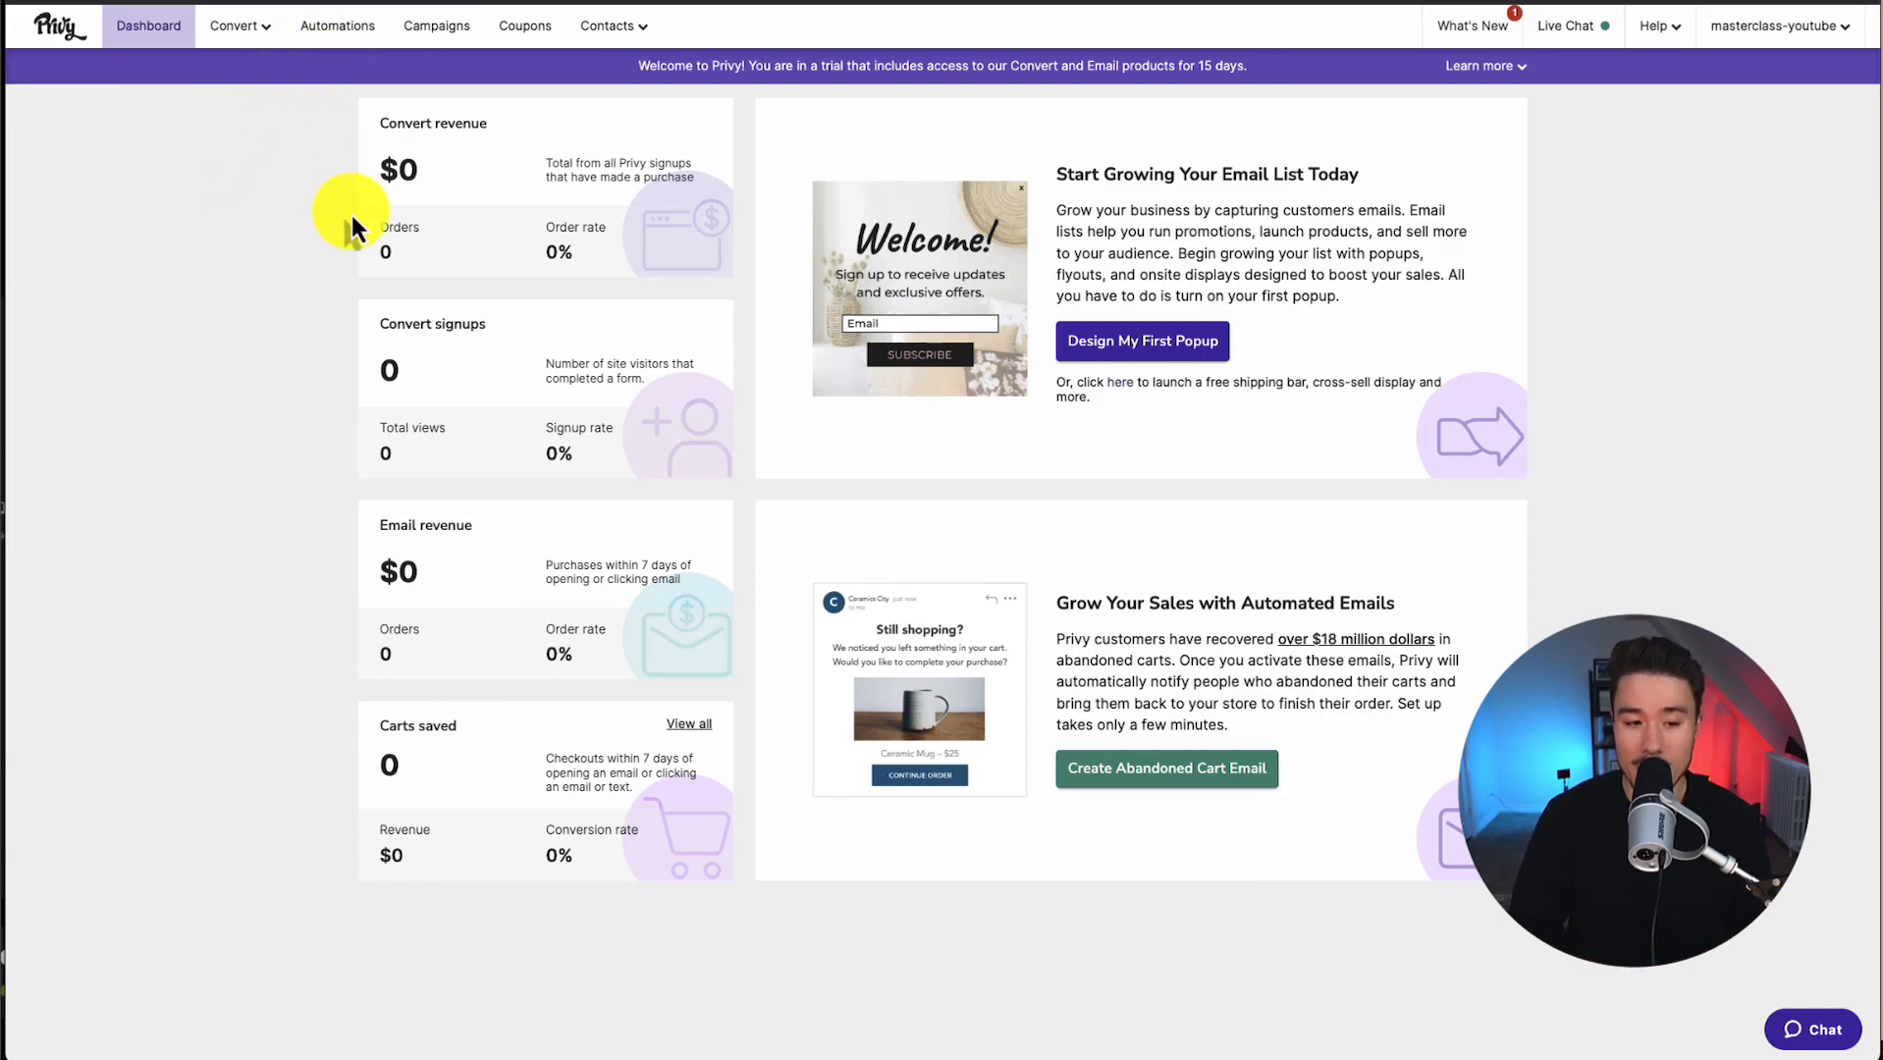
mouse_move(220, 394)
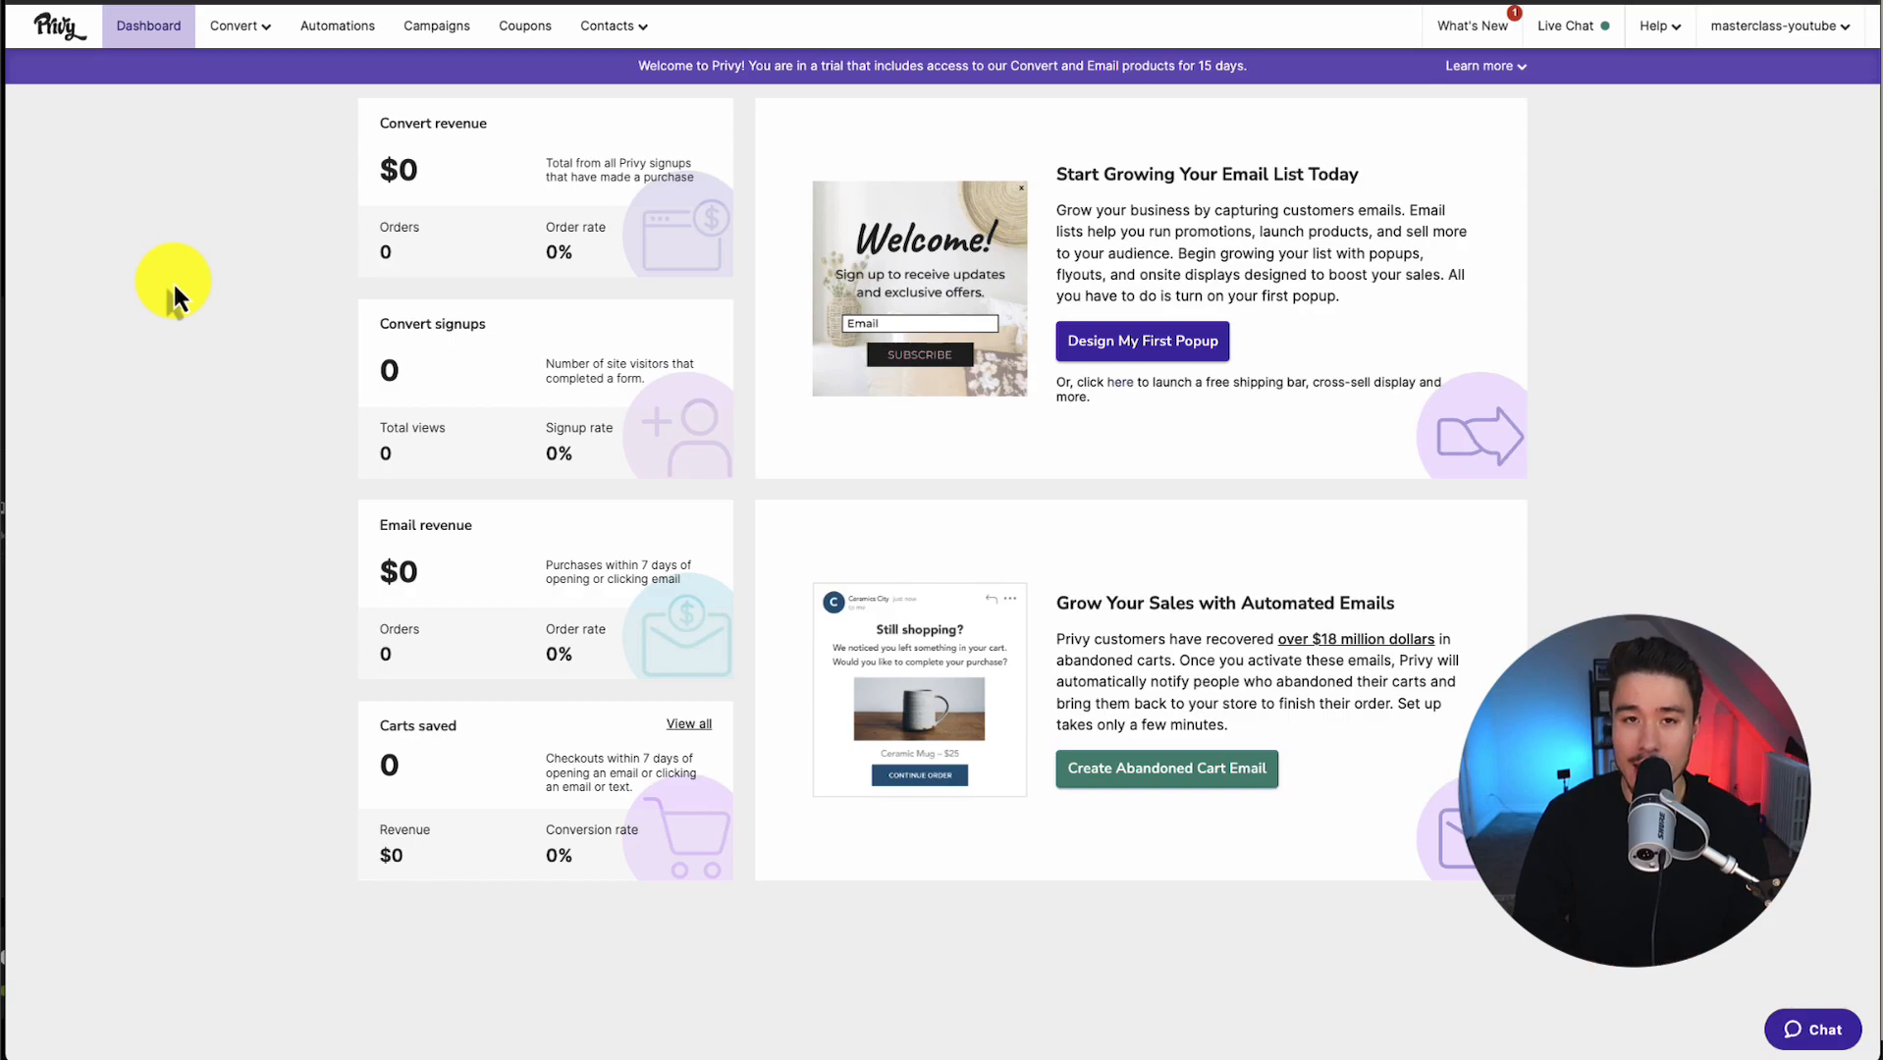
mouse_move(234, 26)
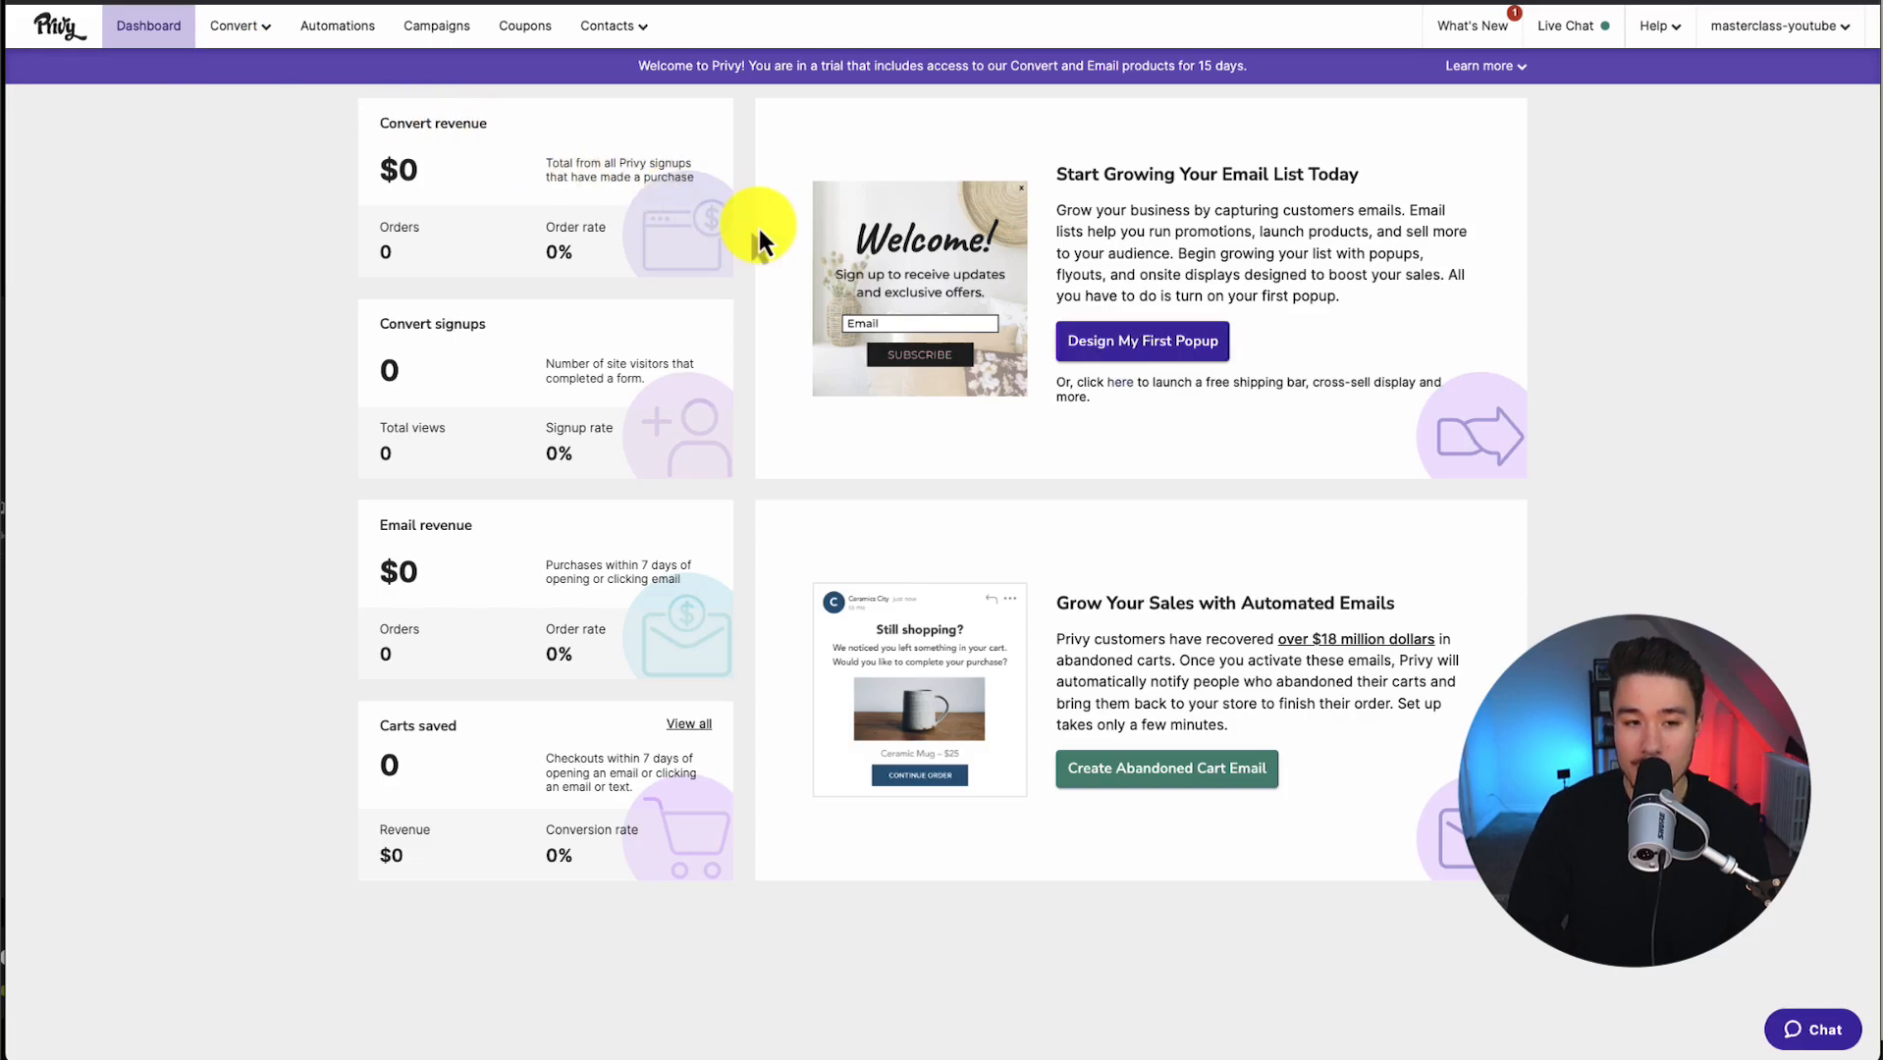
Begin designing the first popup and activate a 10% off coupon.
left_click(1140, 341)
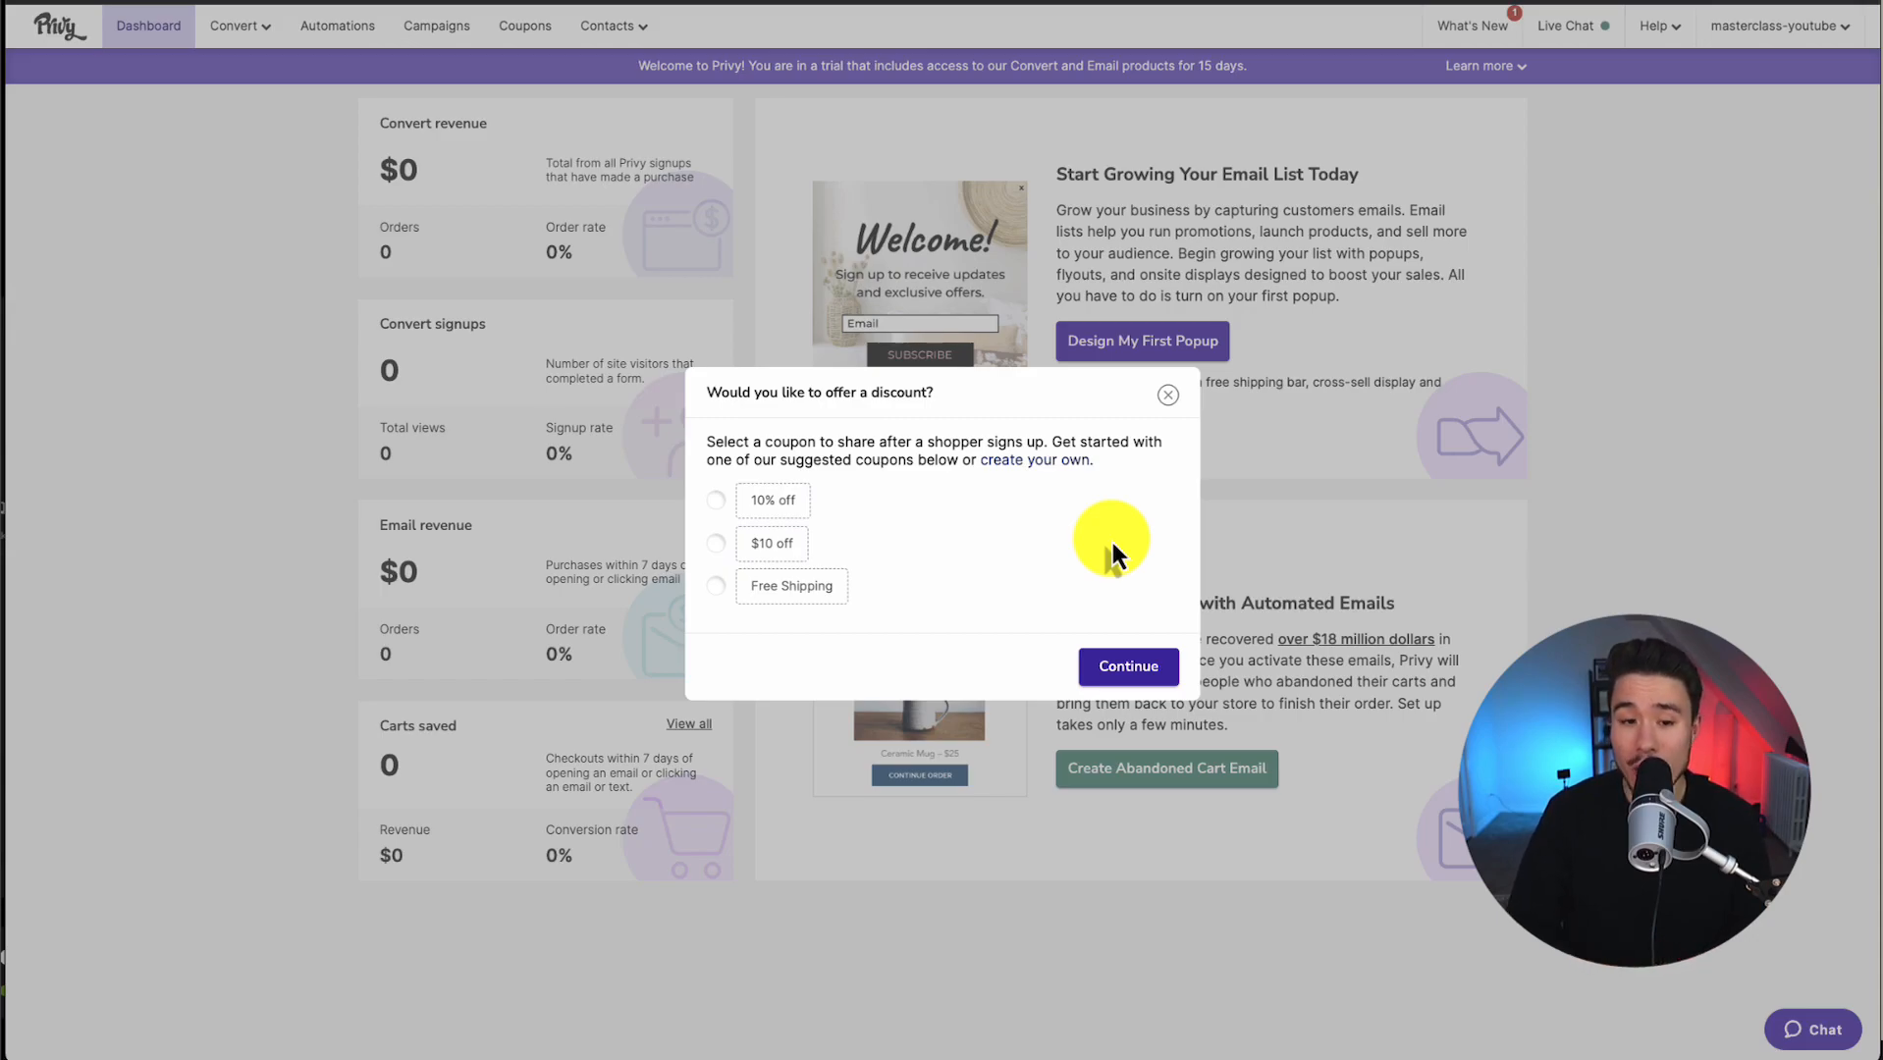
left_click(715, 499)
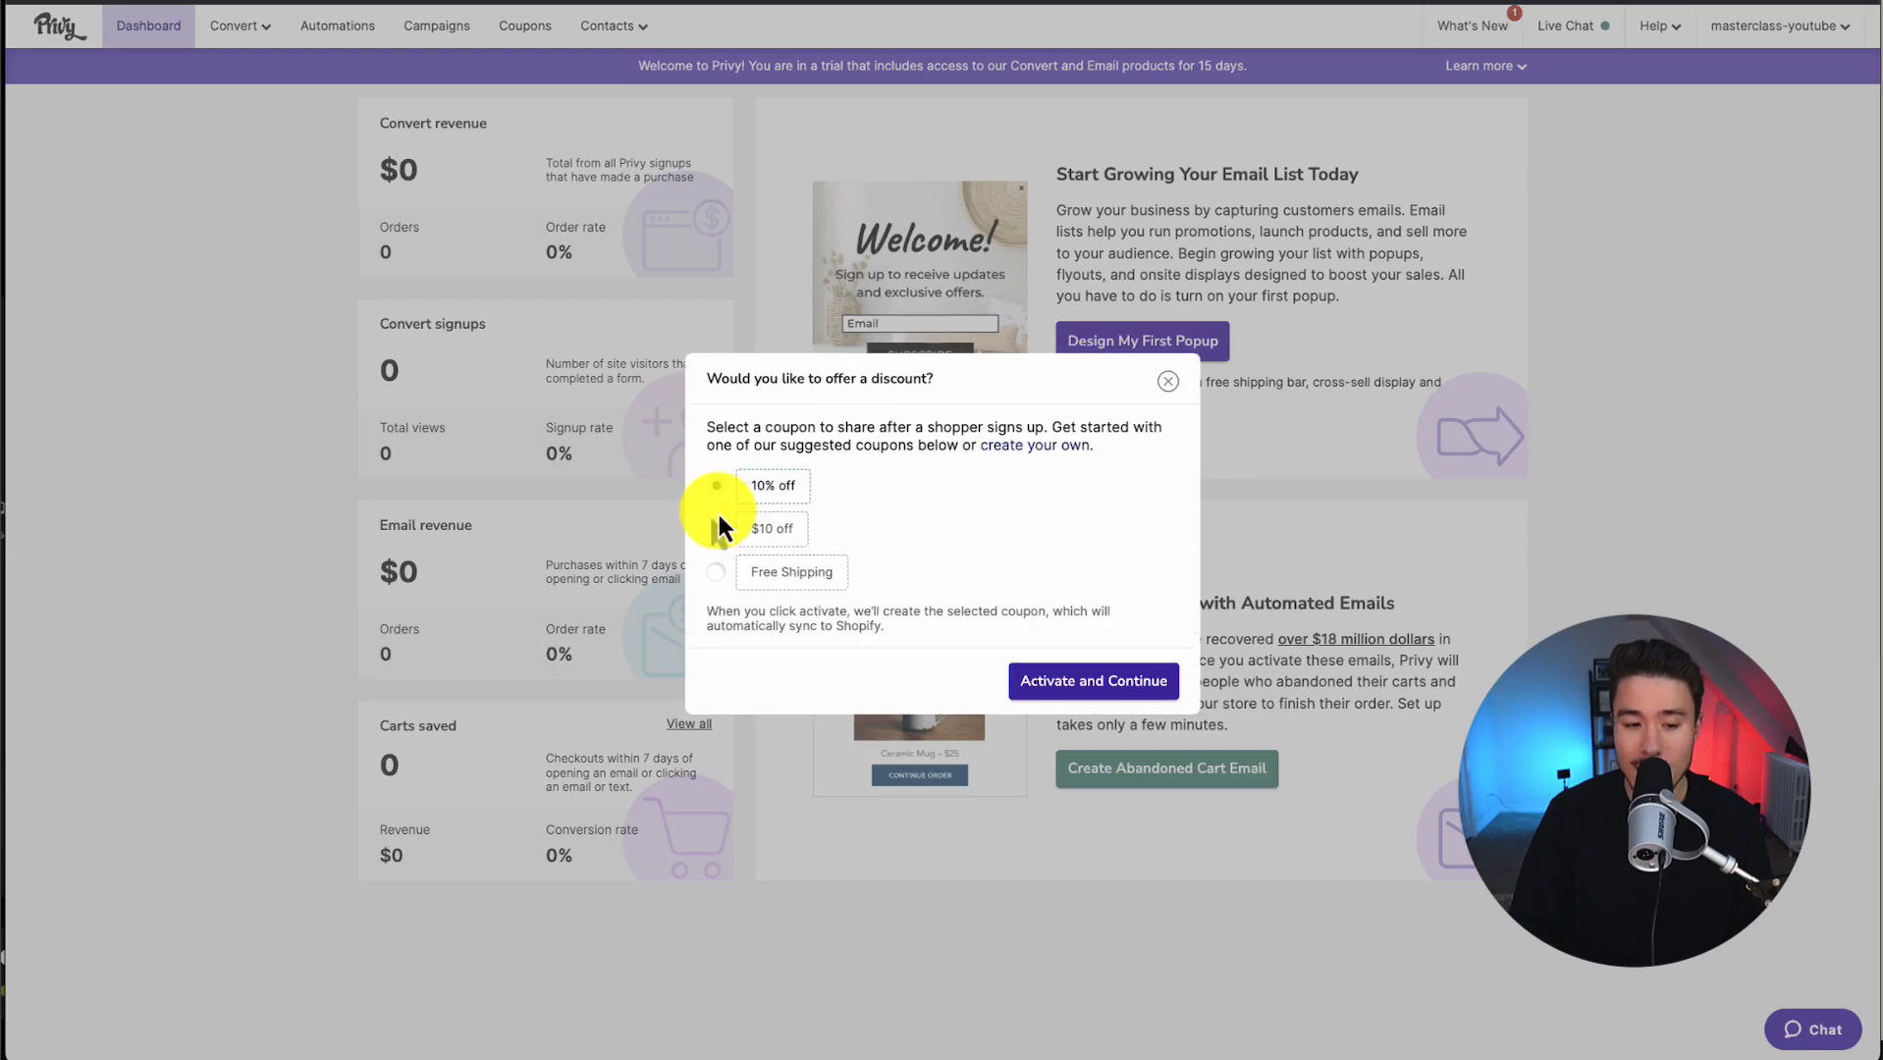
left_click(716, 485)
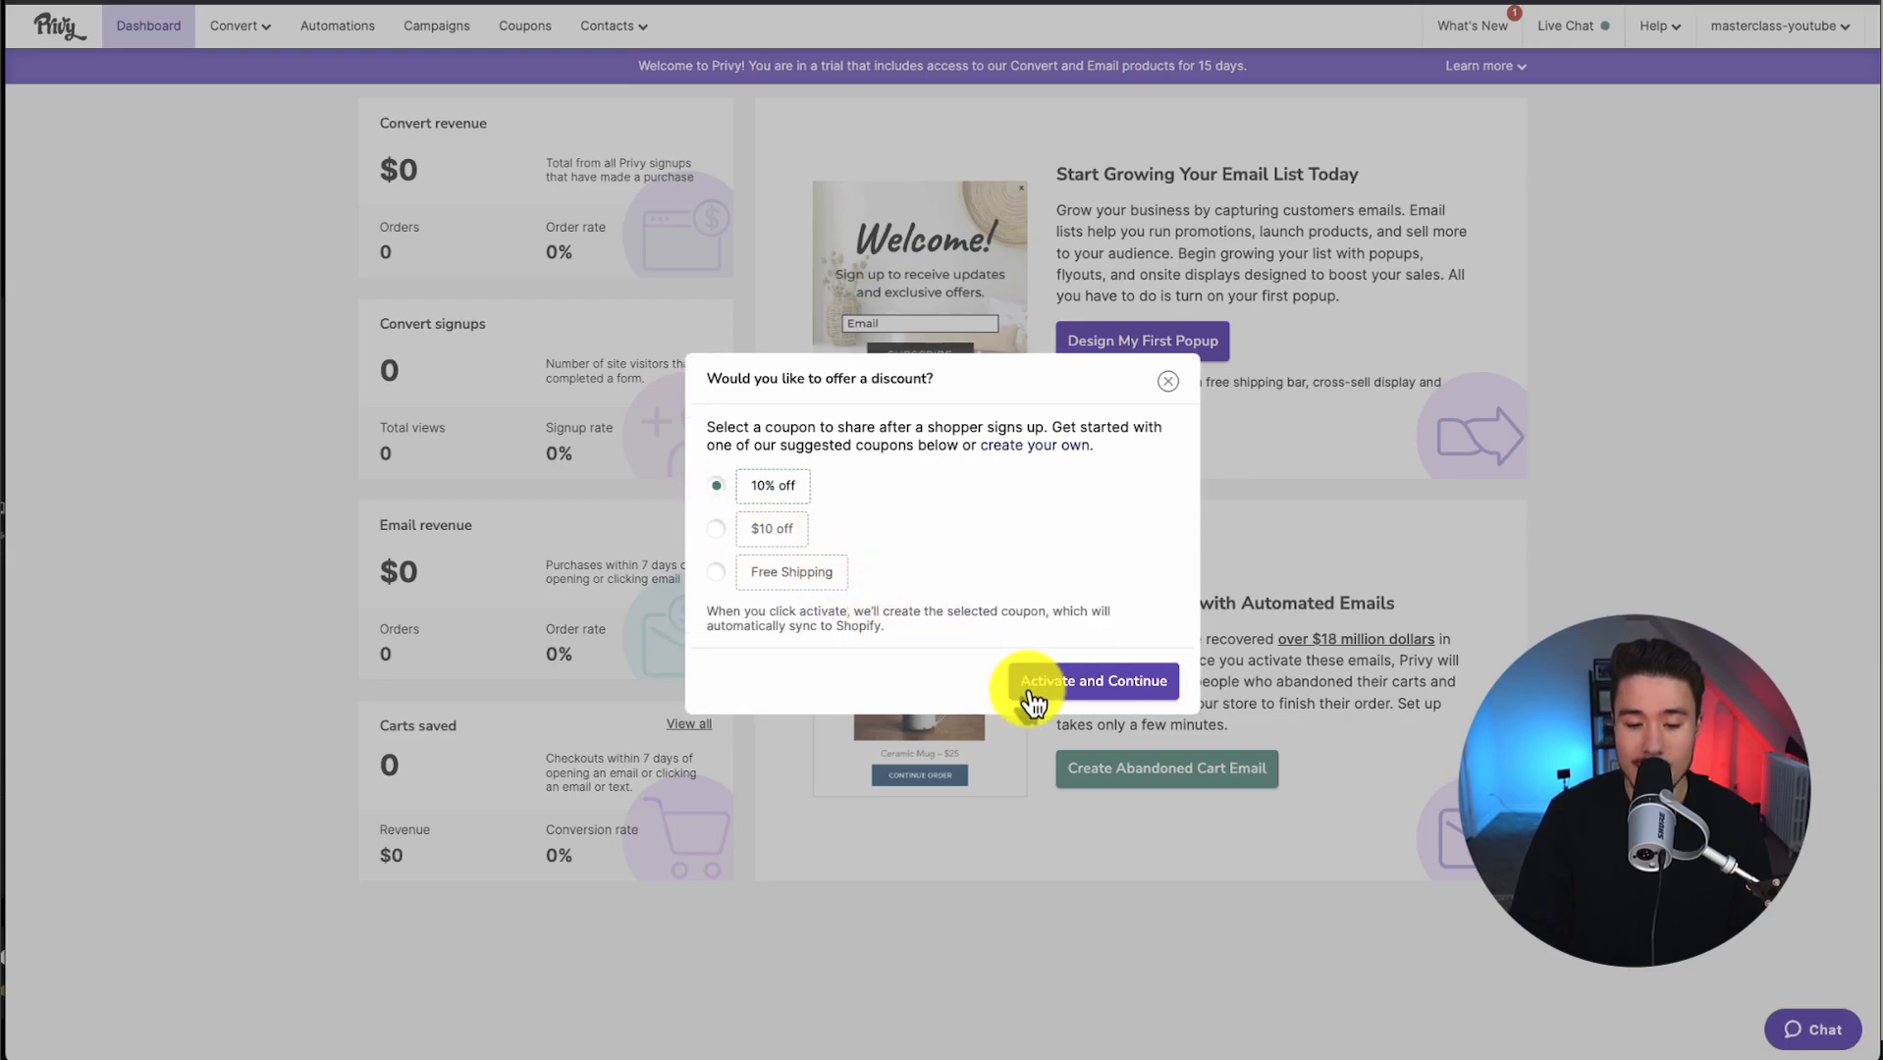
left_click(1091, 681)
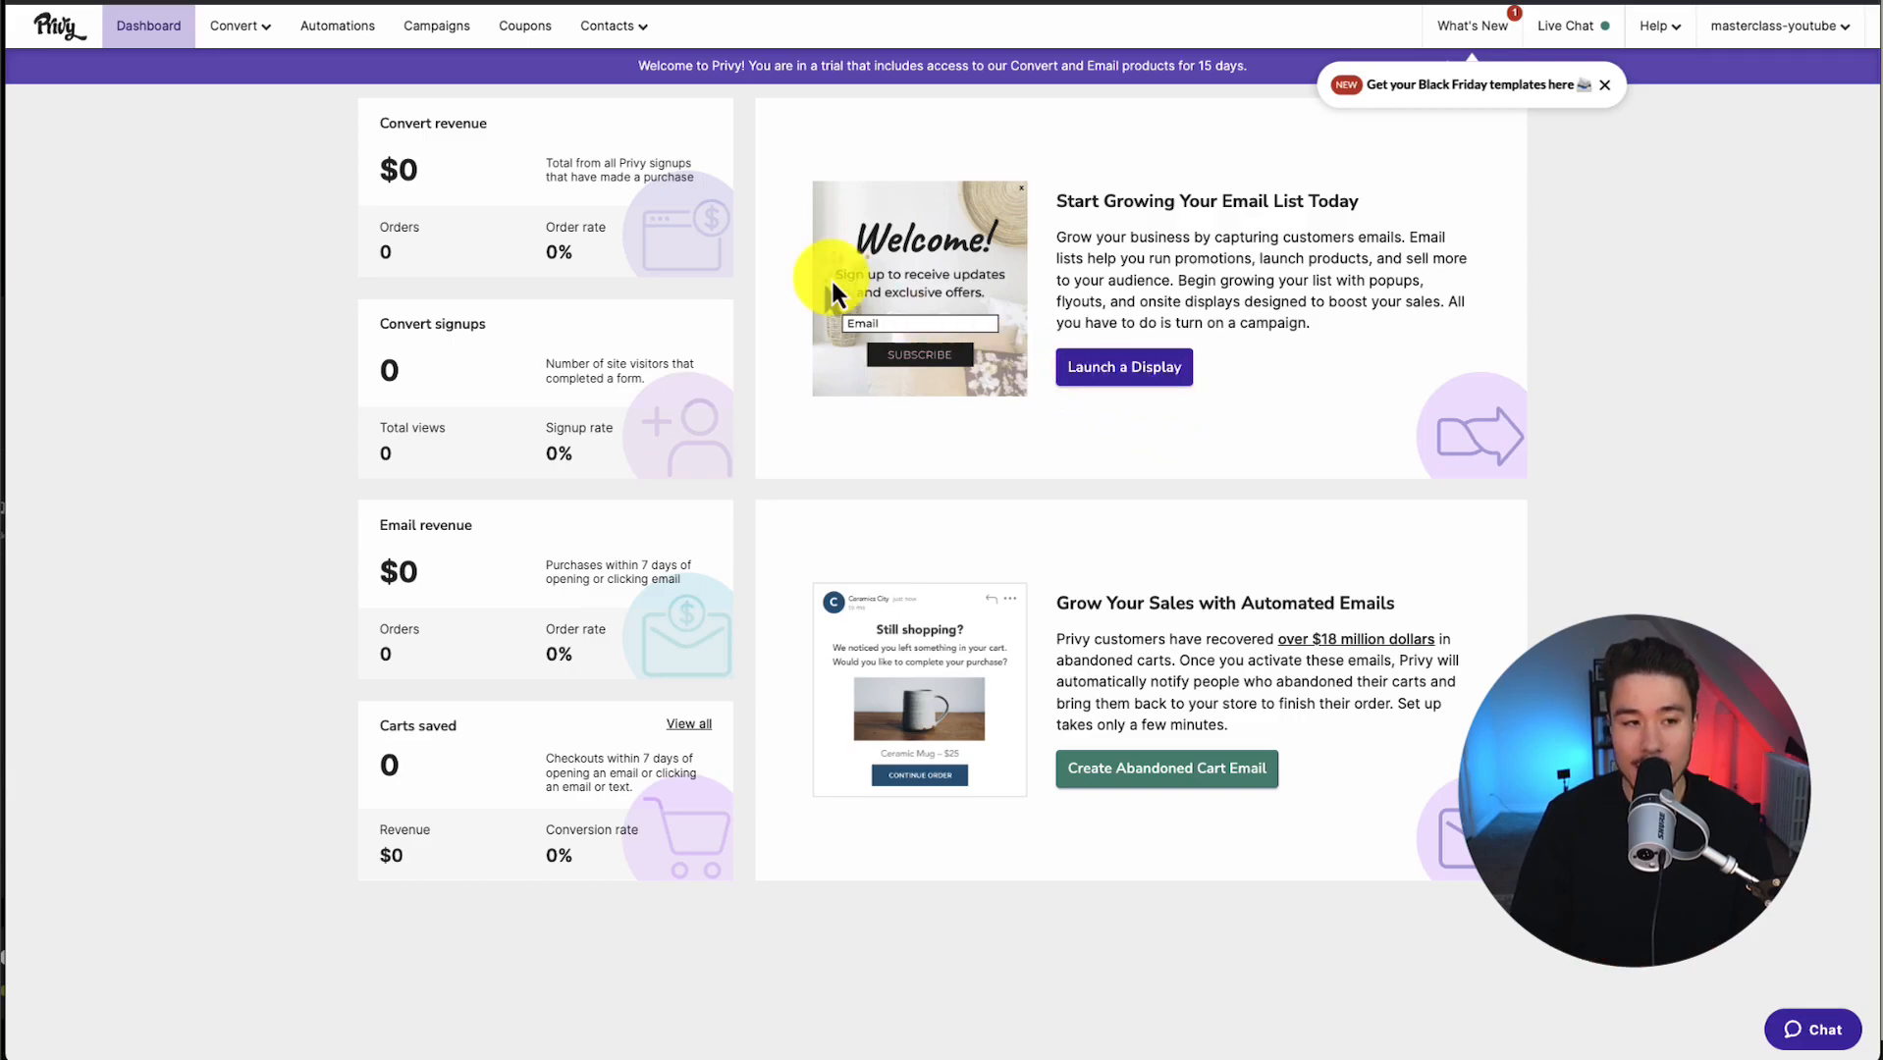
mouse_move(262, 43)
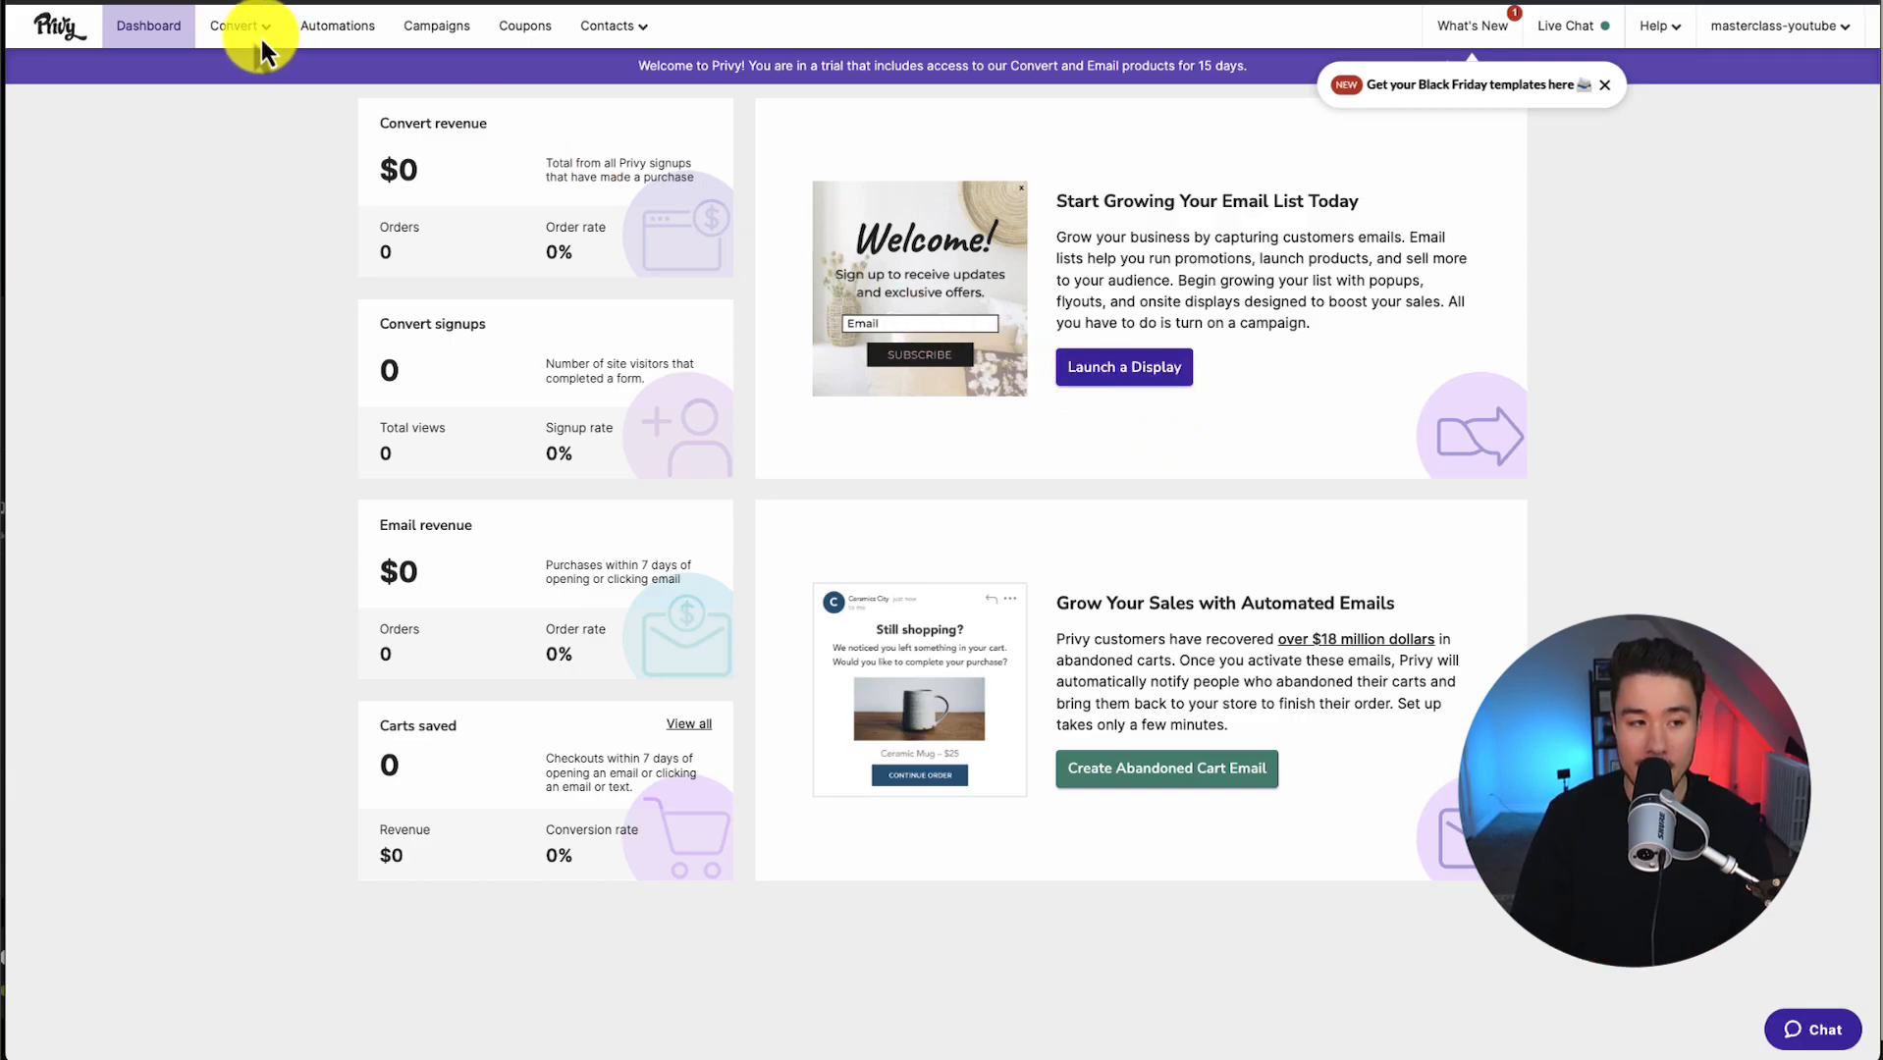
Browse the ready-made display plays and create a Welcome Discount Popup.
left_click(235, 26)
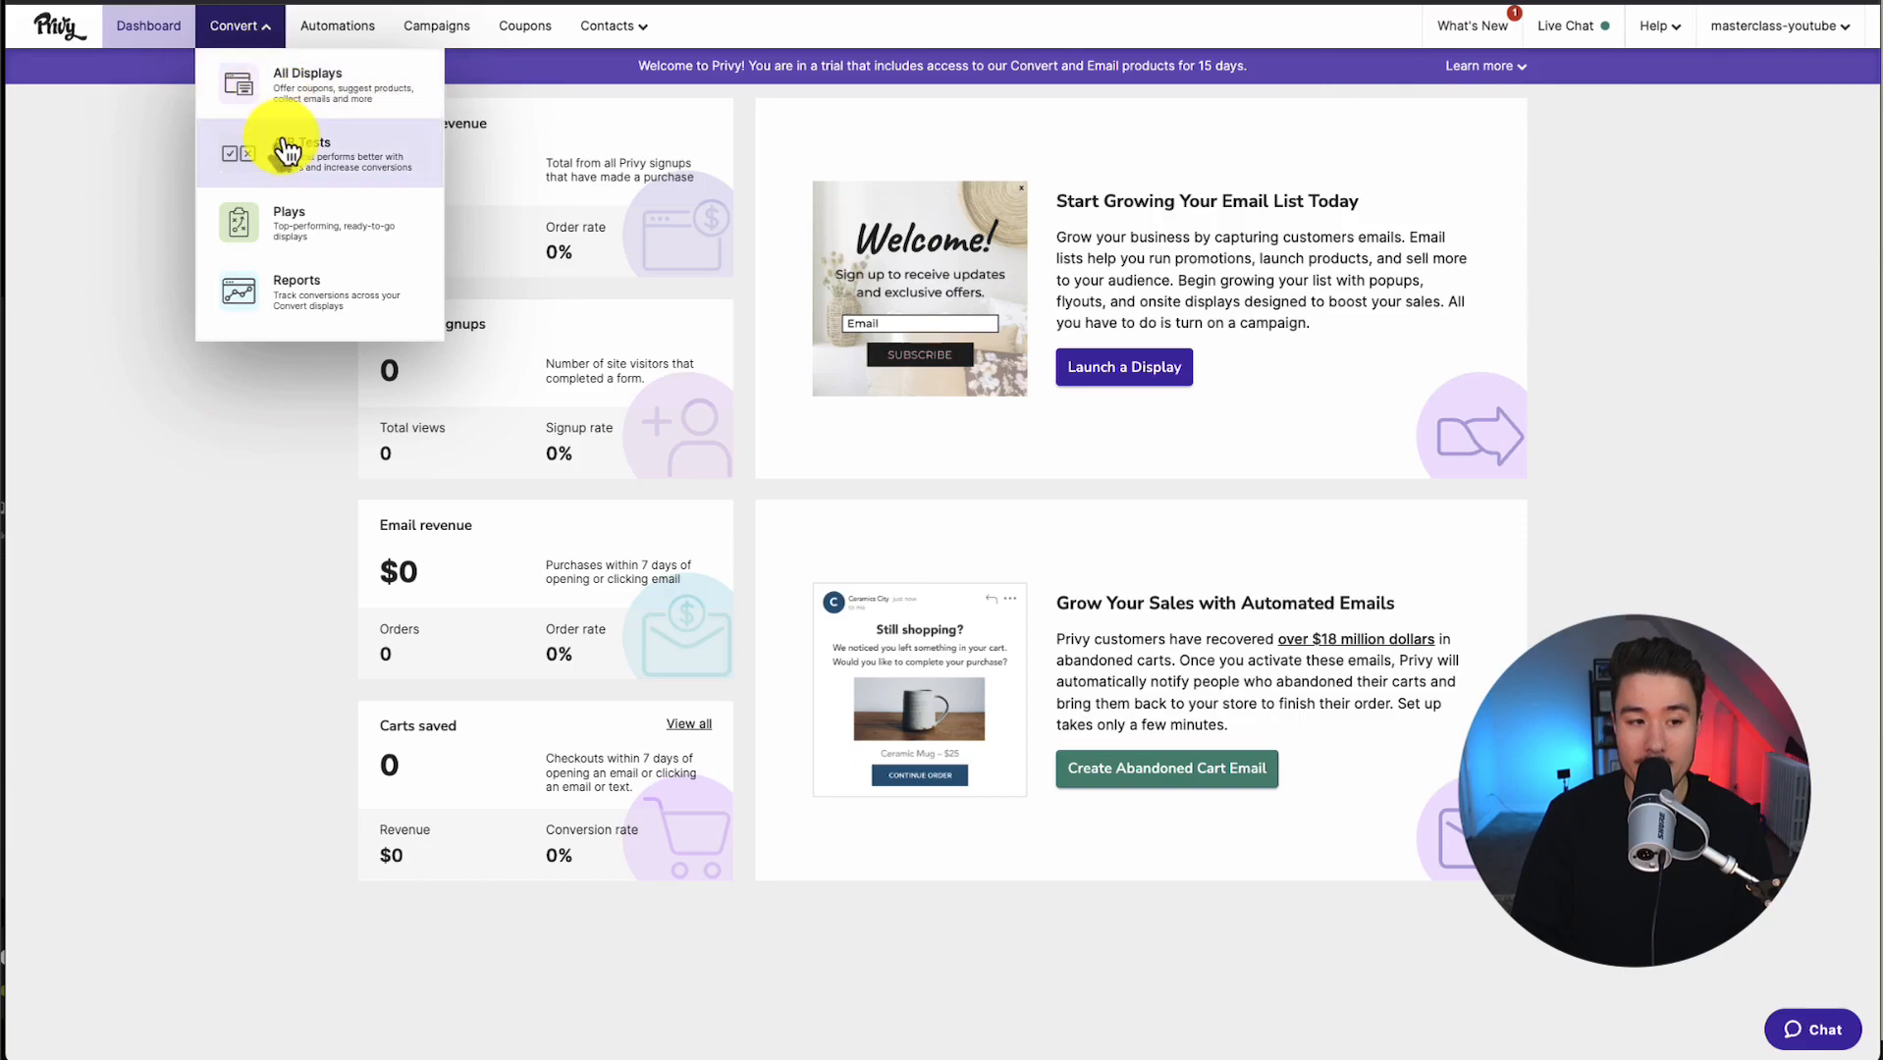
left_click(289, 222)
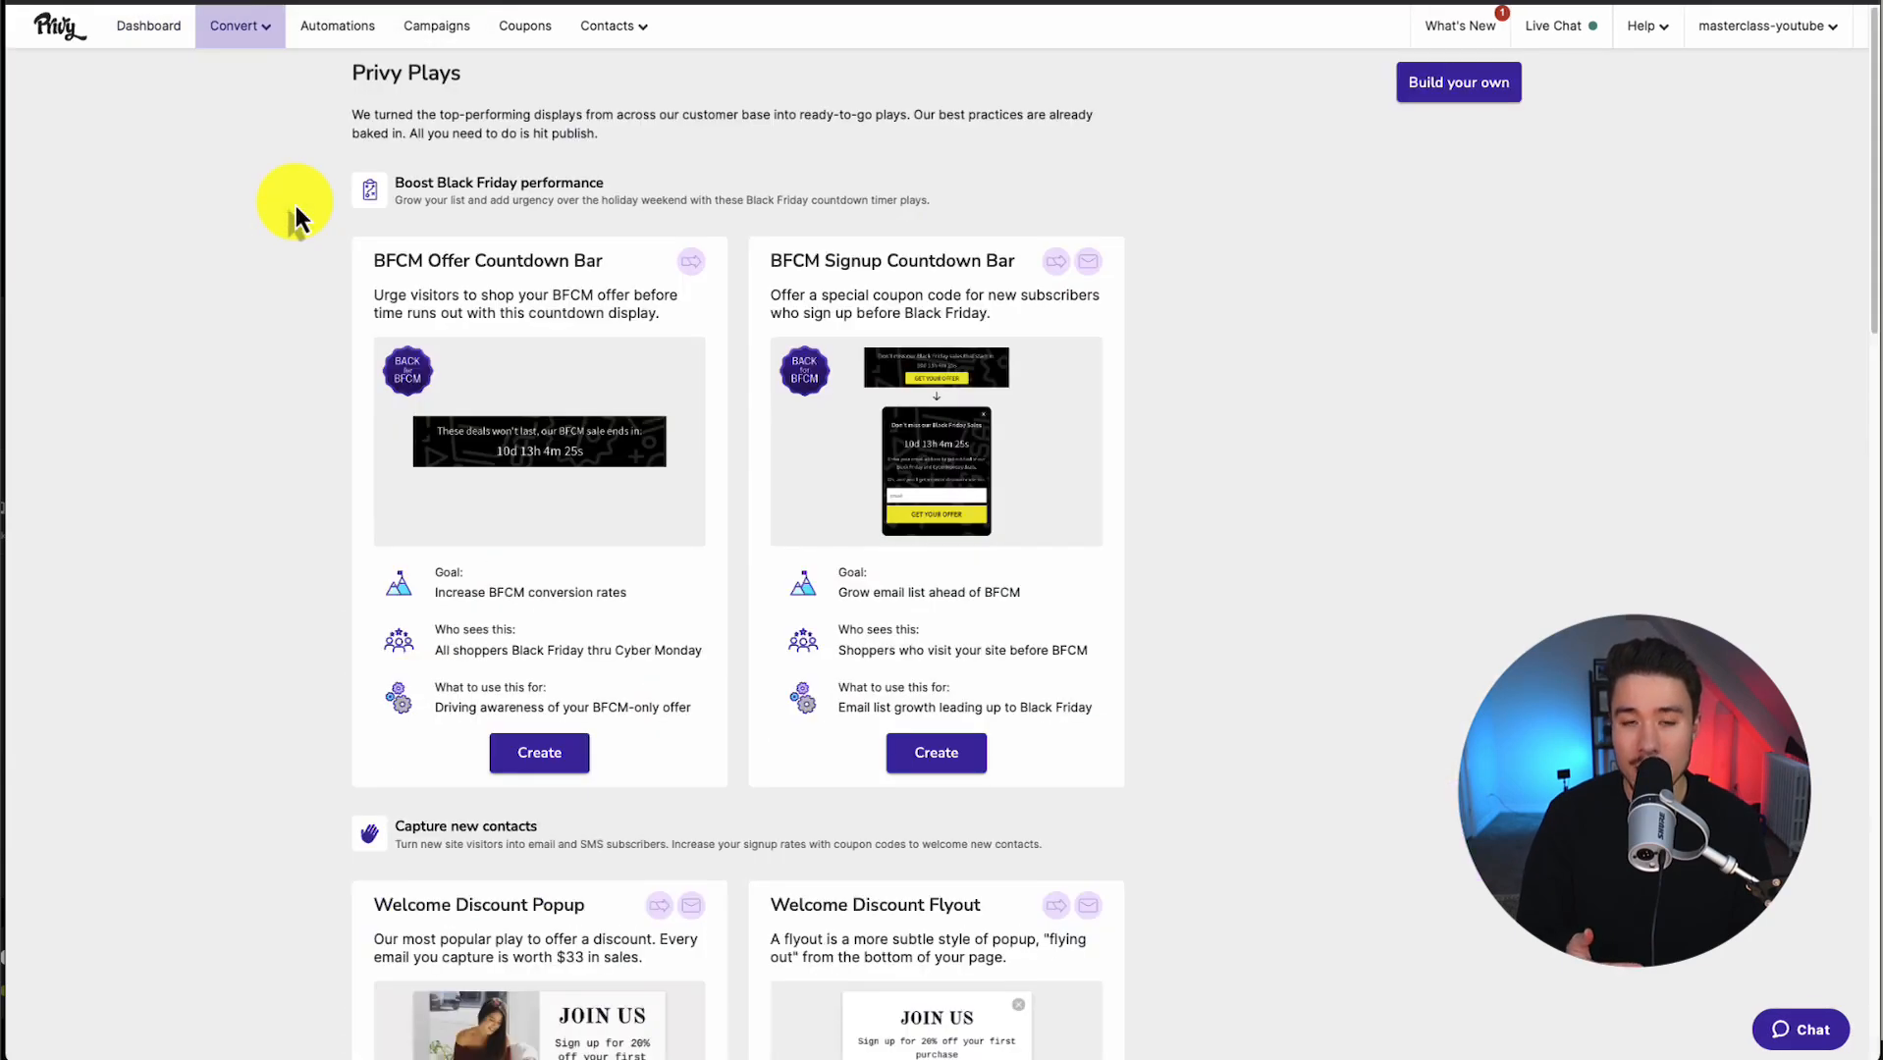
scroll("down", 3)
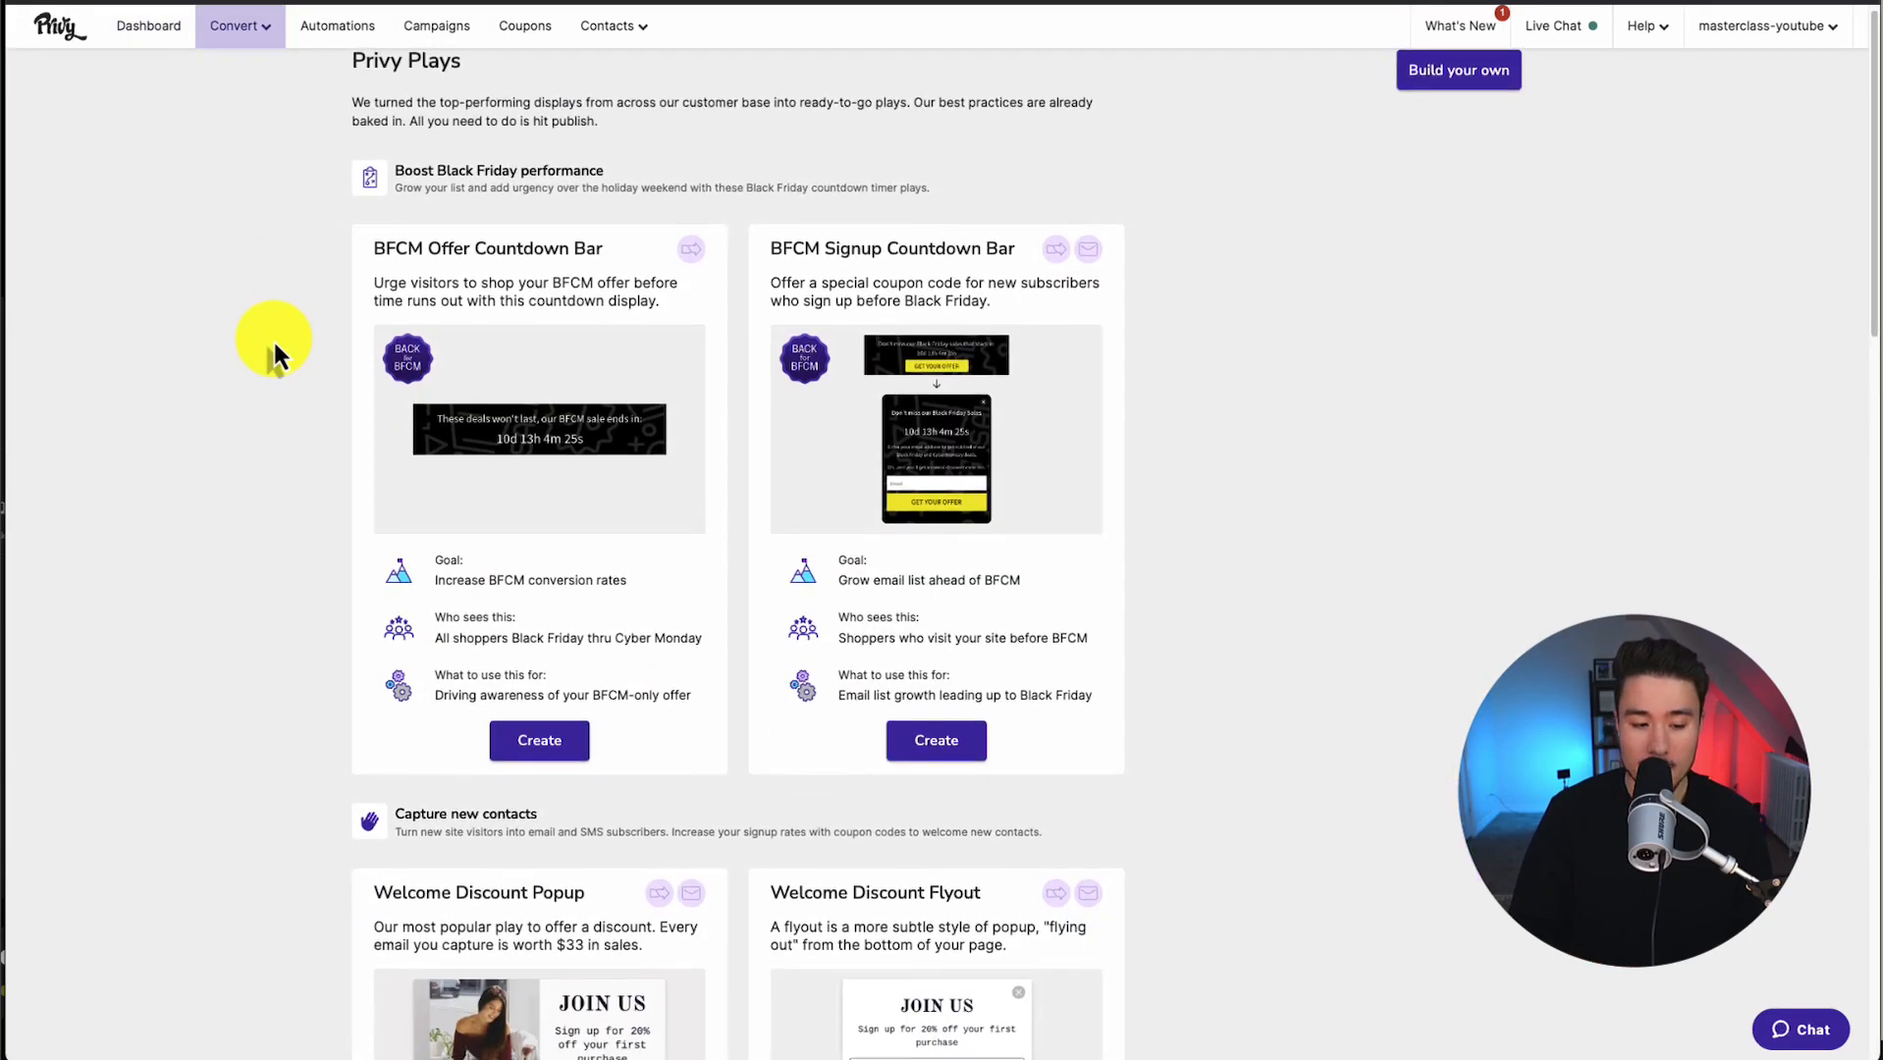
scroll("down", 3)
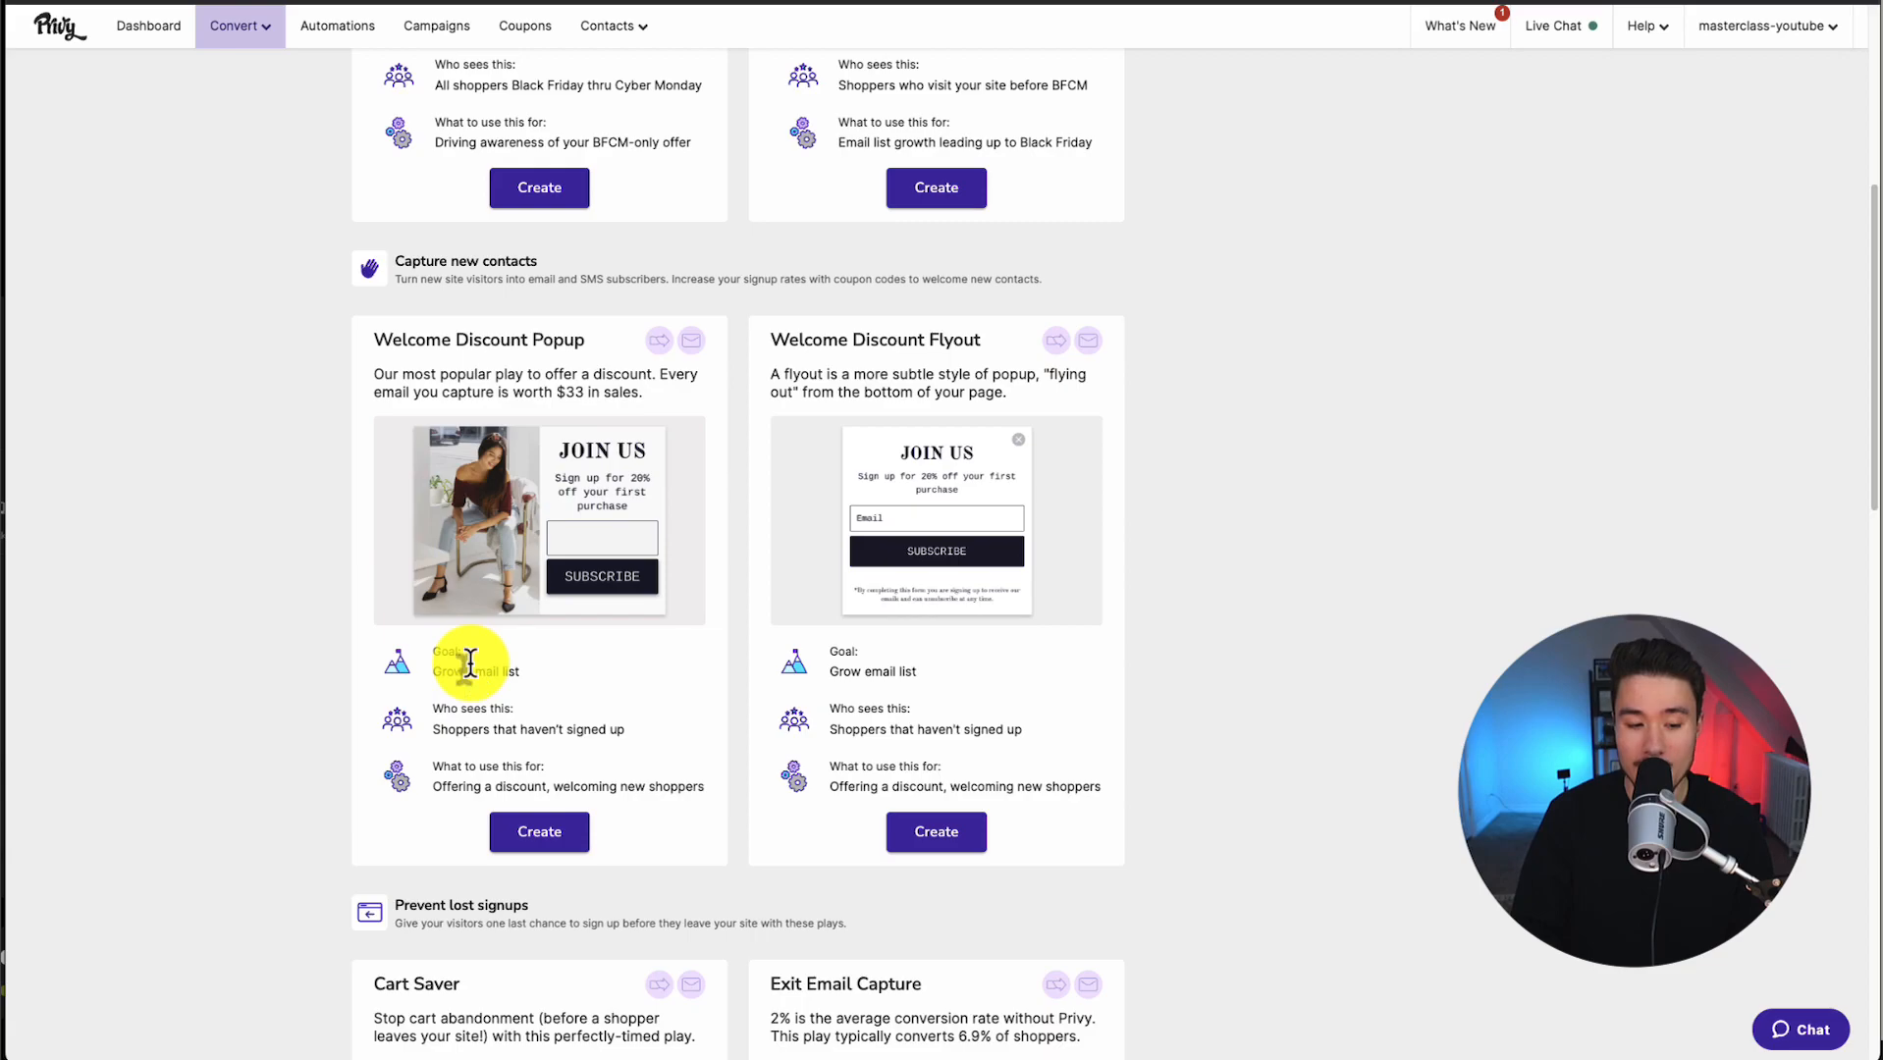
left_click_drag(435, 728, 618, 729)
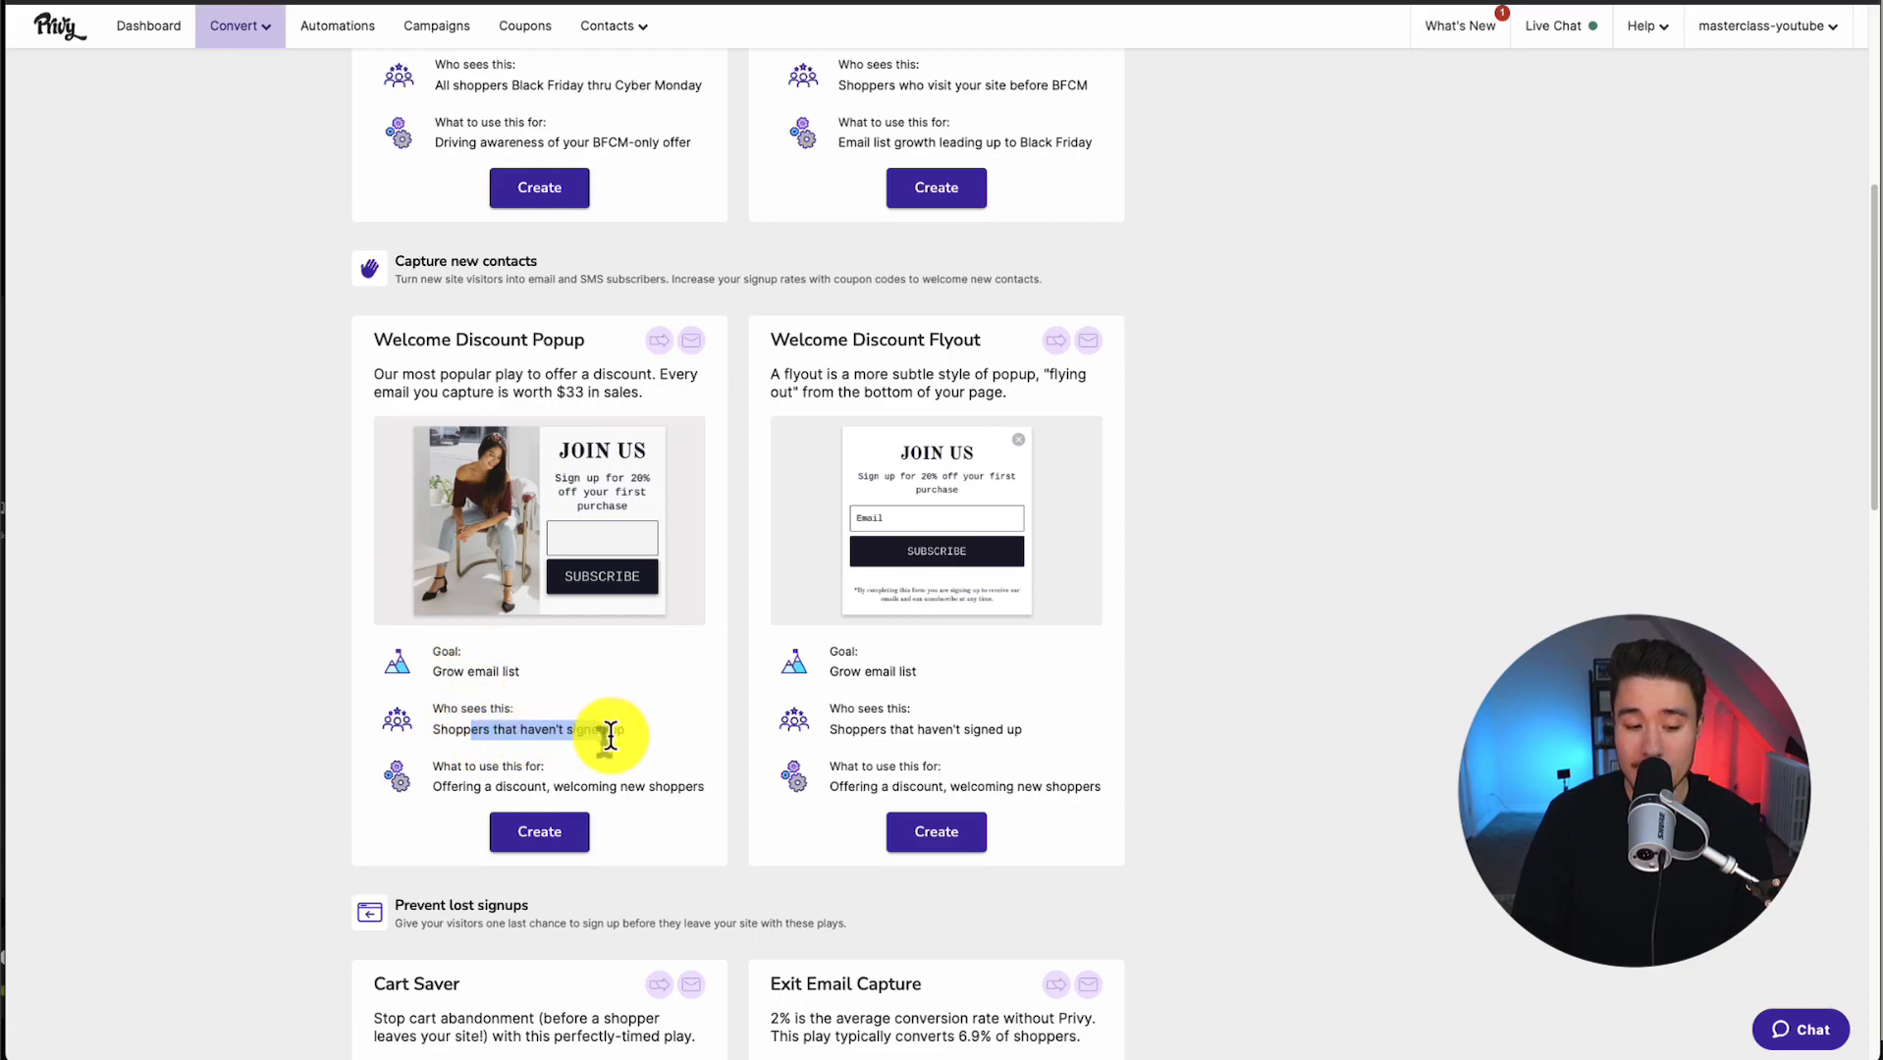
left_click(538, 830)
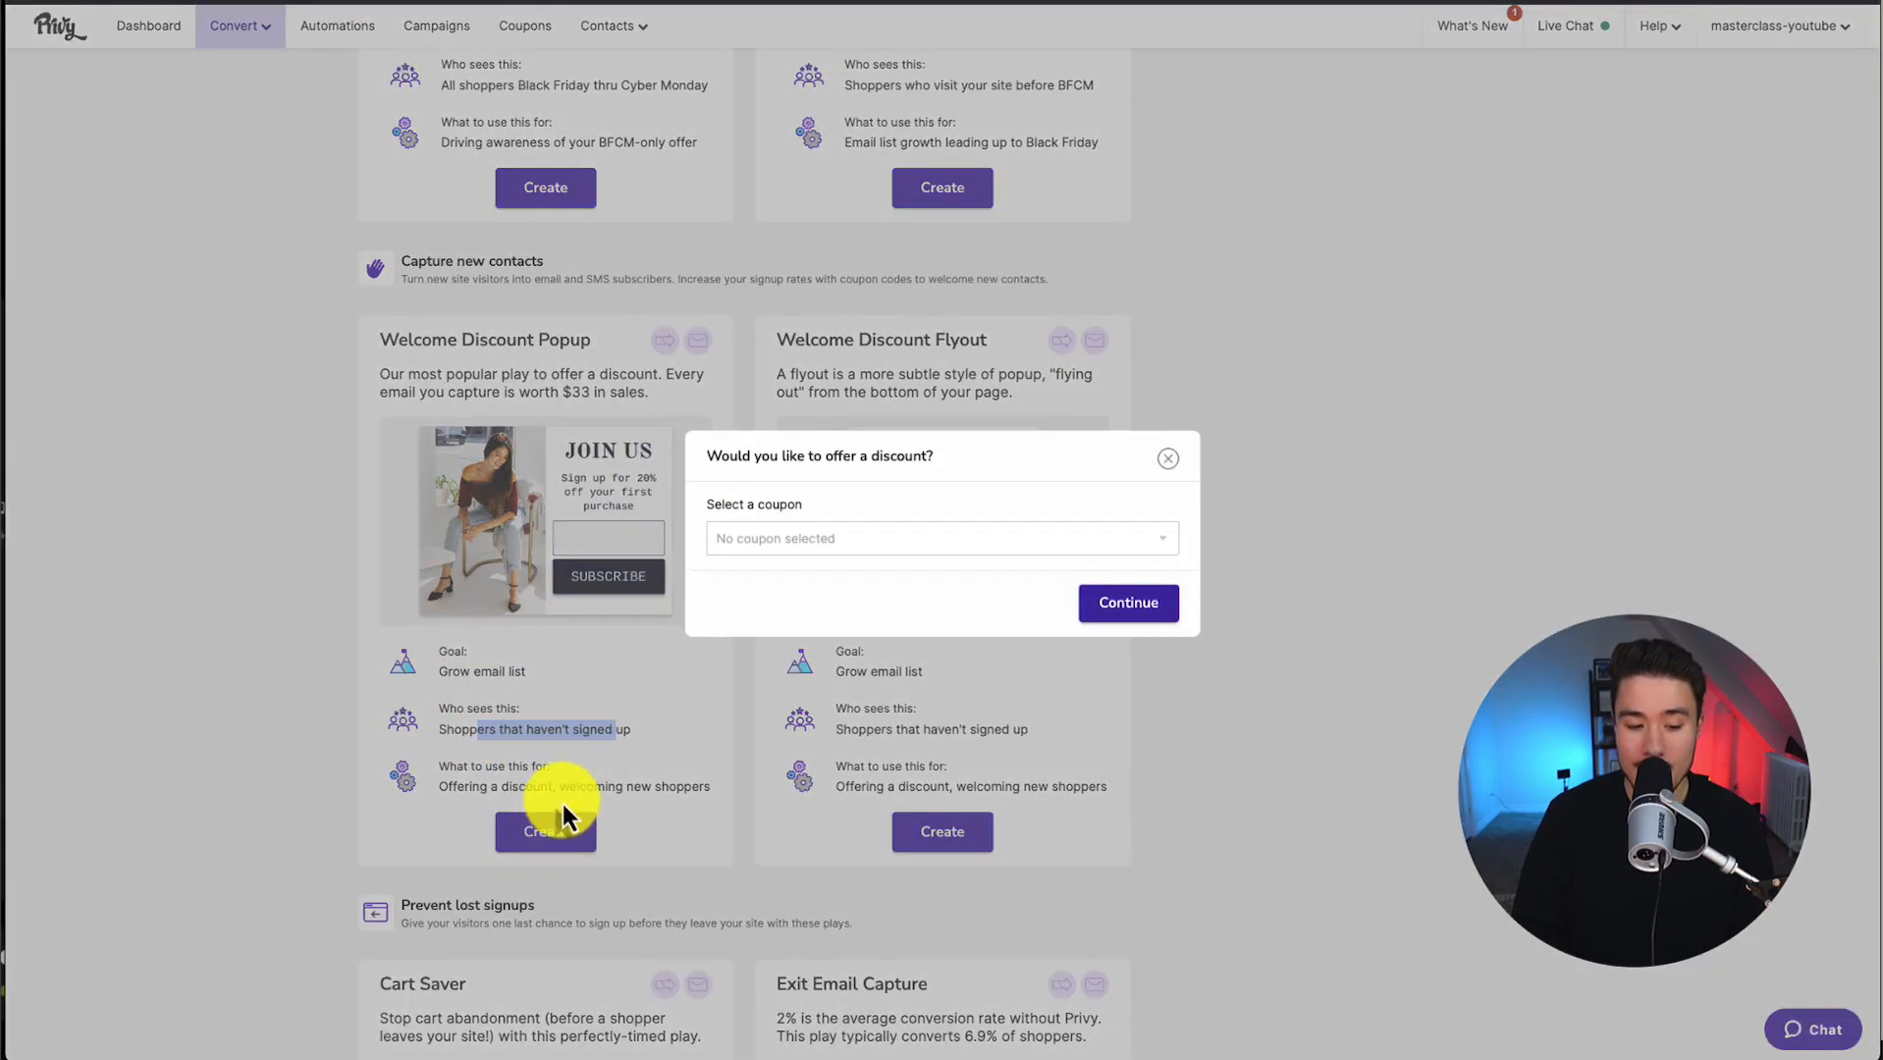
Select the '10% off' coupon for the popup and continue to the editor.
left_click(941, 538)
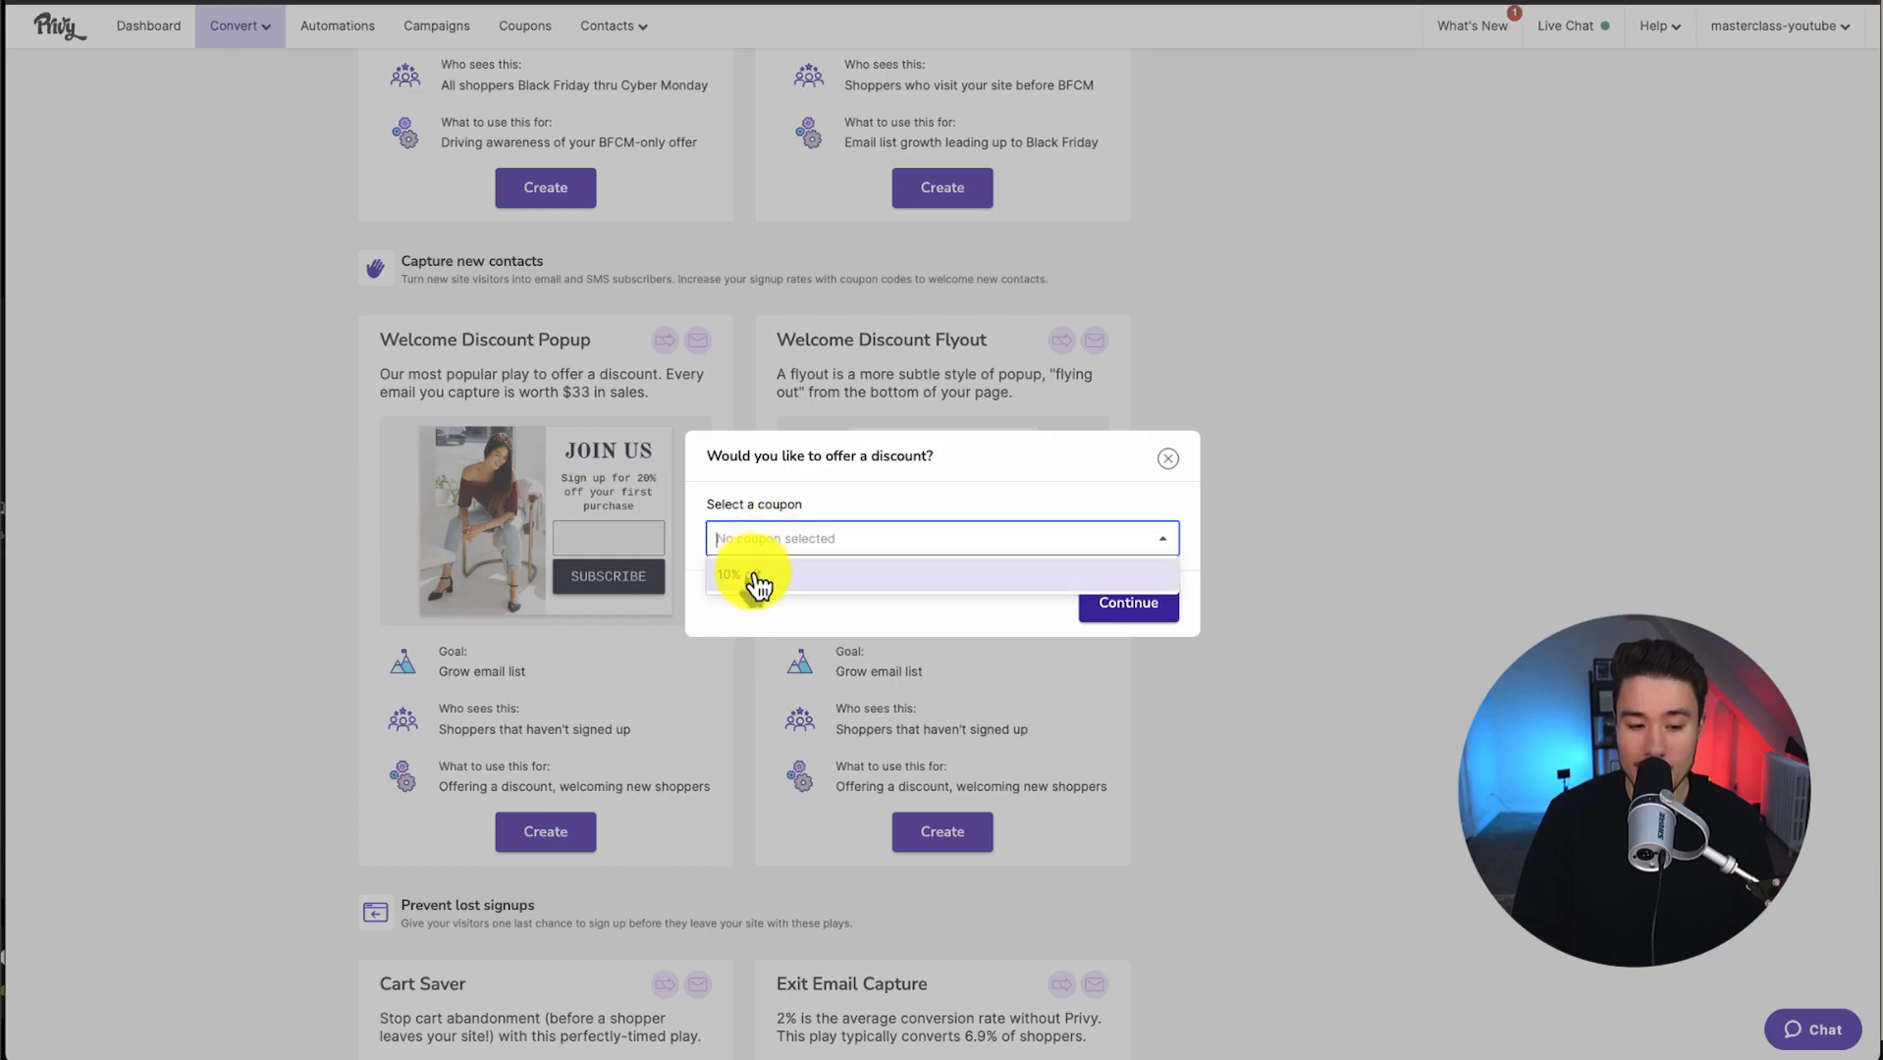
left_click(757, 575)
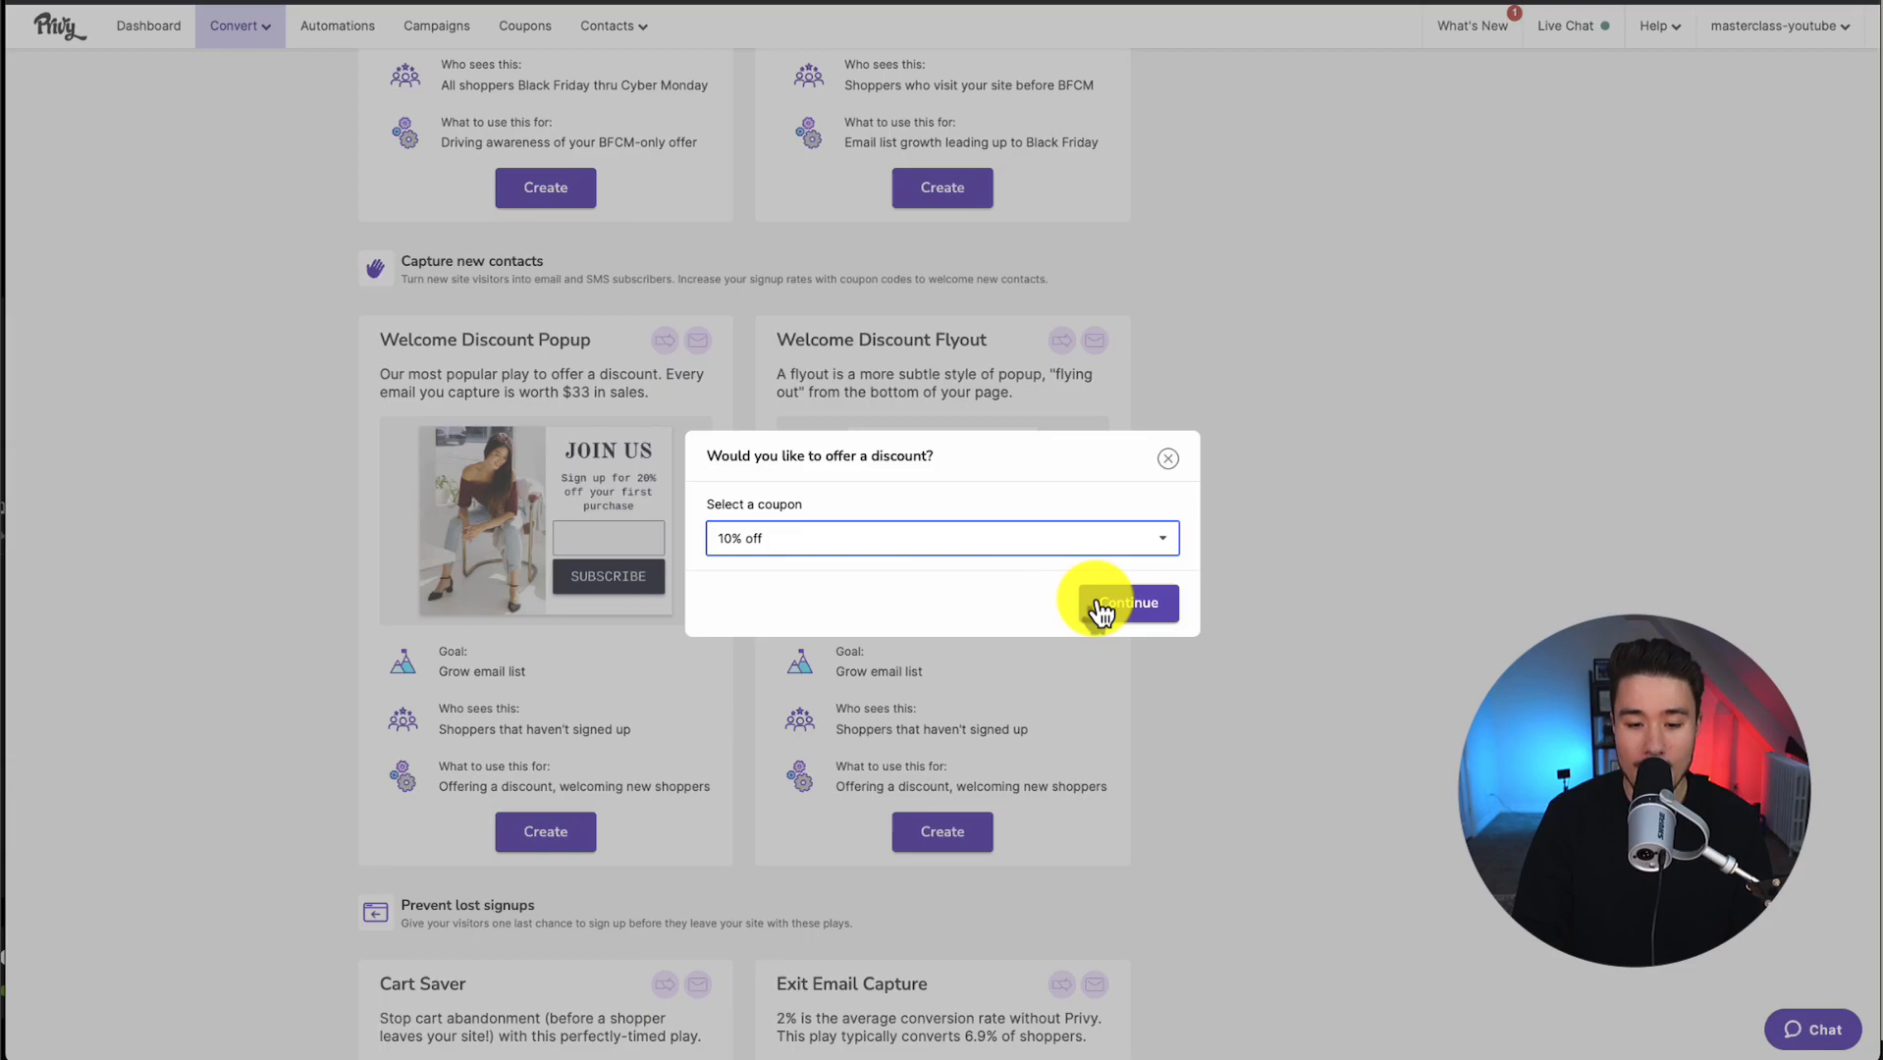
left_click(1119, 603)
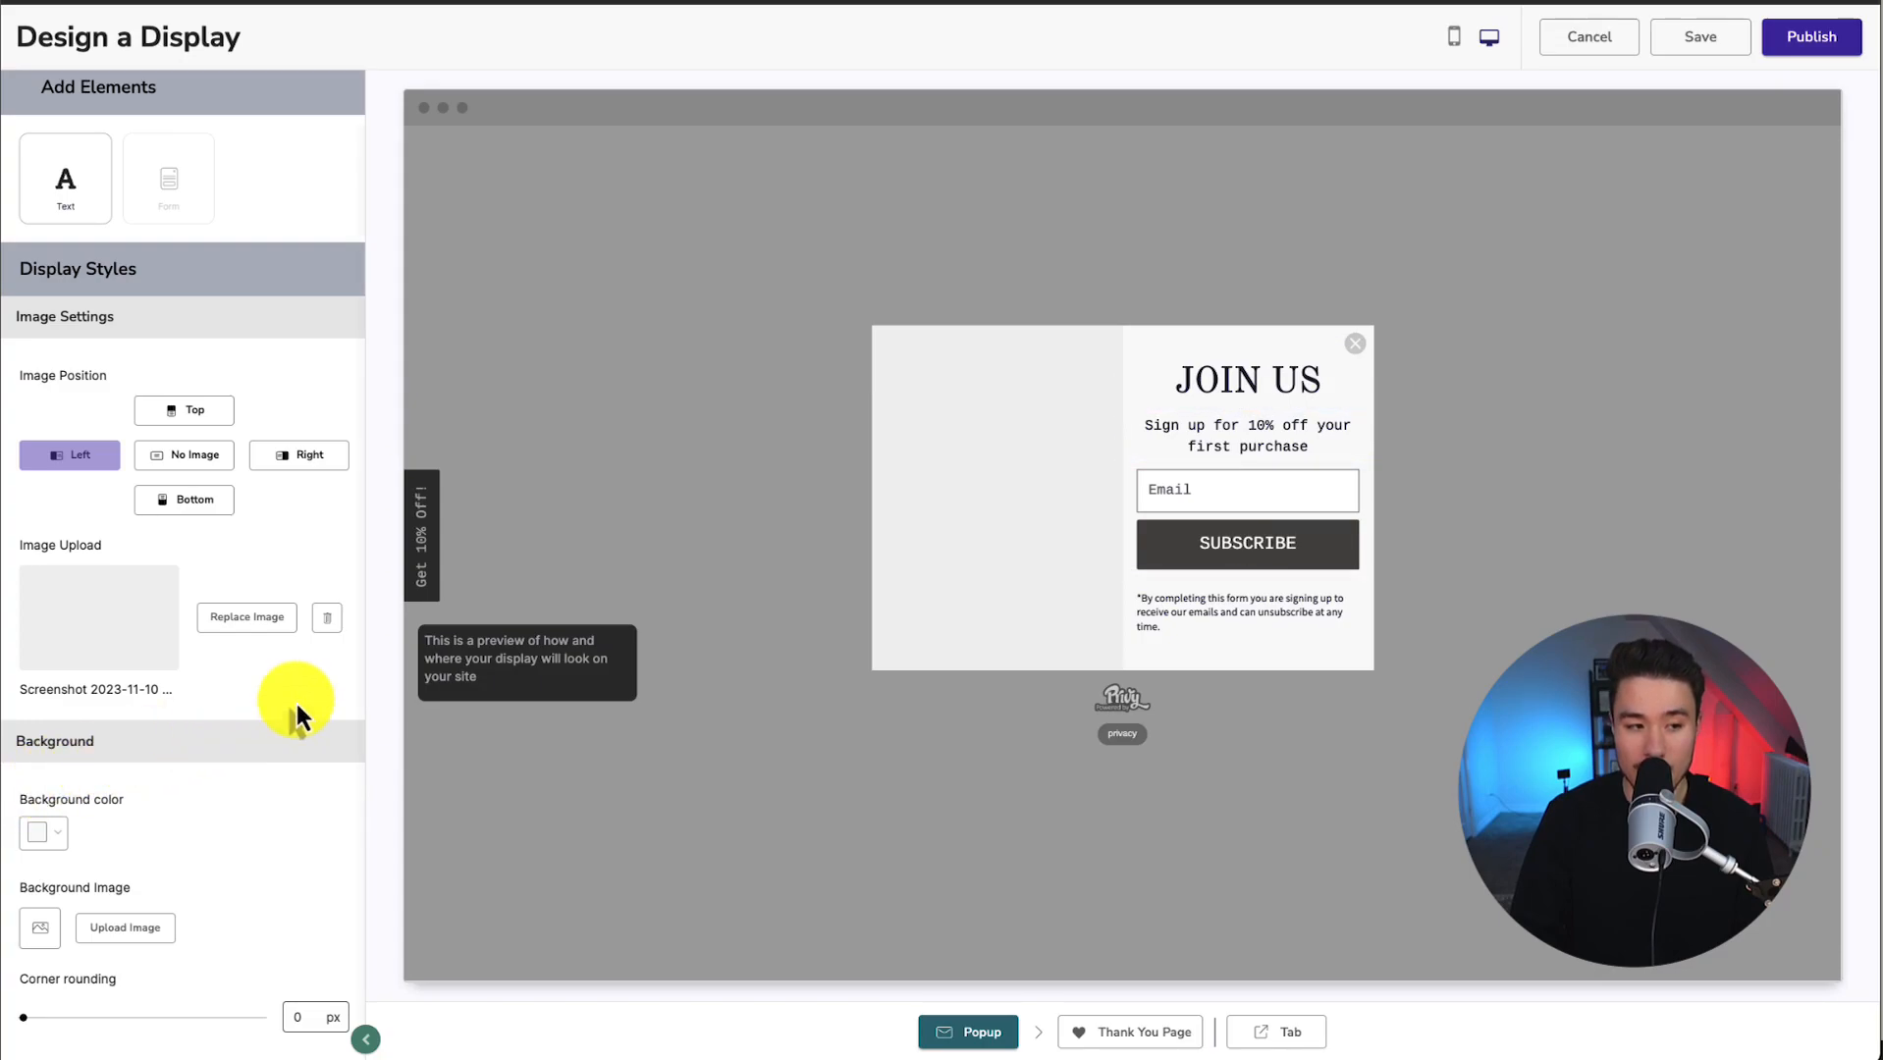
Inspect the JOIN US heading, 10% off offer line and email signup form.
left_click(1246, 435)
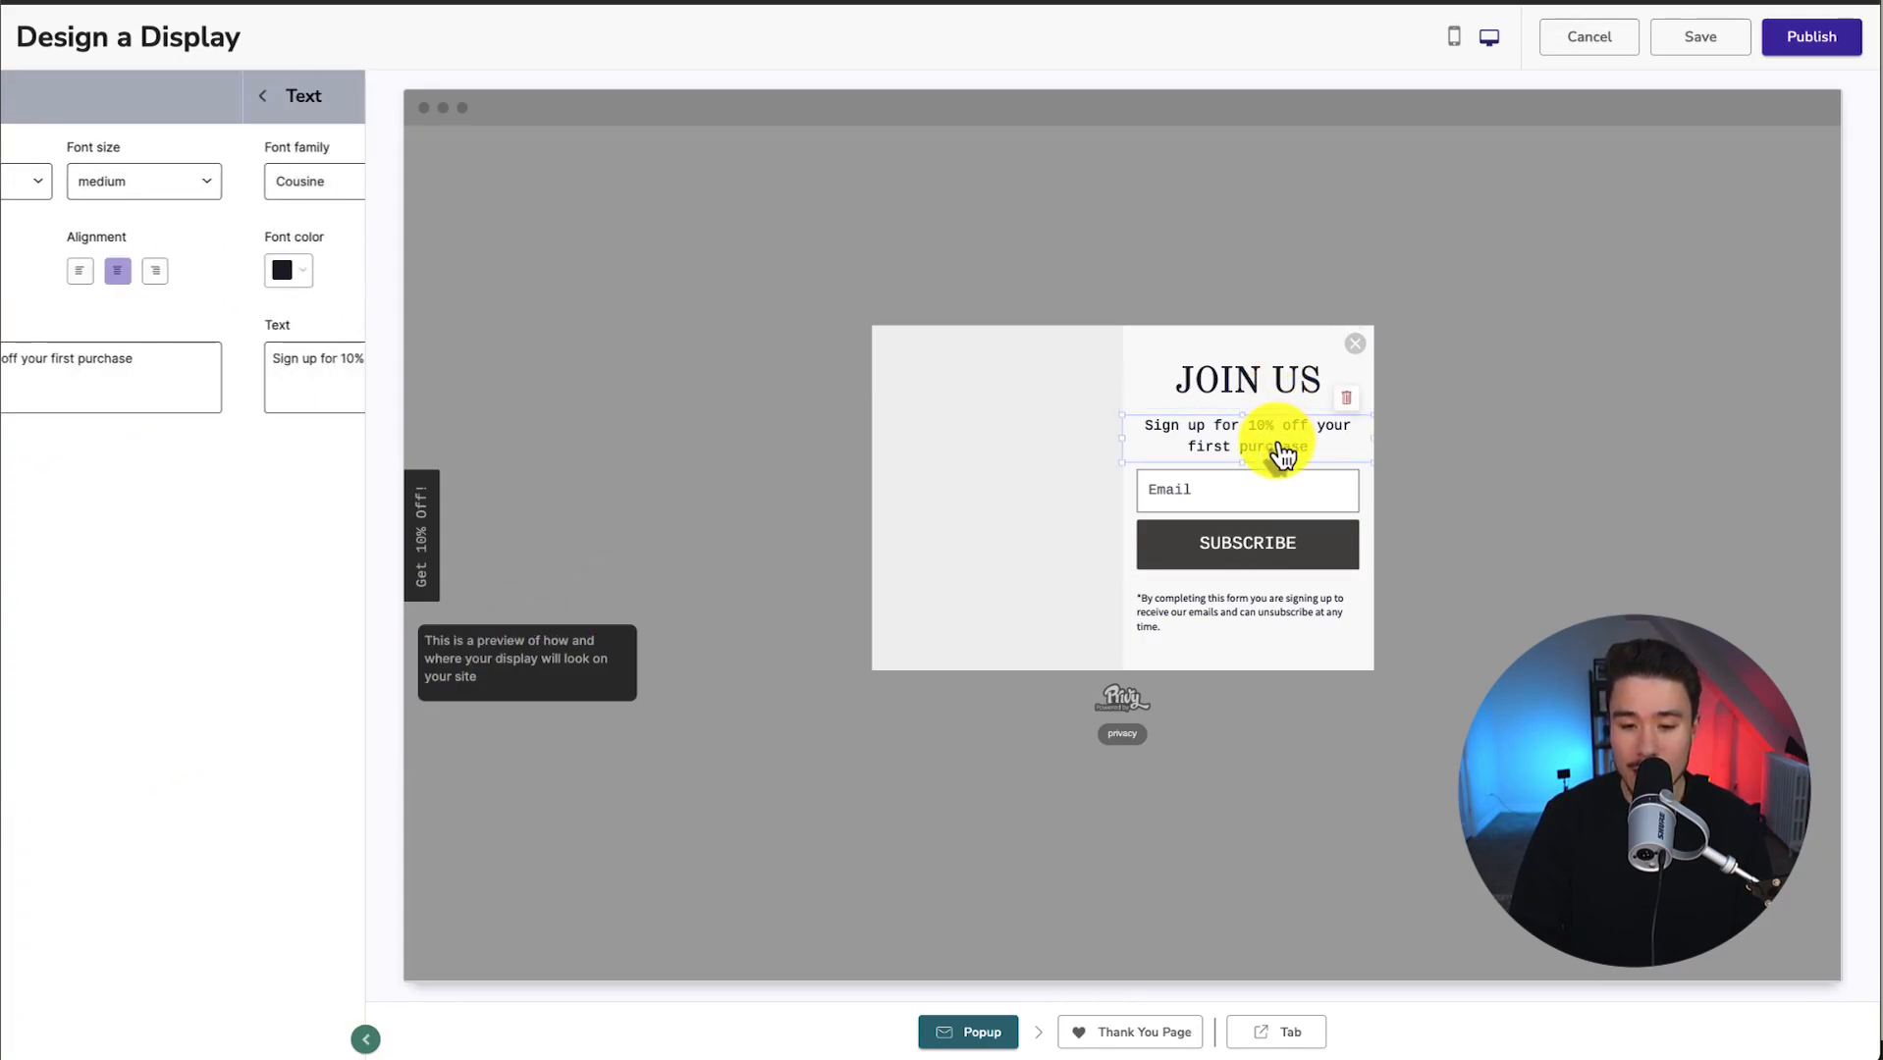
left_click(1244, 380)
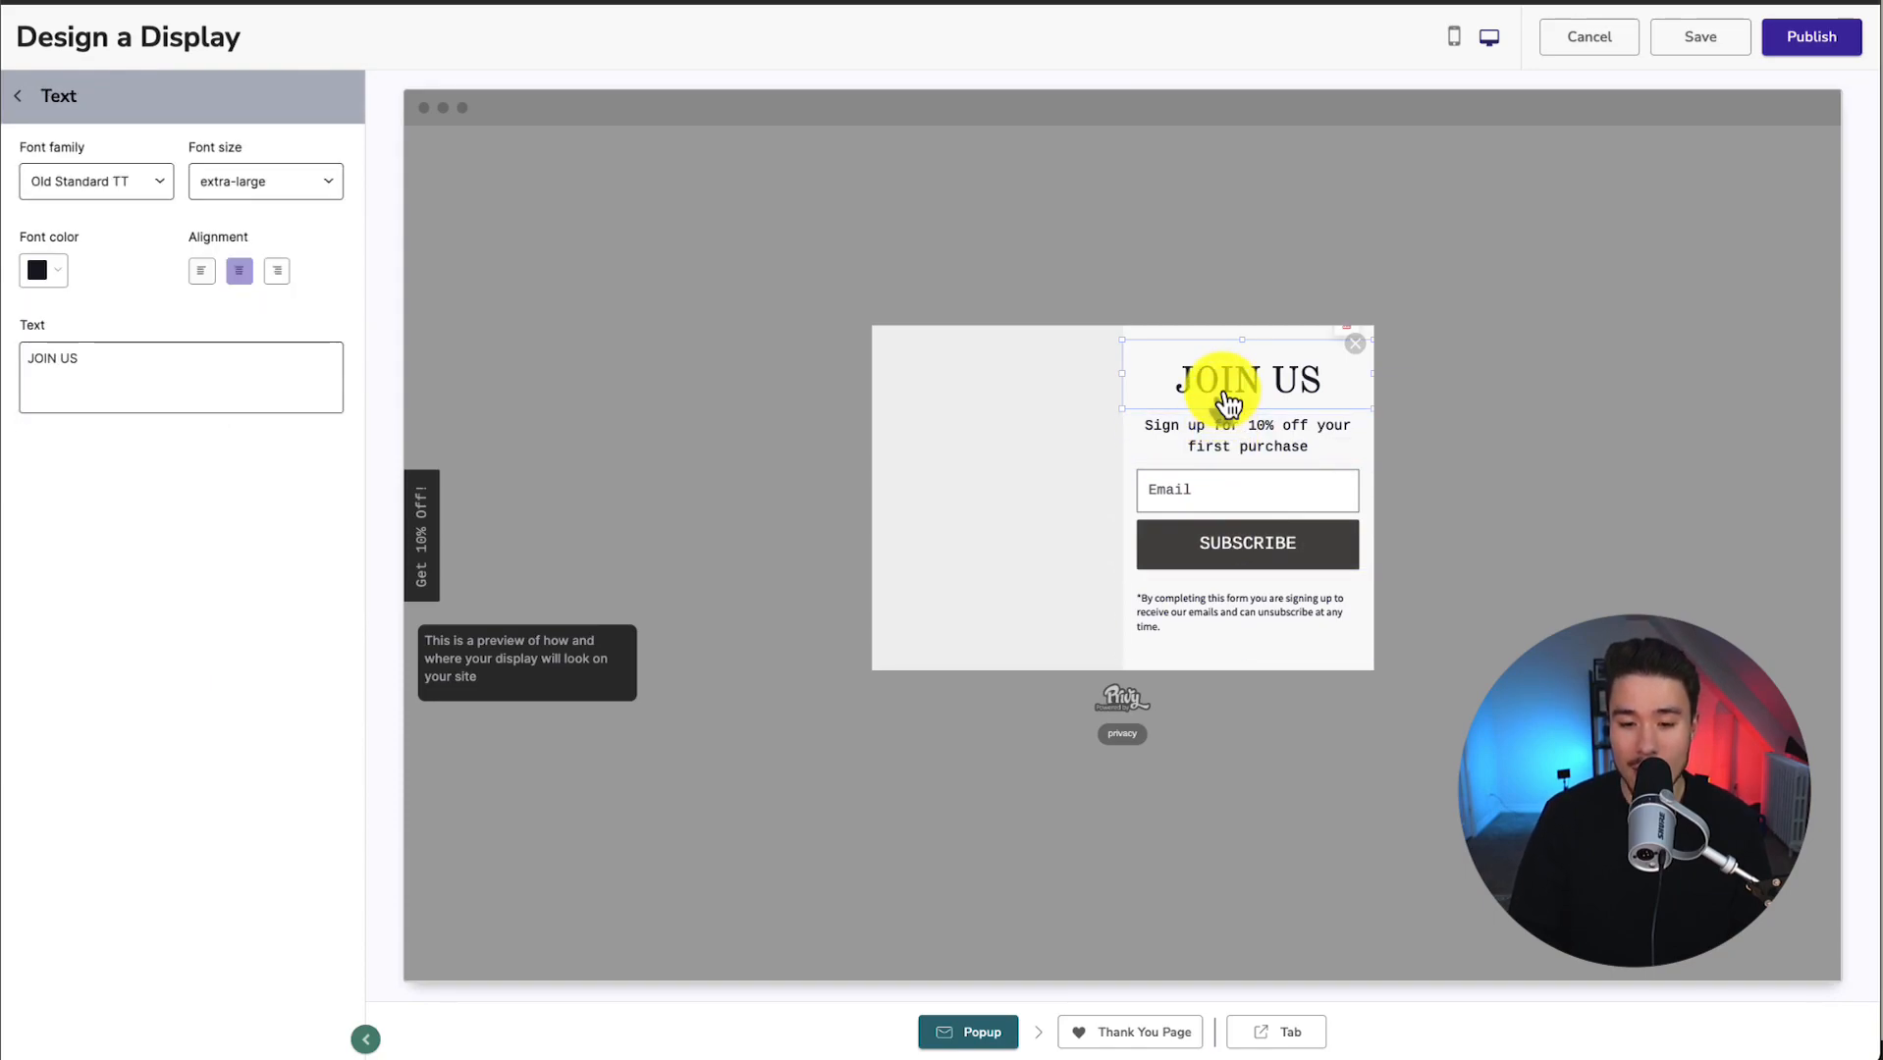
left_click(1247, 435)
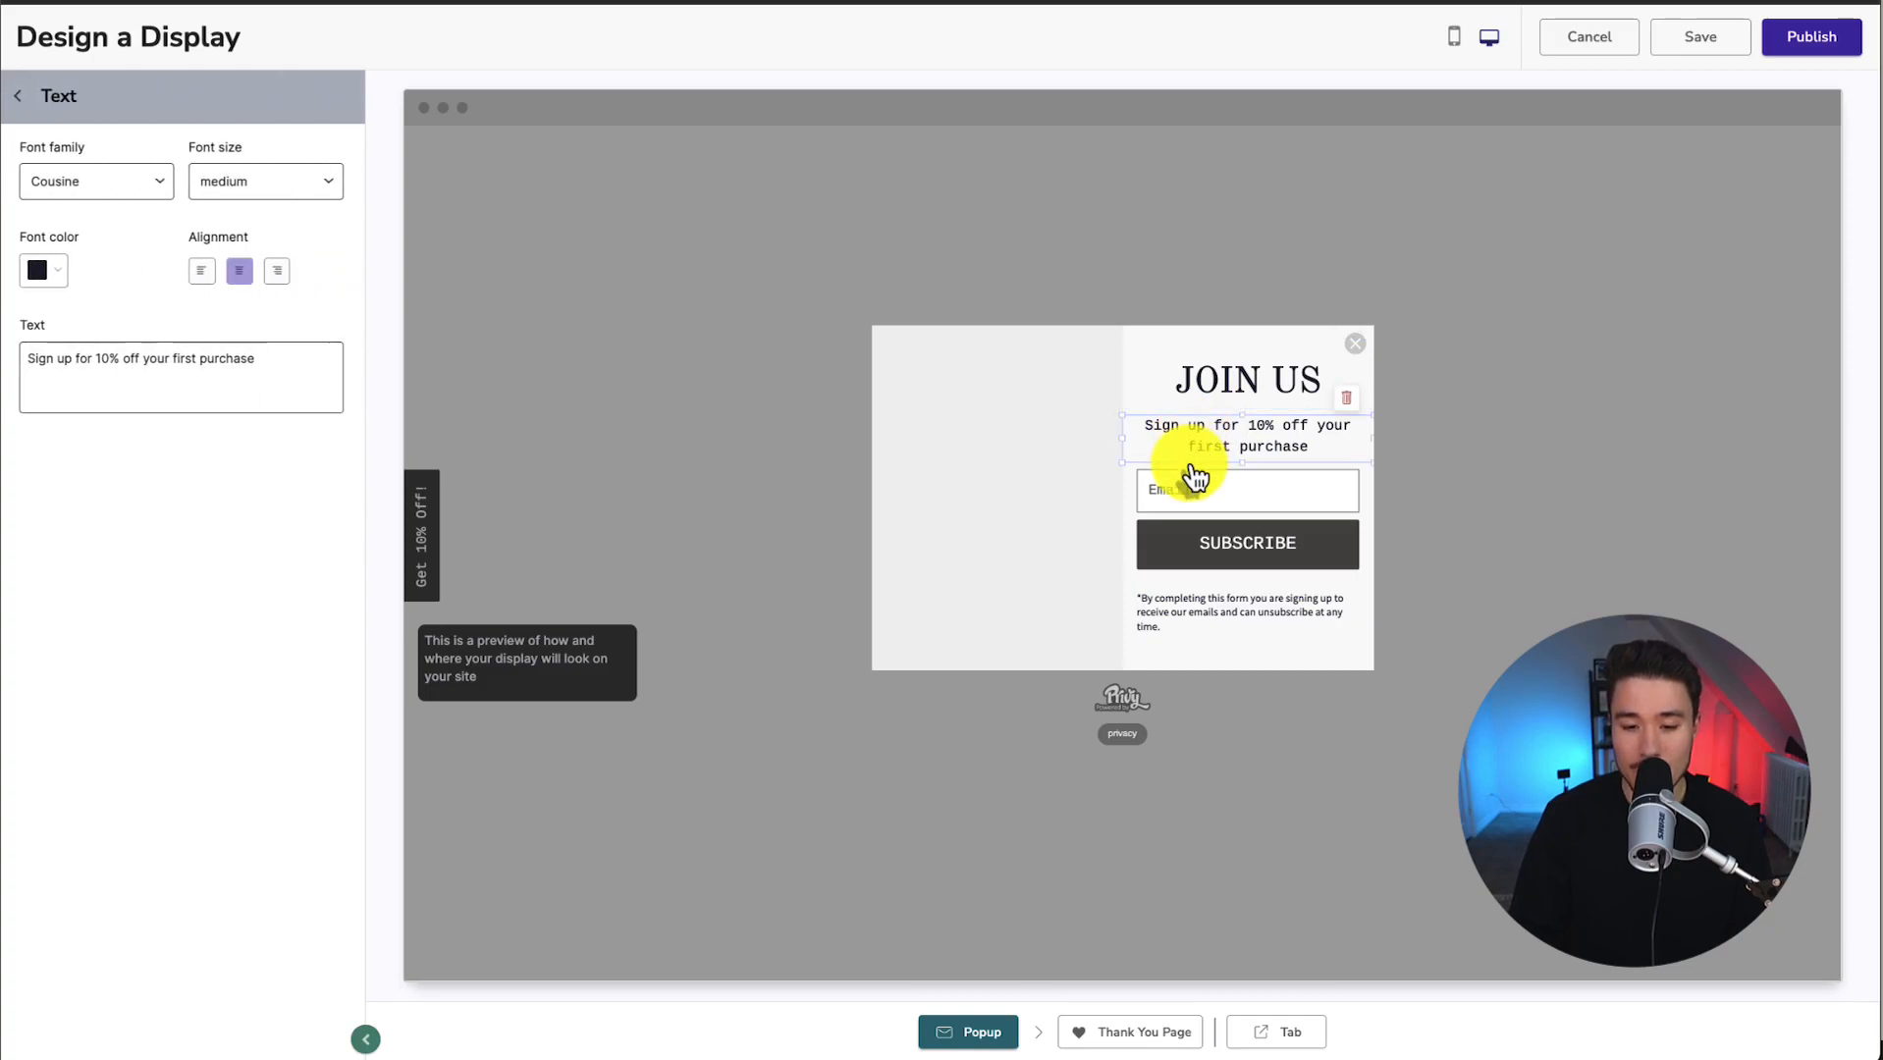
left_click(1247, 489)
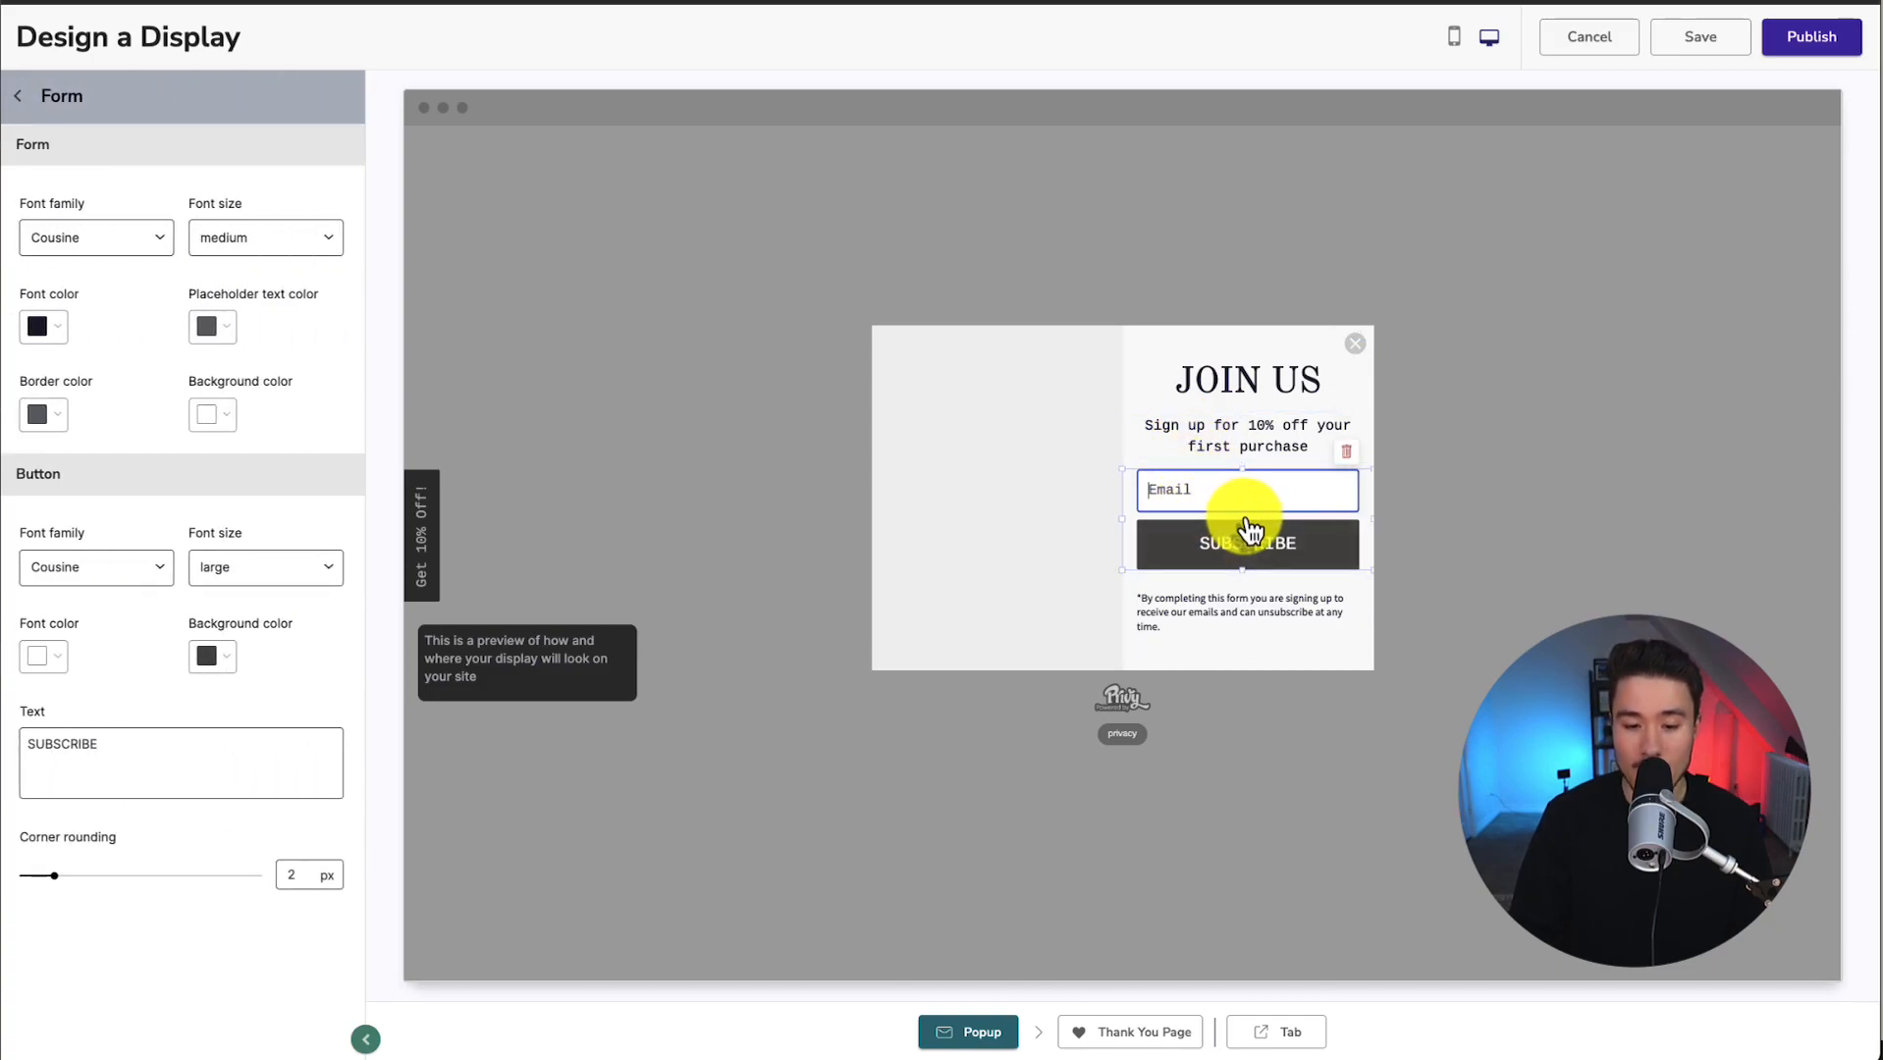
mouse_move(1171, 660)
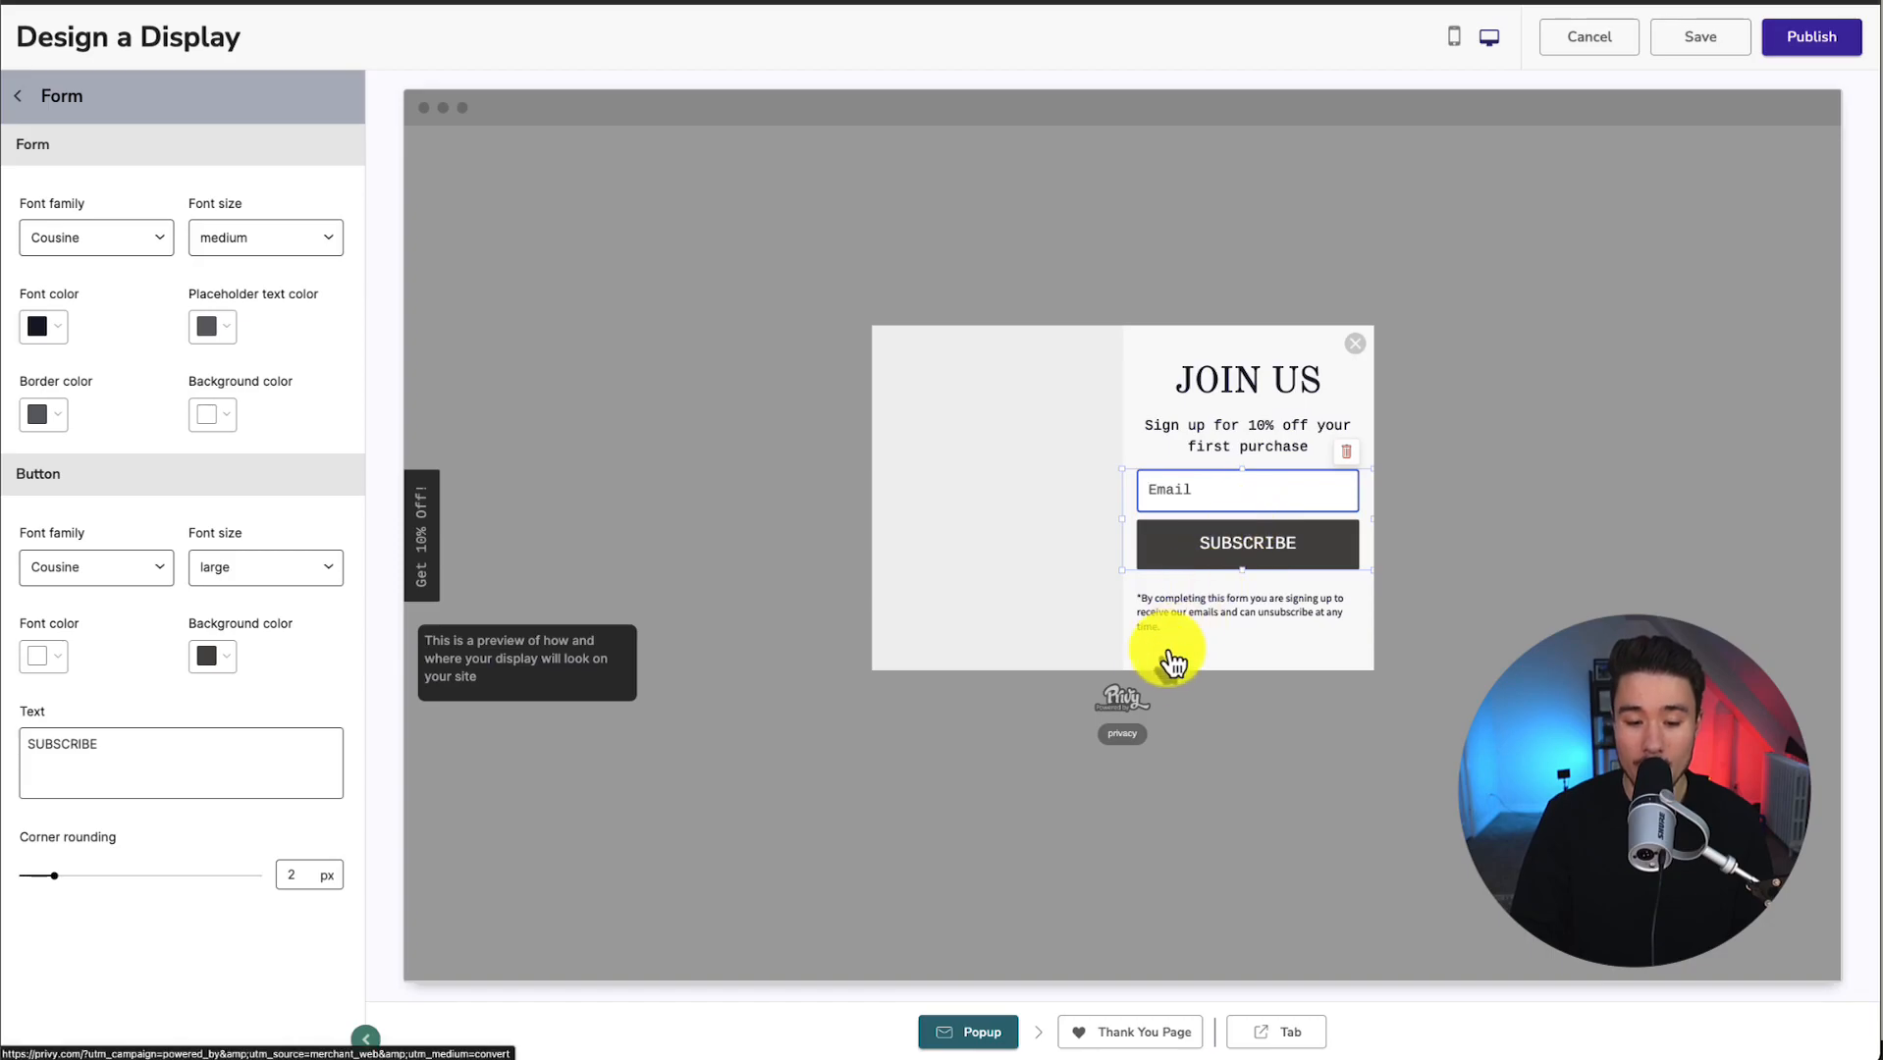
mouse_move(1141, 703)
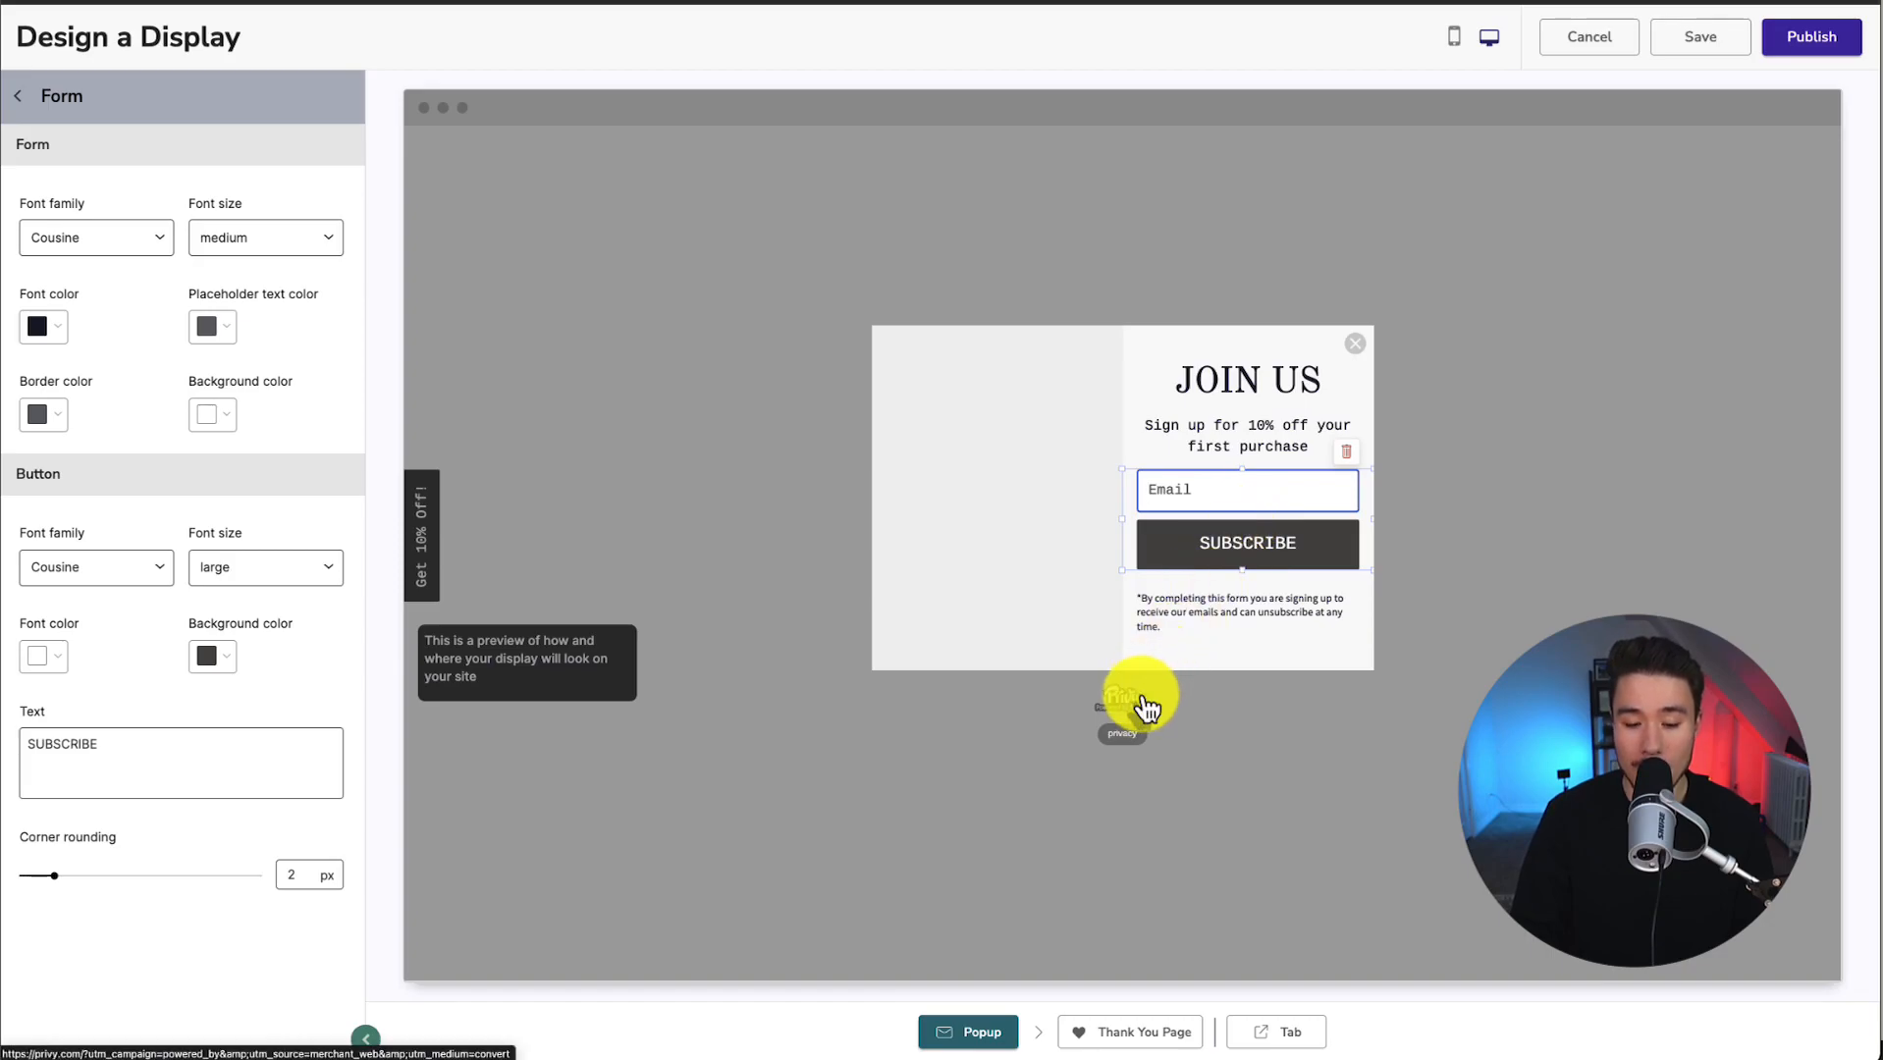
Add a text block, delete it again, then view the Thank You Page.
left_click(17, 97)
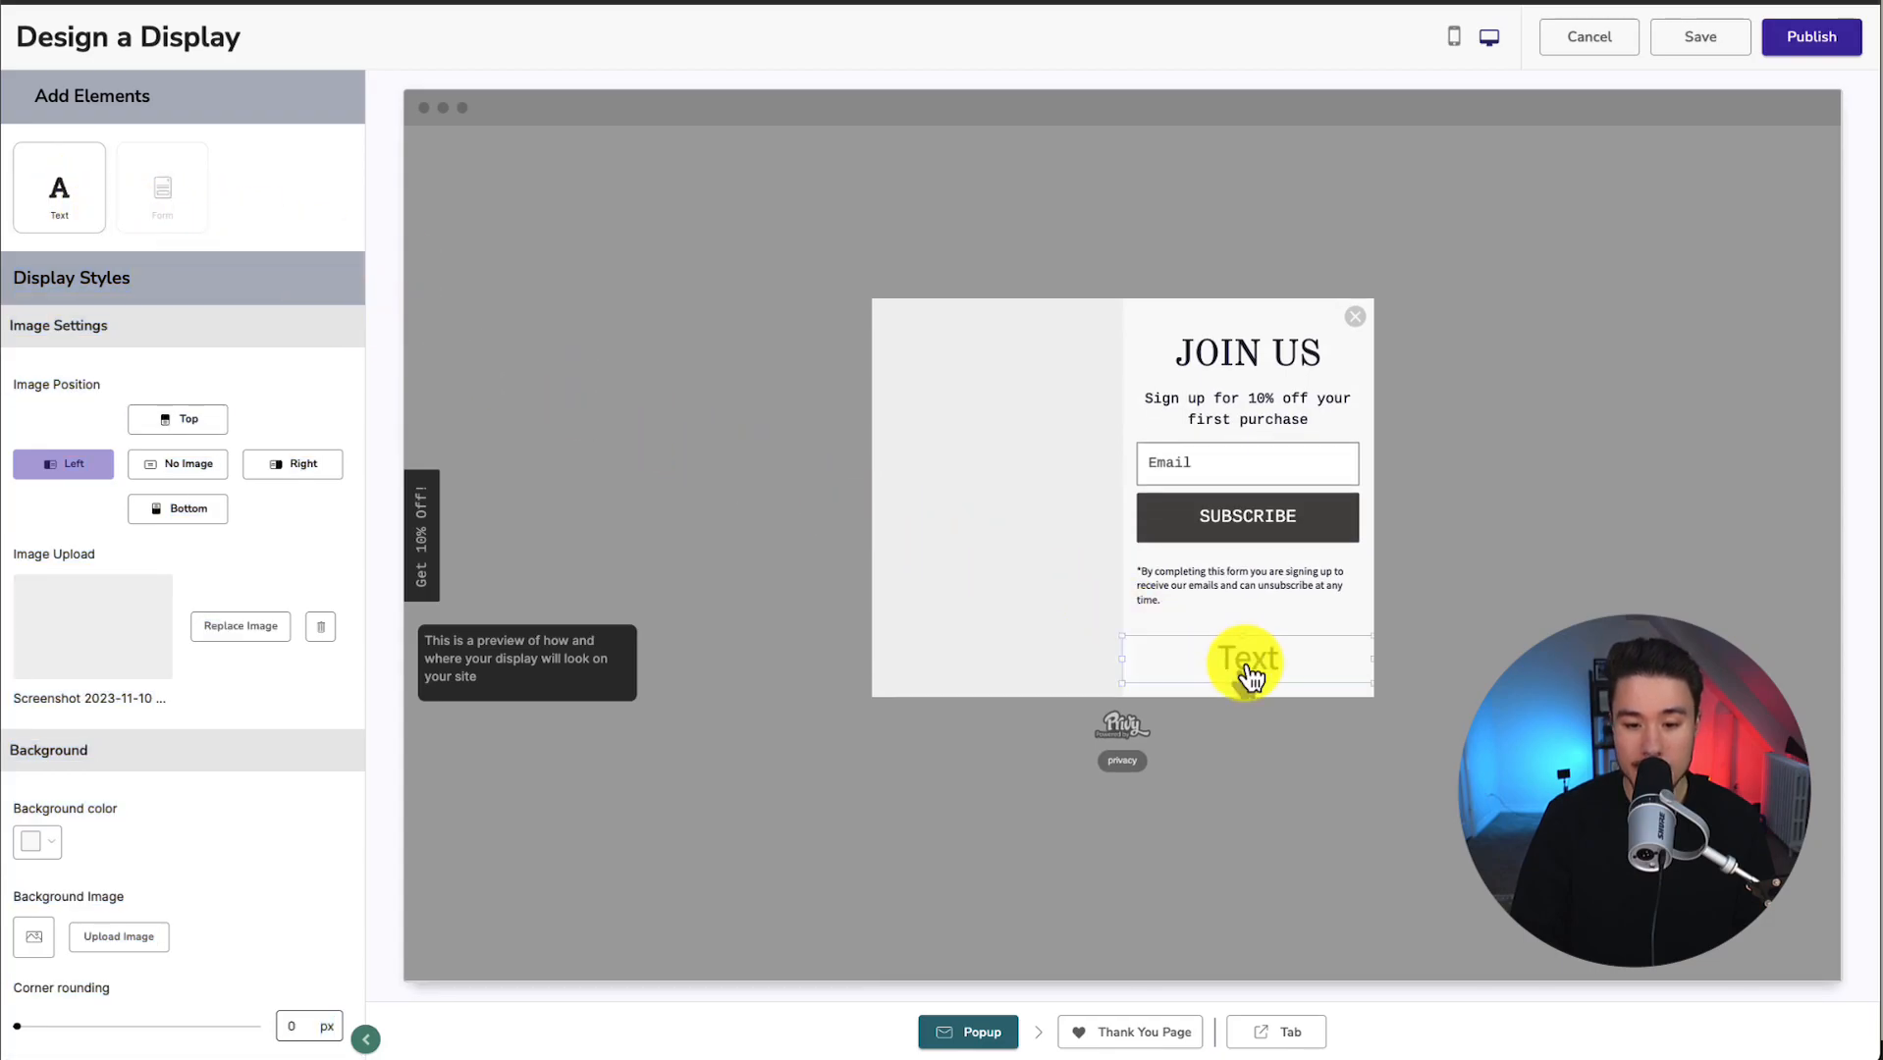
left_click(1244, 661)
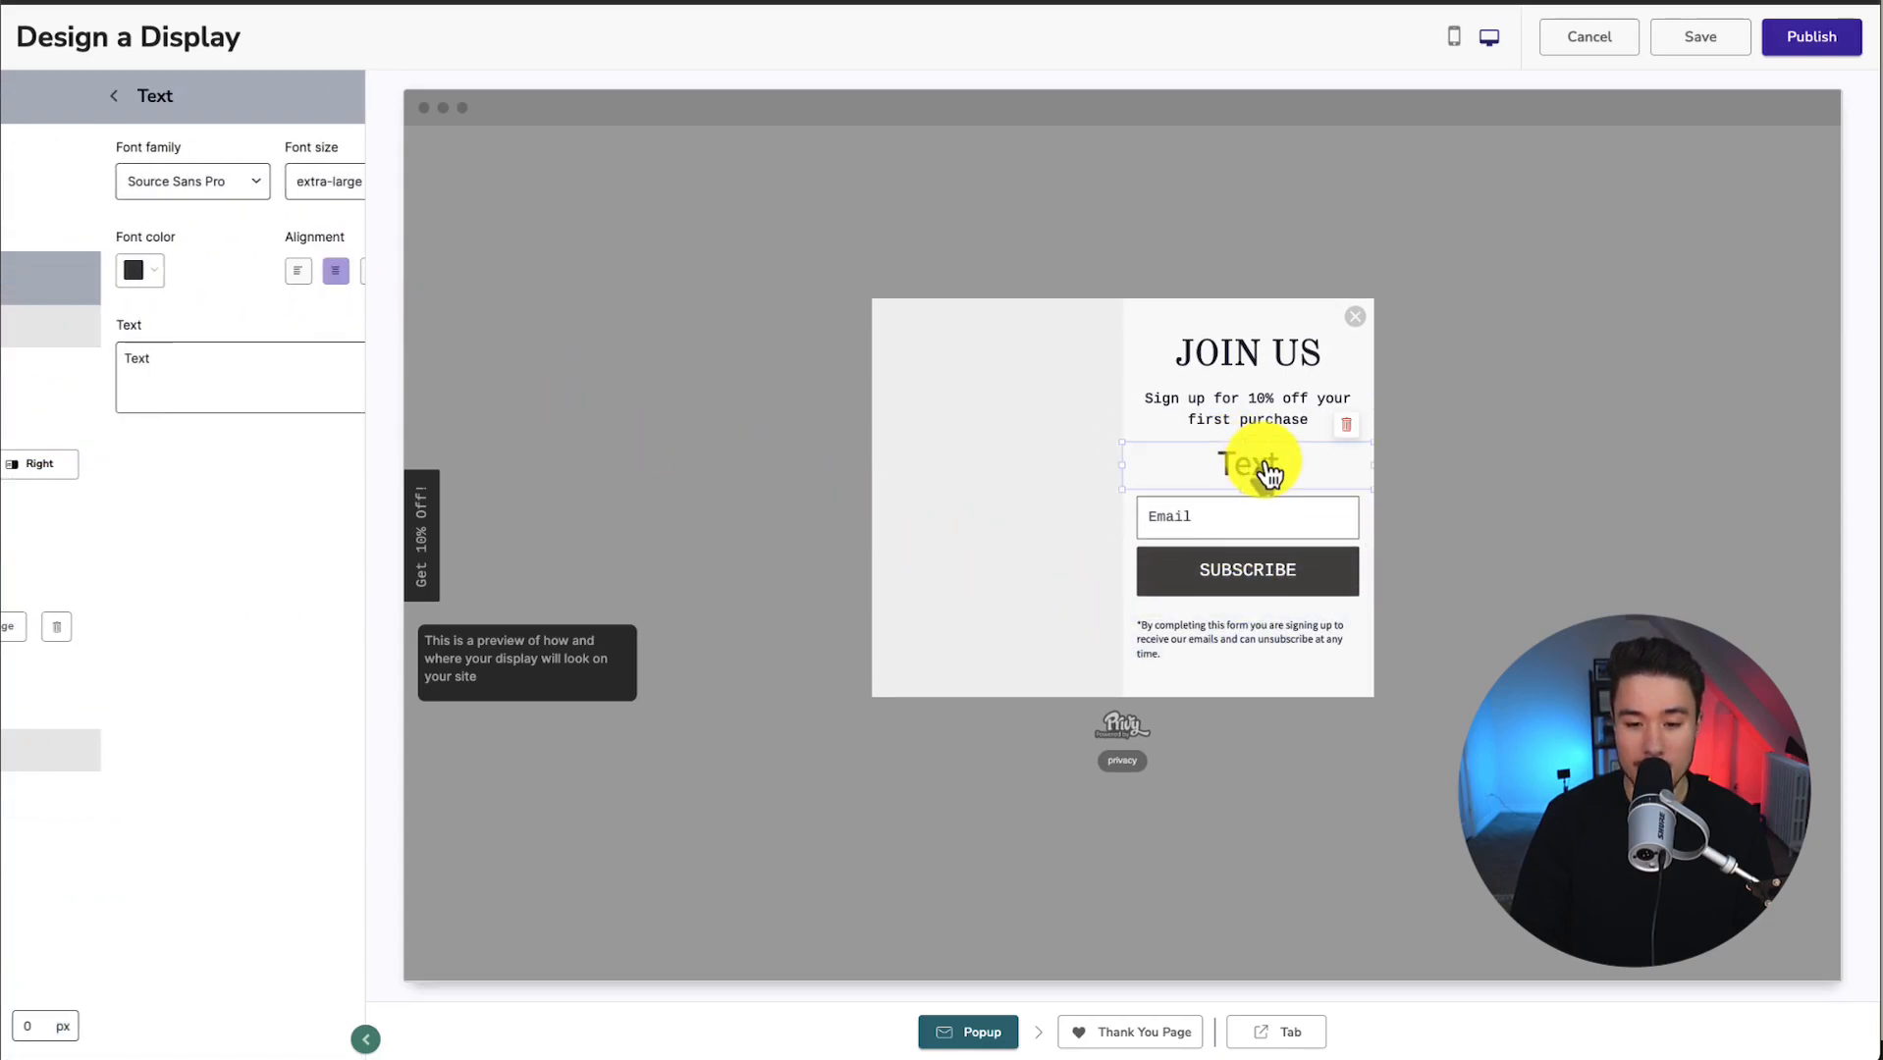
left_click(1346, 425)
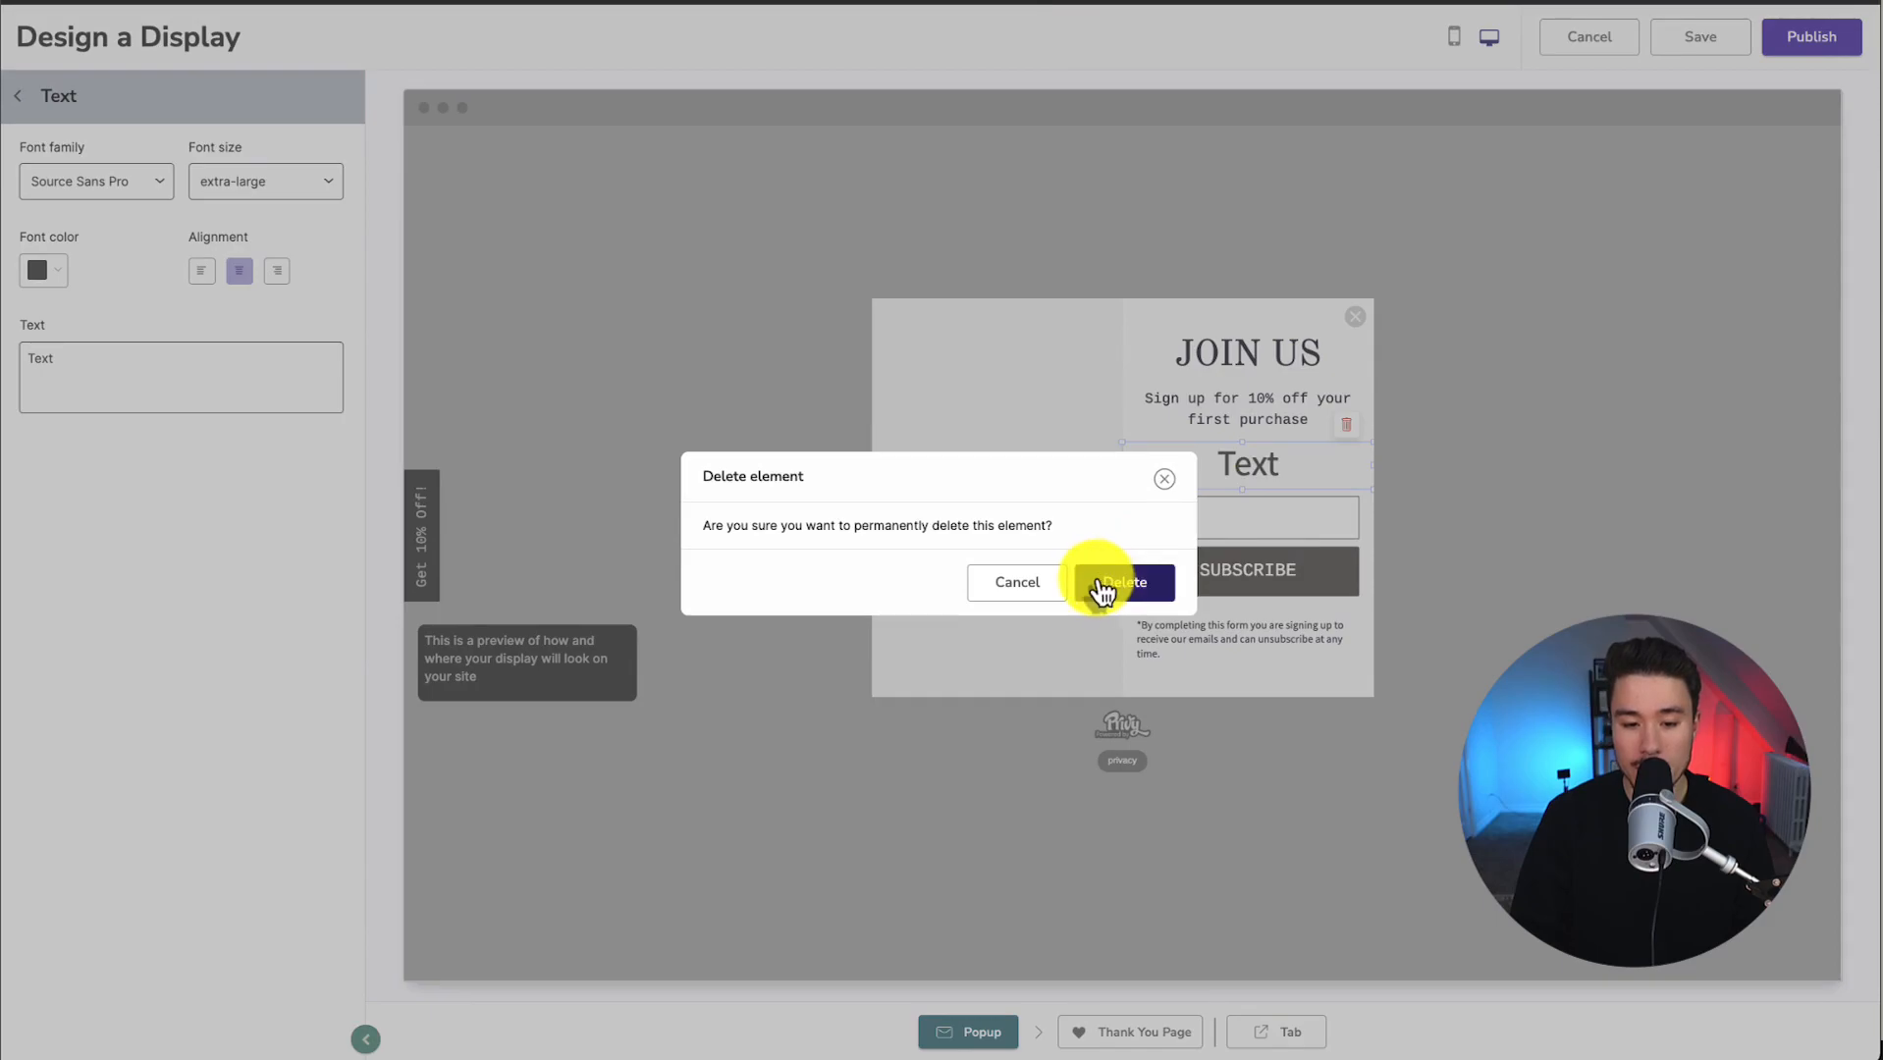
left_click(1119, 587)
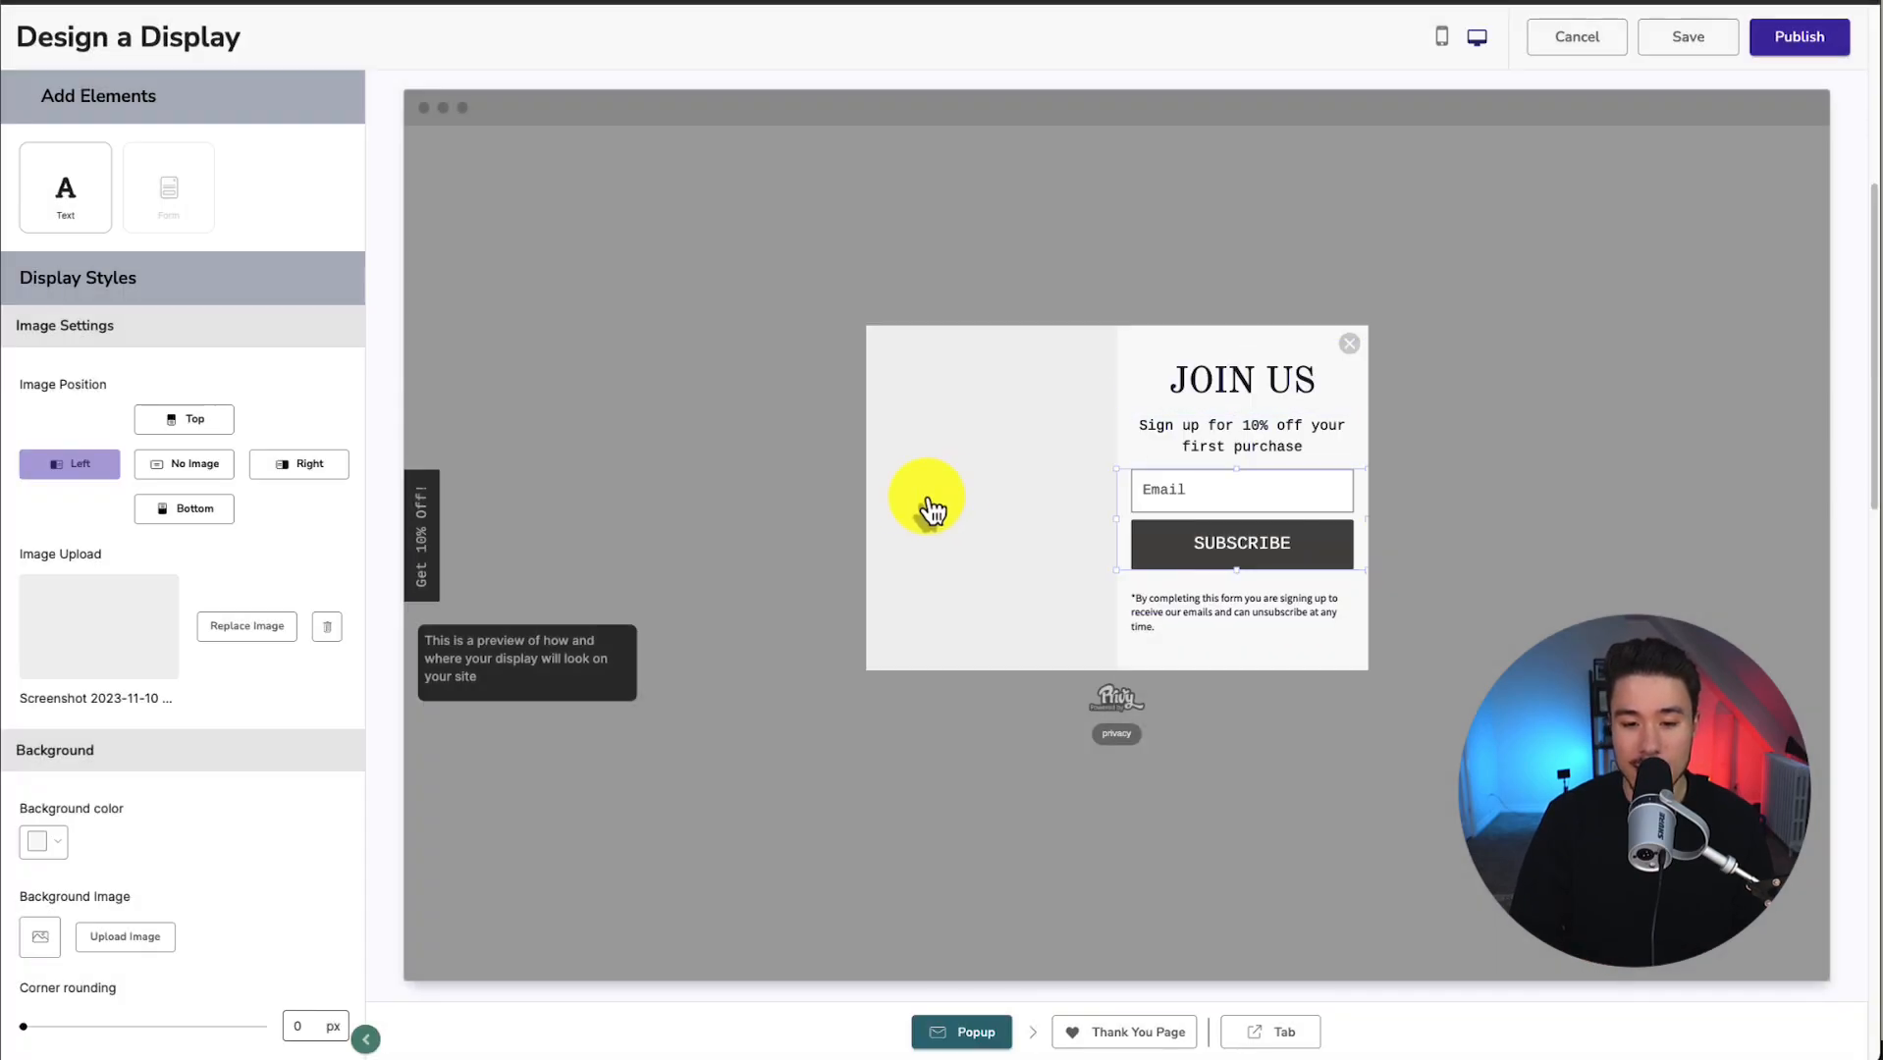
left_click(1154, 1027)
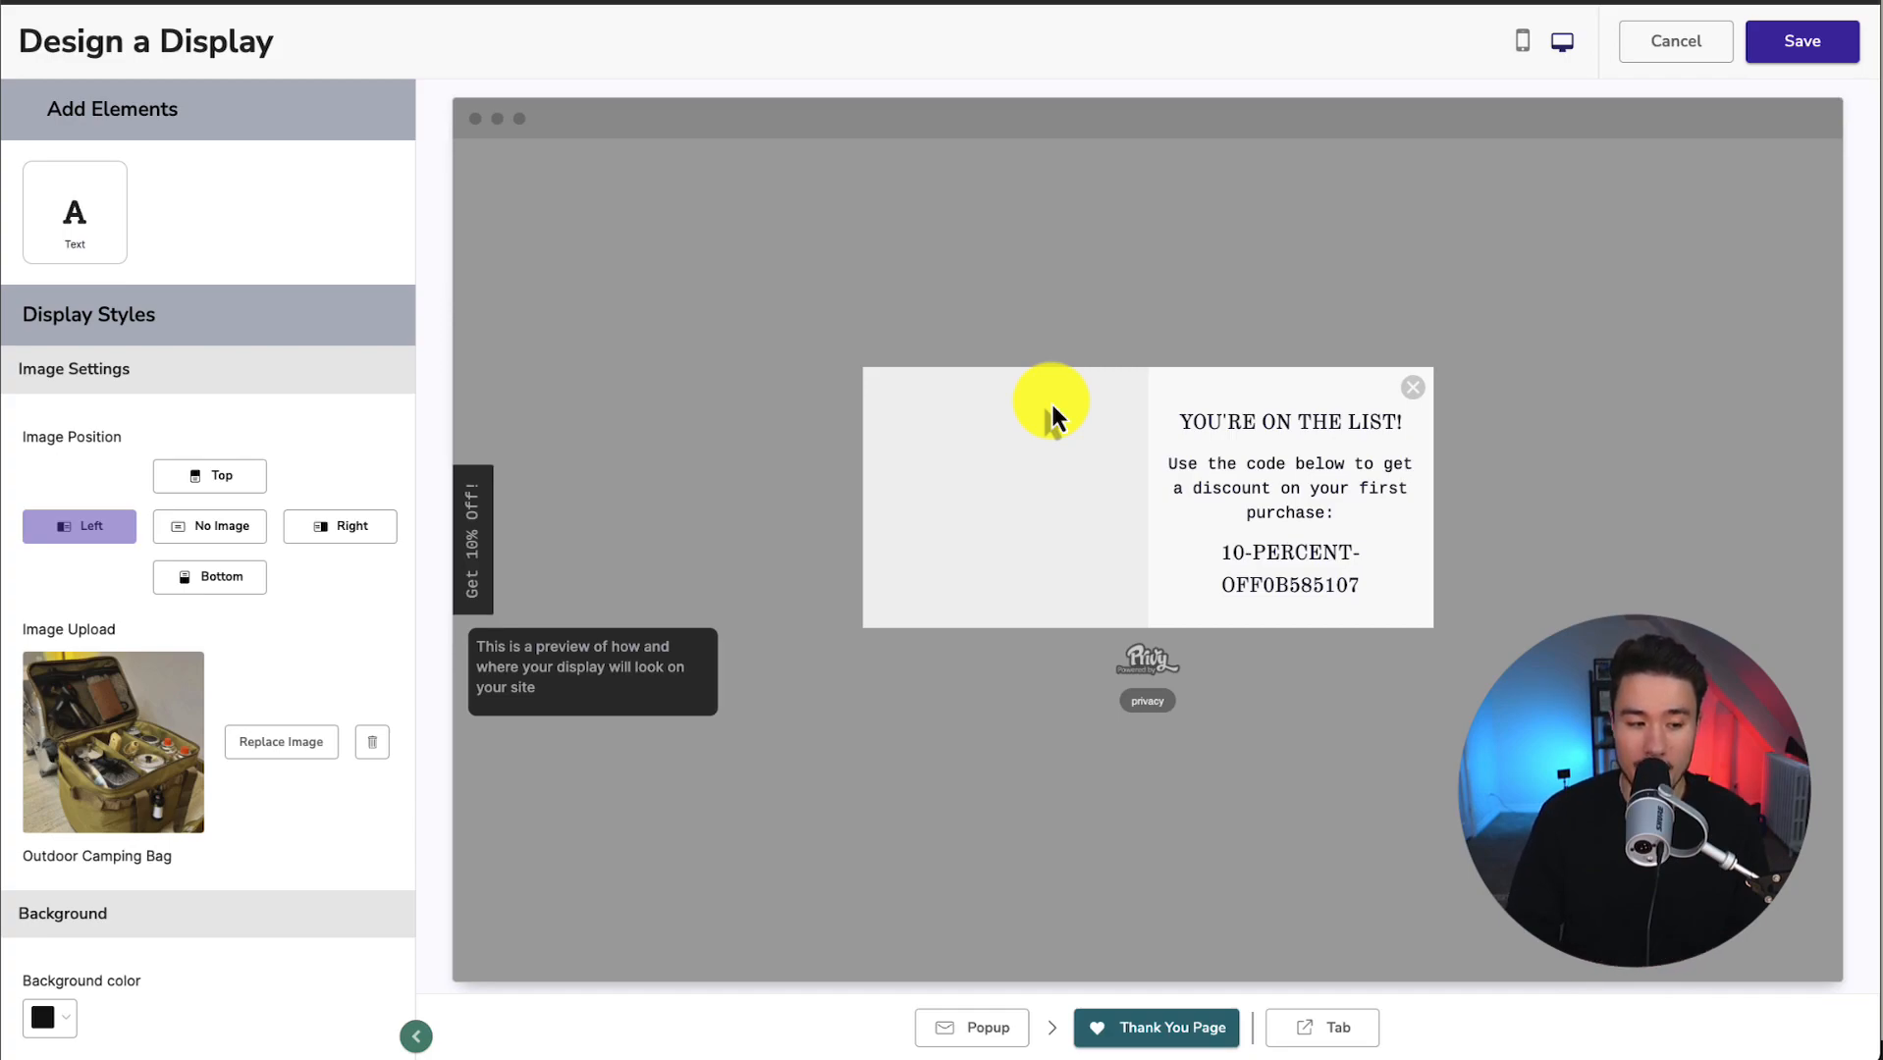
Return to the main popup design and publish the Welcome Discount Popup.
left_click(209, 526)
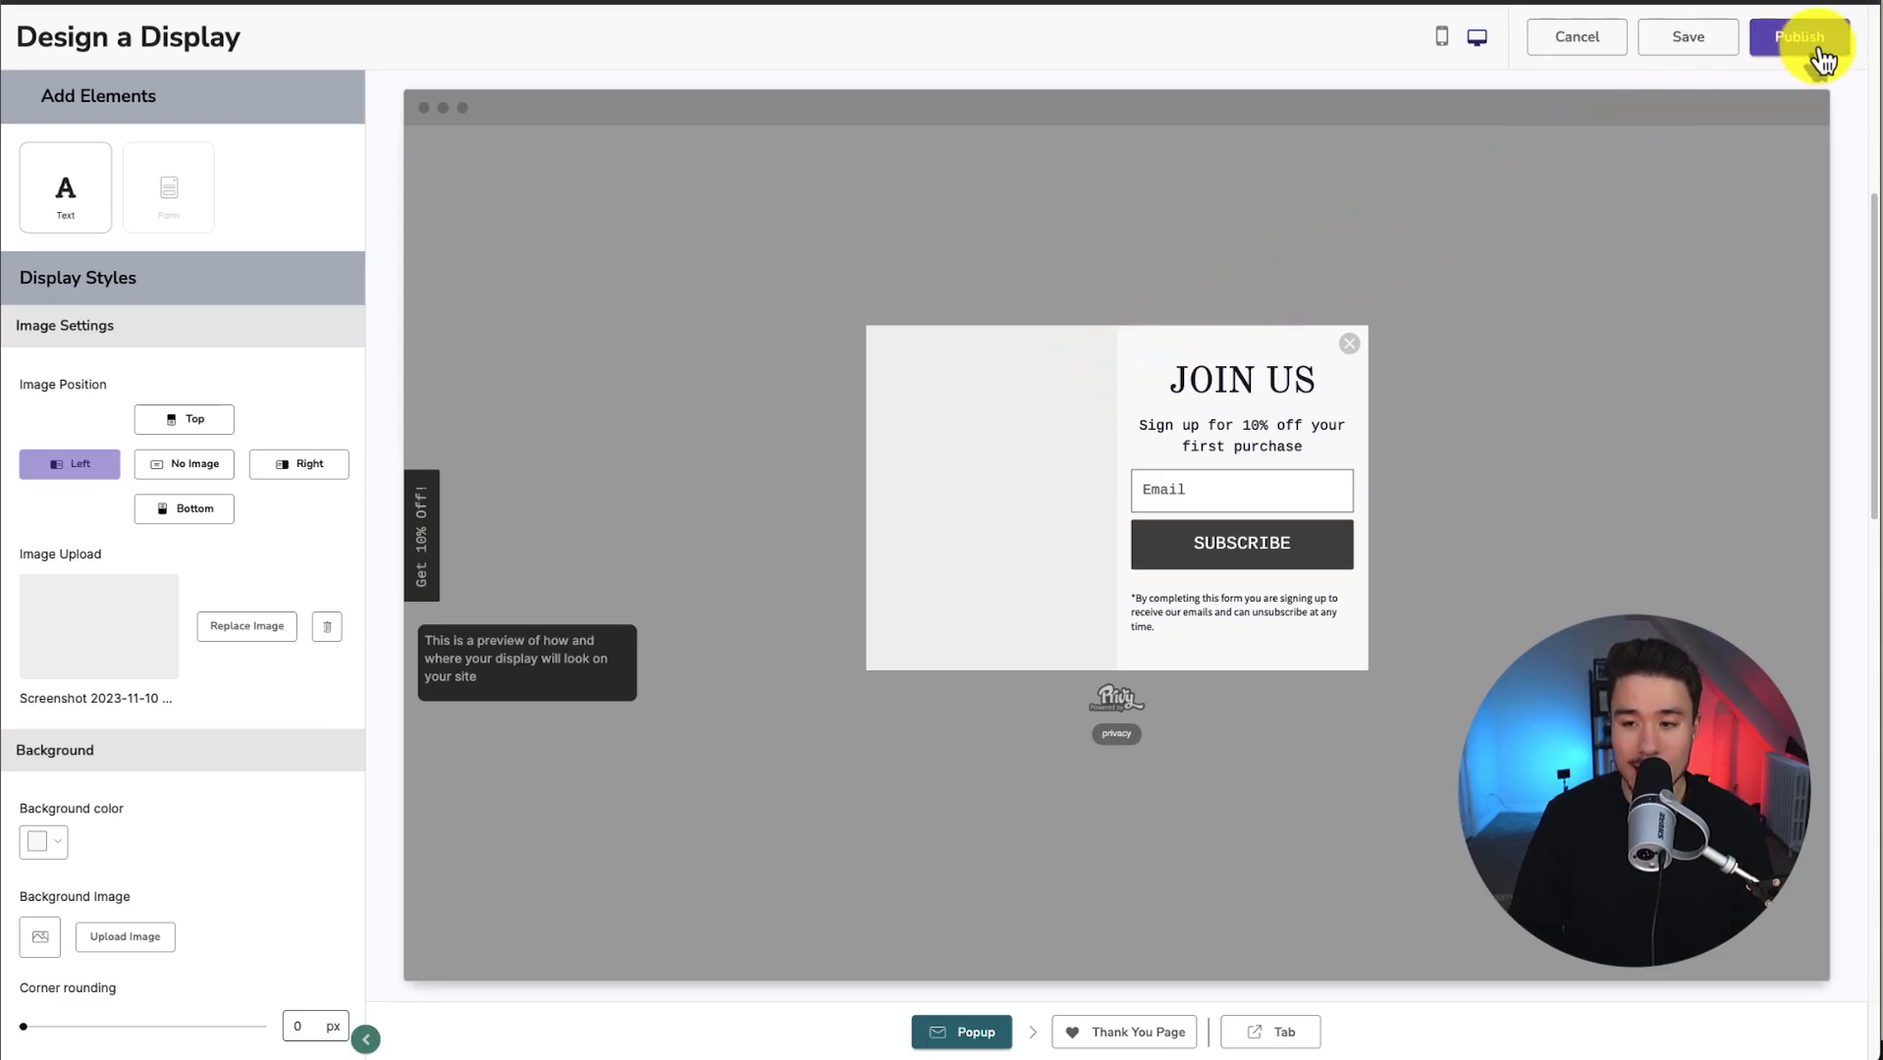
left_click(1801, 36)
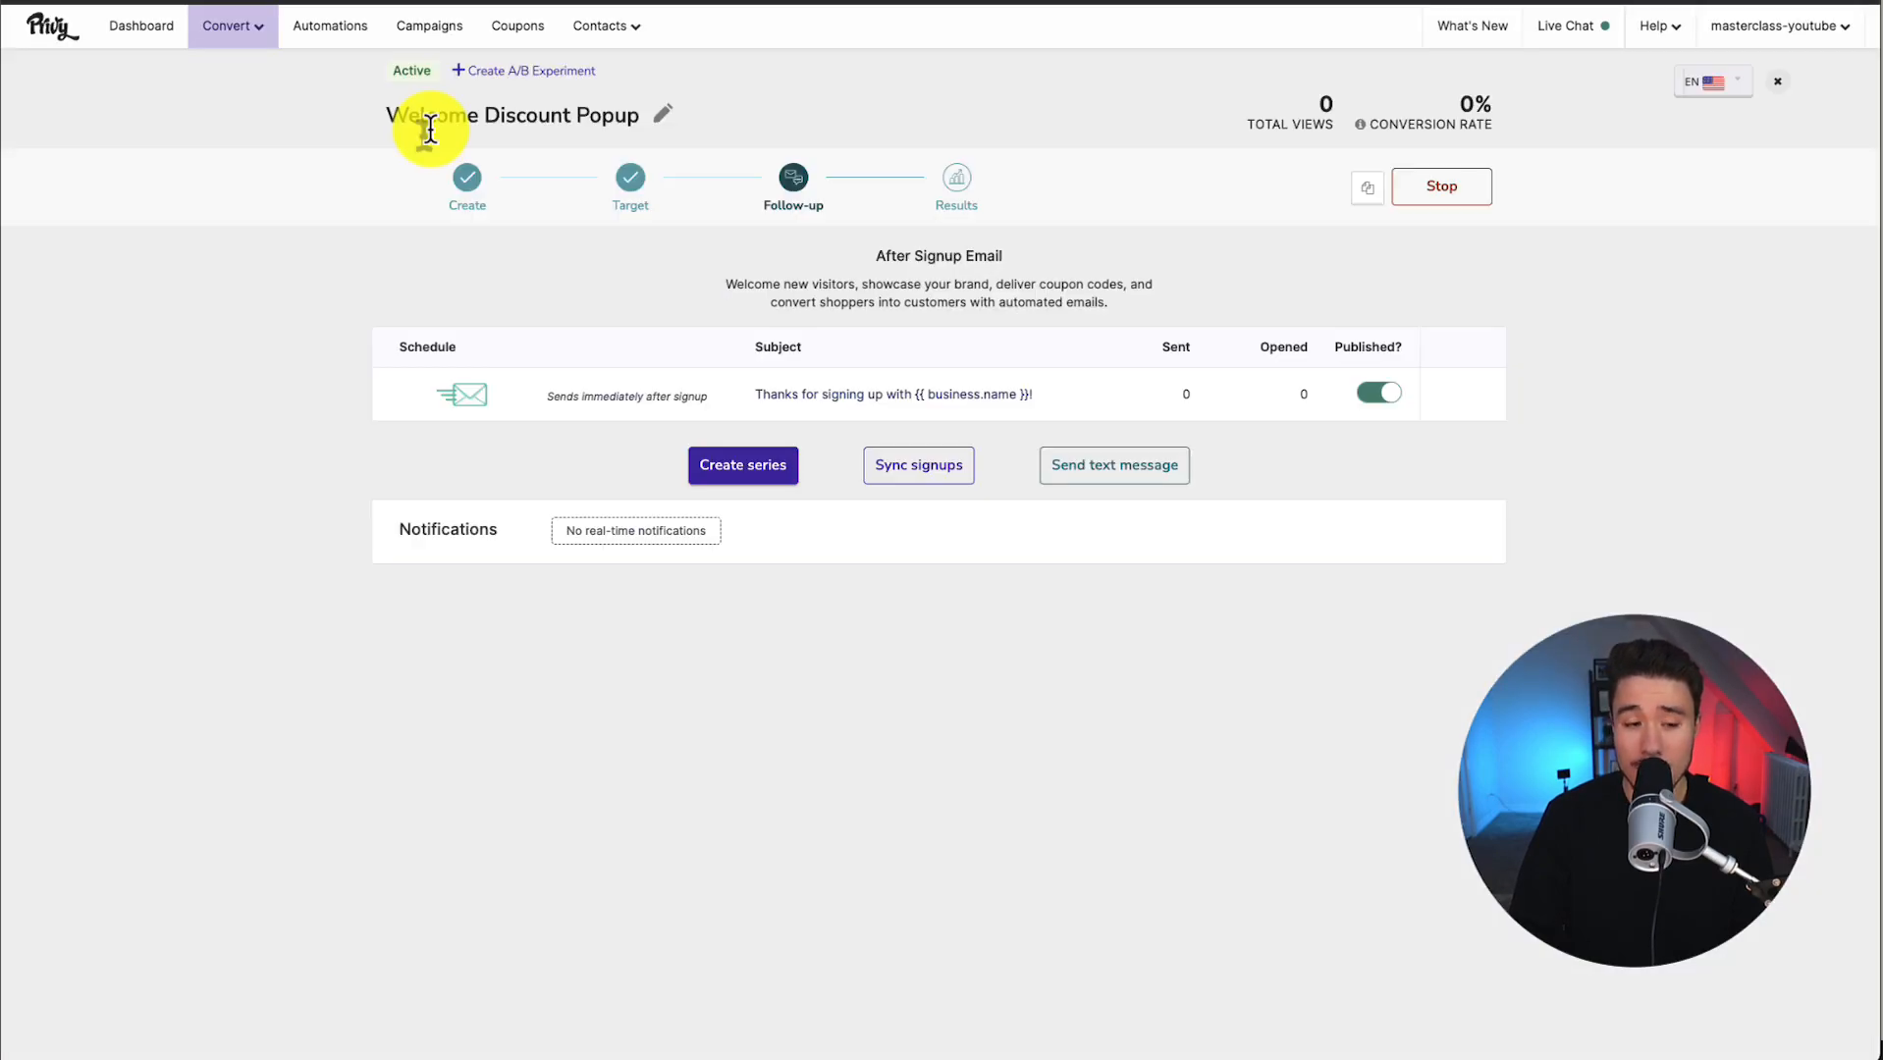
mouse_move(432, 144)
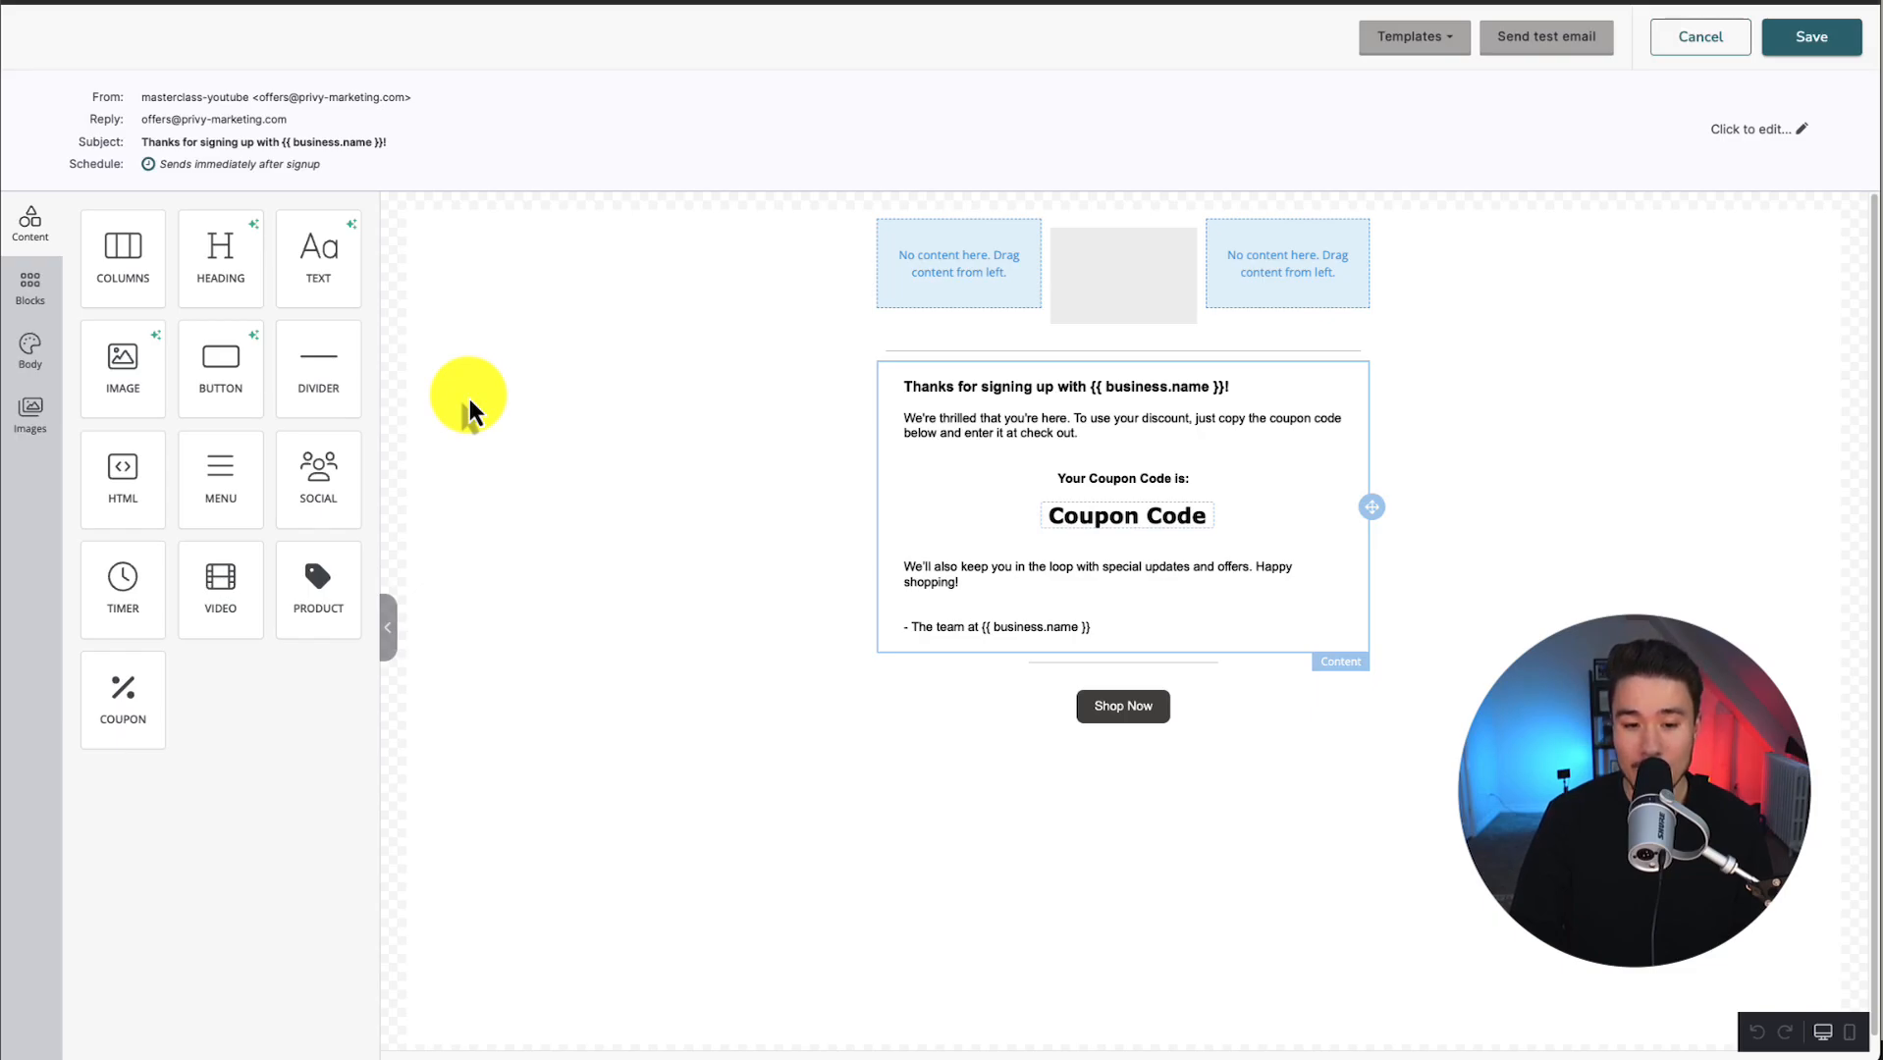
mouse_move(1219, 444)
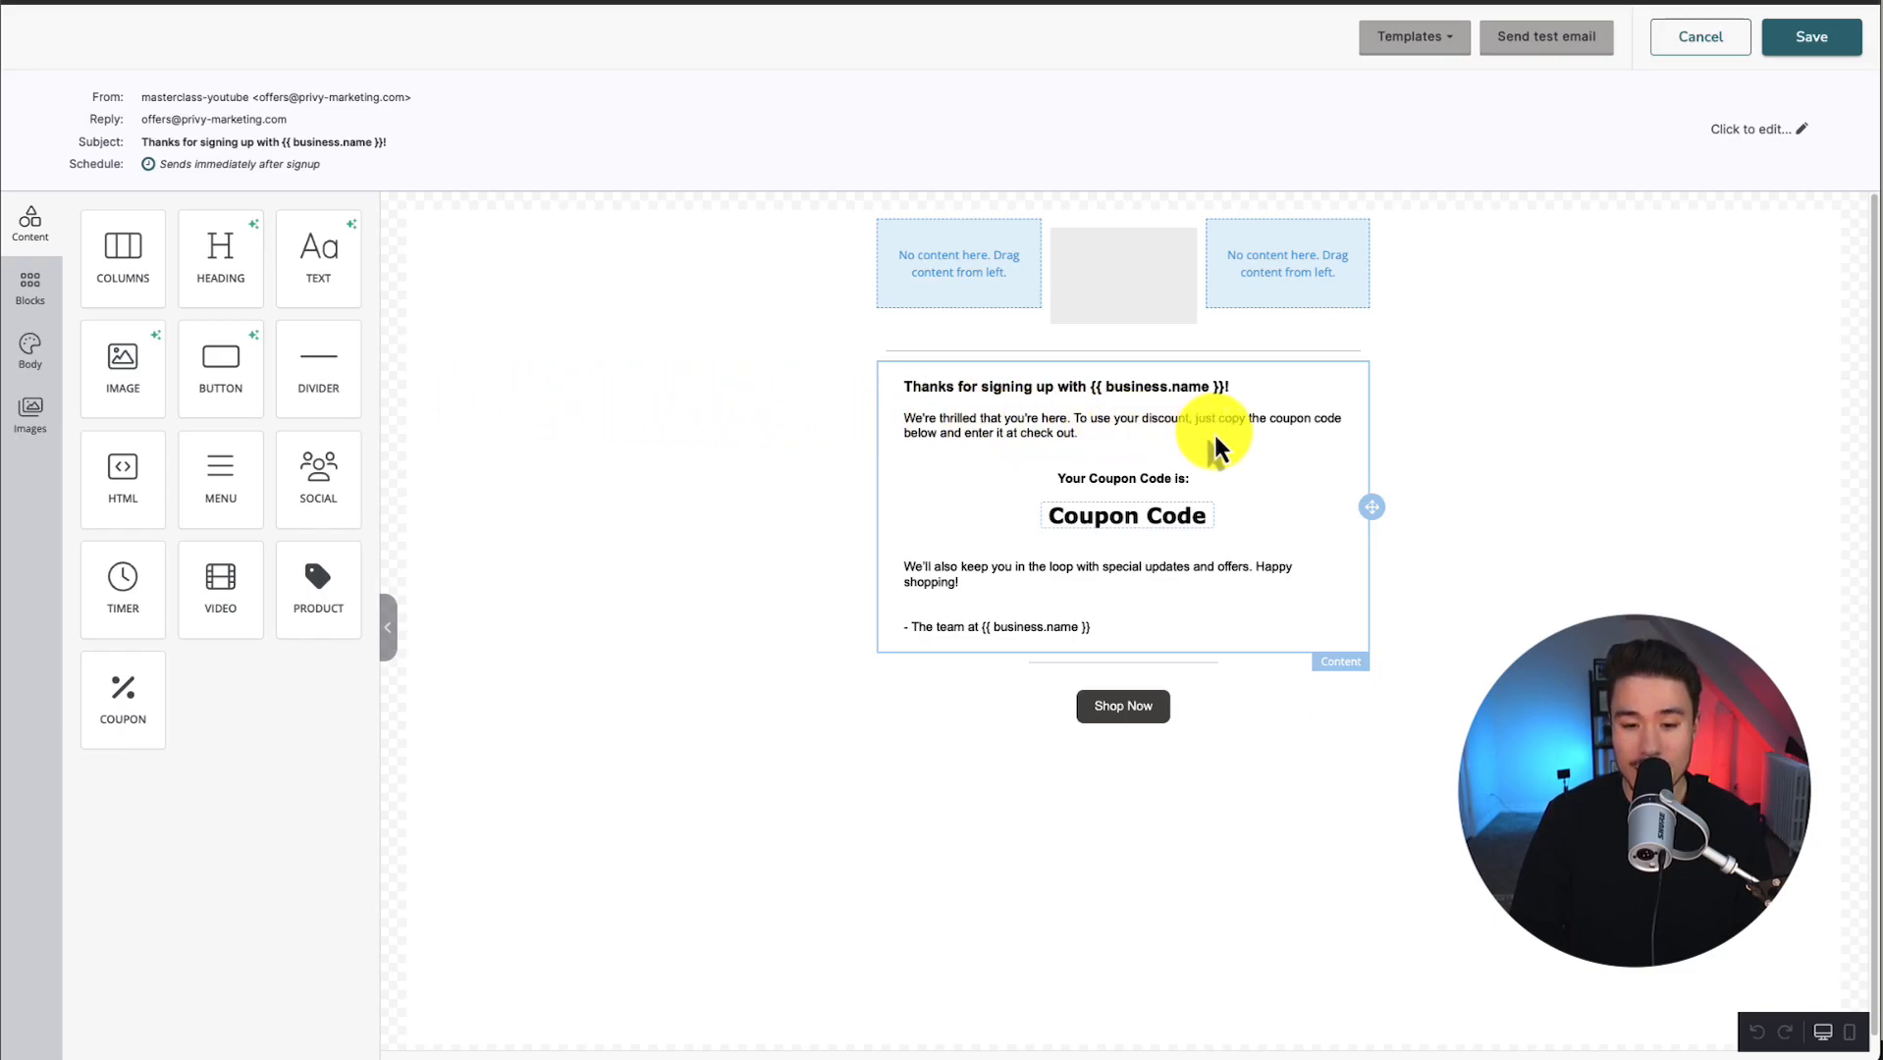
mouse_move(1031, 480)
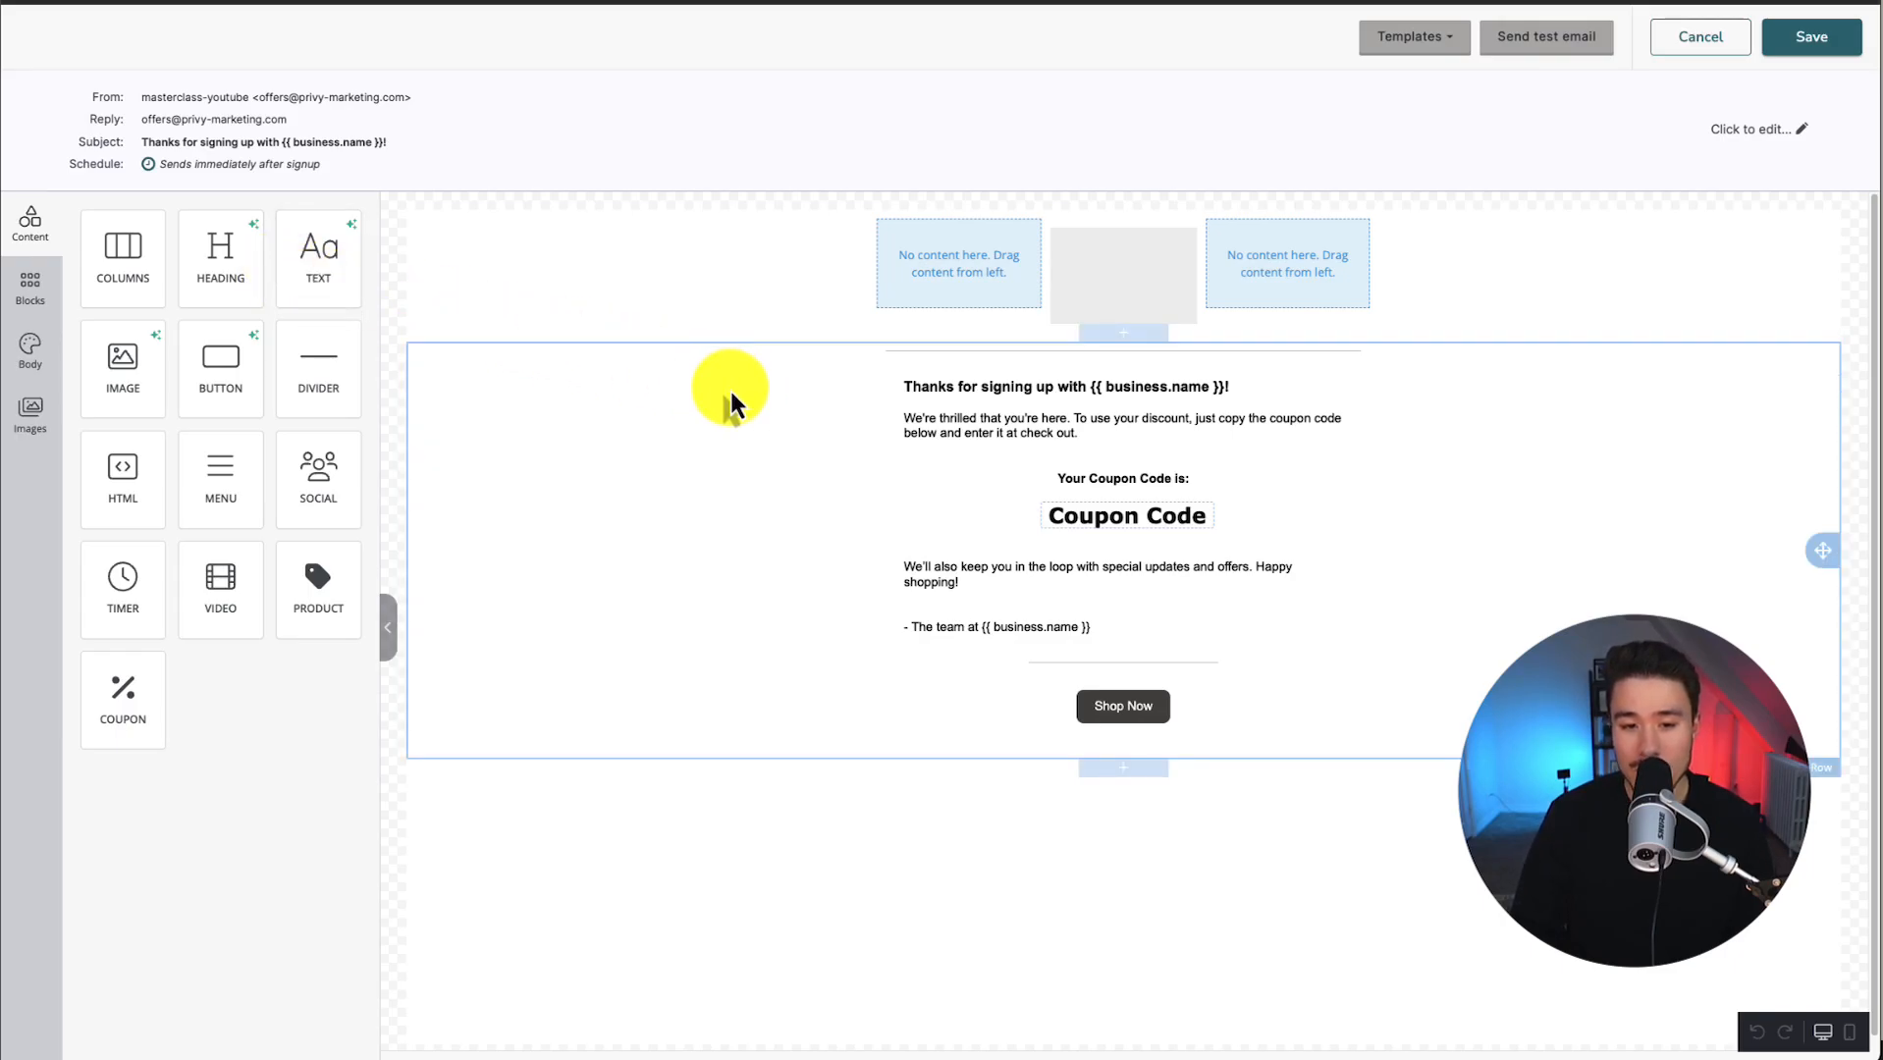
Add a shirts-on-hangers image above the after-signup email text and save the email.
left_click(1069, 426)
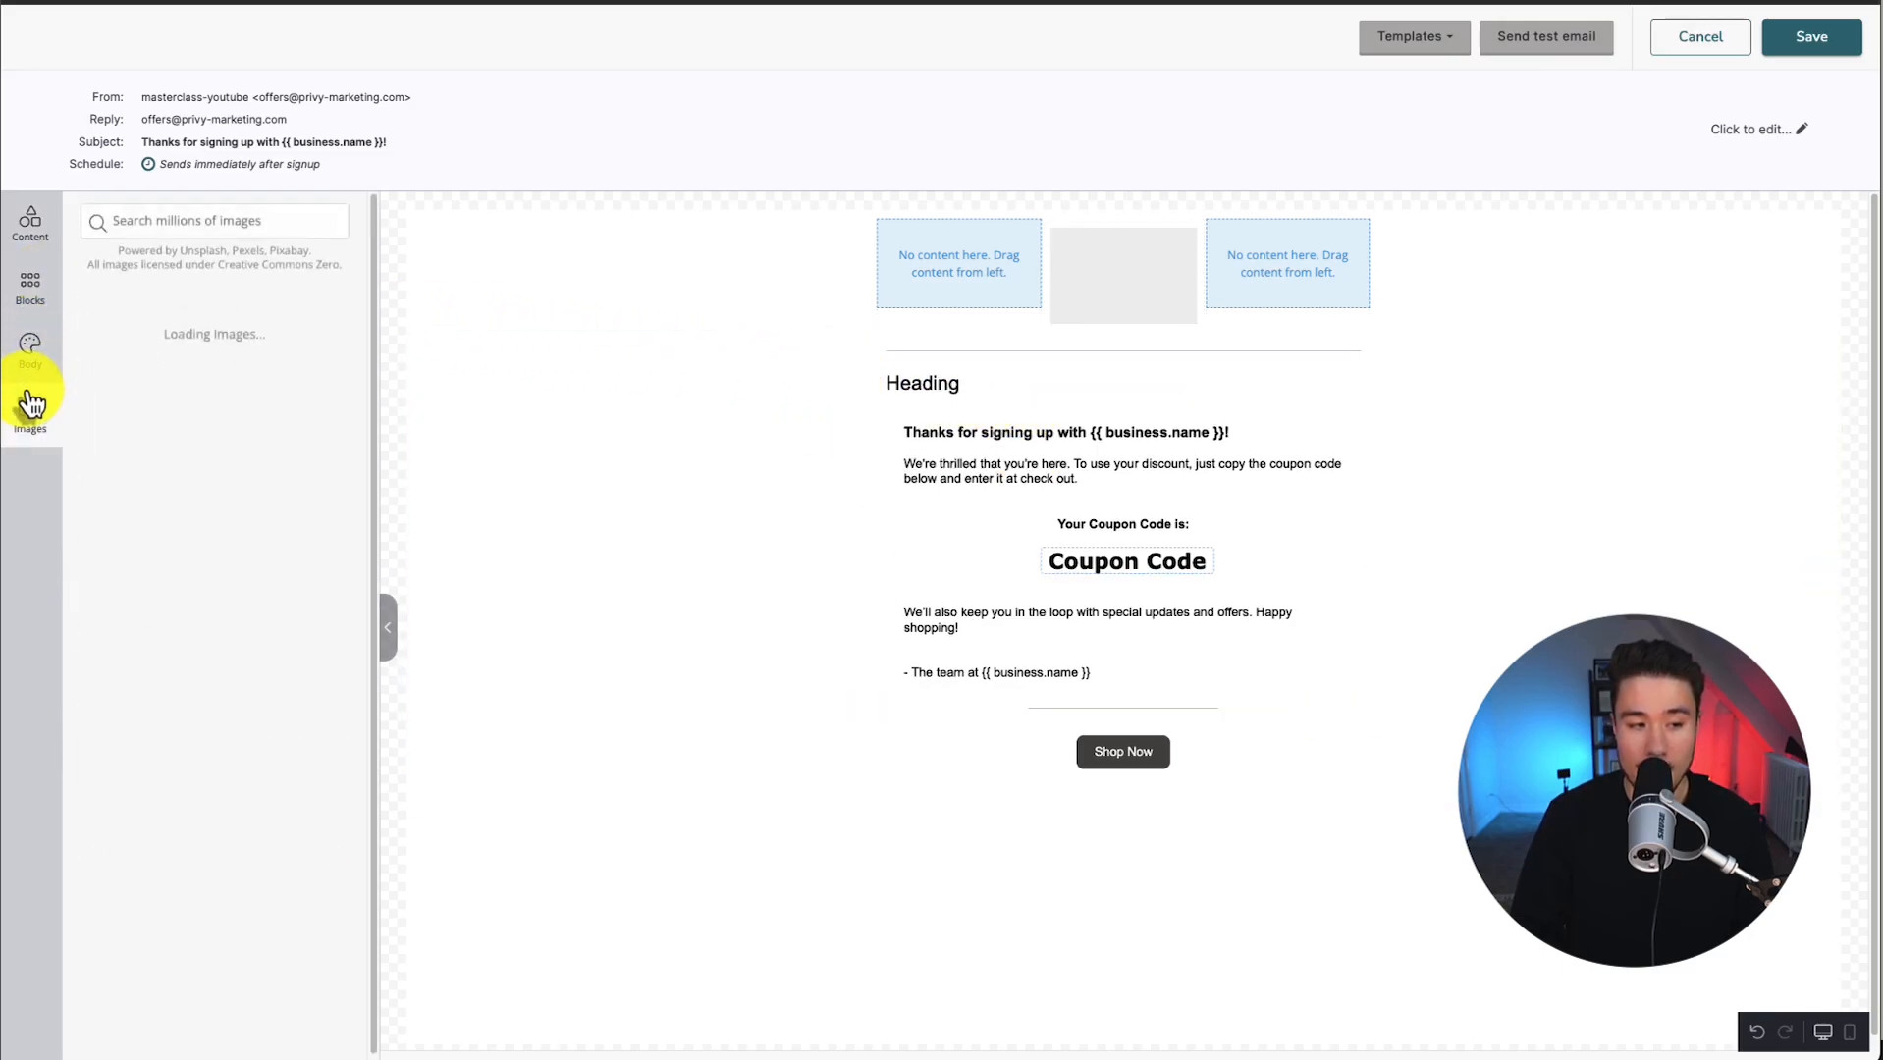
left_click(30, 225)
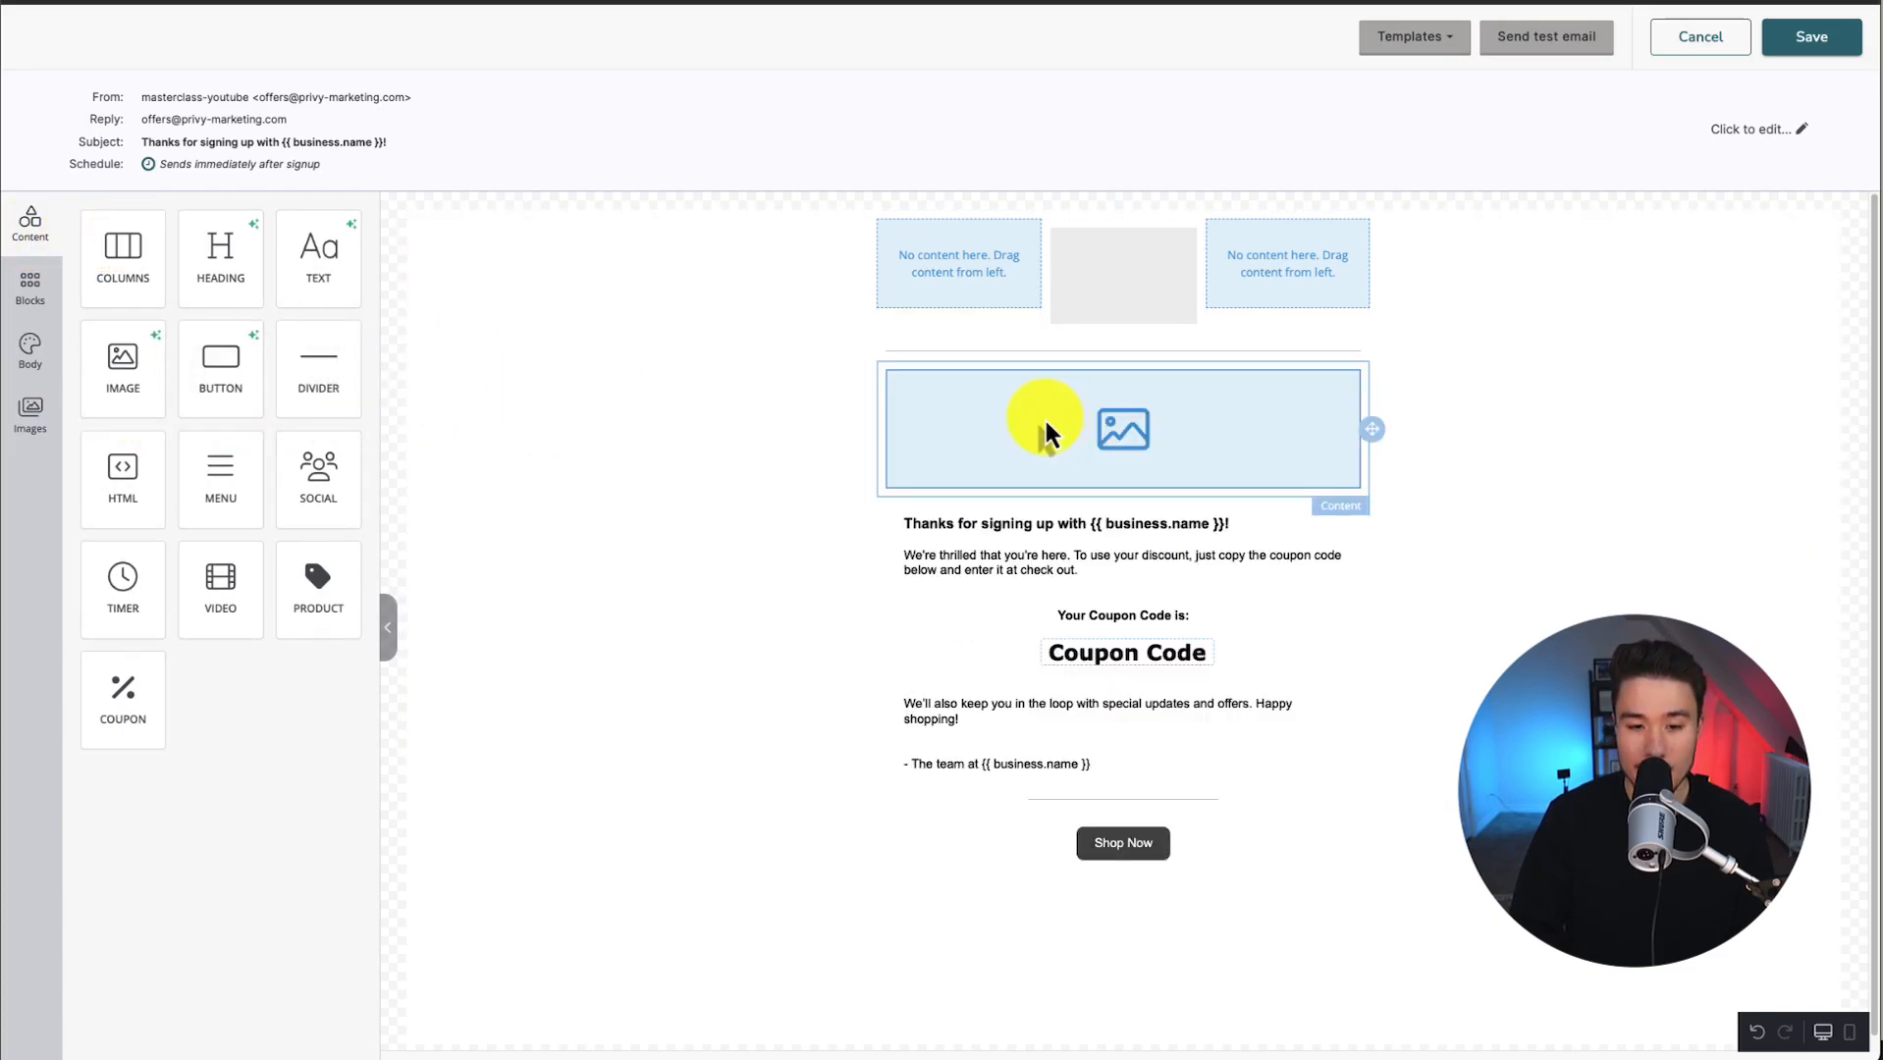
left_click(1123, 429)
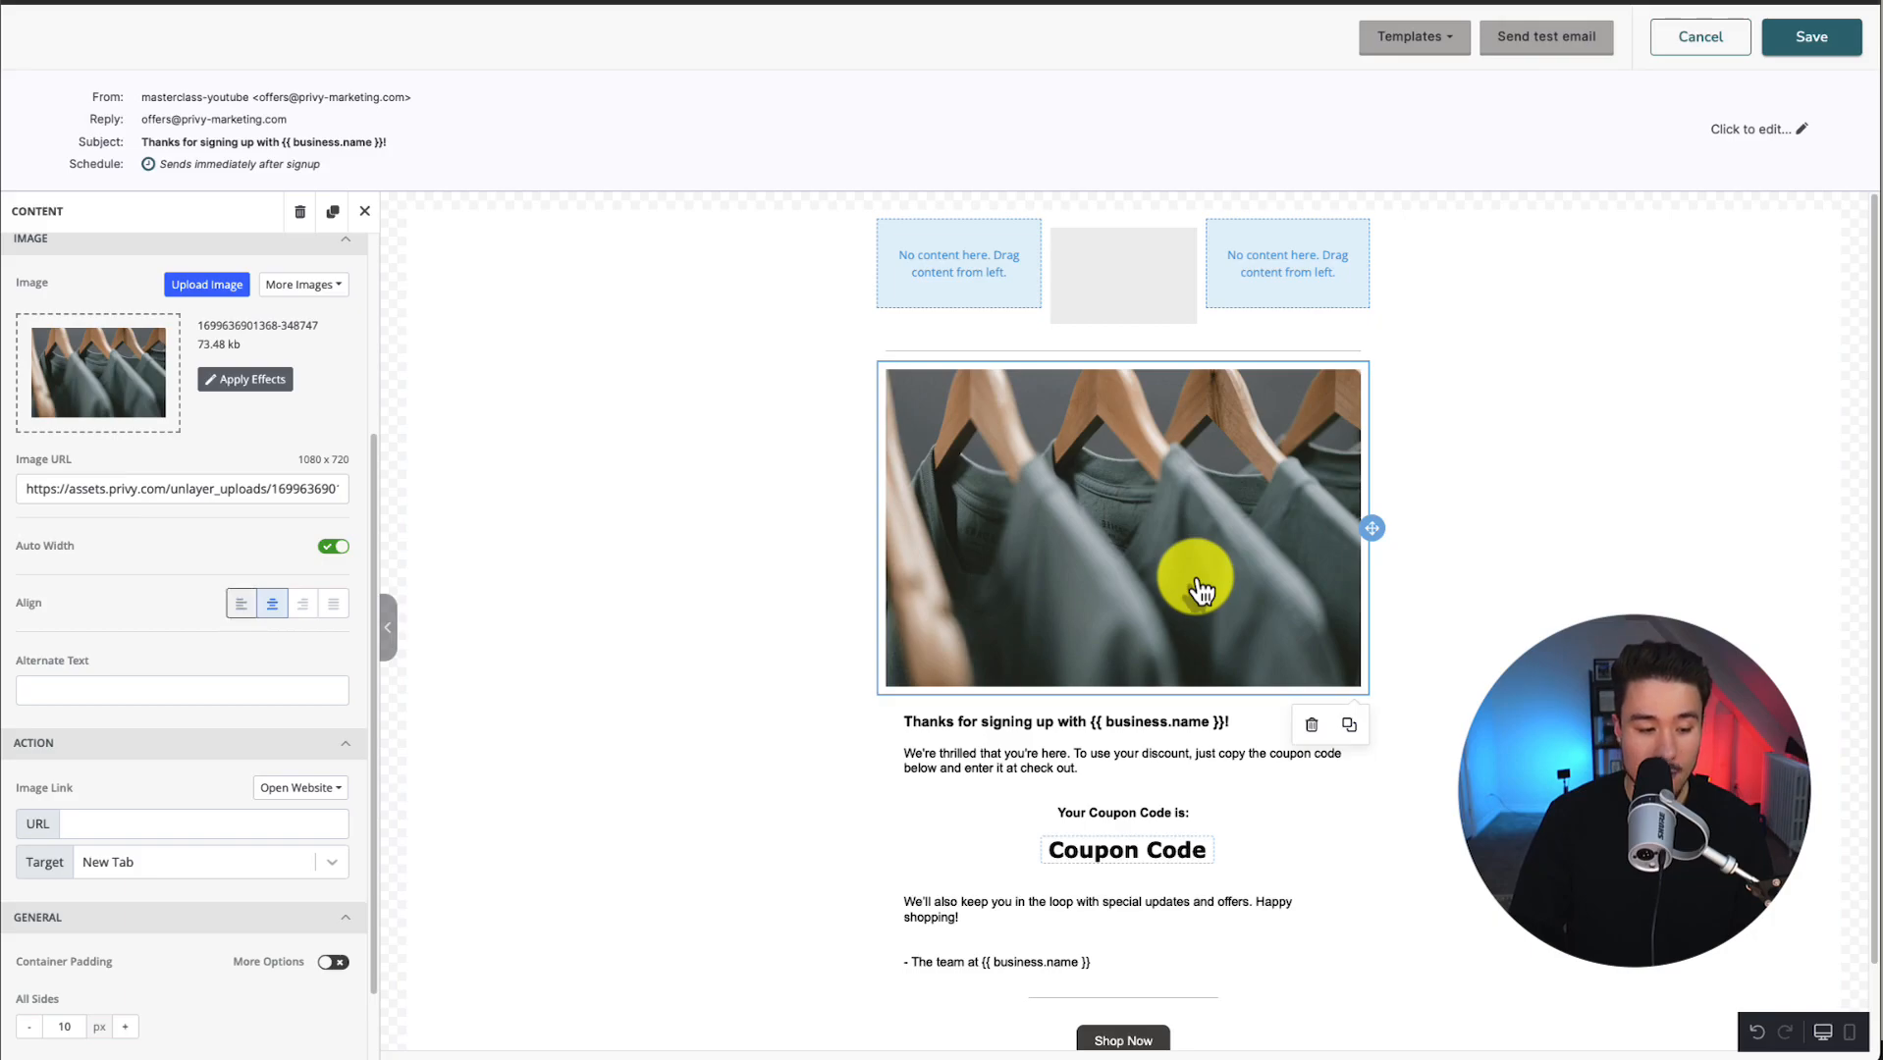
scroll("down", 3)
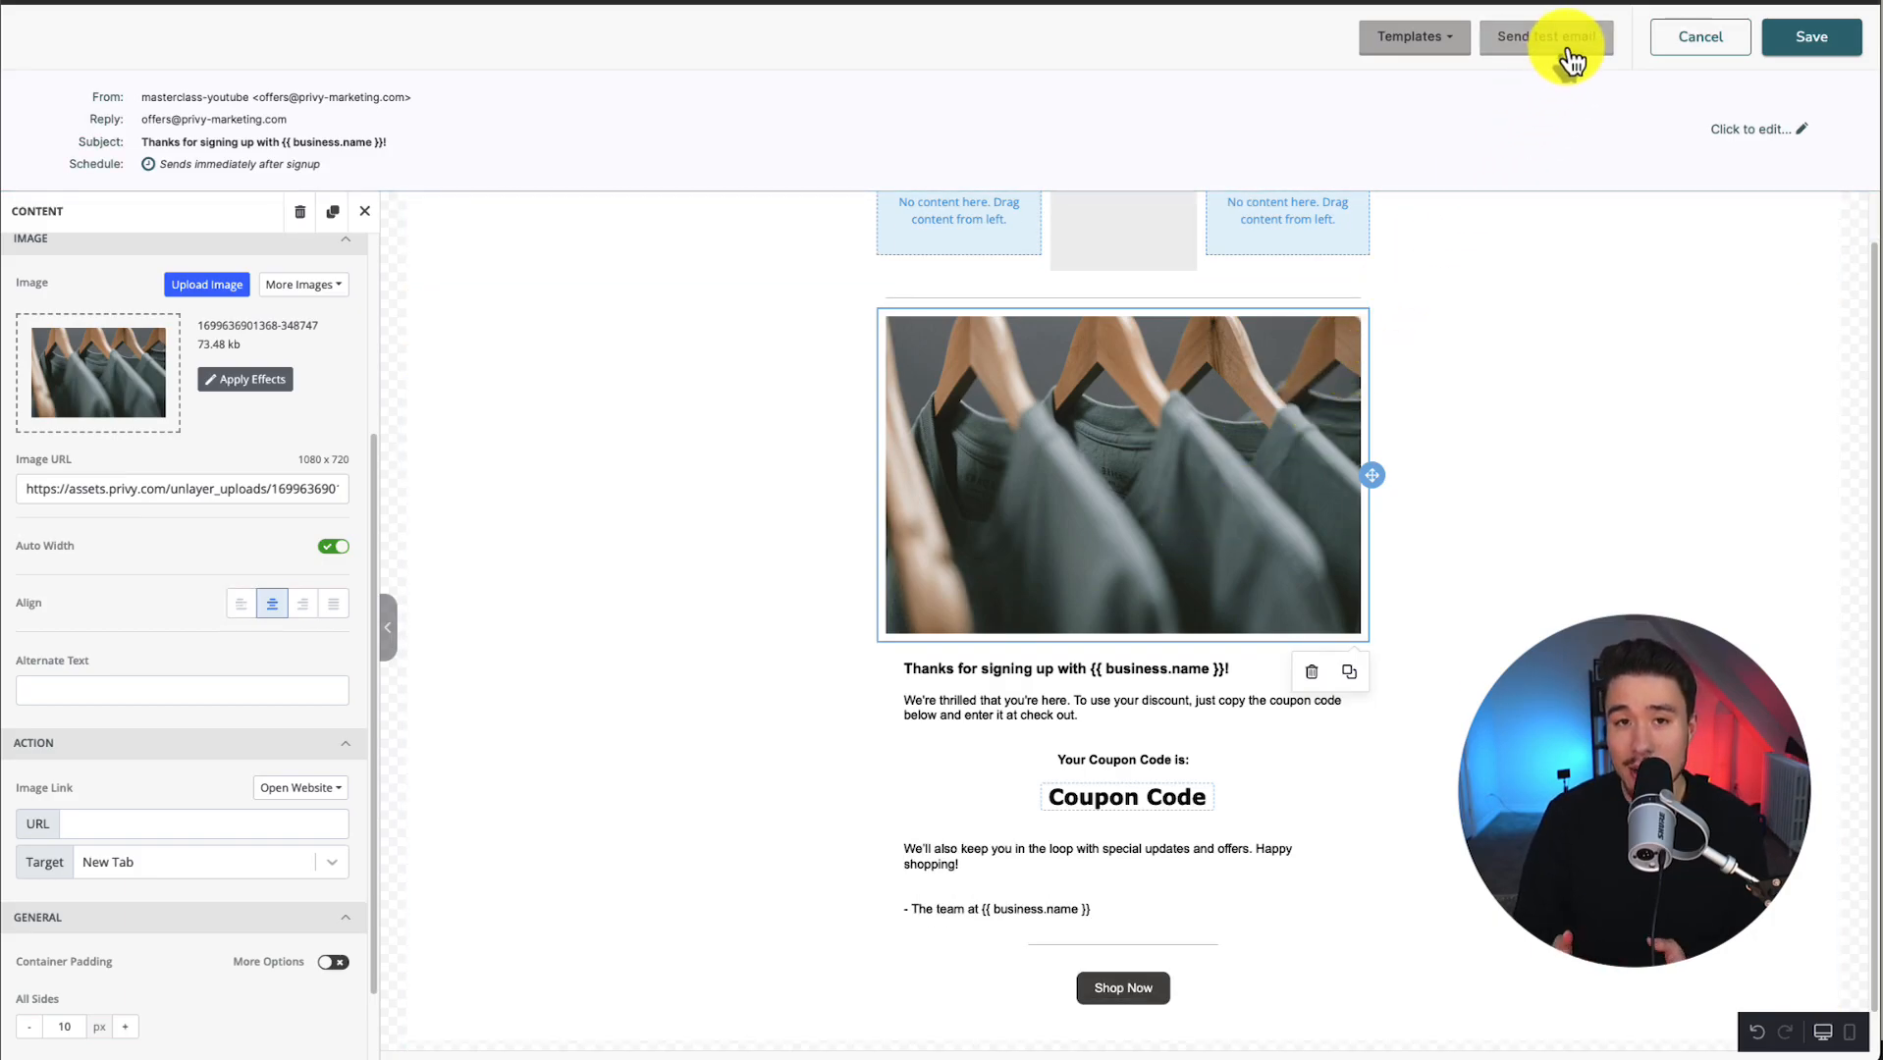
left_click(1696, 36)
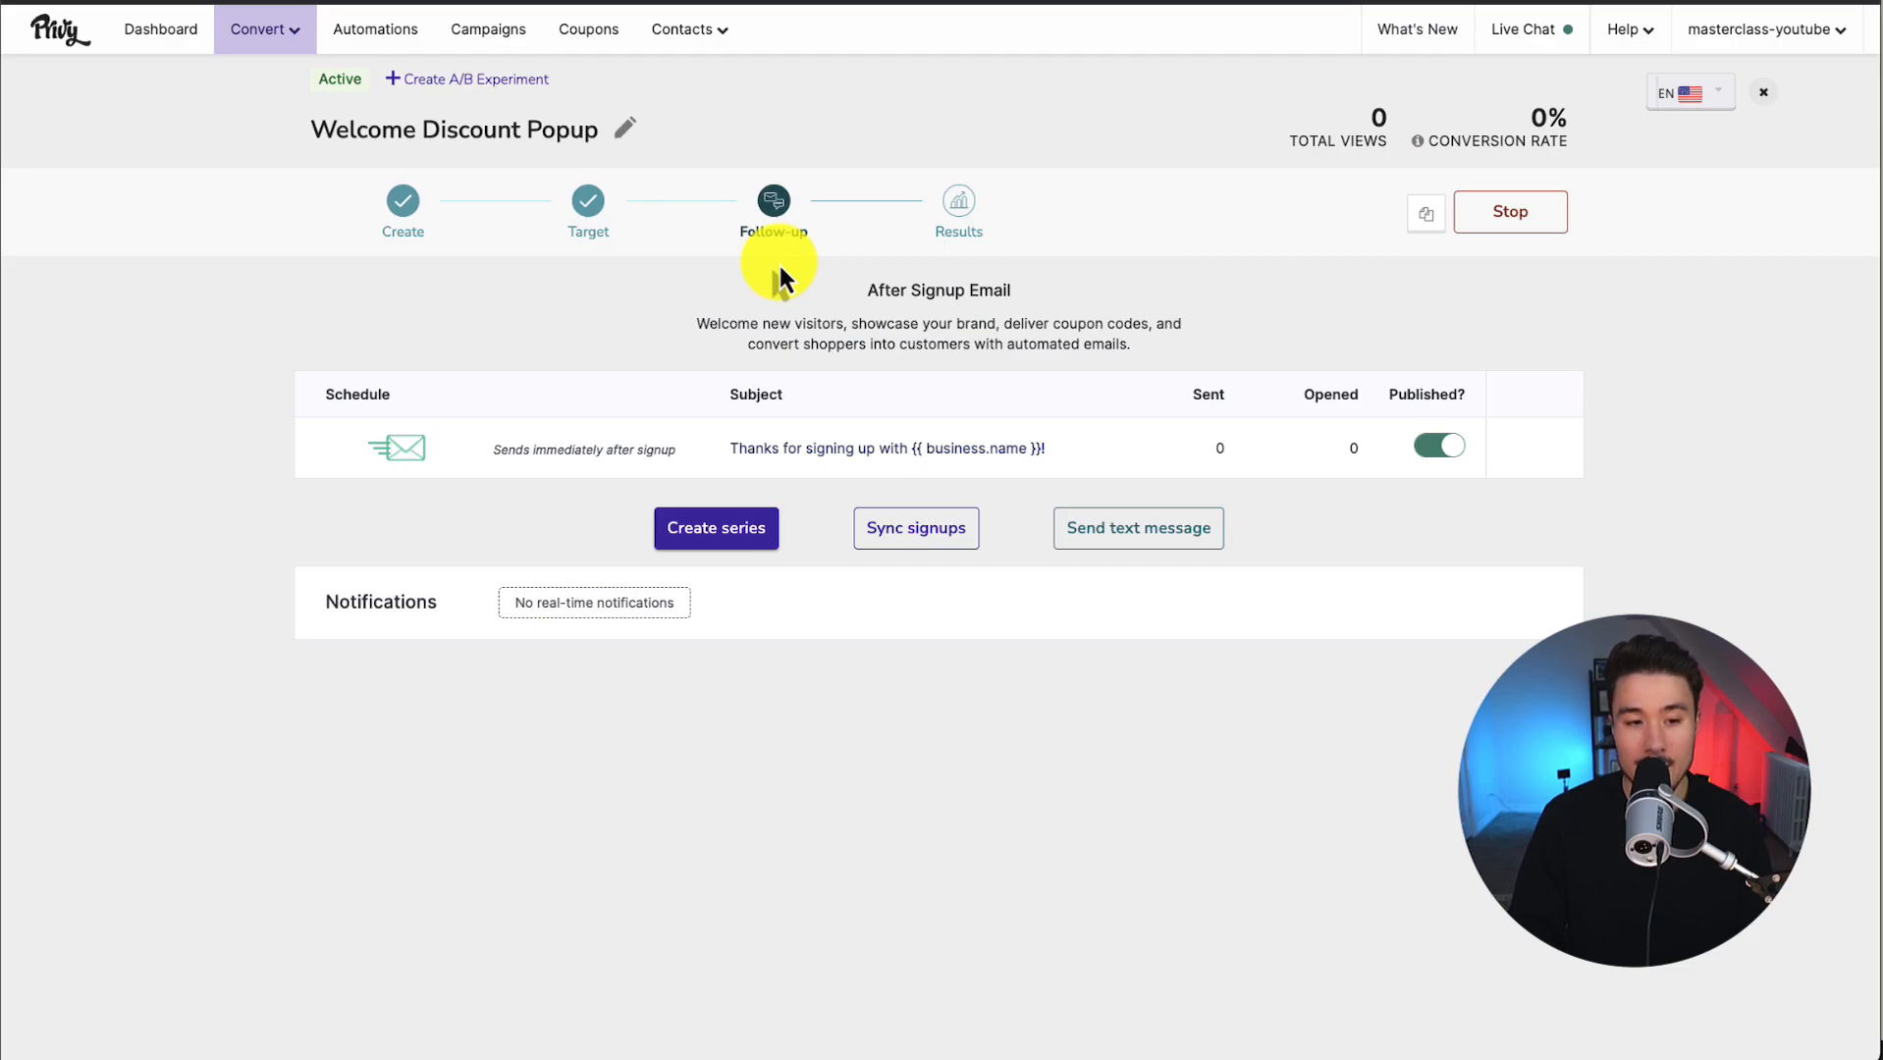
mouse_move(403, 202)
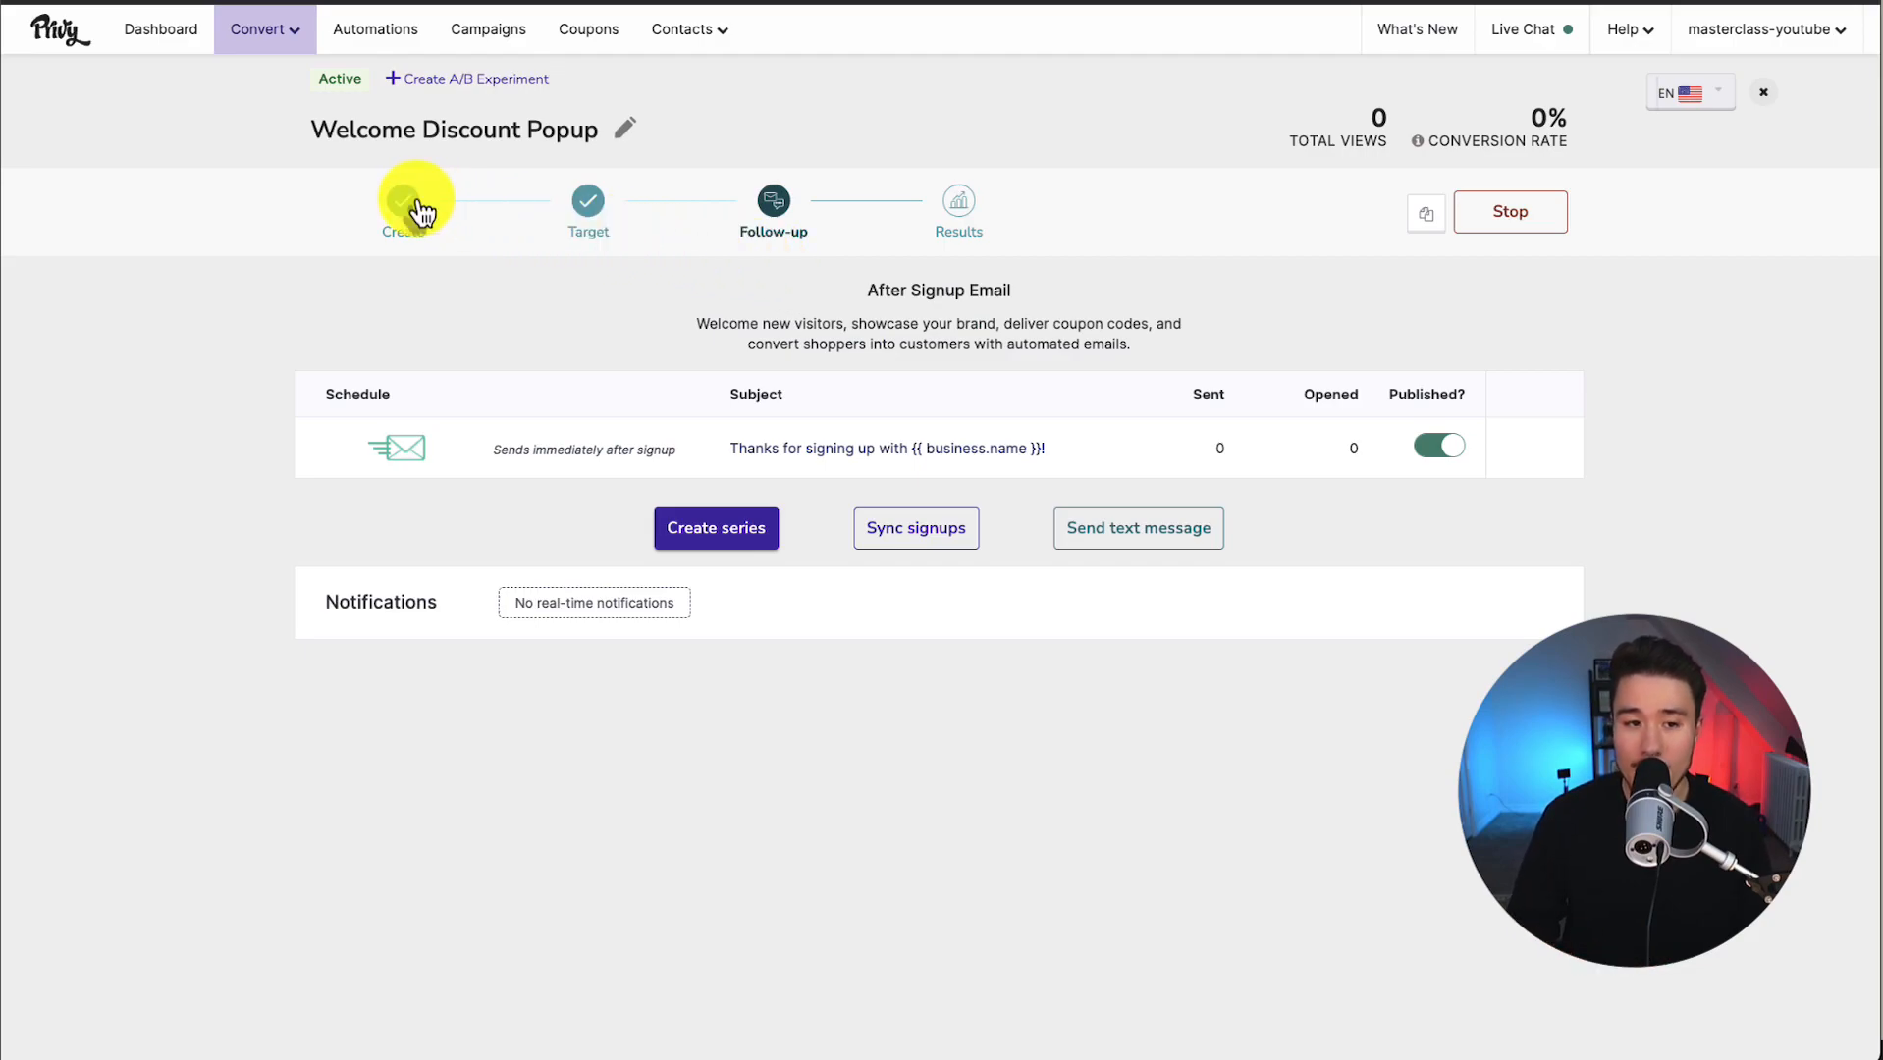
Review the popup's When To Show rules, then its email form field and 10% off coupon.
left_click(587, 201)
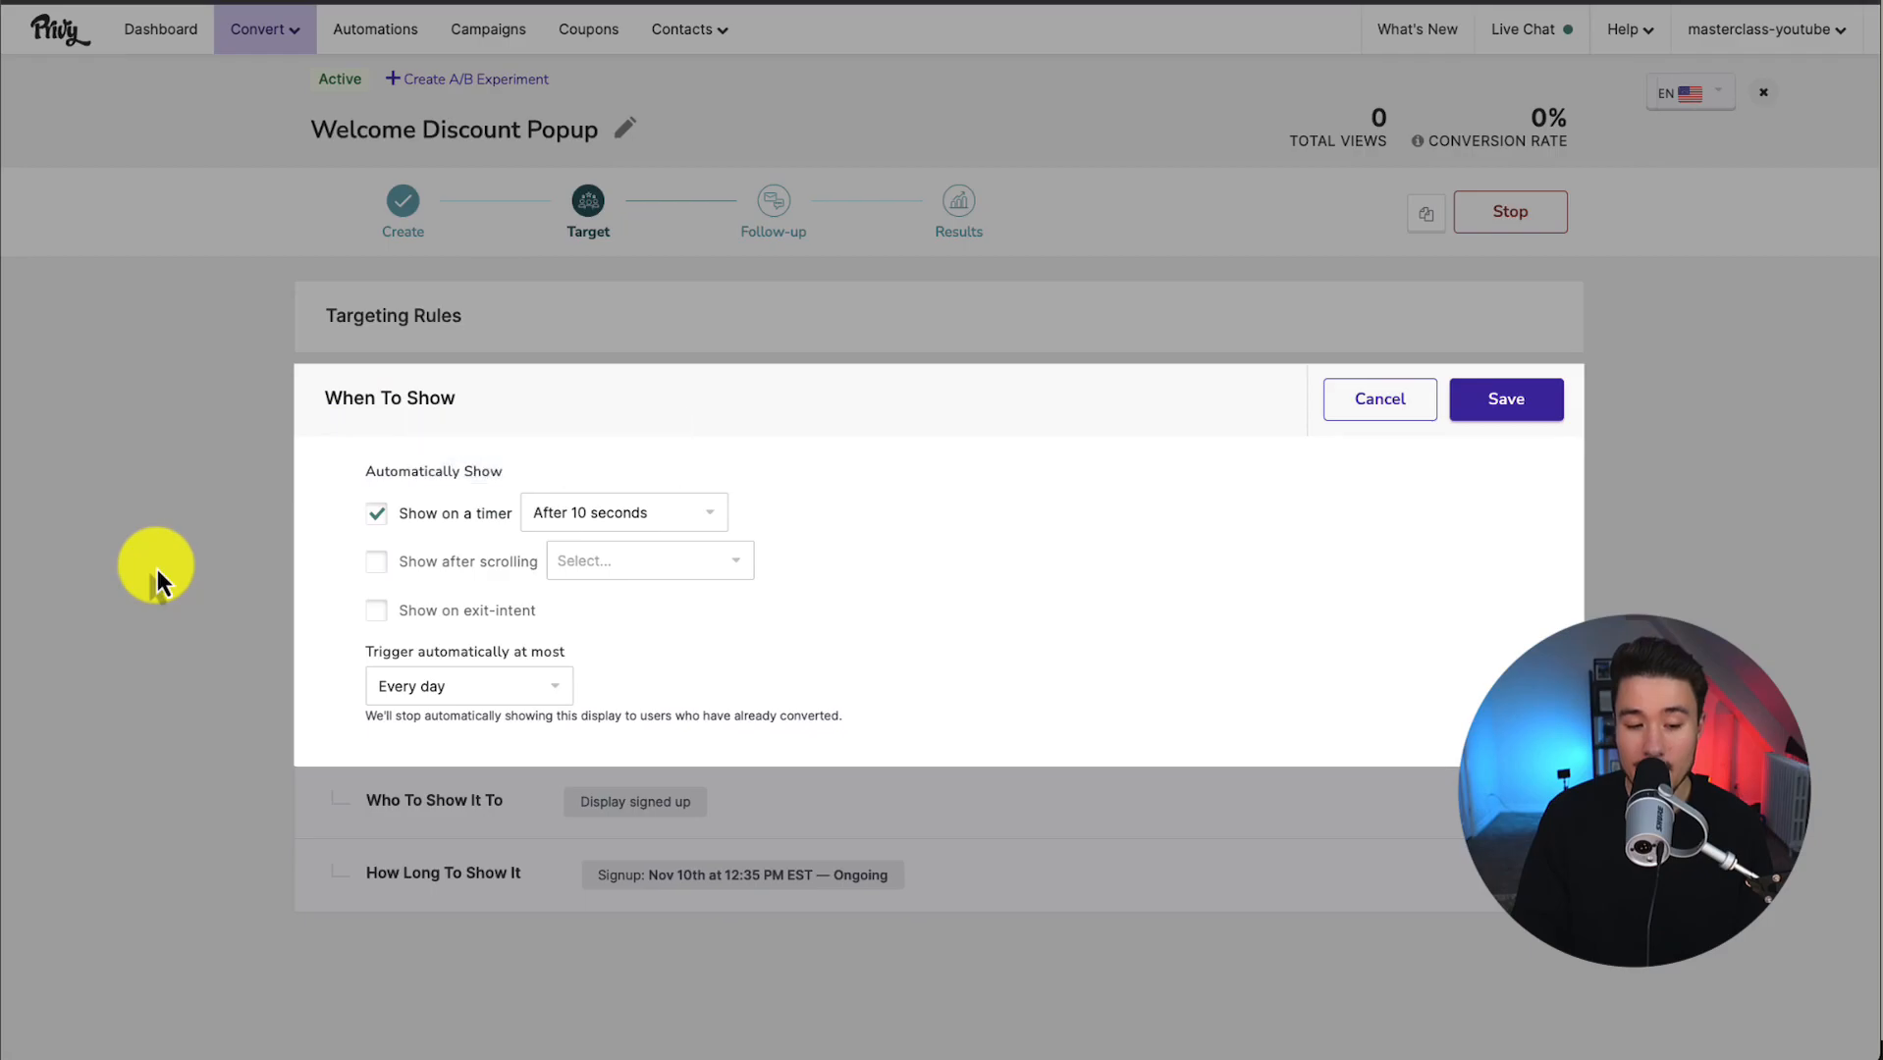
left_click(1505, 398)
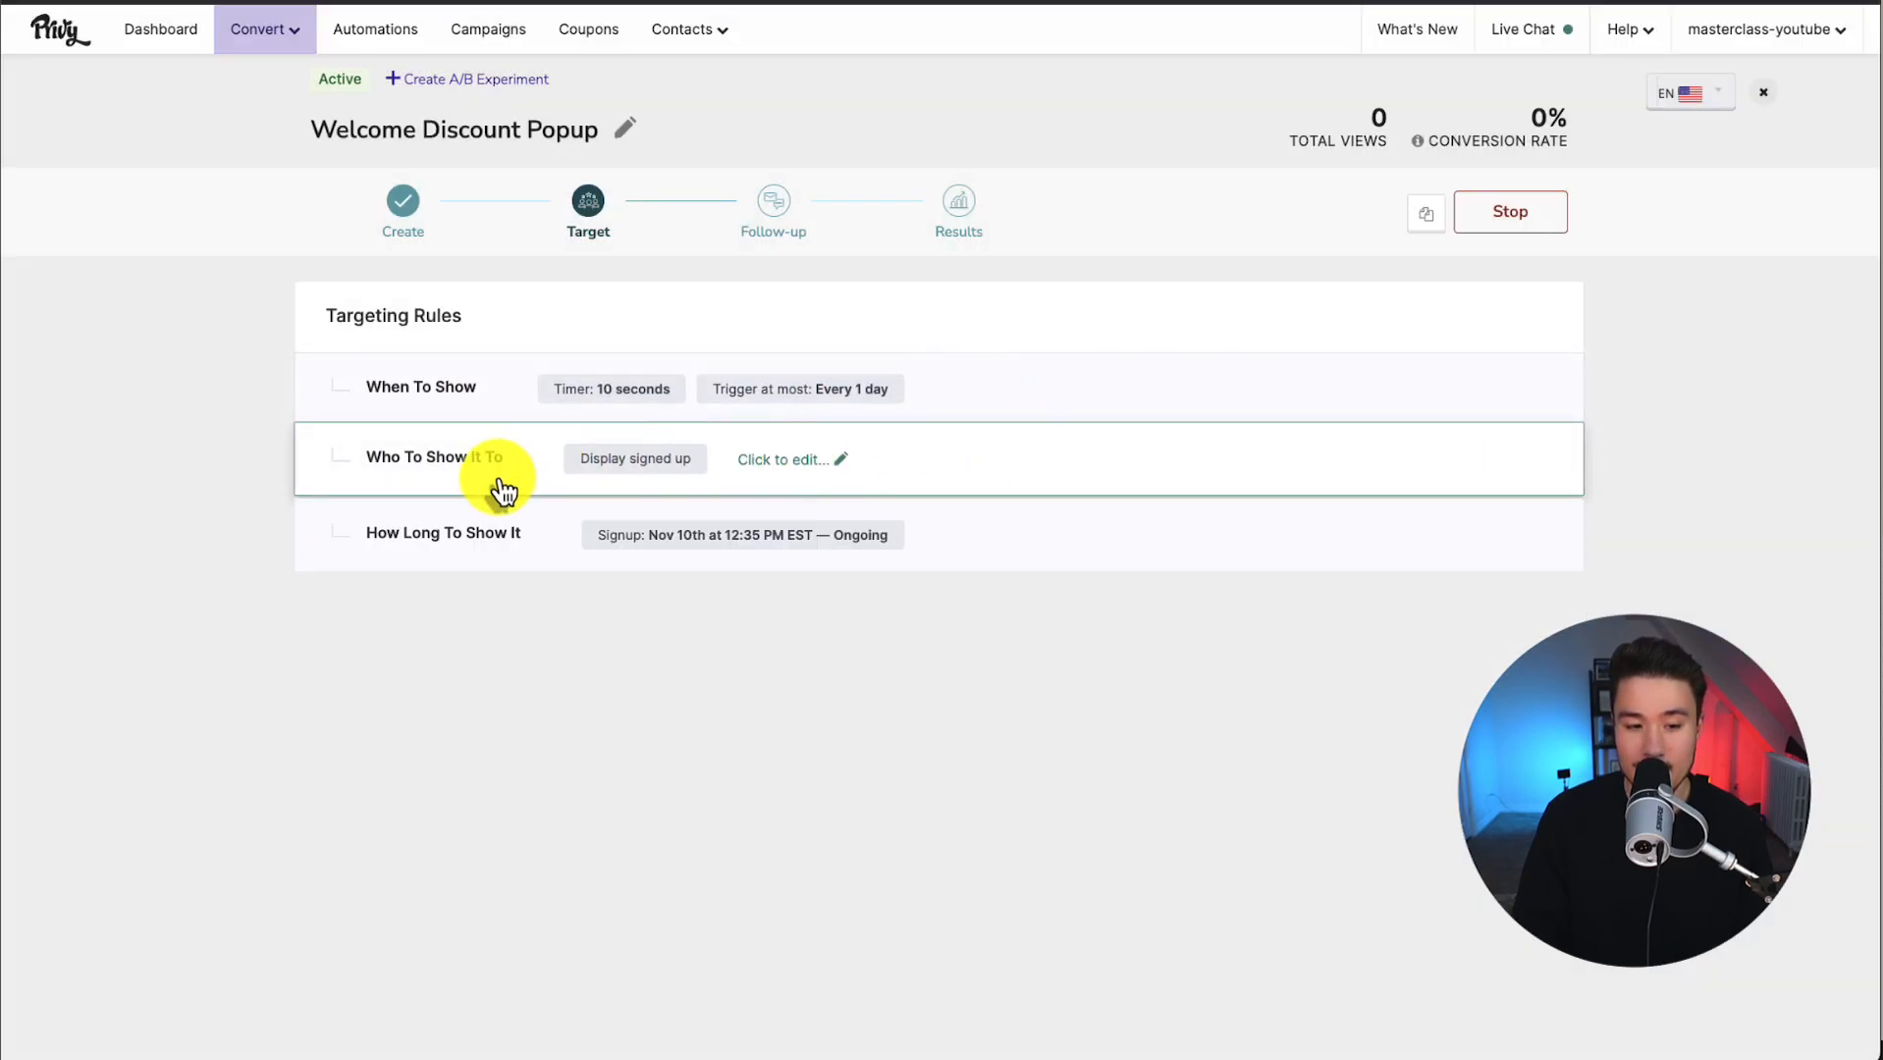
mouse_move(871, 554)
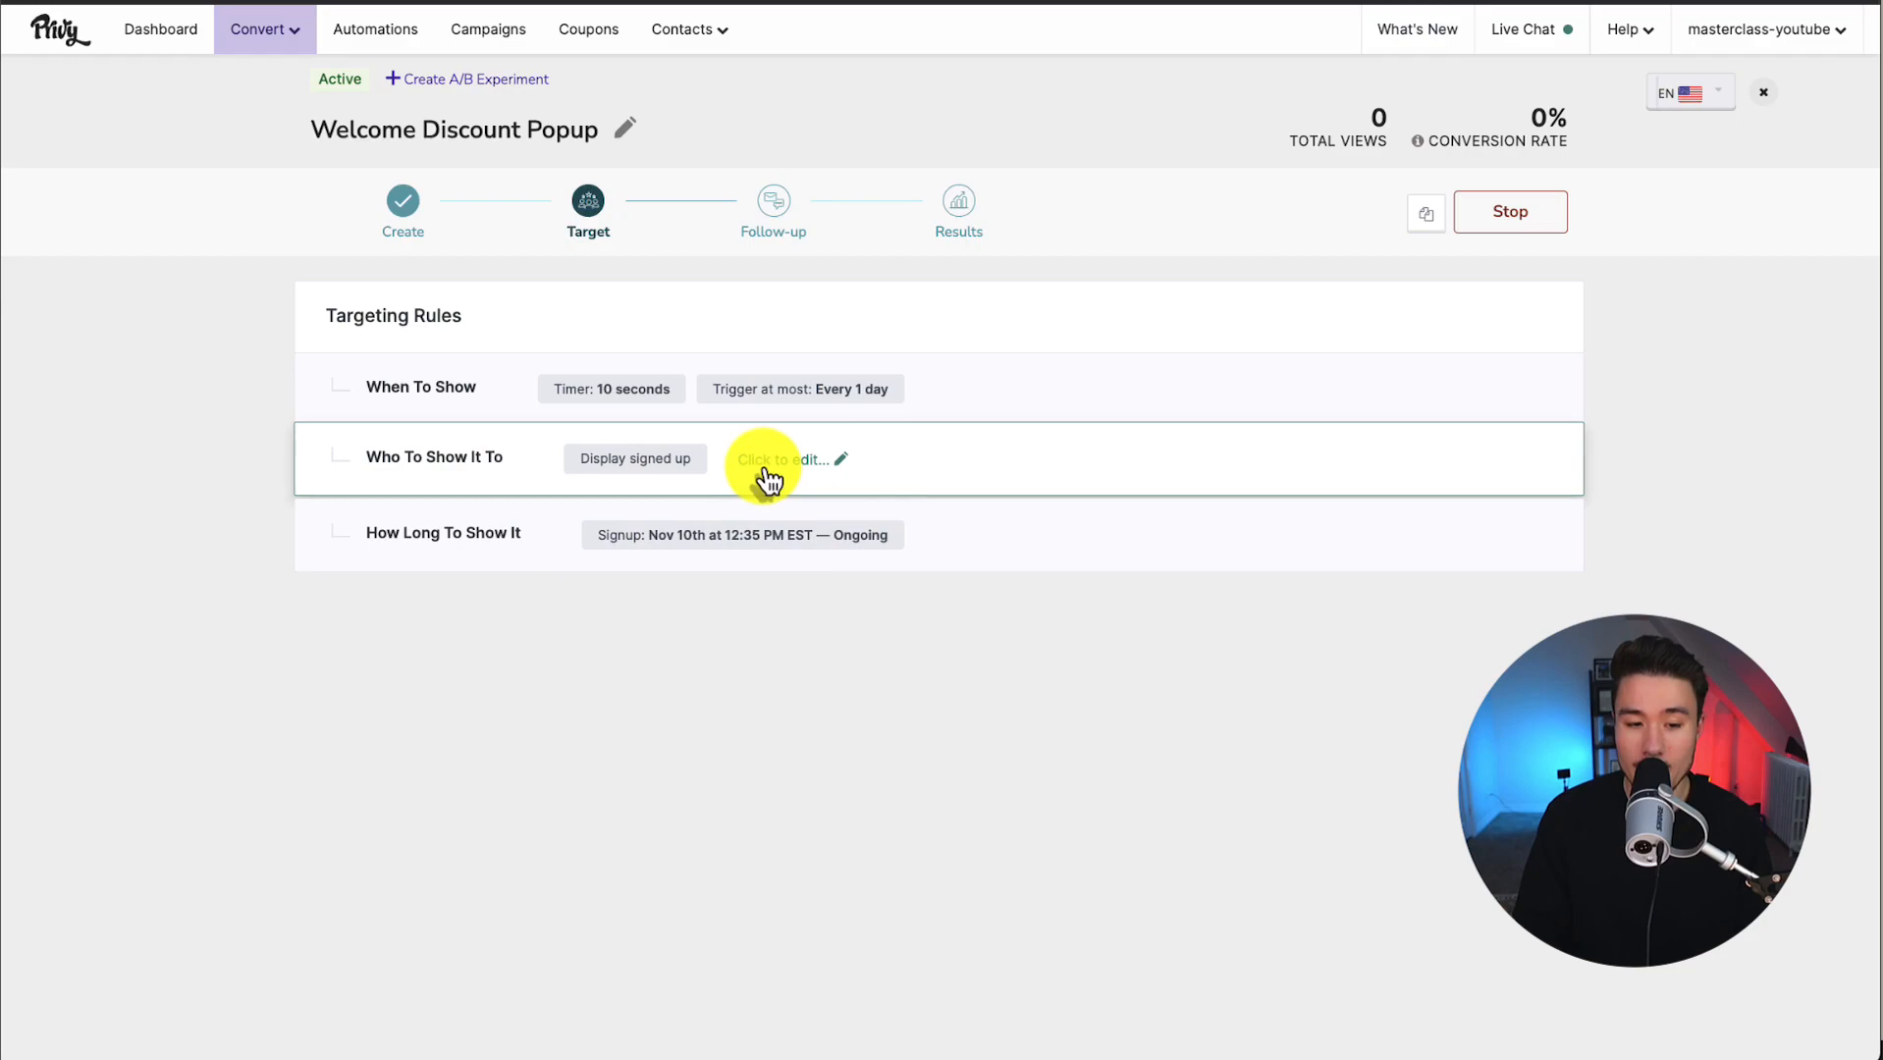
left_click(402, 202)
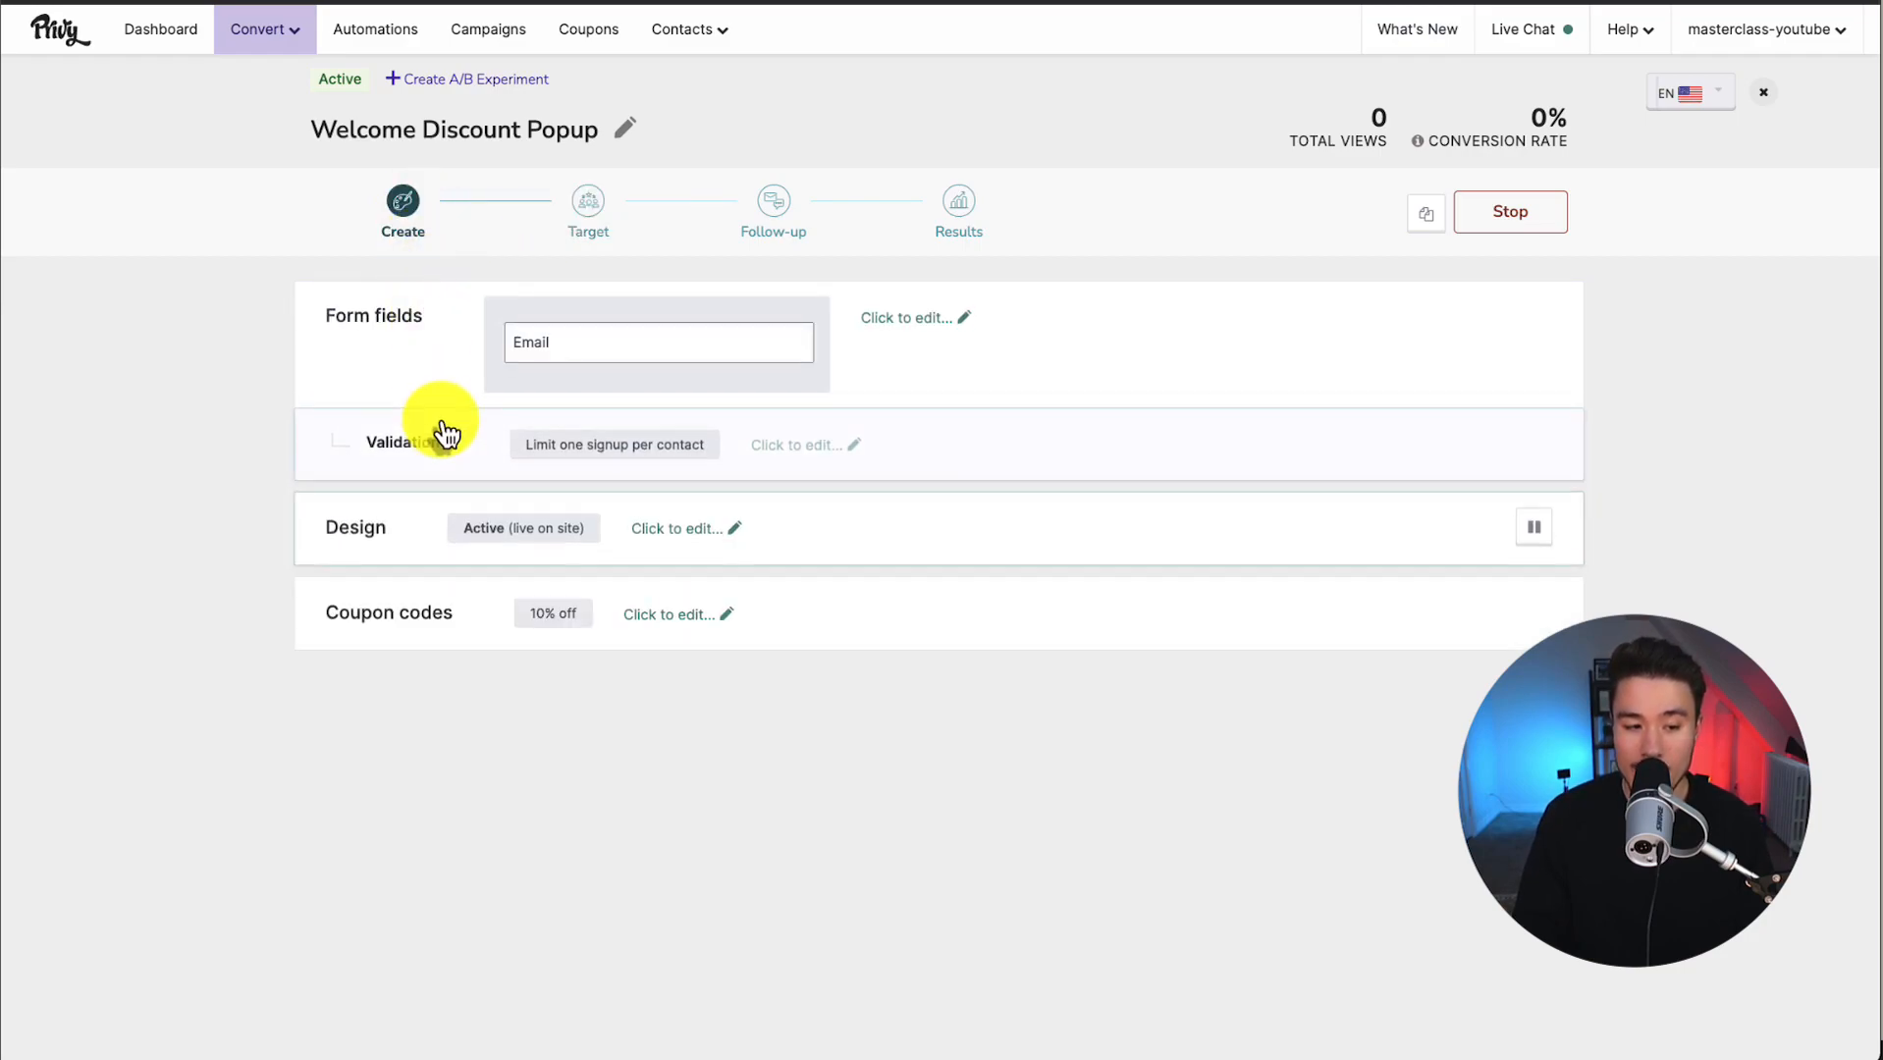
mouse_move(525, 633)
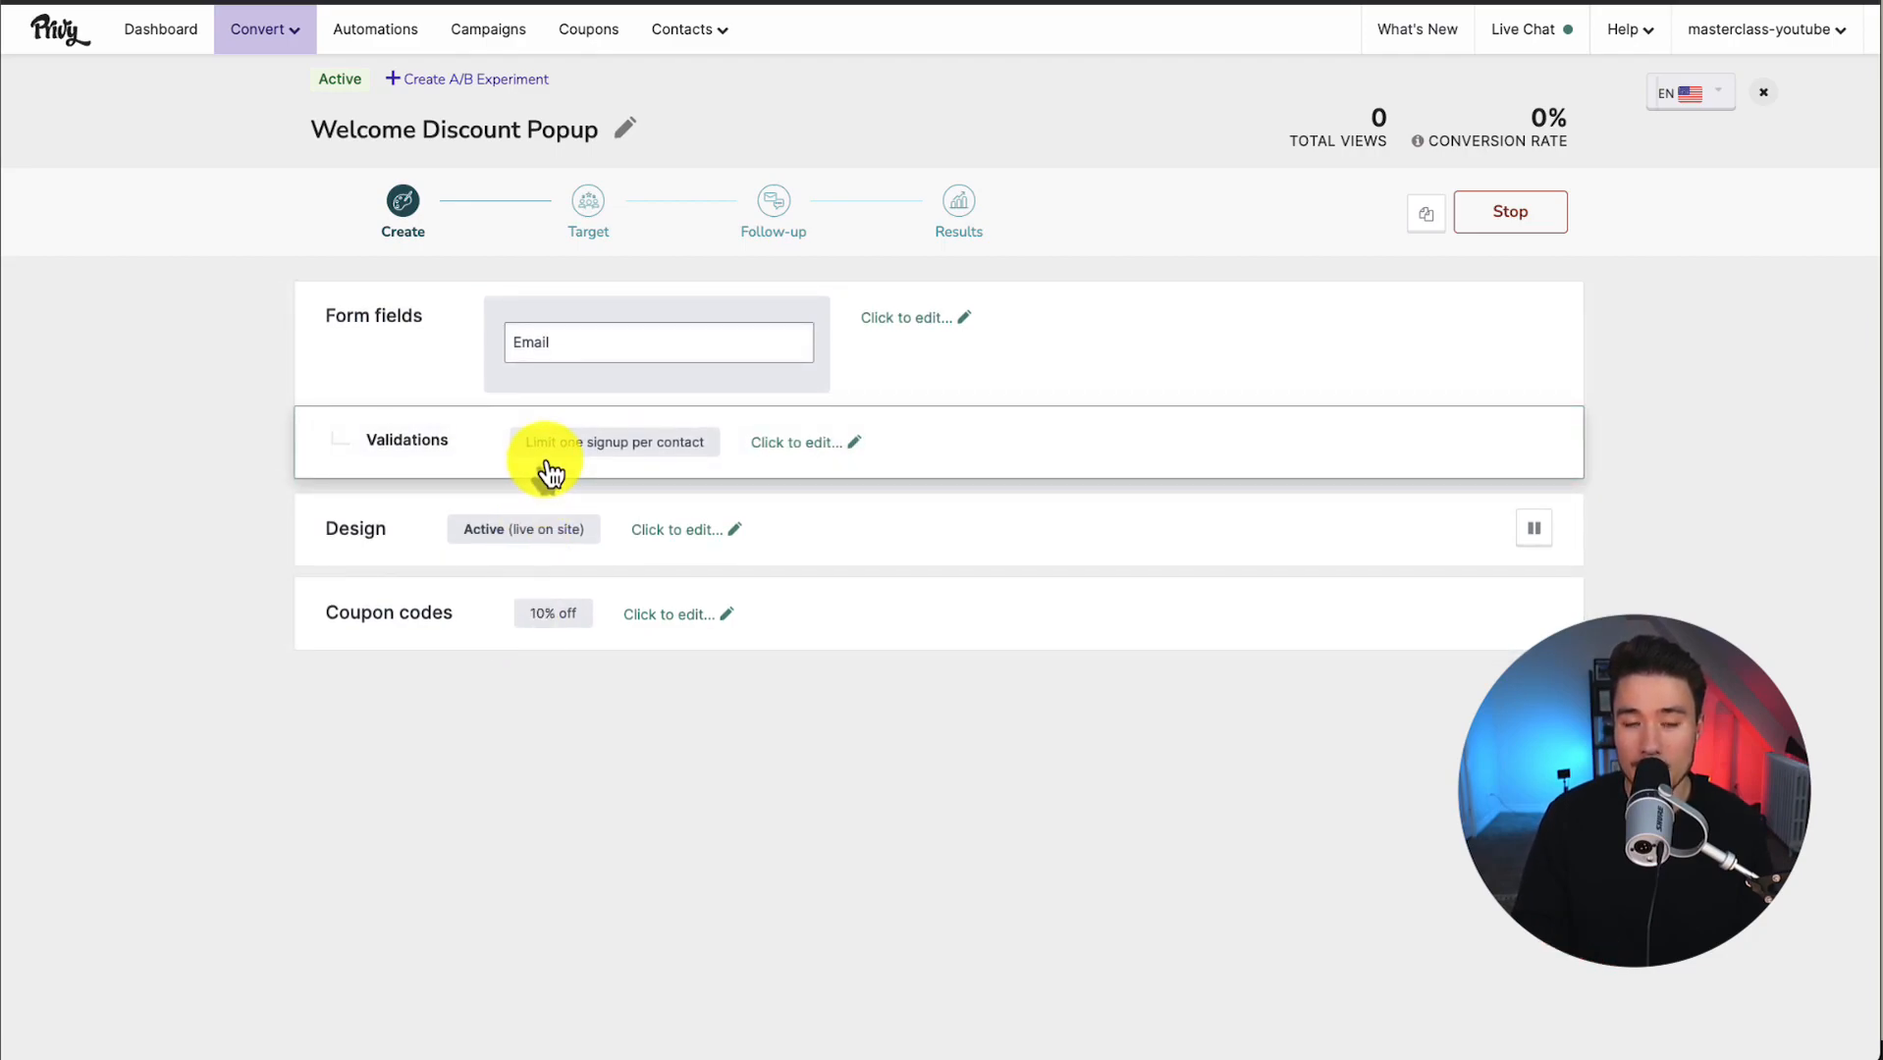
left_click(141, 26)
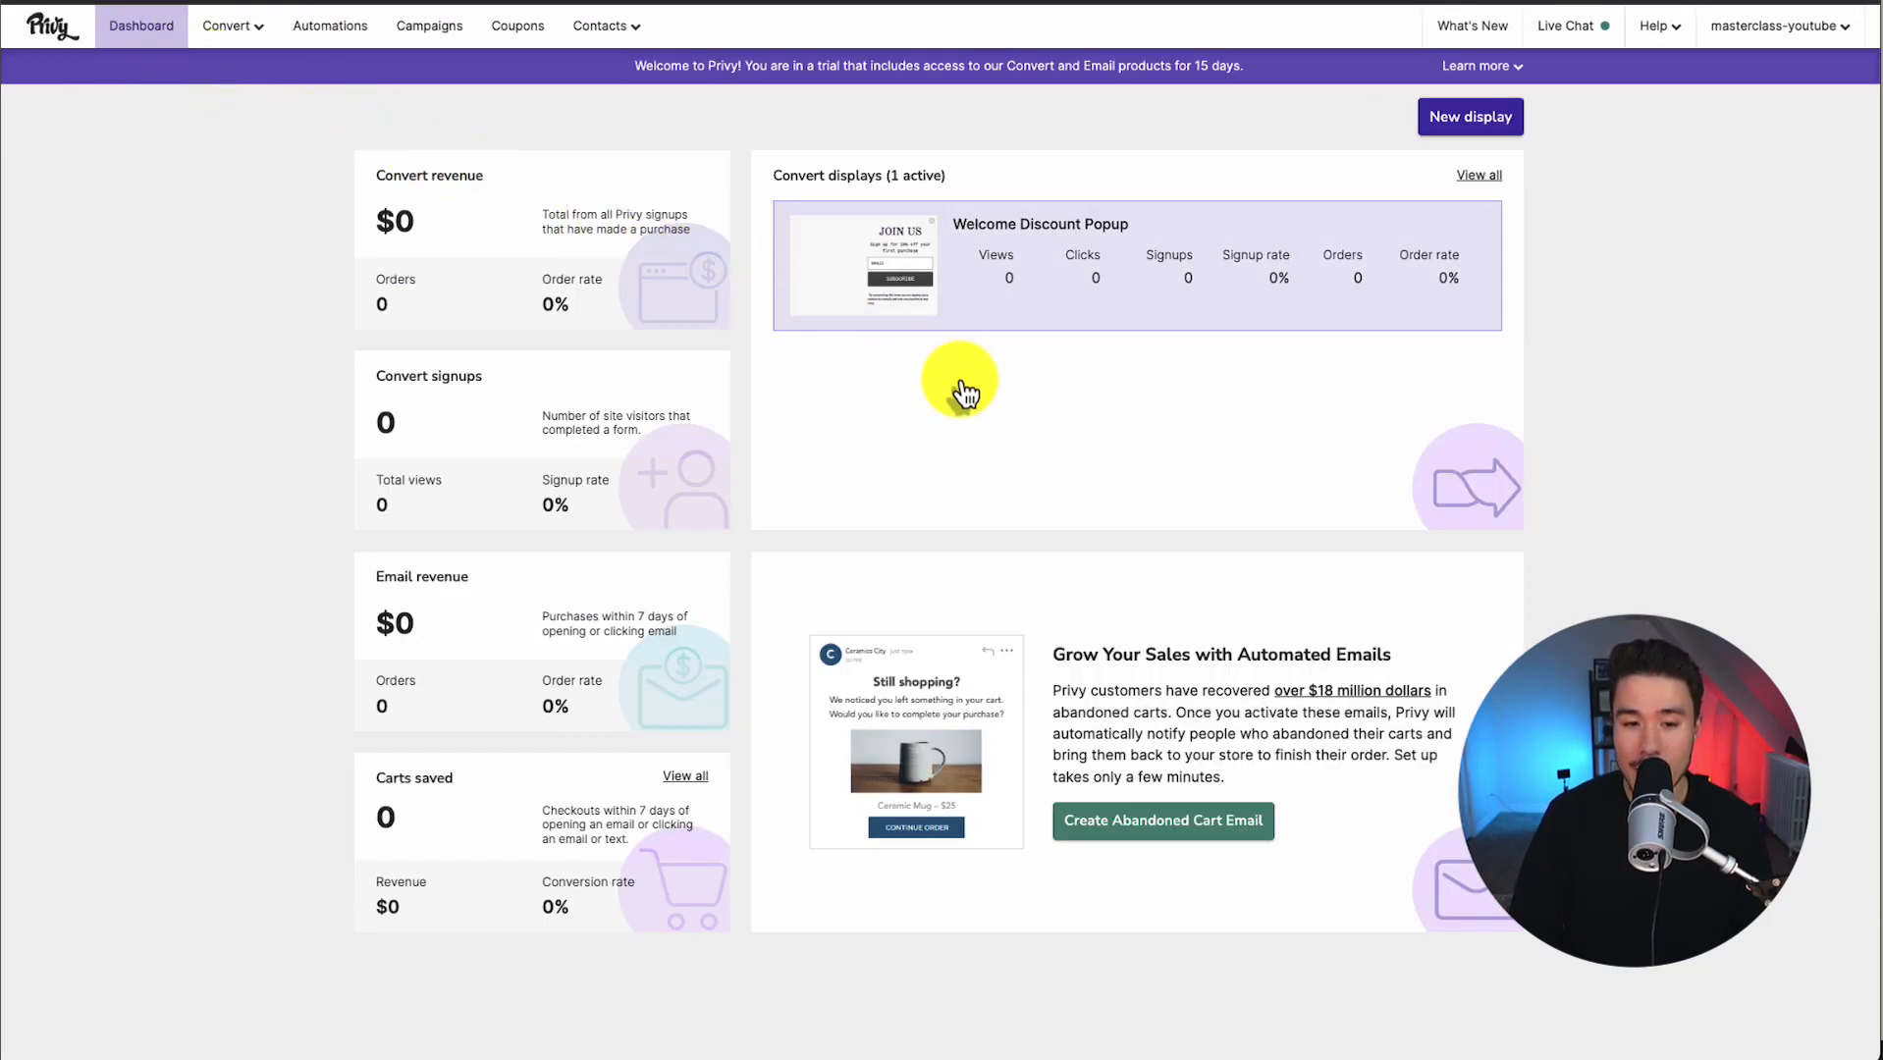
mouse_move(1035, 413)
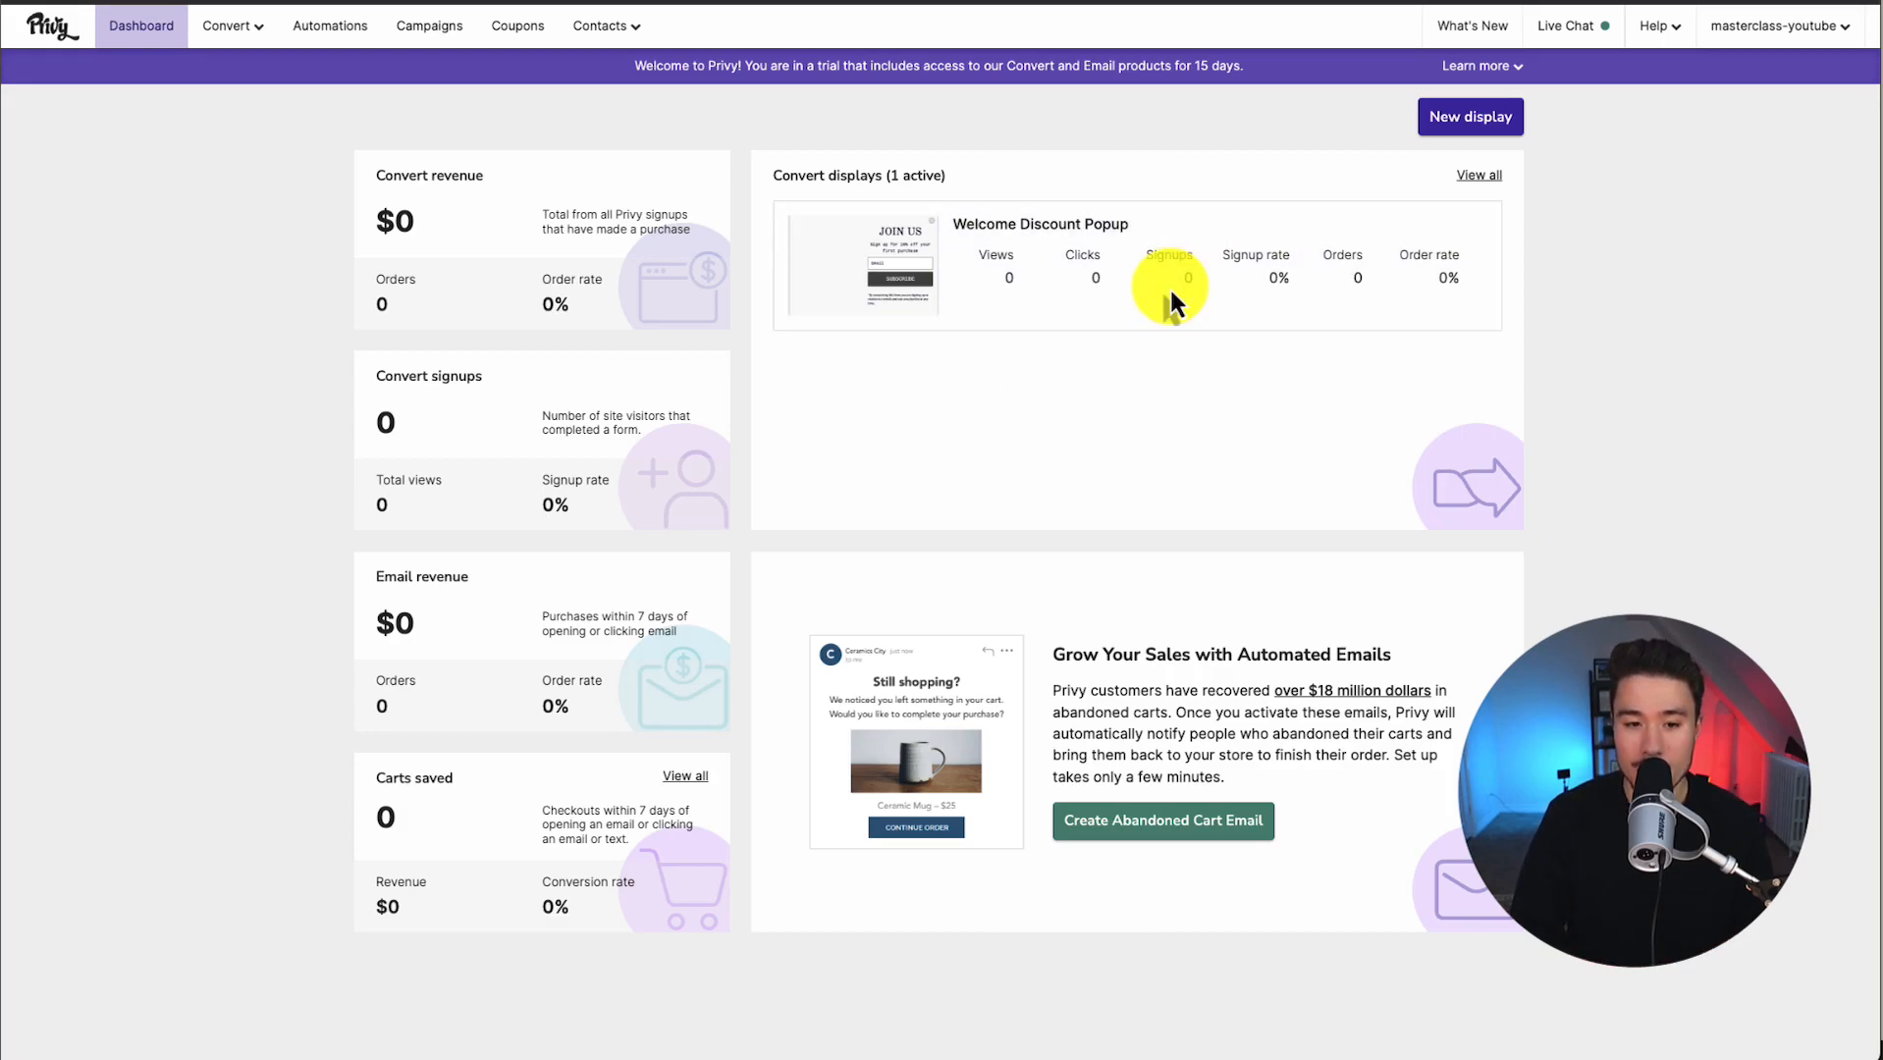
mouse_move(219, 85)
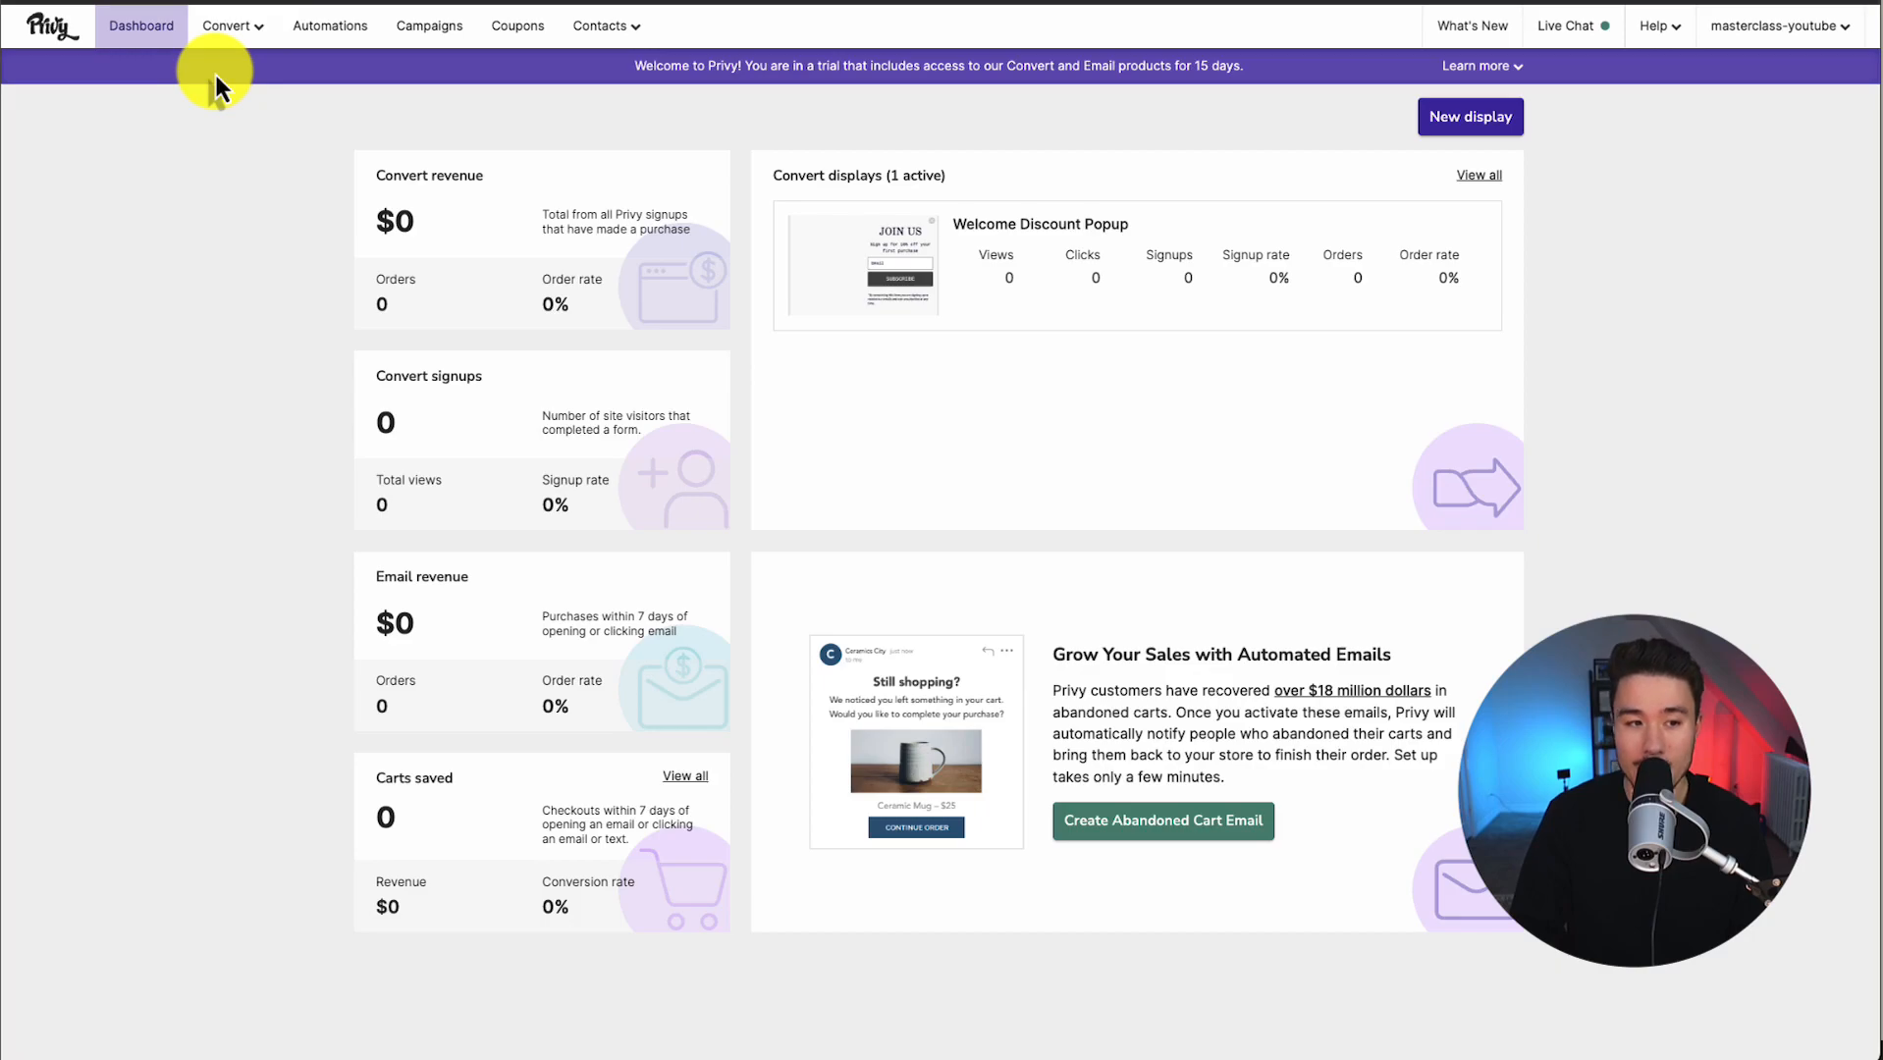
Go to the Automations page from the top navigation bar.
left_click(329, 25)
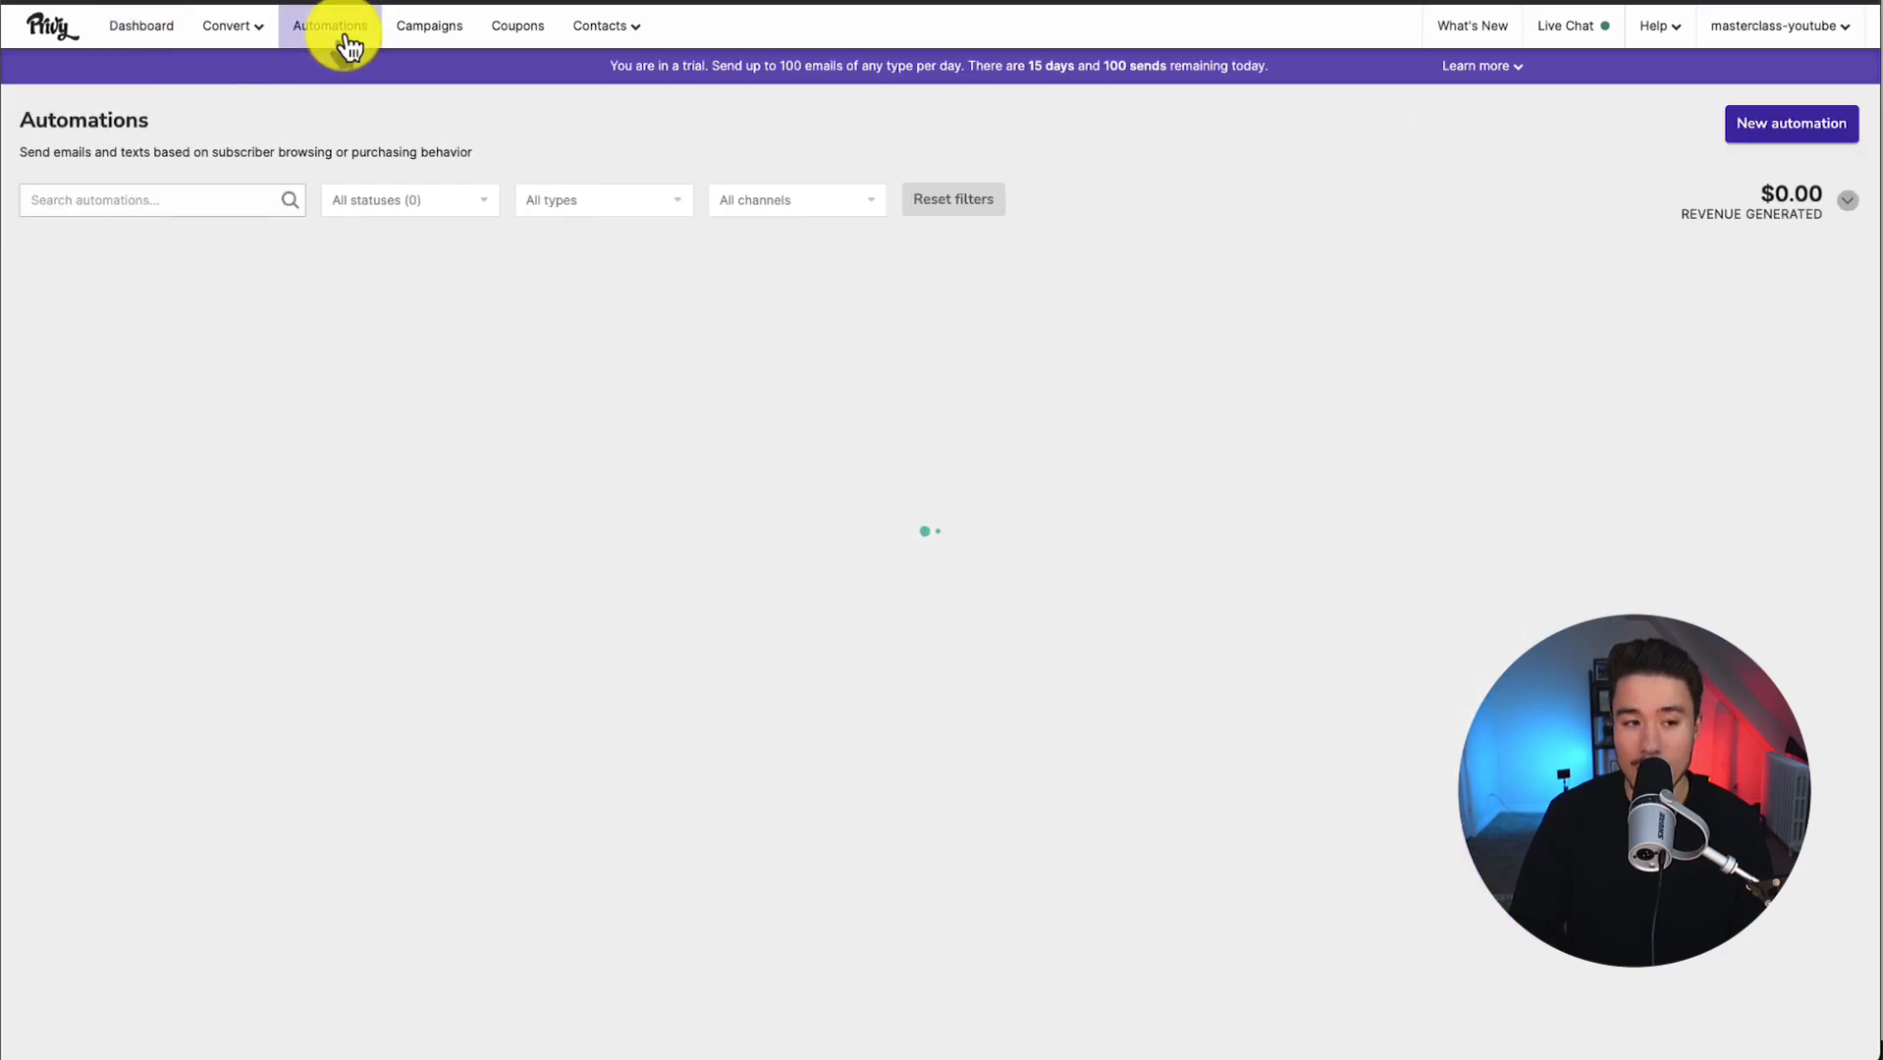
Create a new Abandoned Cart Email automation with its three-email reminder series.
left_click(330, 25)
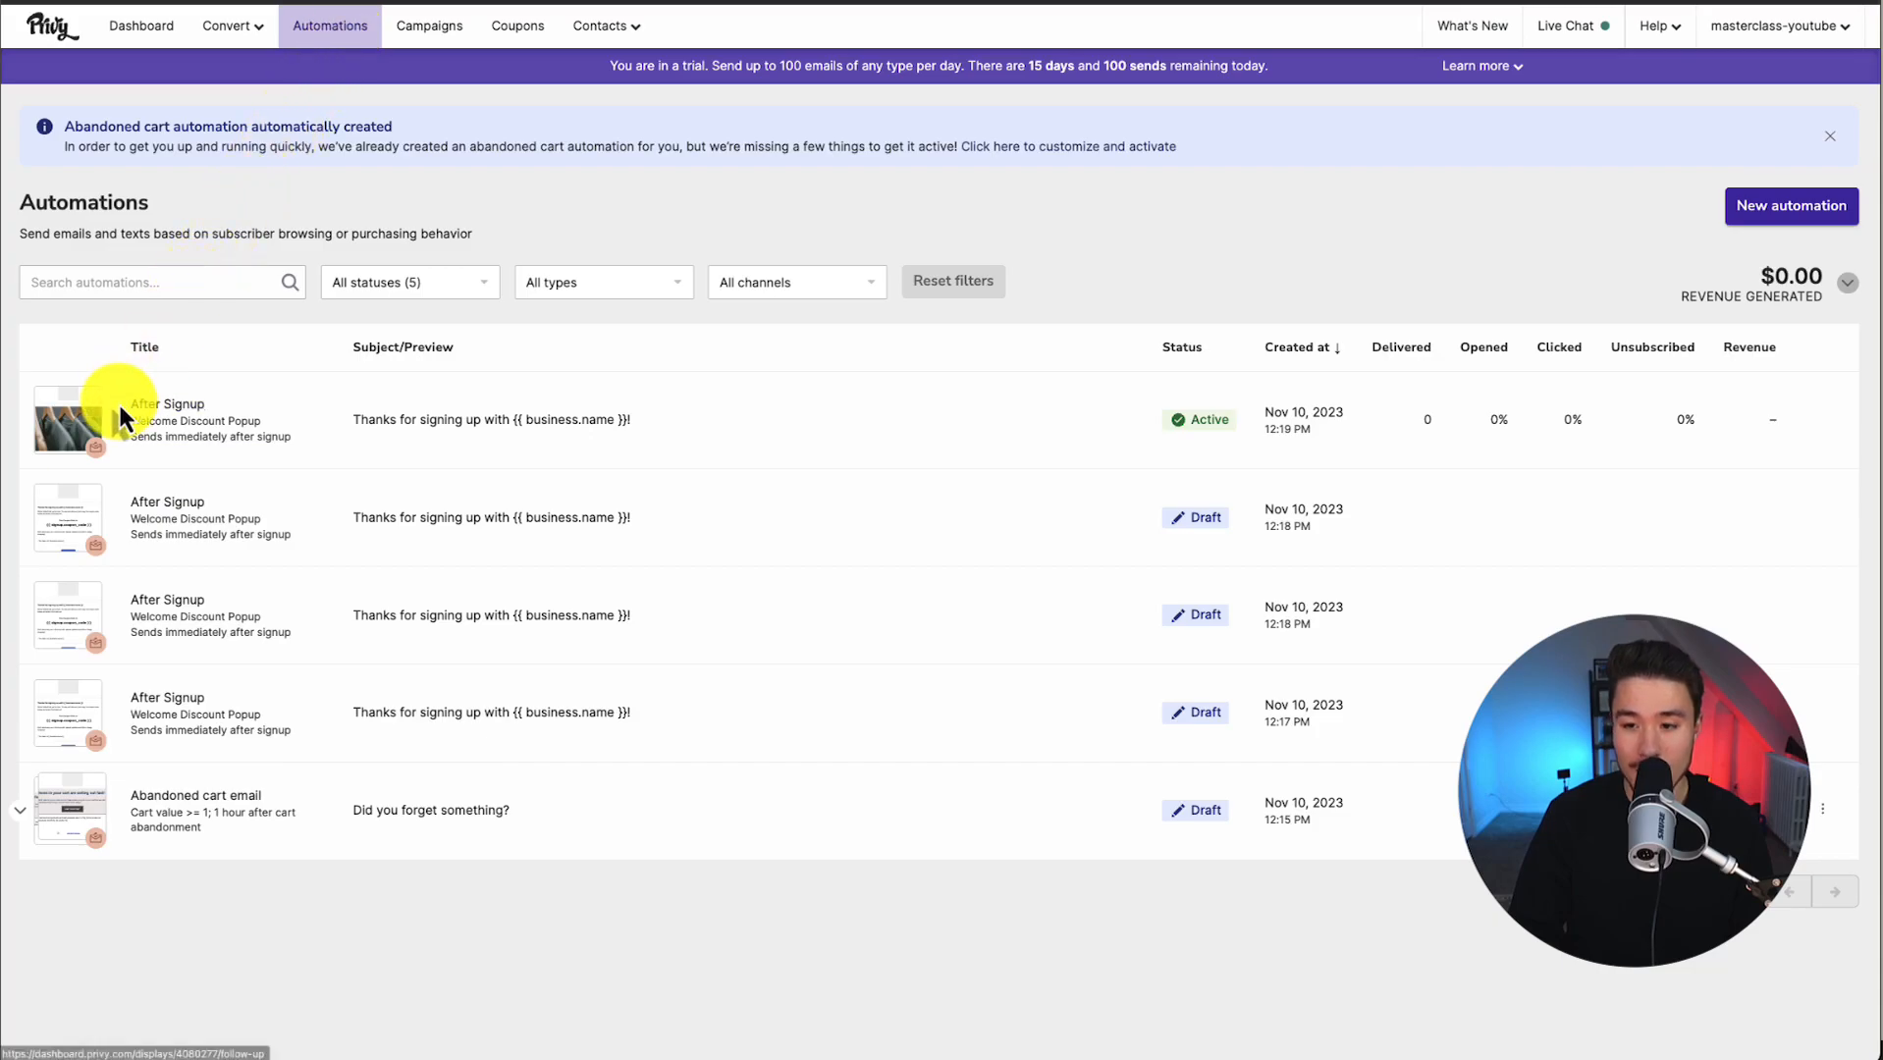
mouse_move(689, 246)
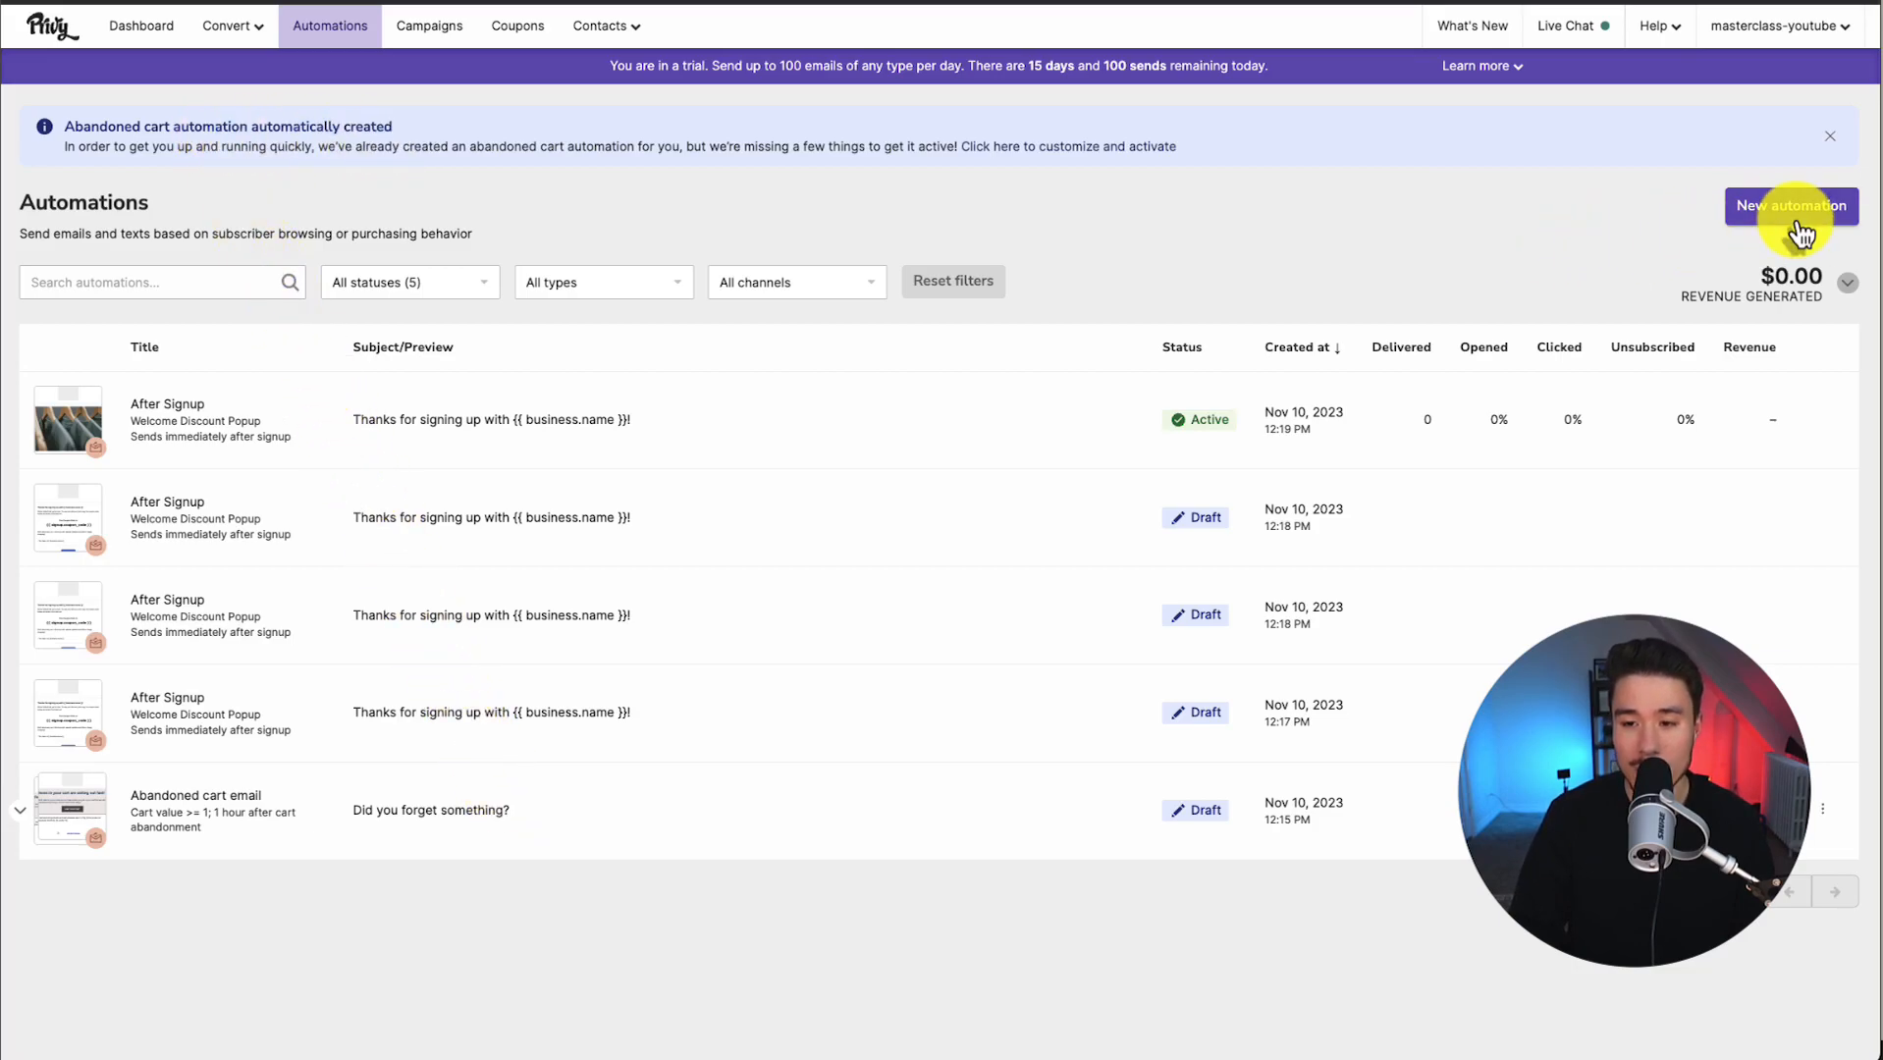
left_click(1789, 205)
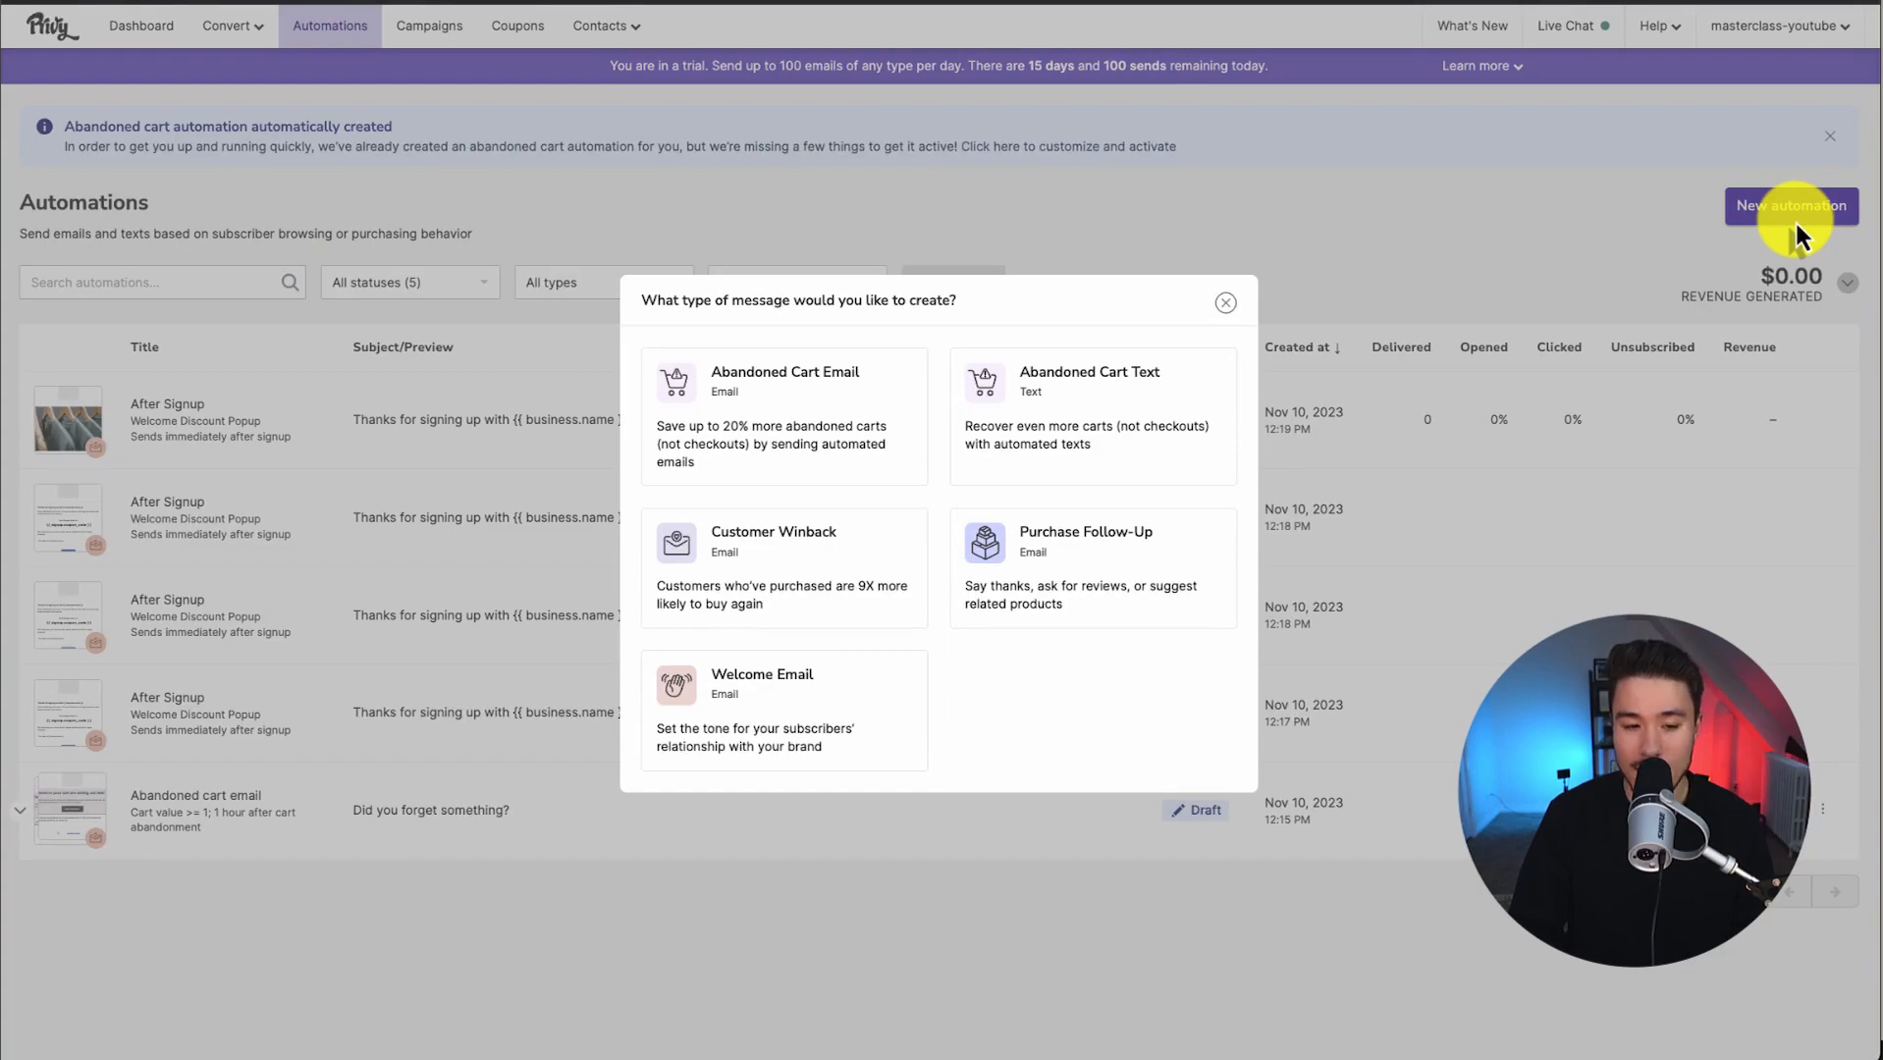
mouse_move(886, 381)
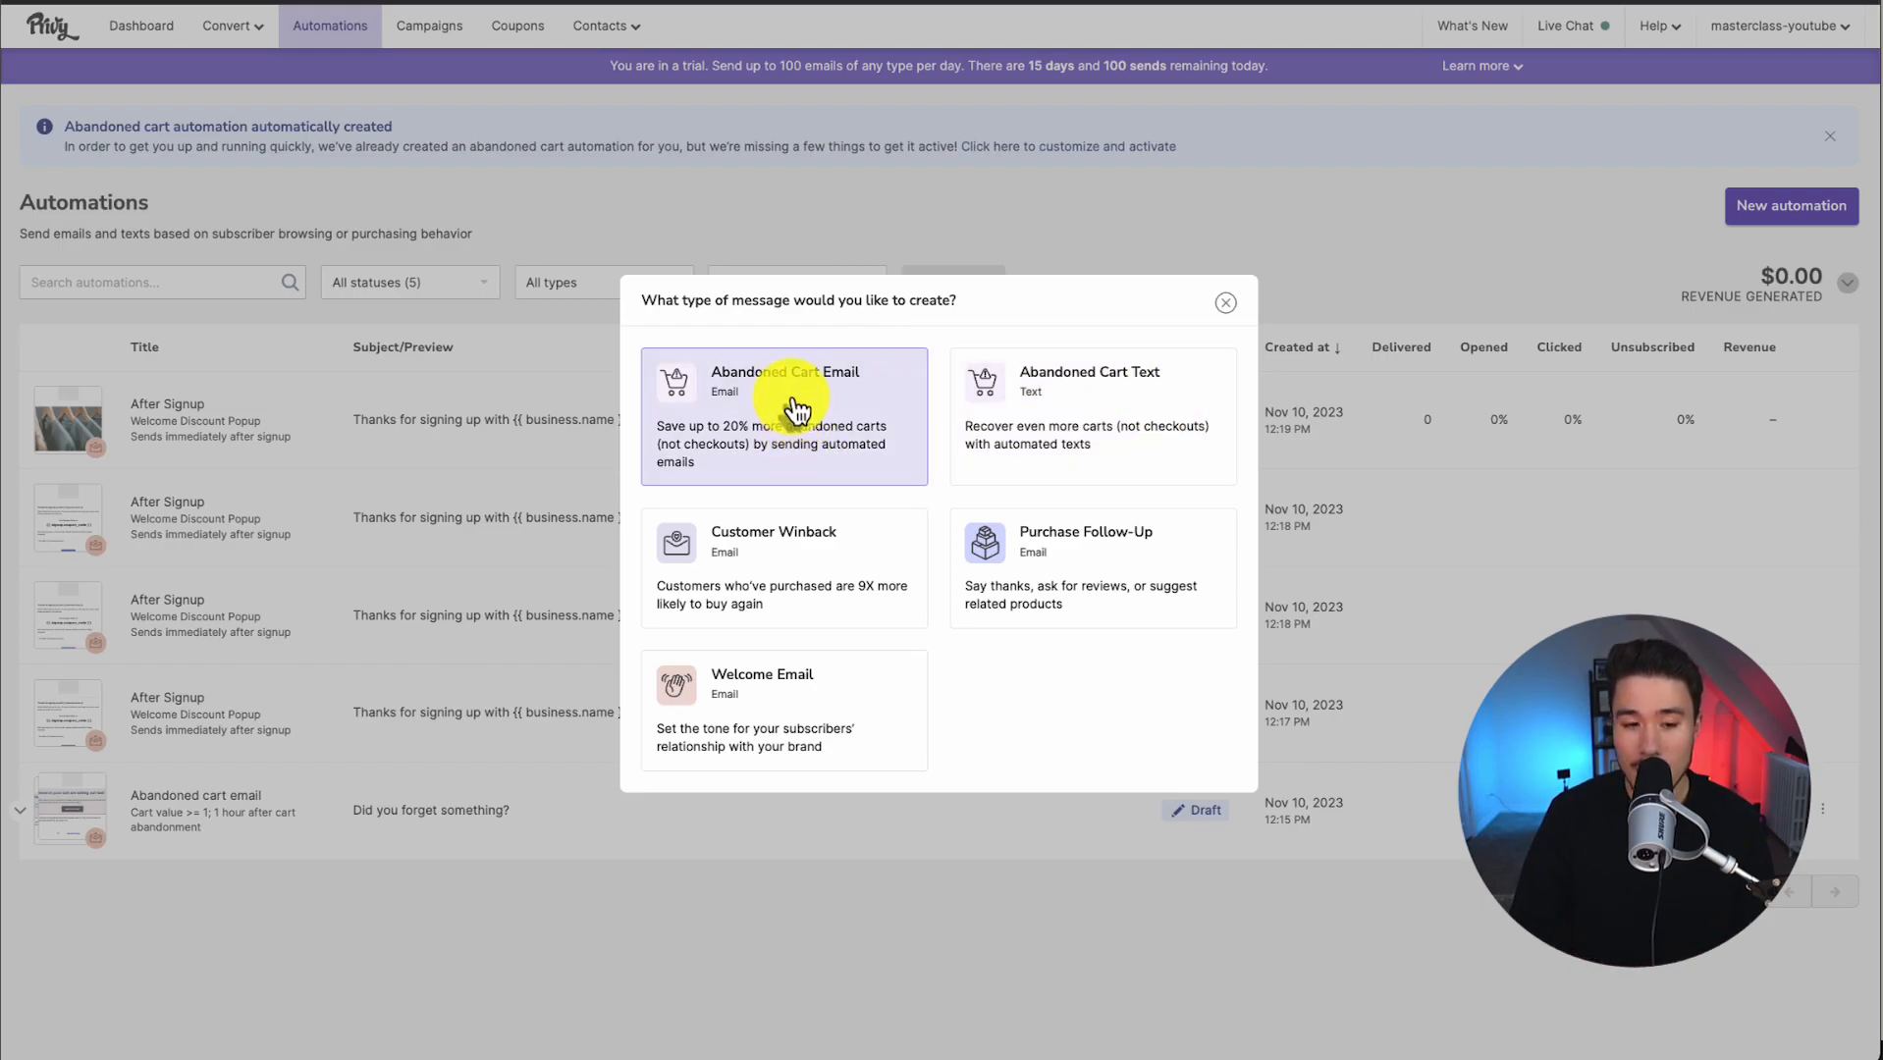
left_click(784, 415)
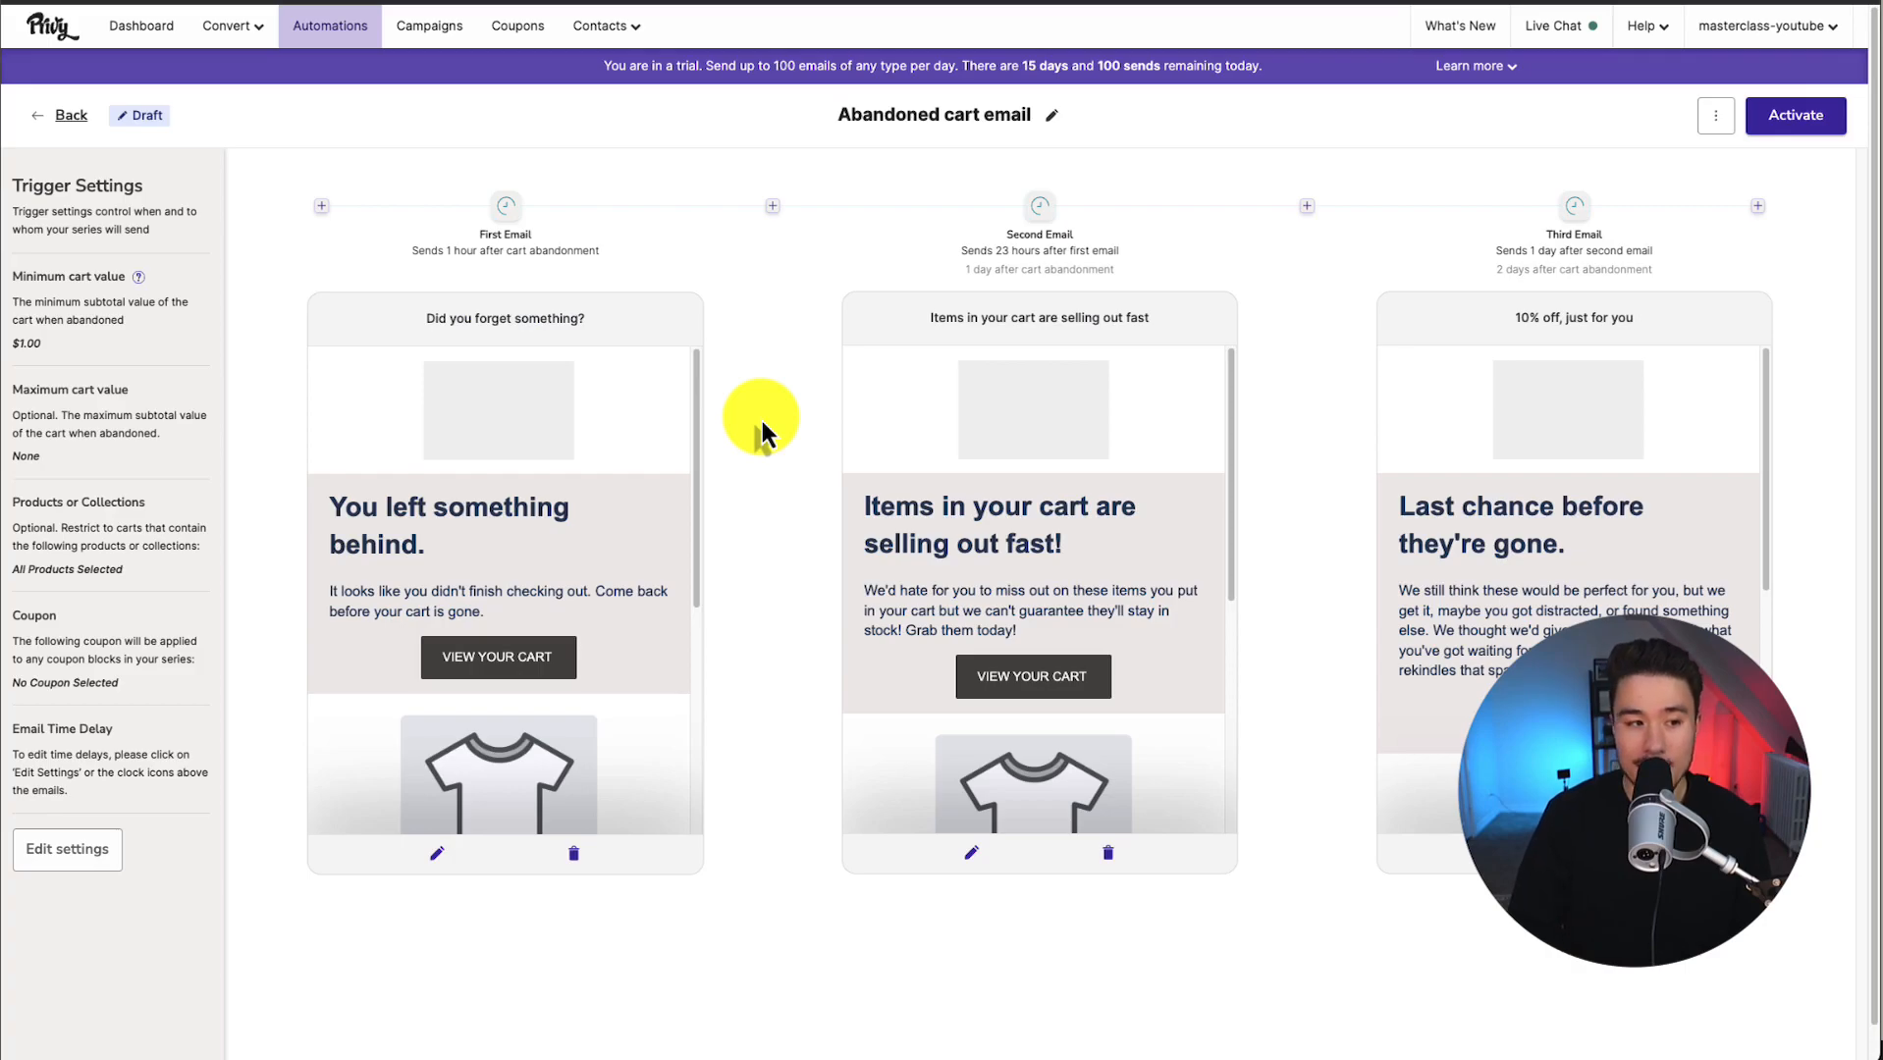
mouse_move(166, 241)
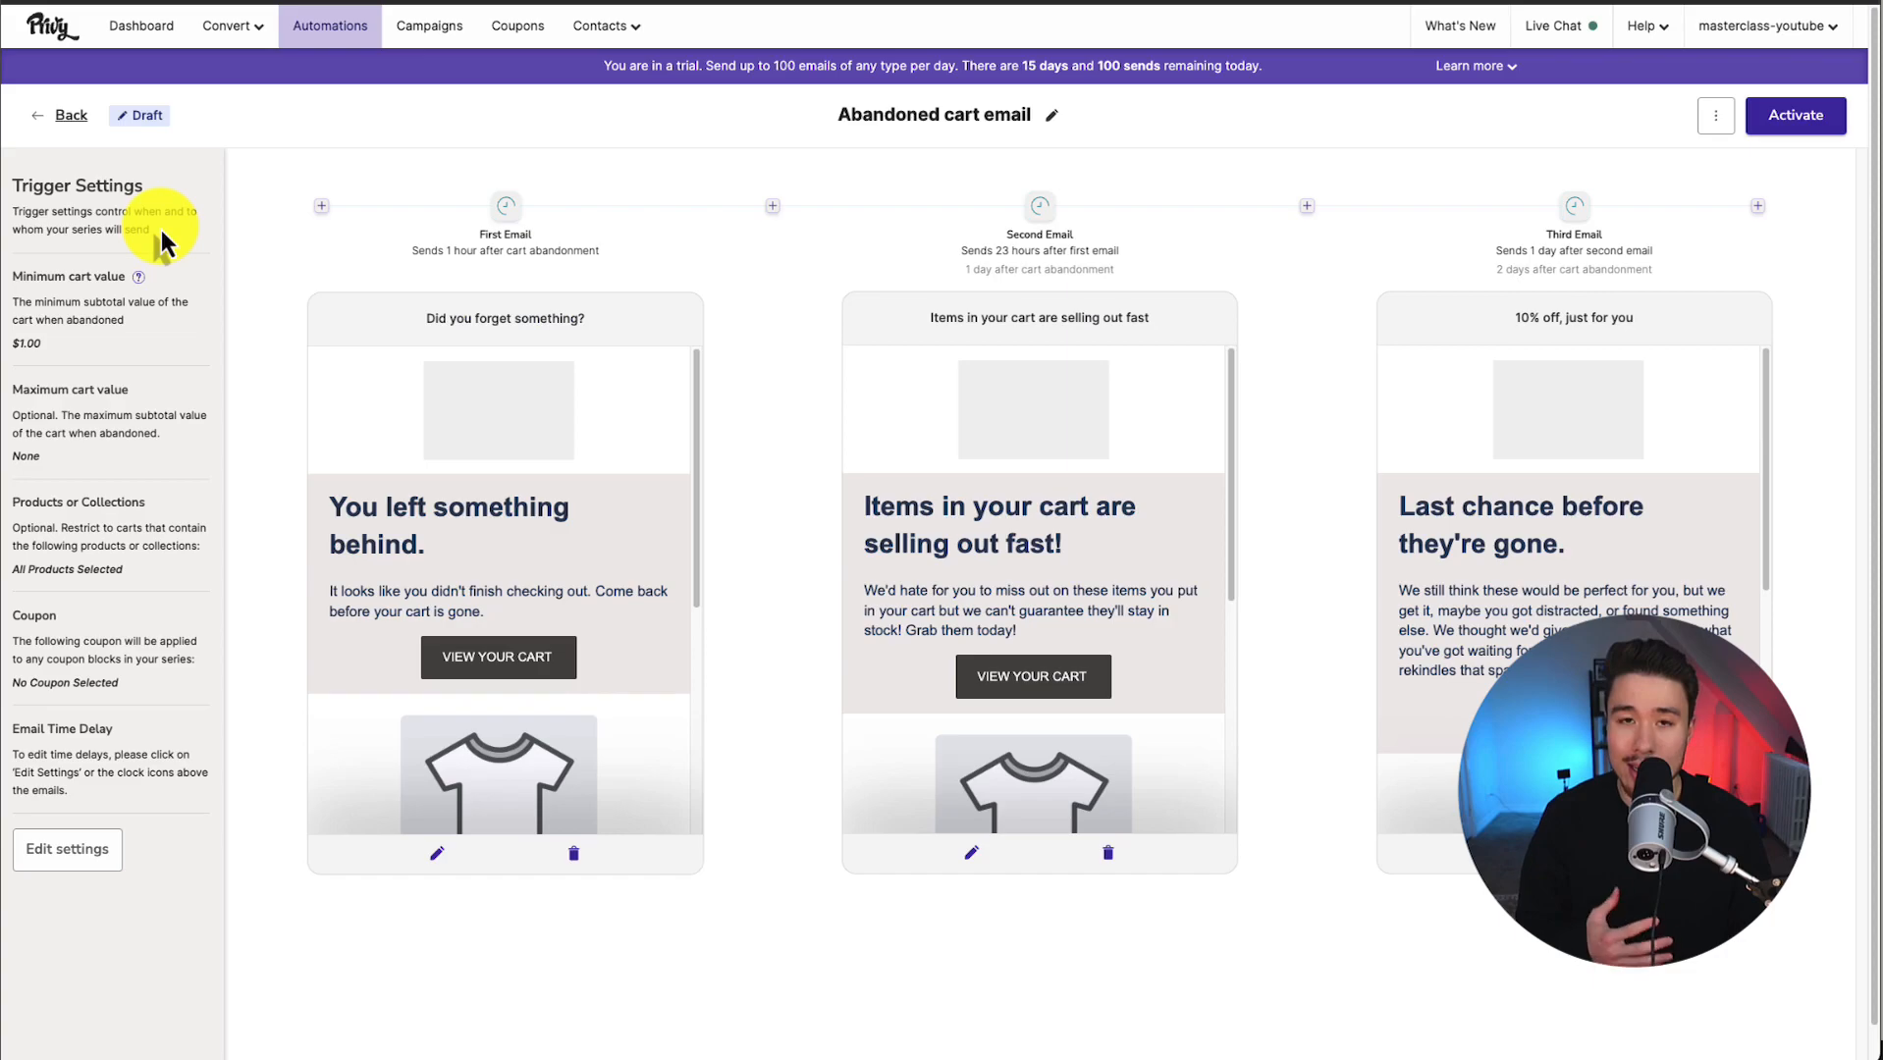
mouse_move(69, 276)
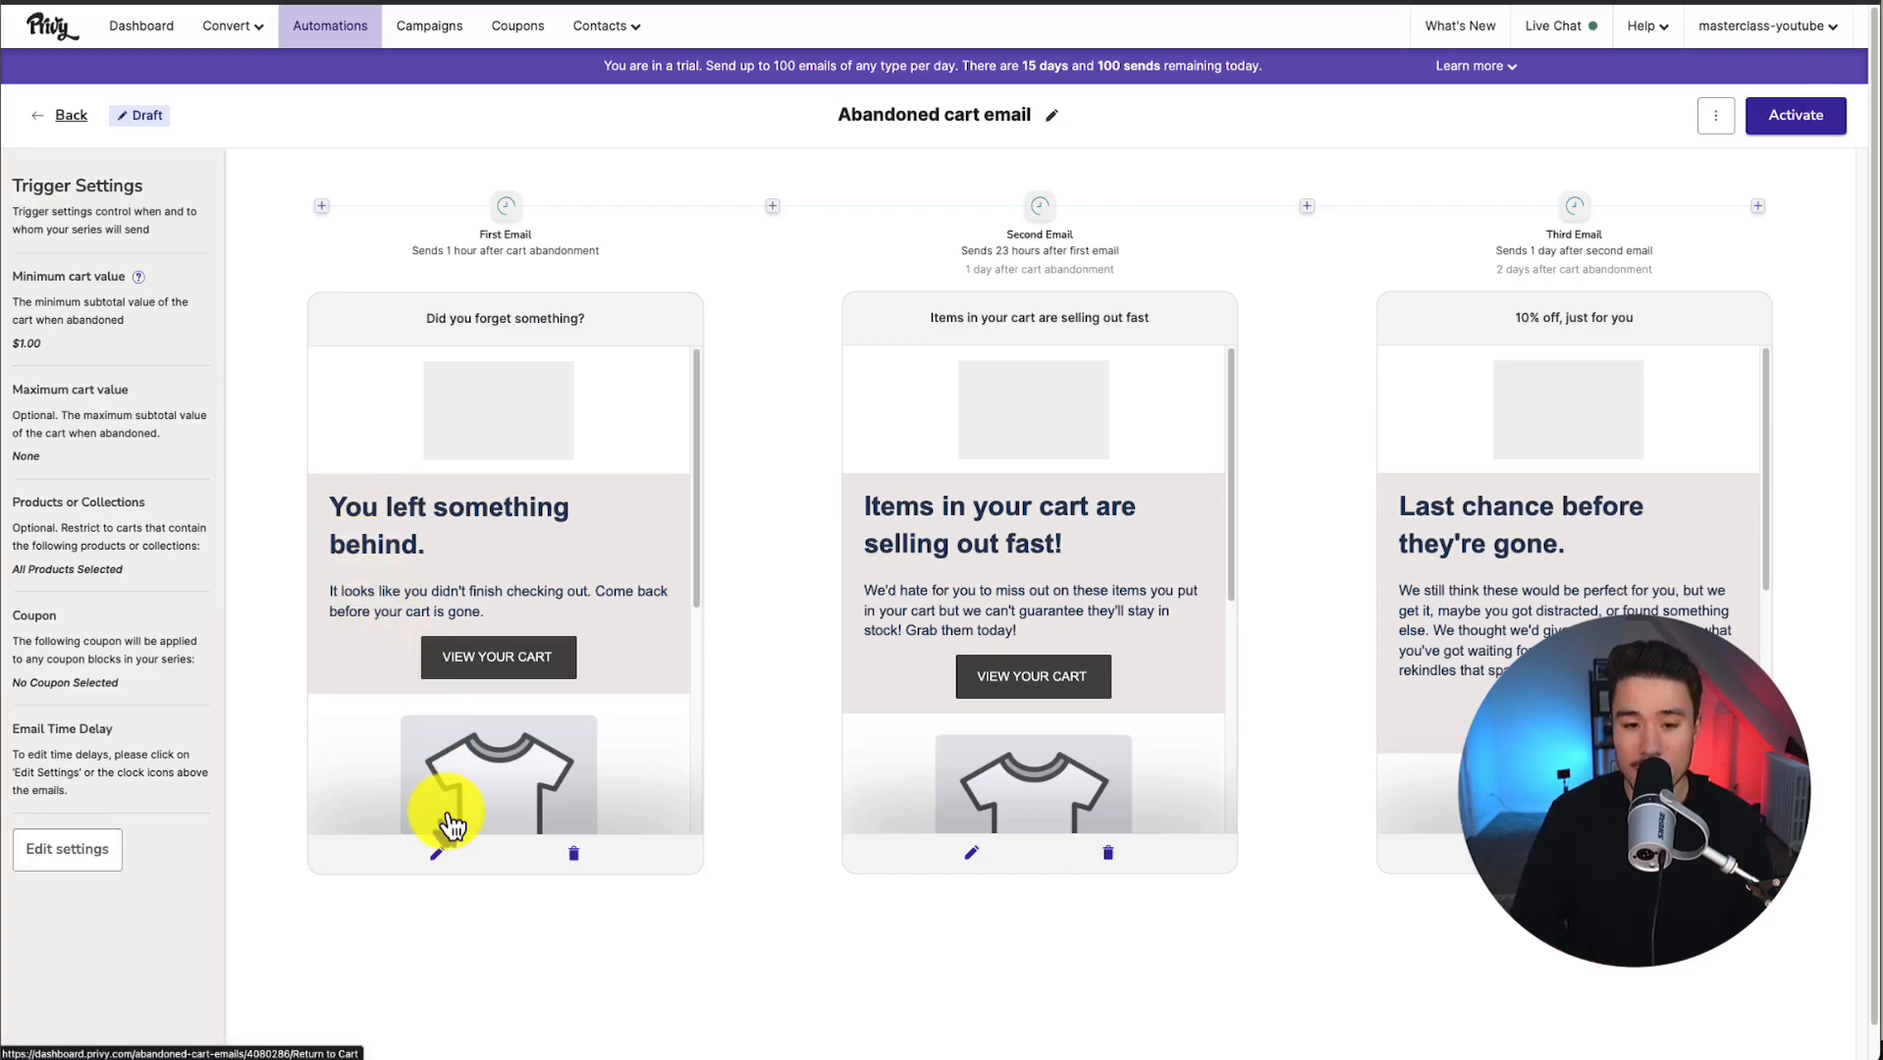
mouse_move(472, 235)
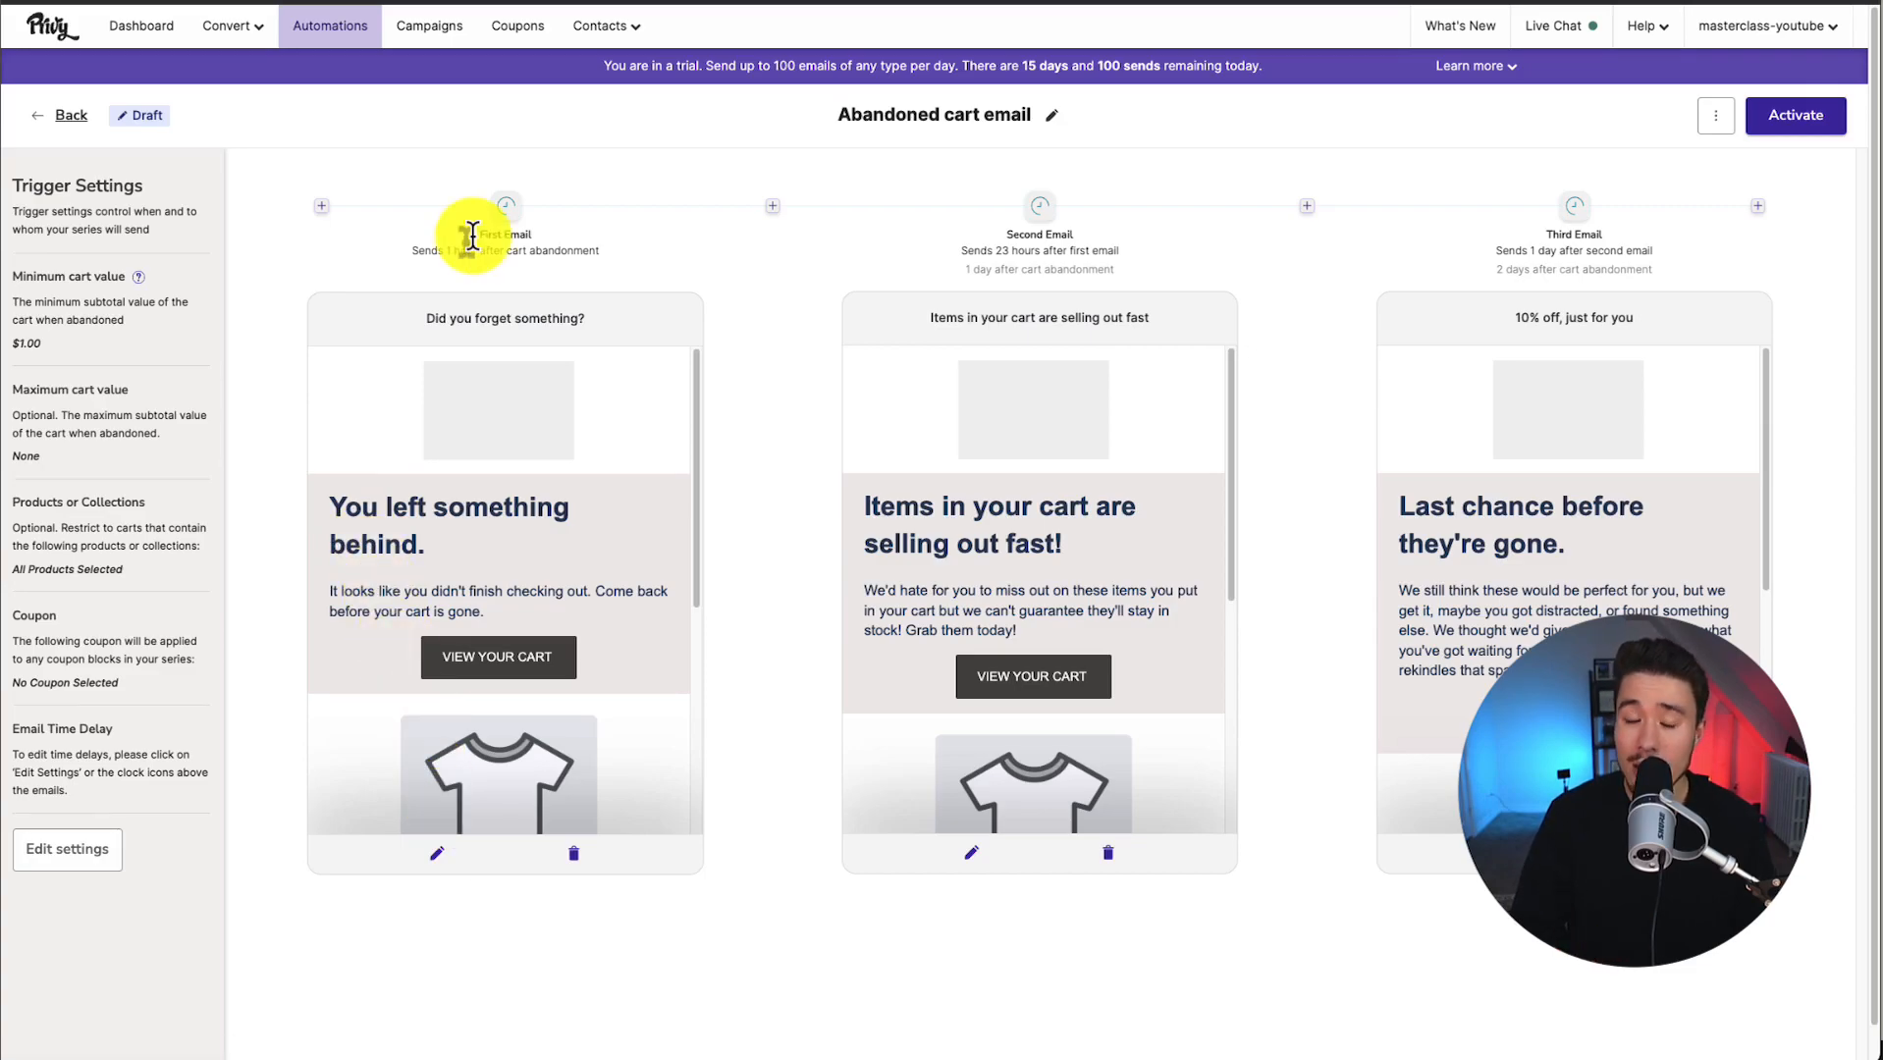
mouse_move(478, 252)
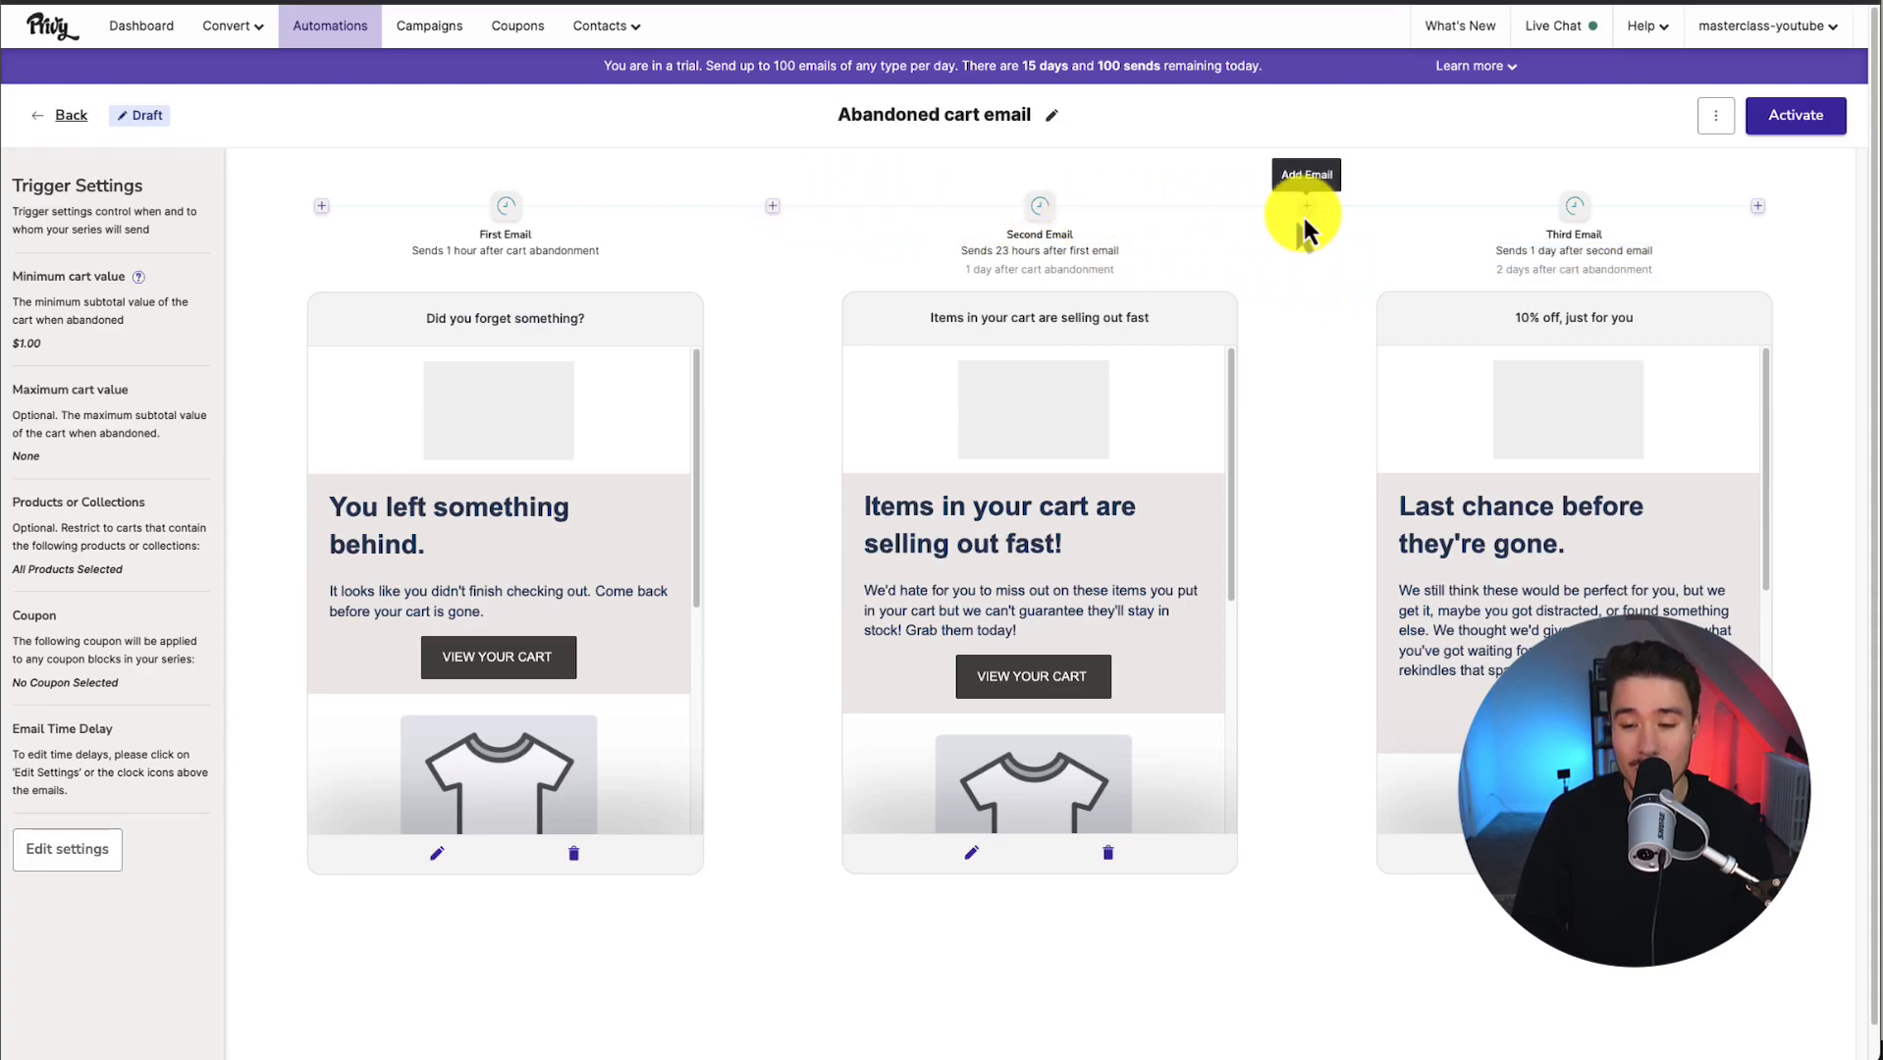
mouse_move(579, 466)
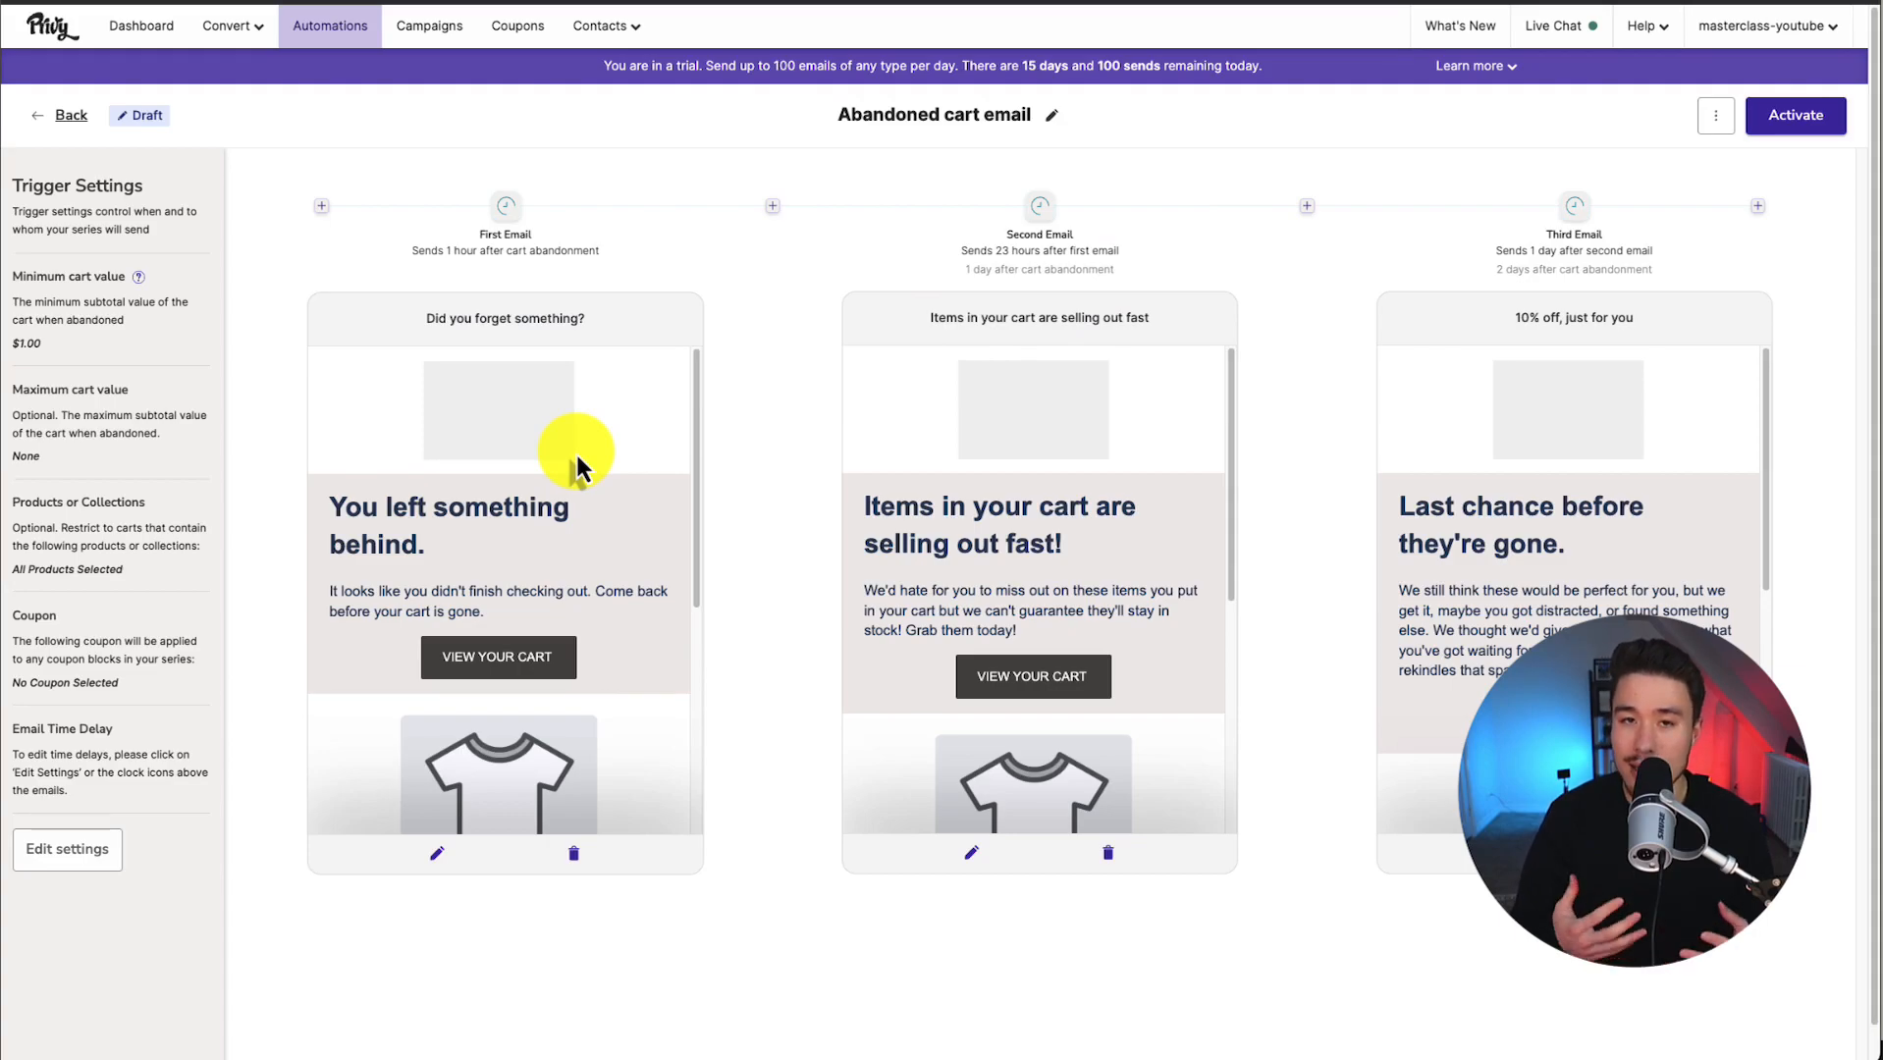
mouse_move(436, 852)
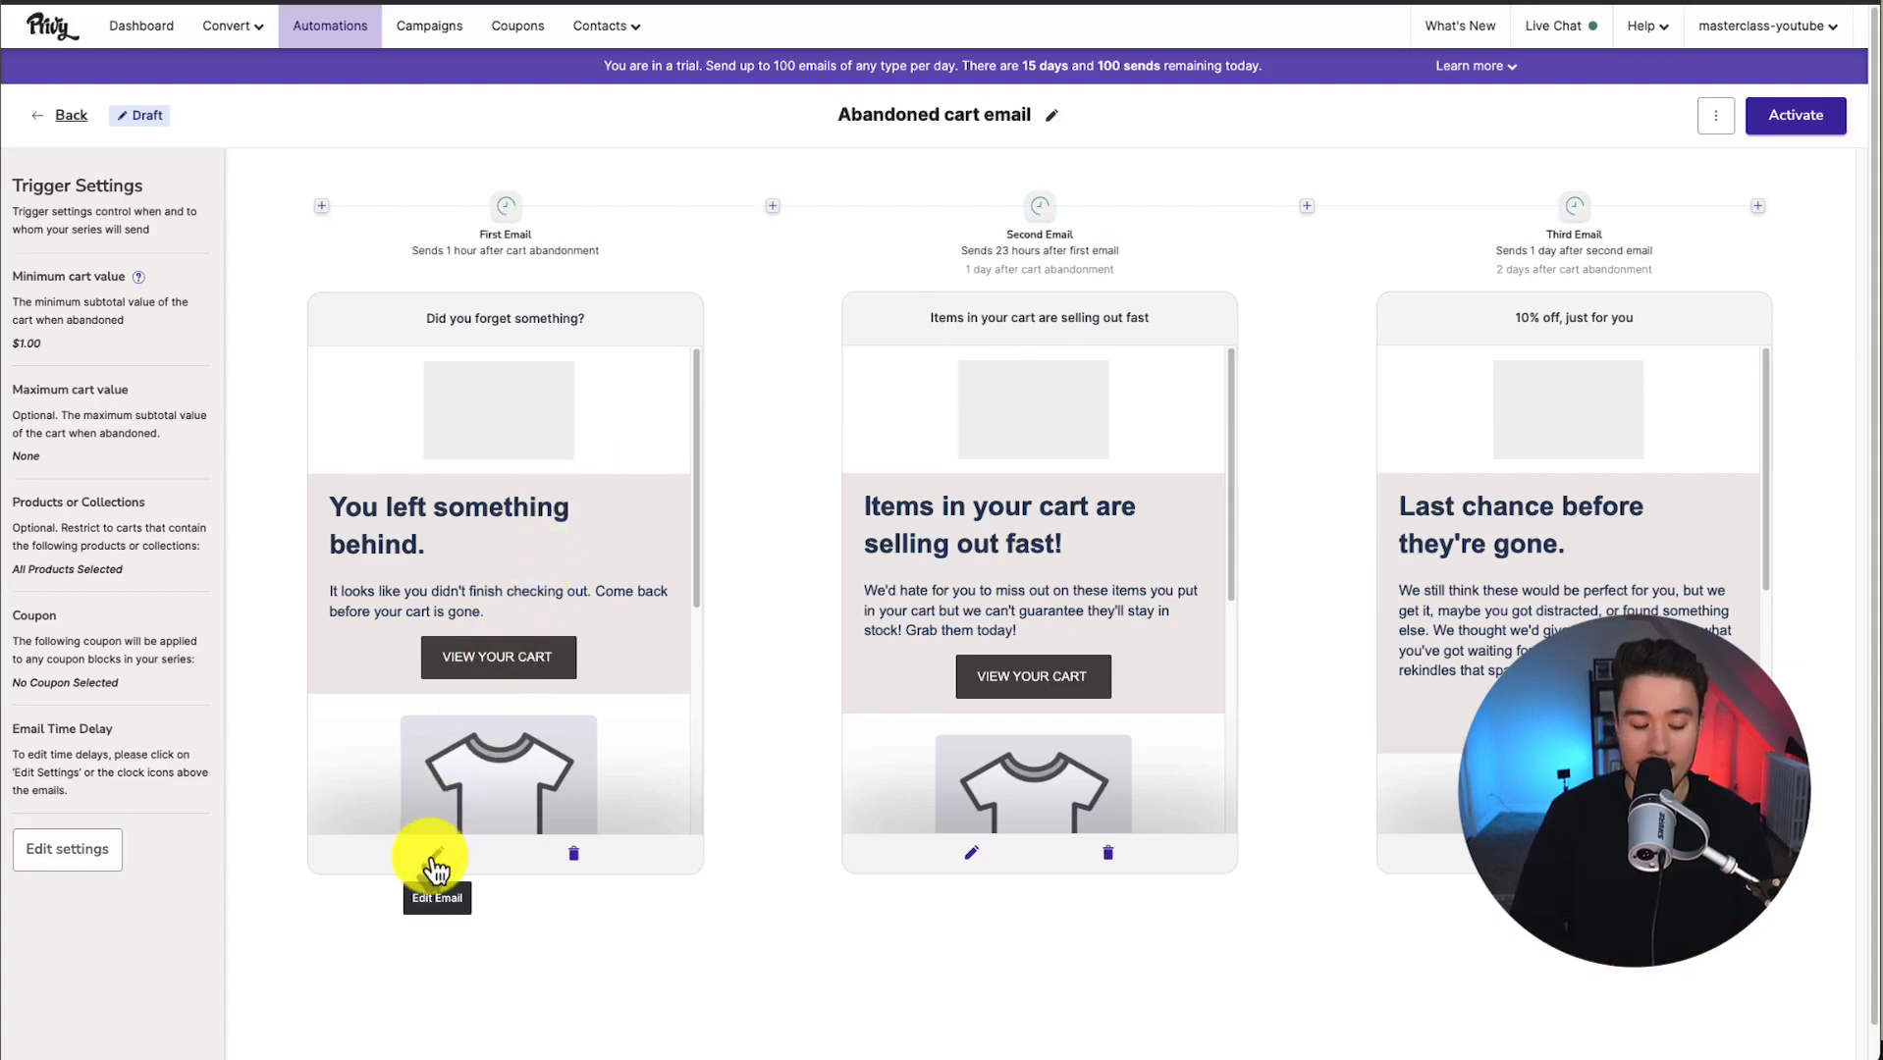
Save the first cart reminder email's design unchanged and go back to the series.
left_click(436, 888)
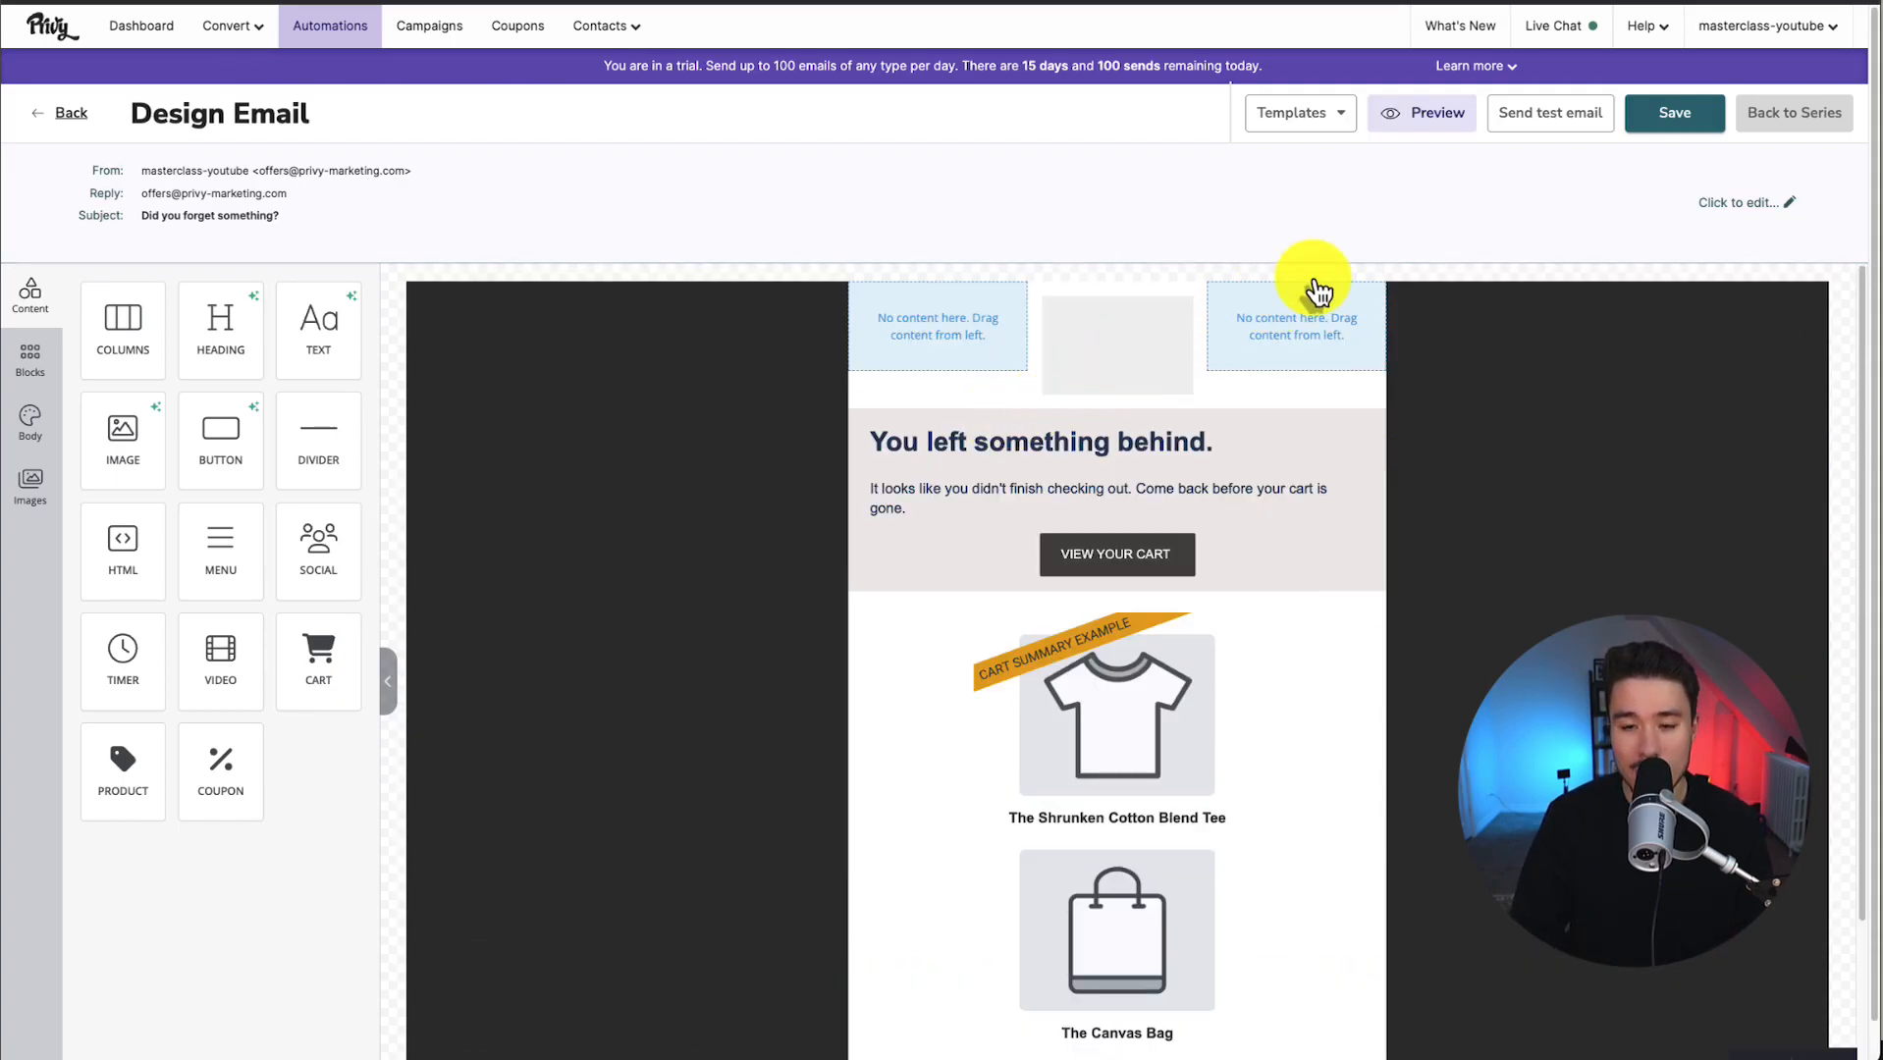
left_click(1672, 113)
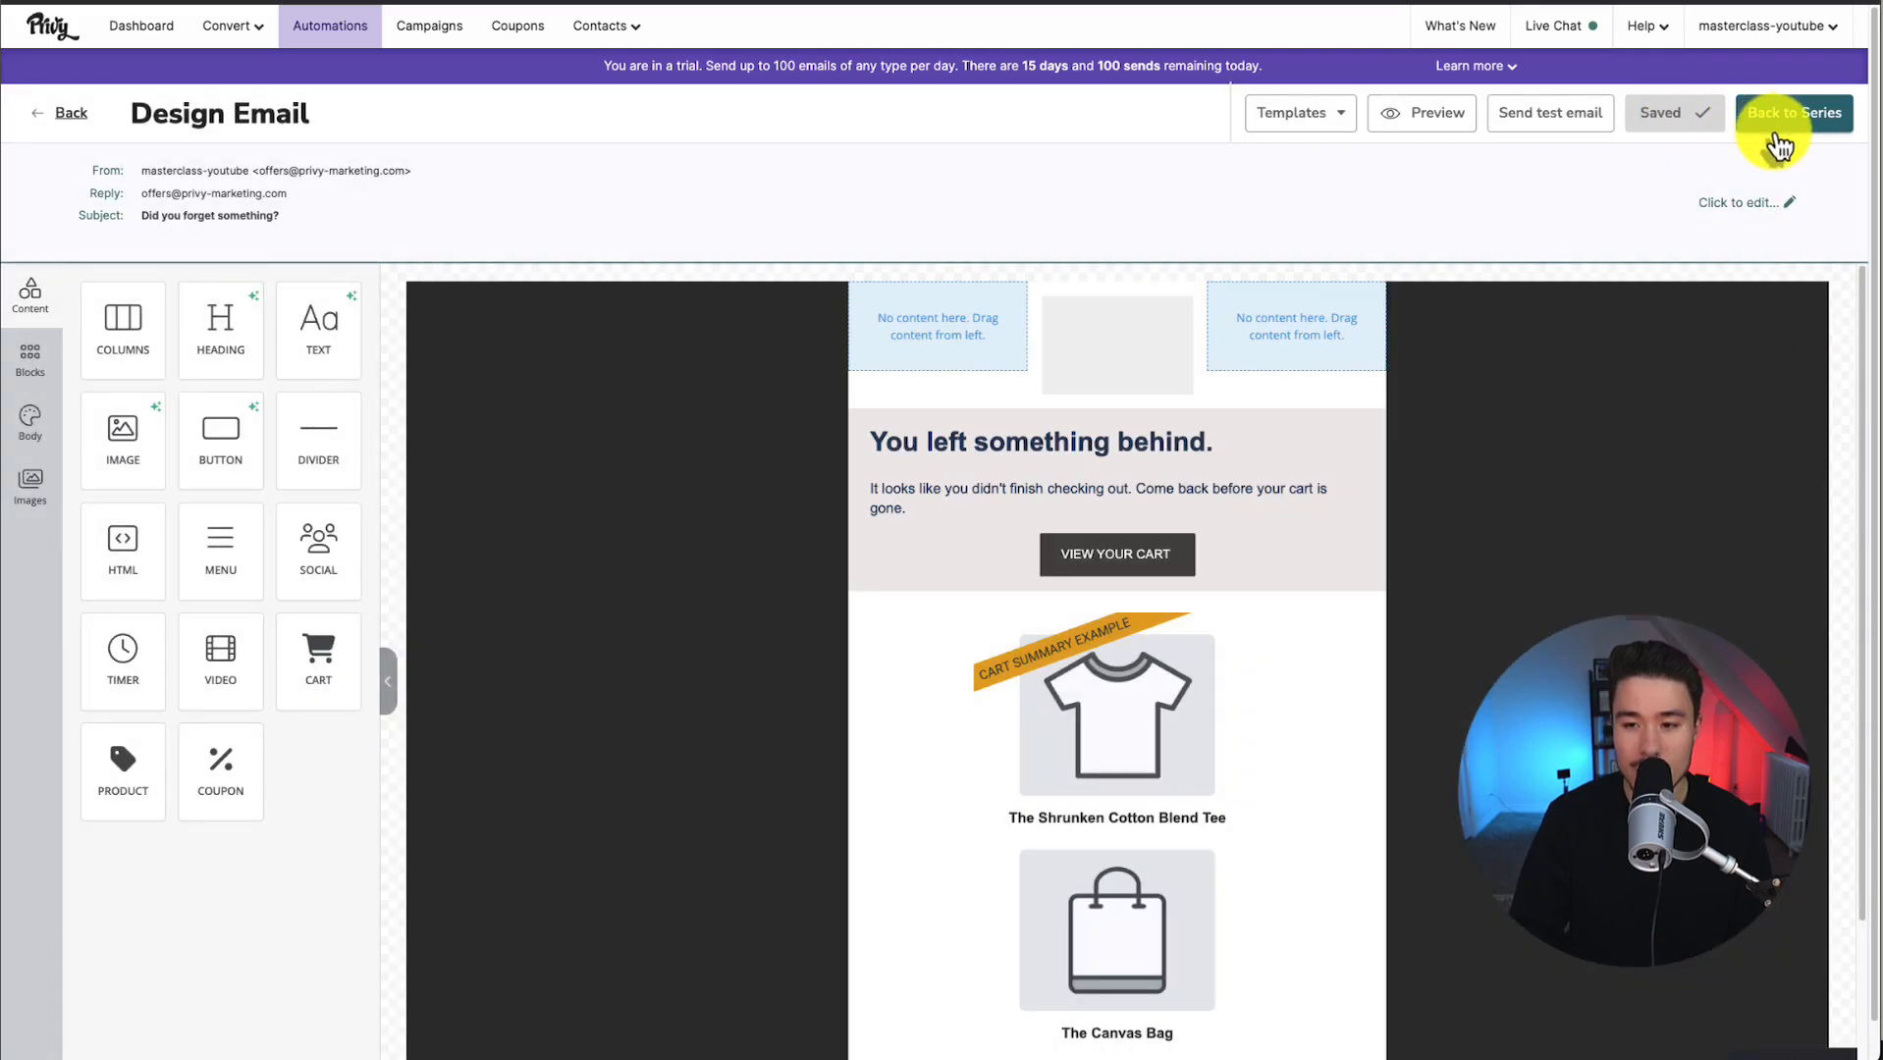
left_click(1791, 112)
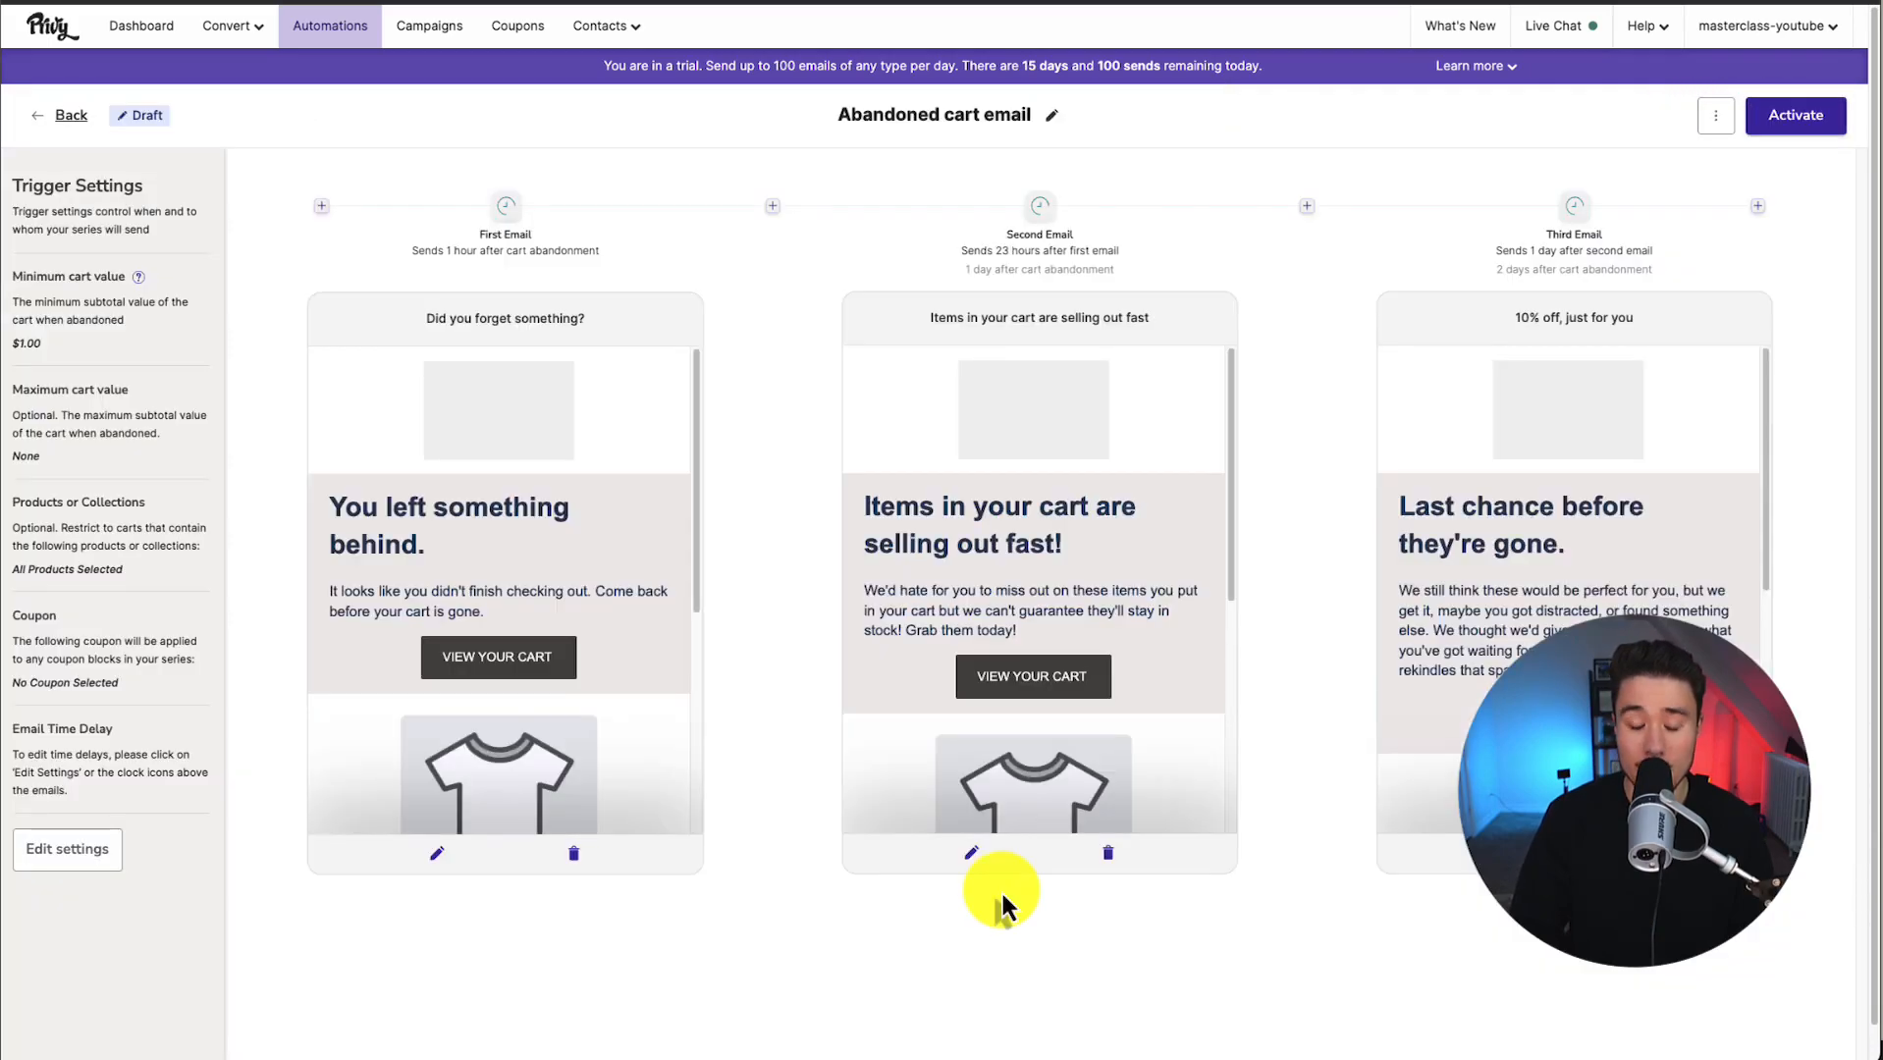
mouse_move(1340, 356)
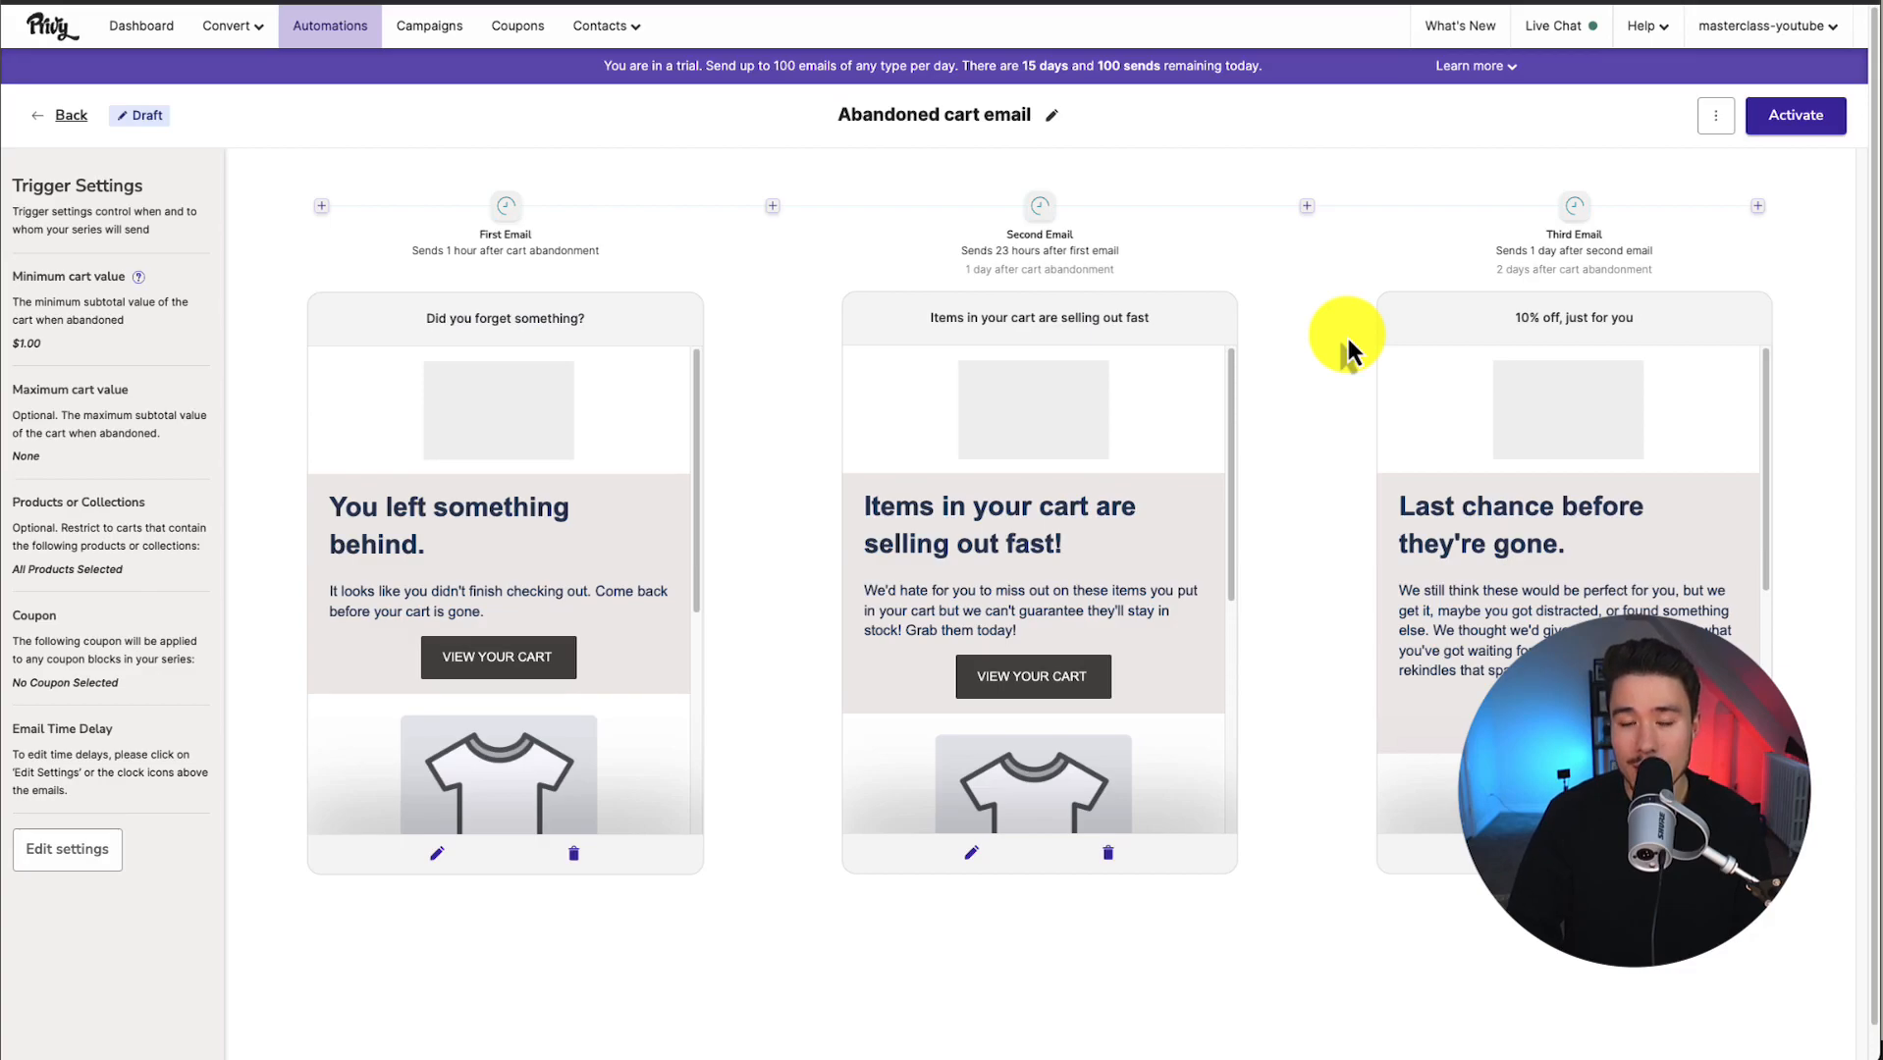
mouse_move(1312, 321)
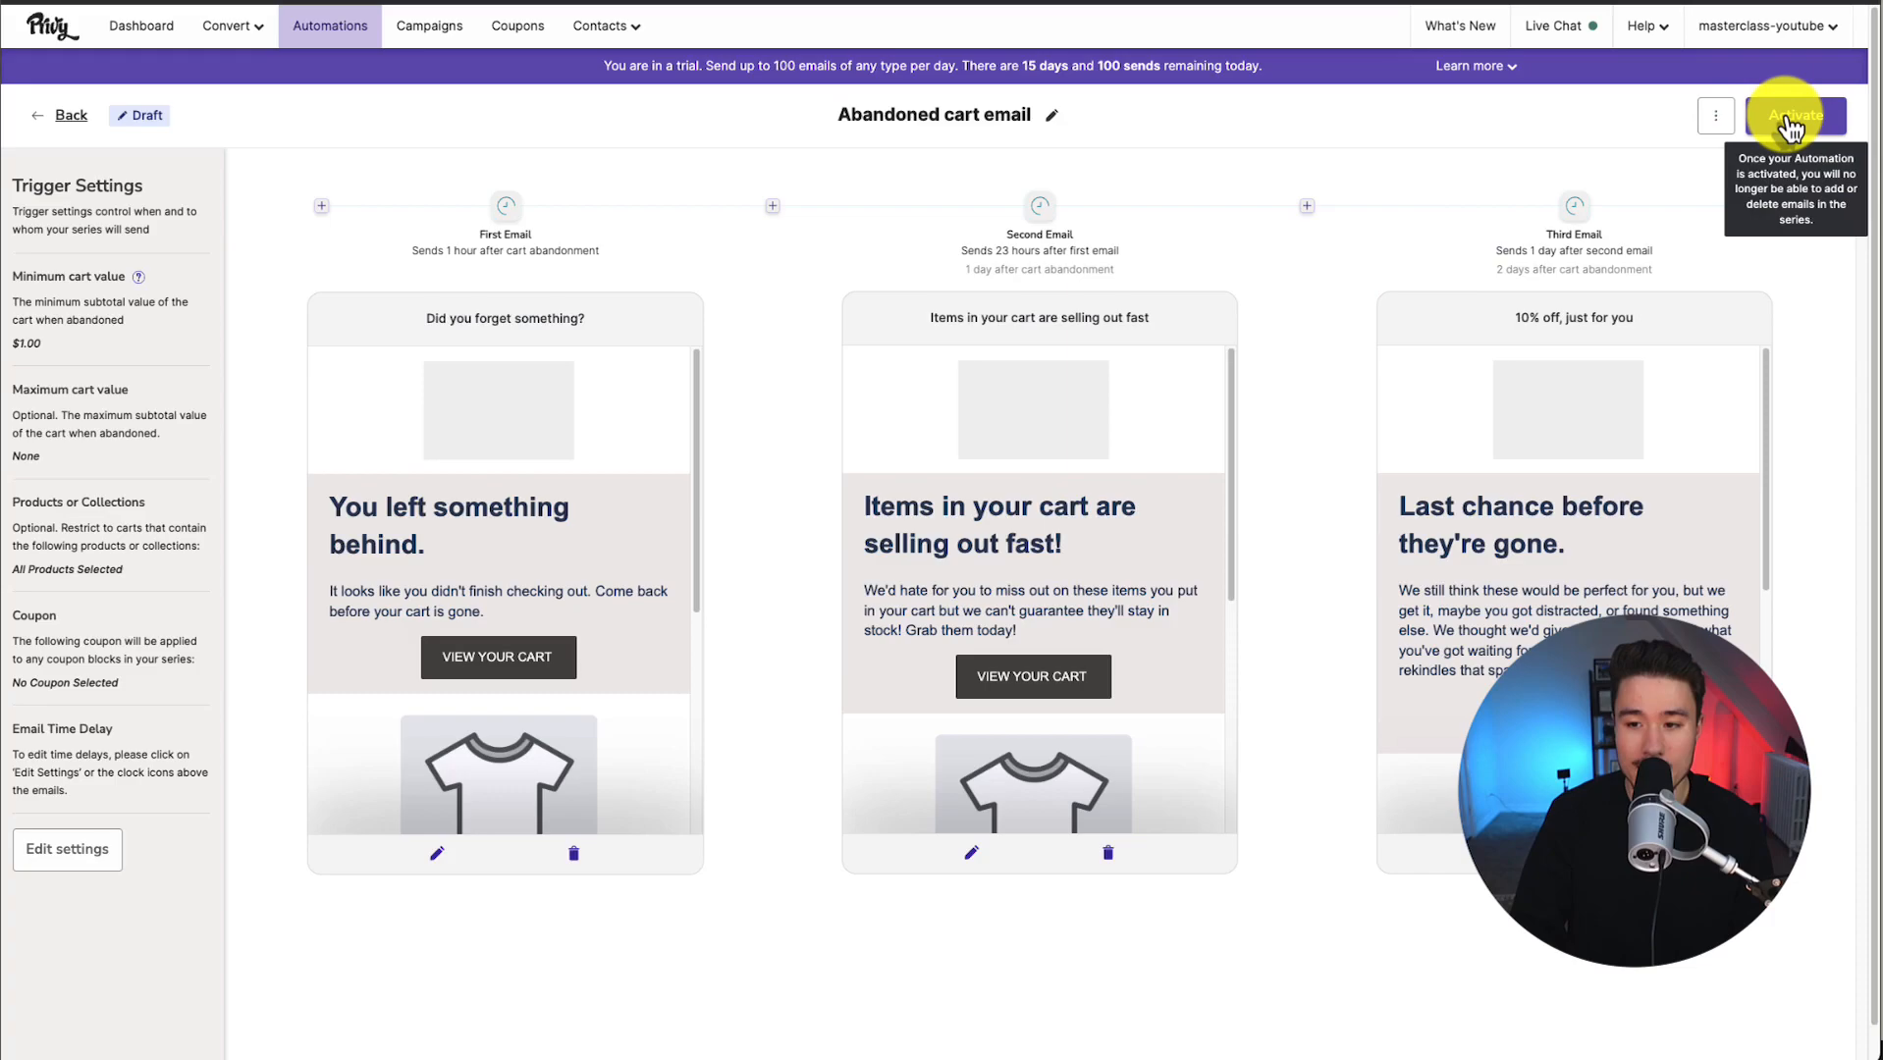
Activate the abandoned cart email series so all three reminders go live.
left_click(1794, 115)
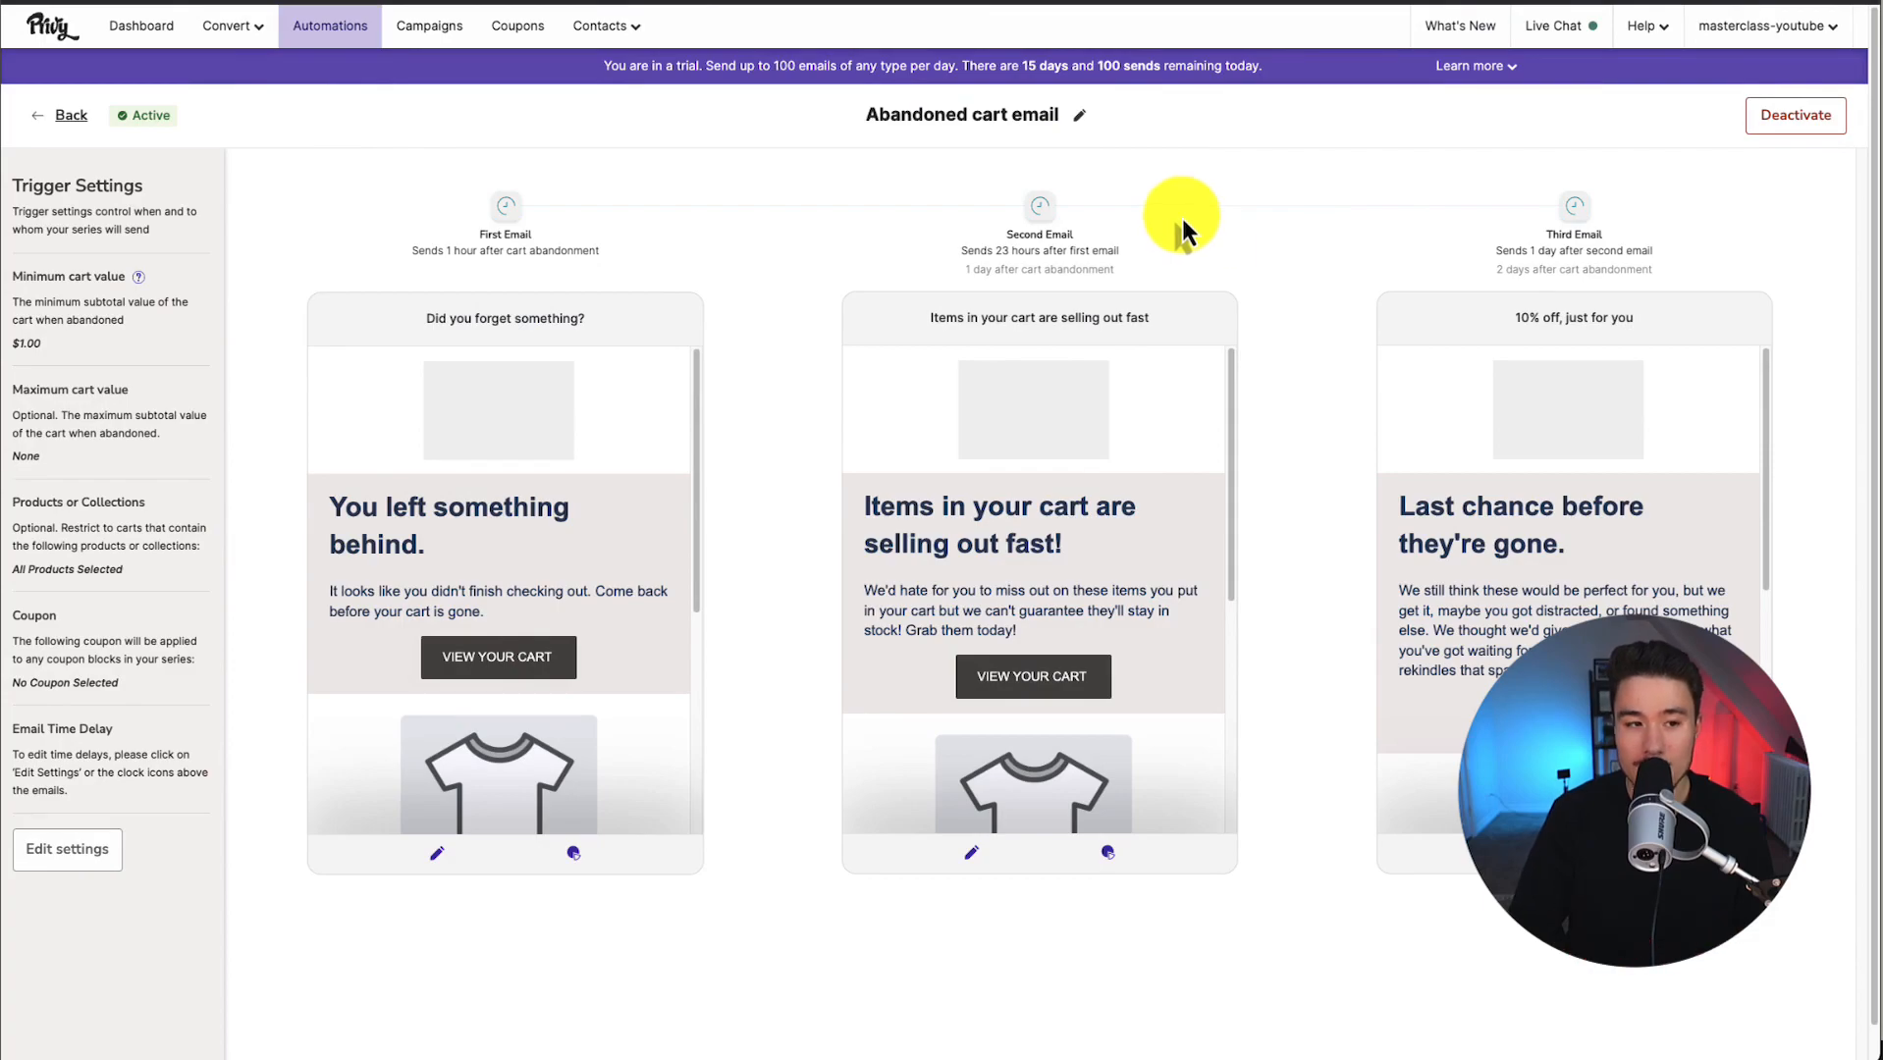
left_click(140, 25)
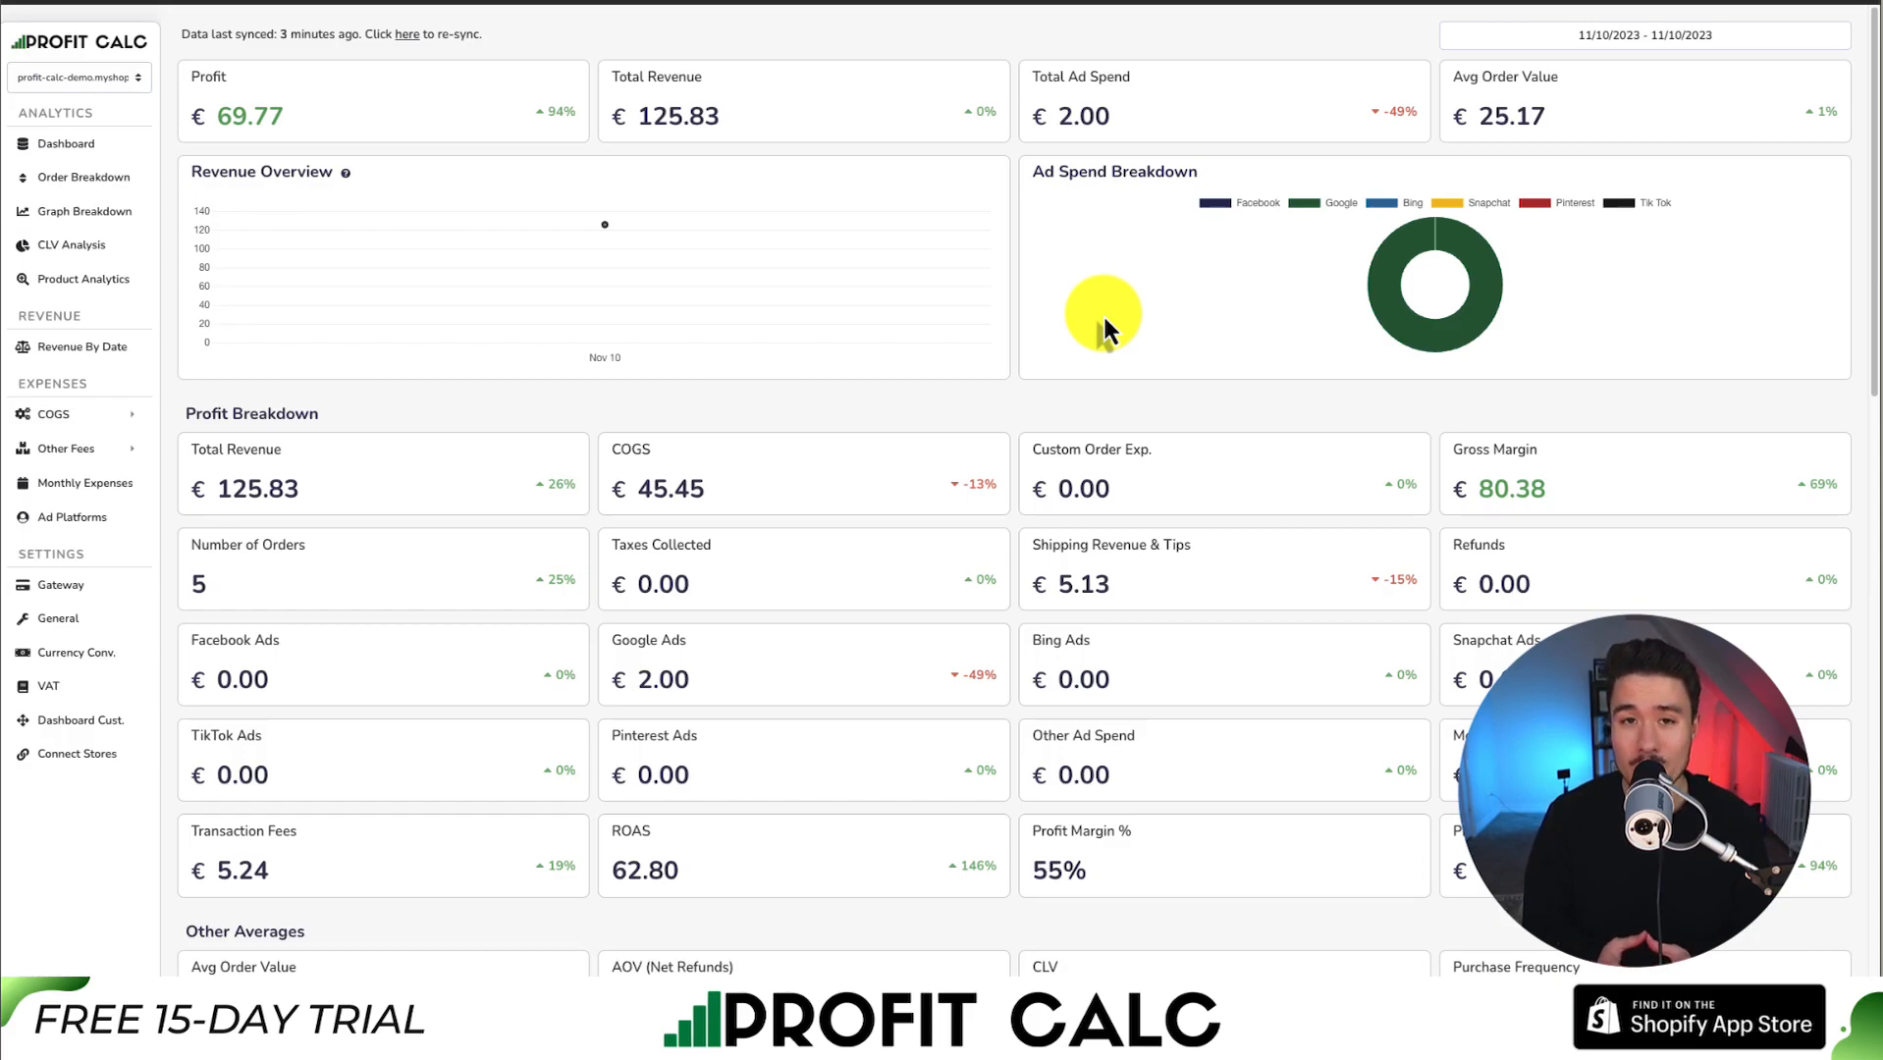
Set the date range to Last 7 Days (11/04–11/10/2023) and browse the profit metrics.
left_click(1644, 34)
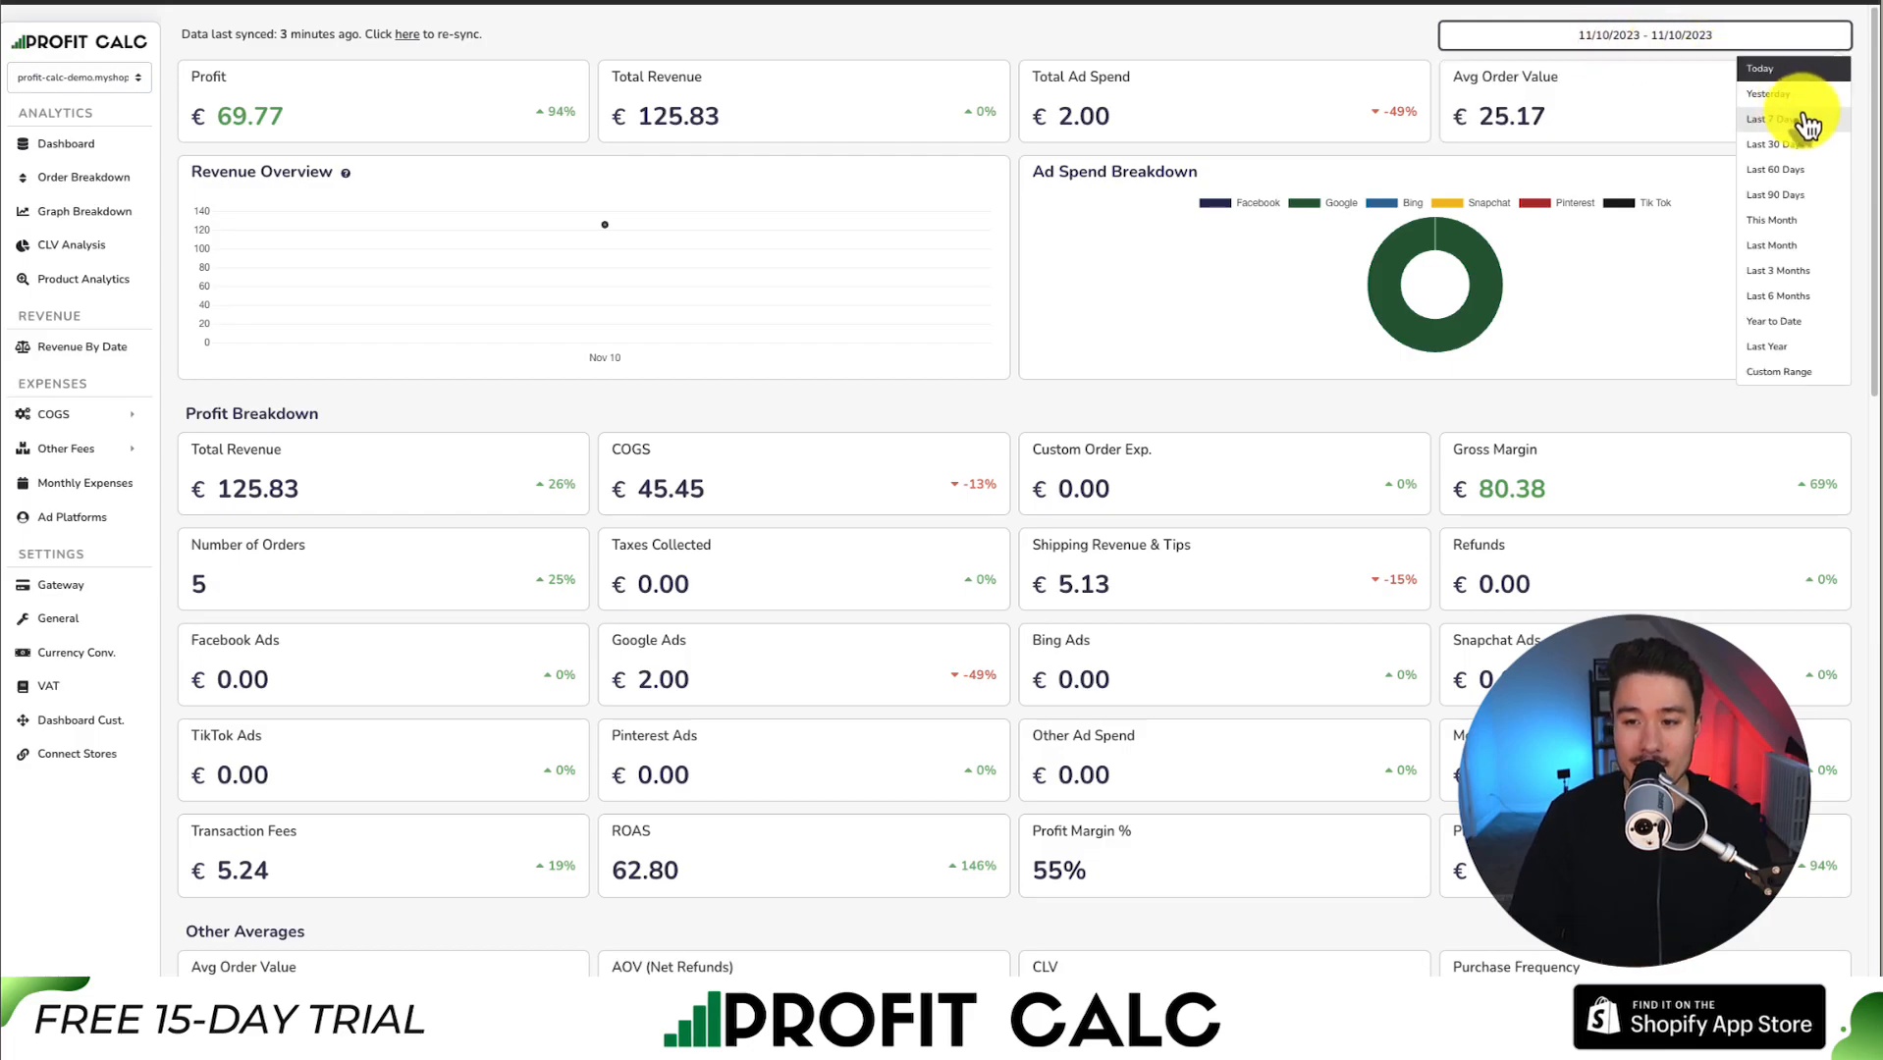
left_click(1770, 119)
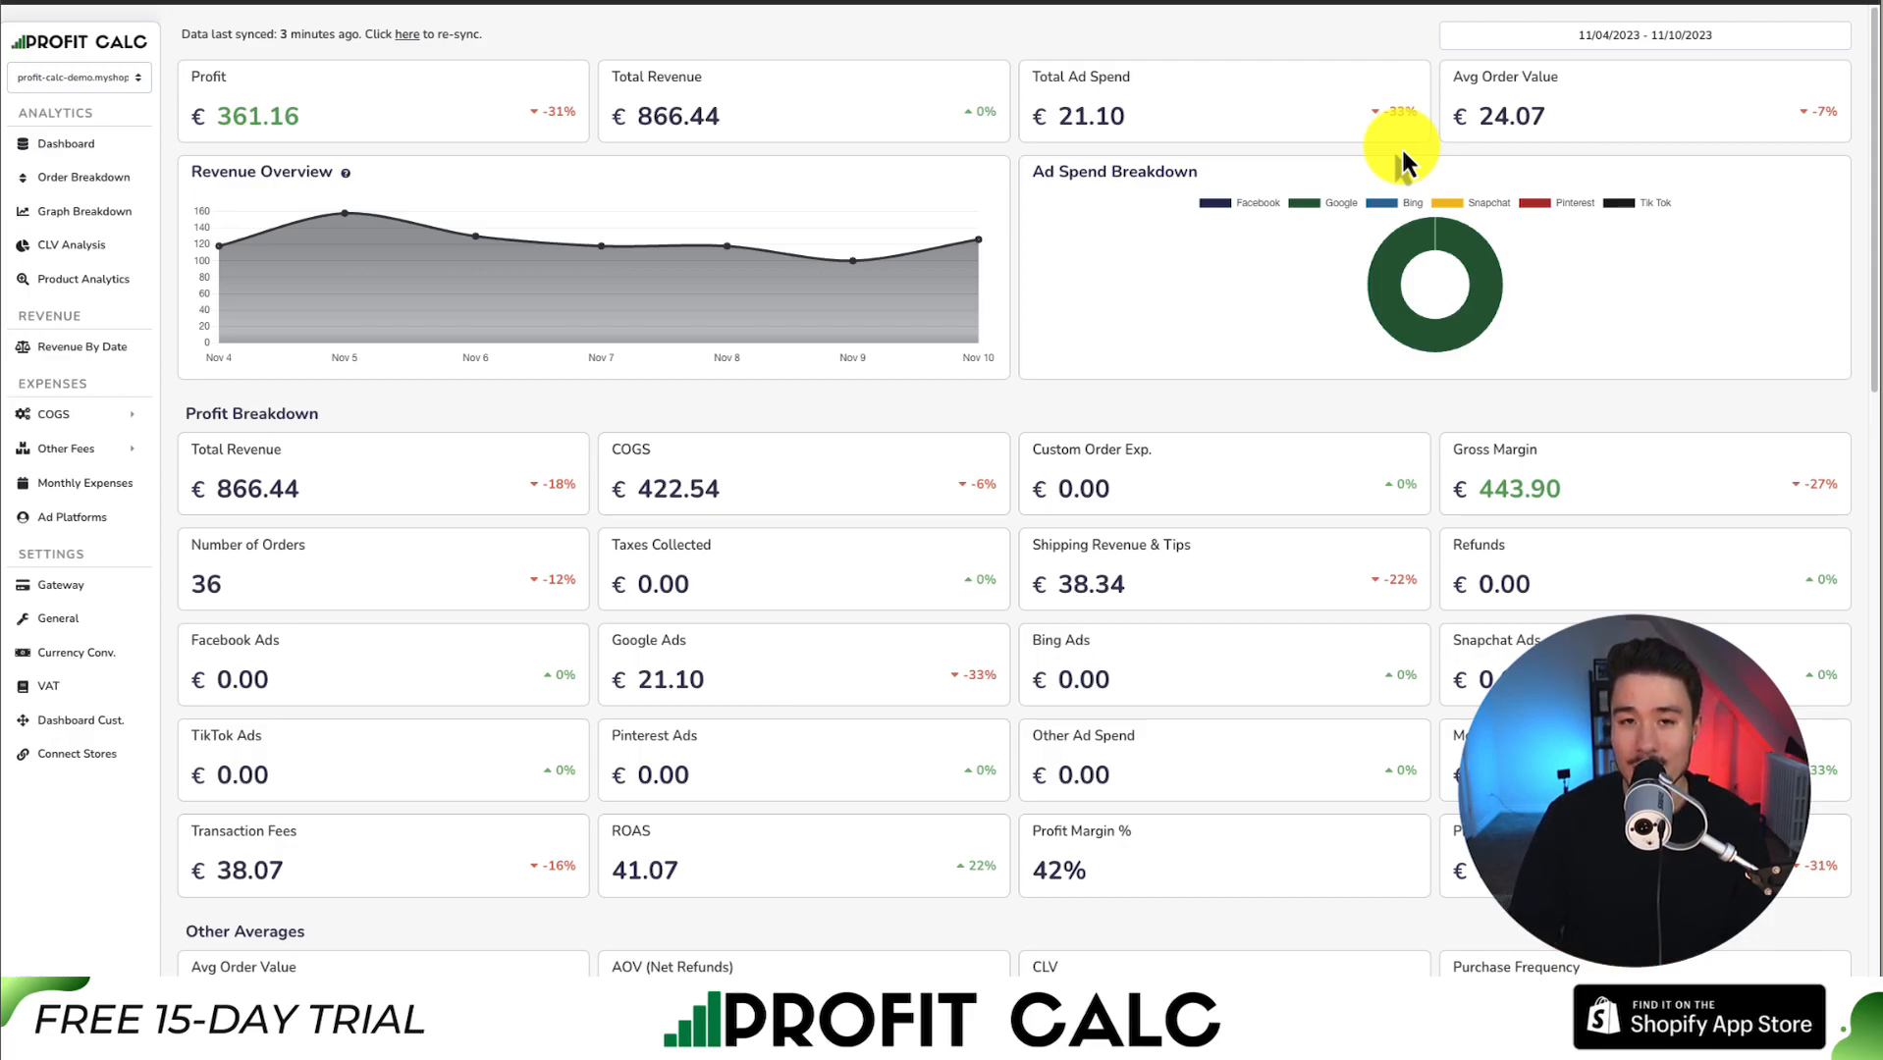
scroll("down", 3)
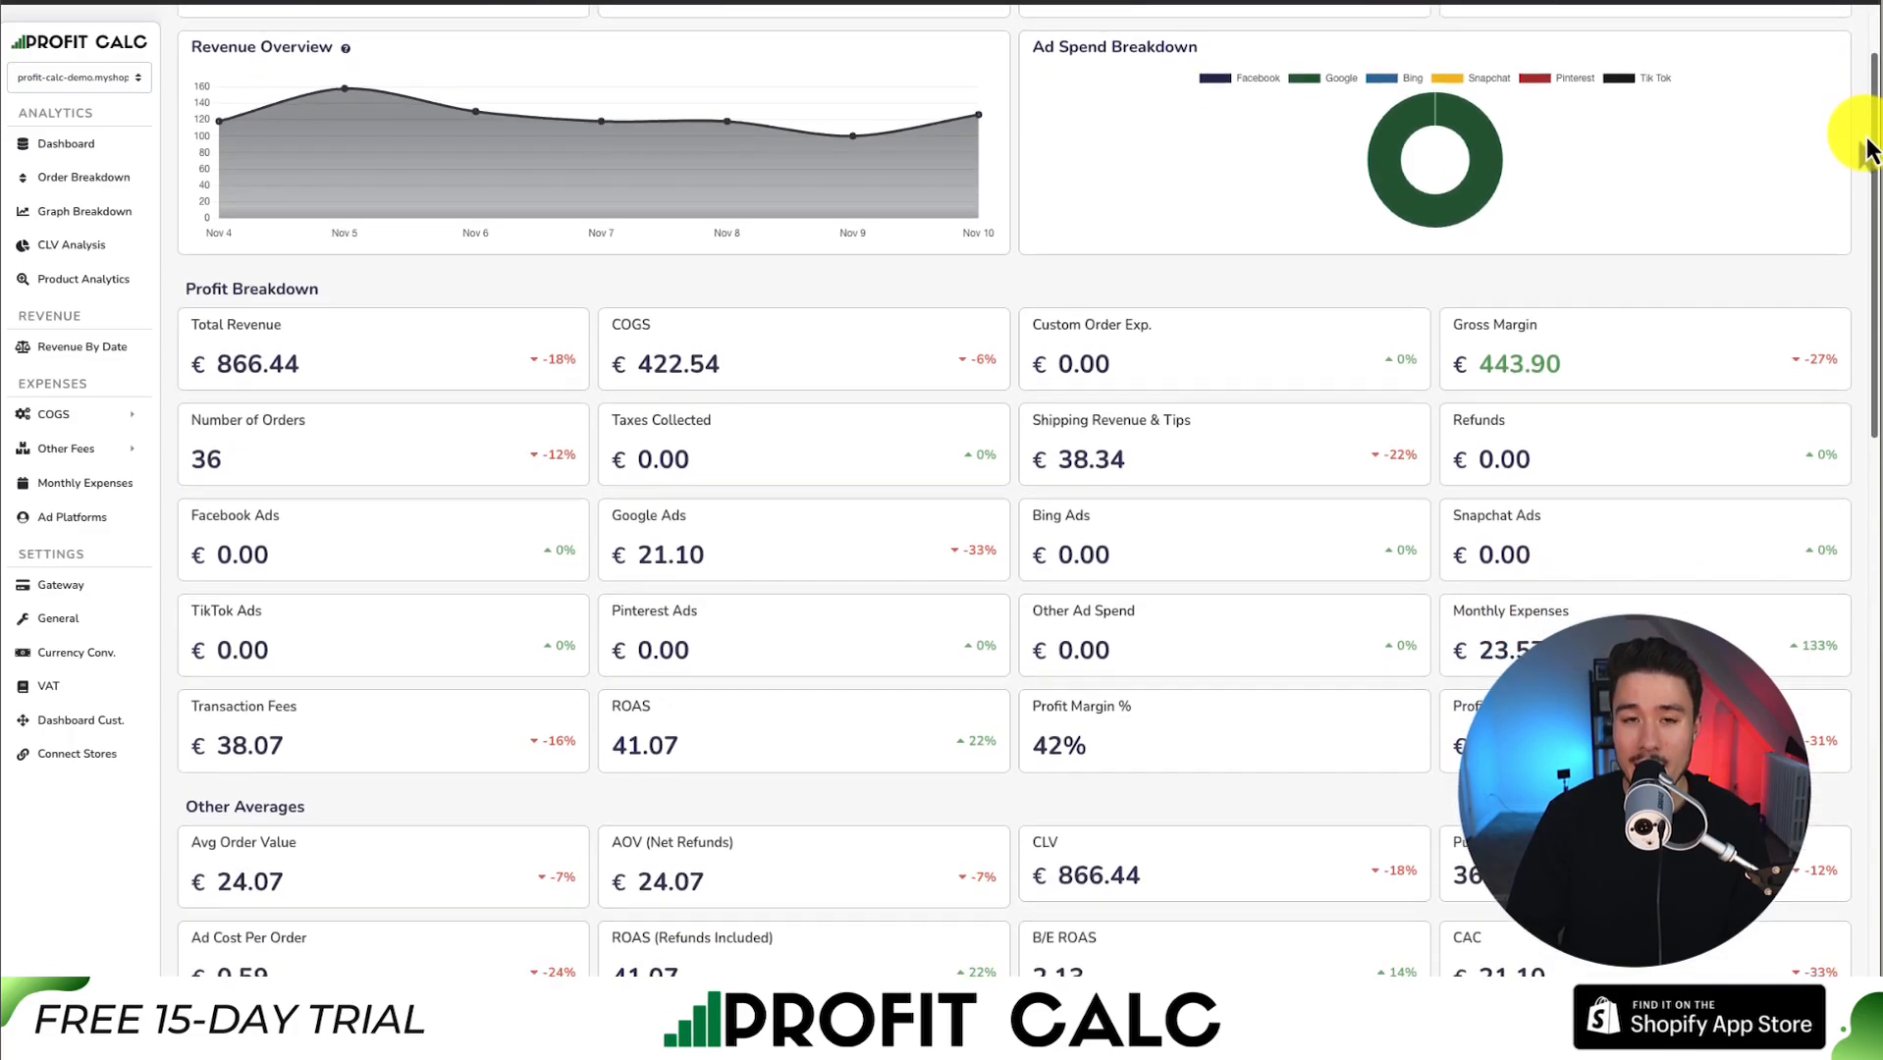
scroll("down", 3)
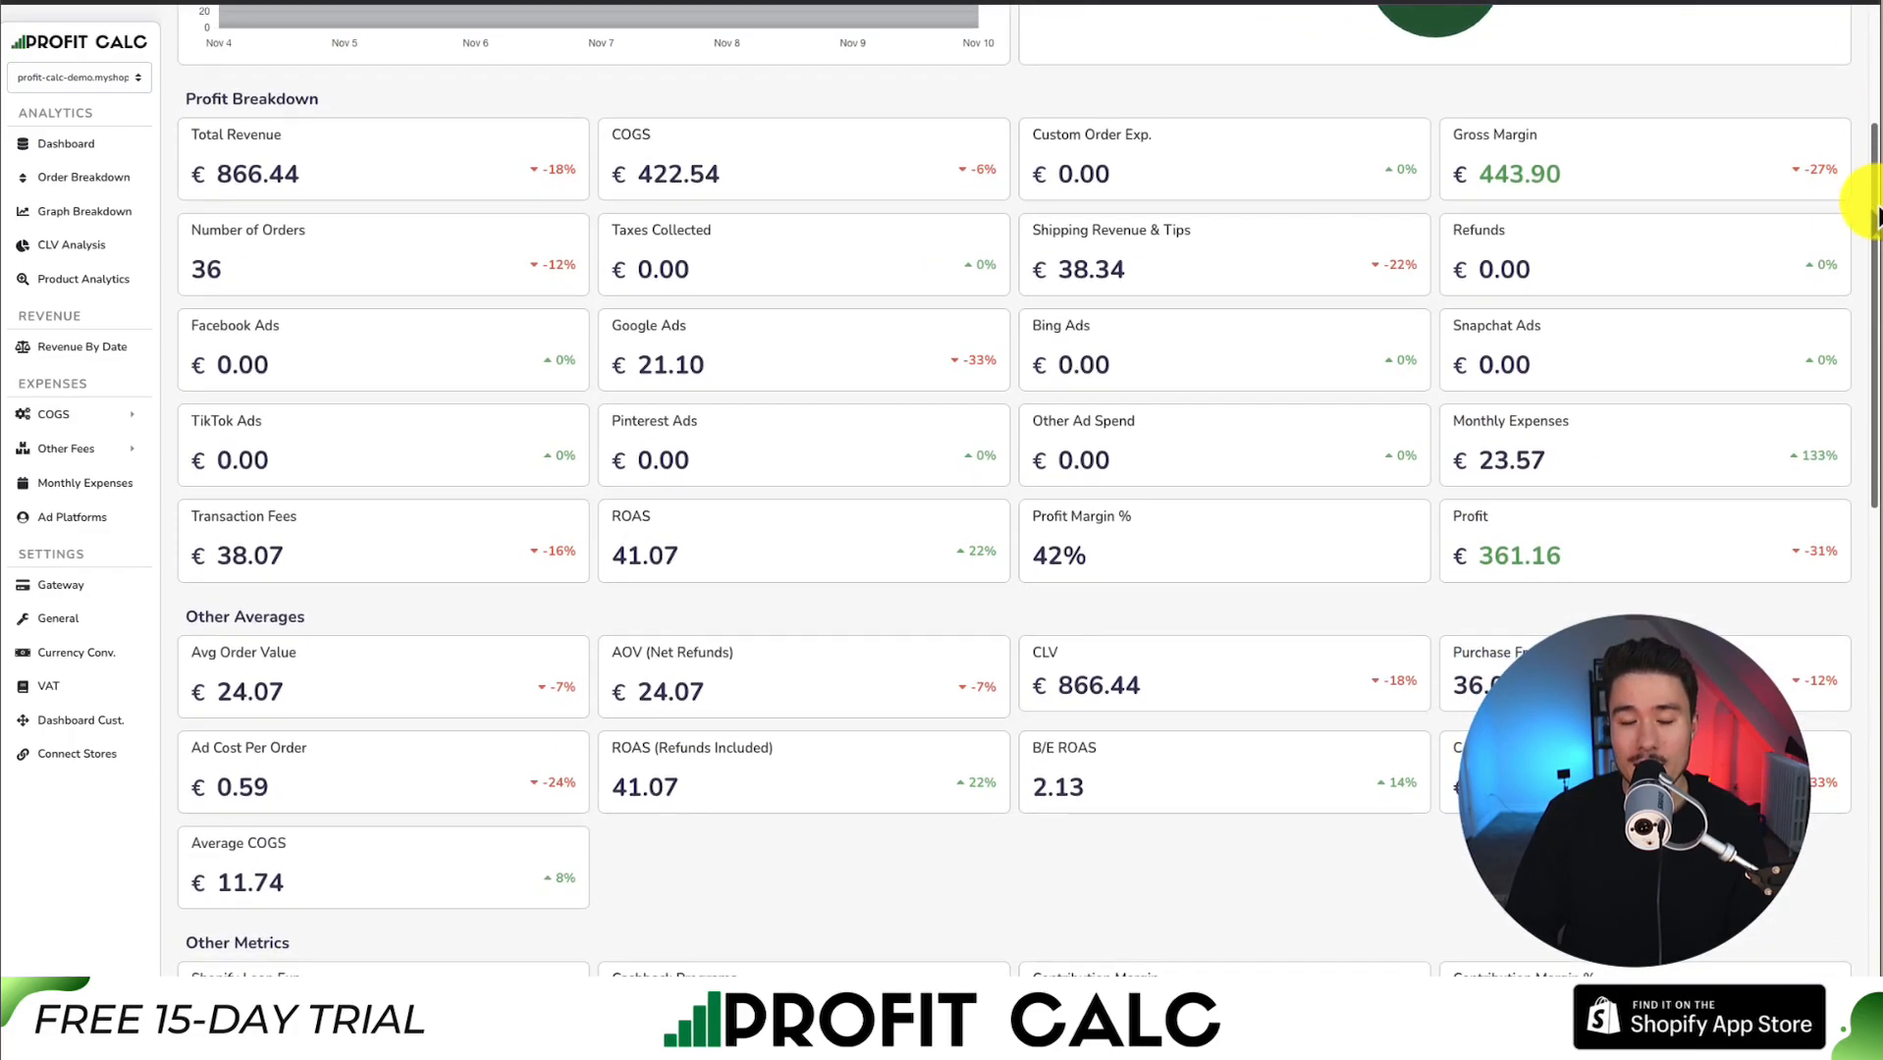
scroll("down", 3)
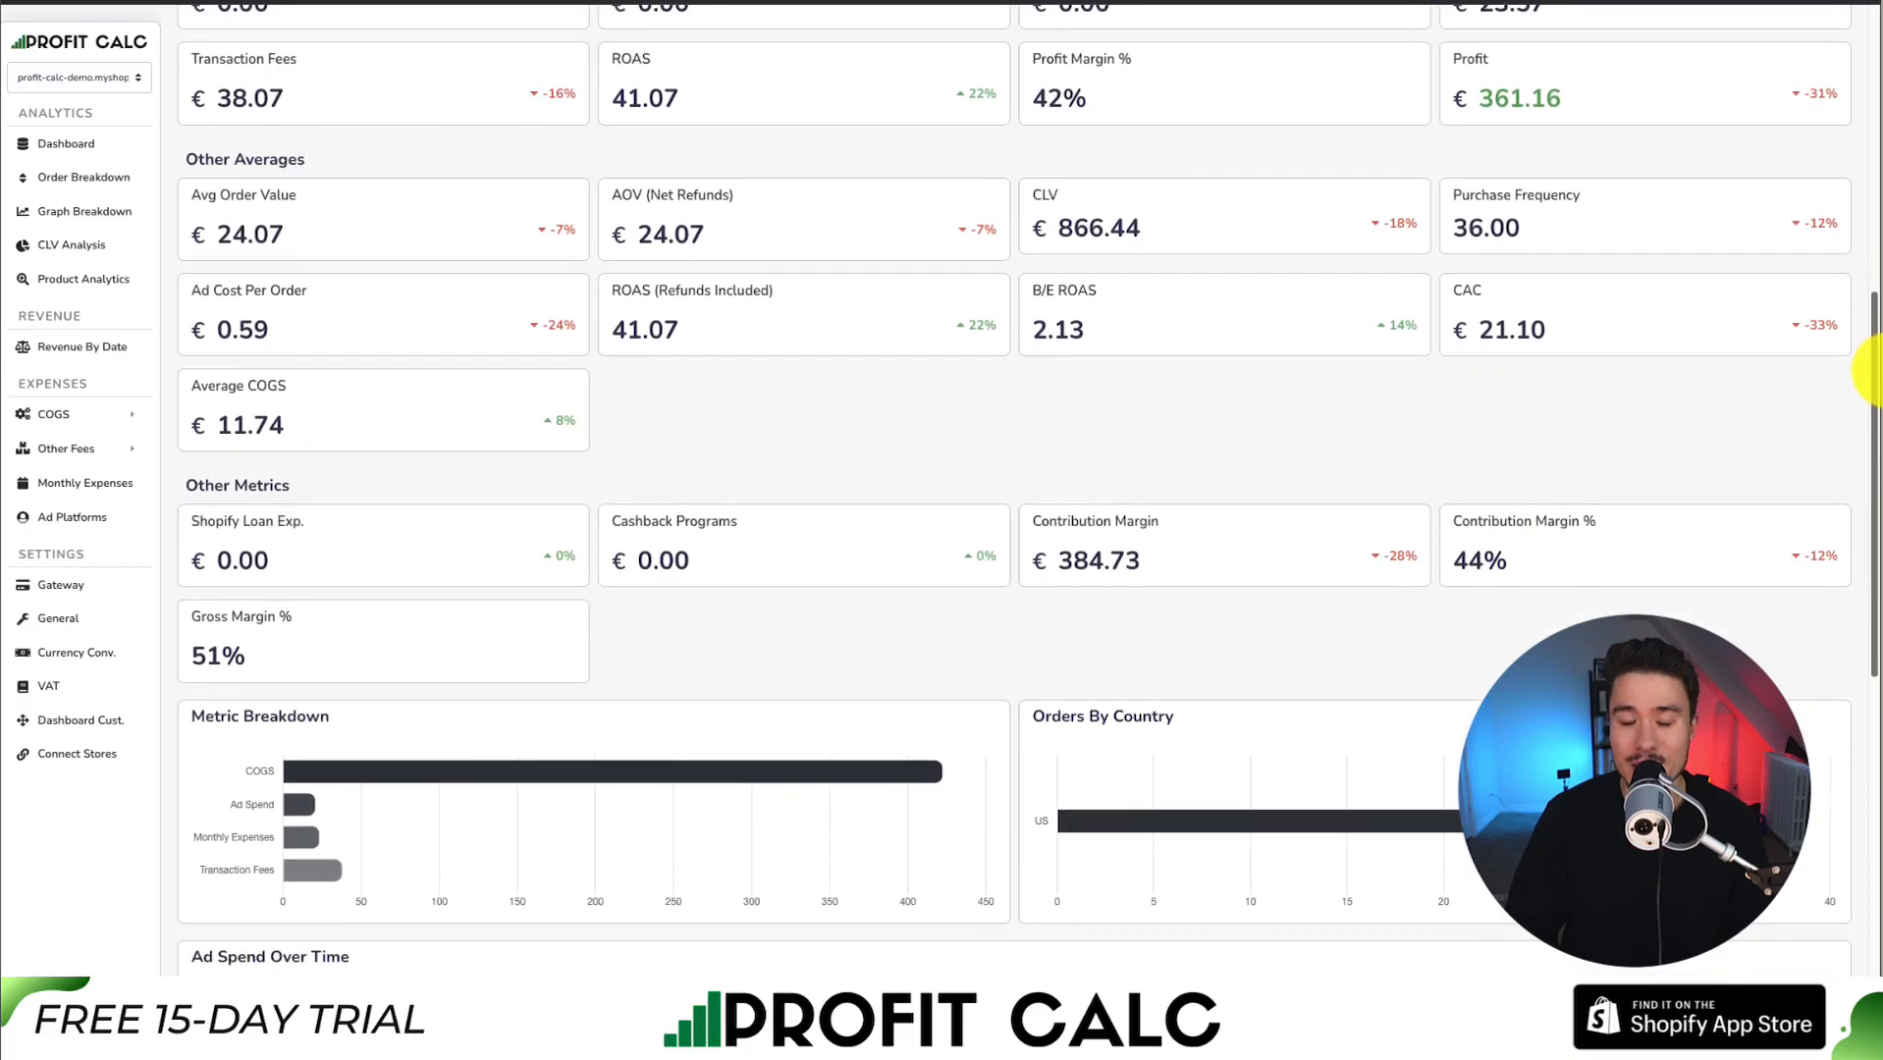
scroll("down", 3)
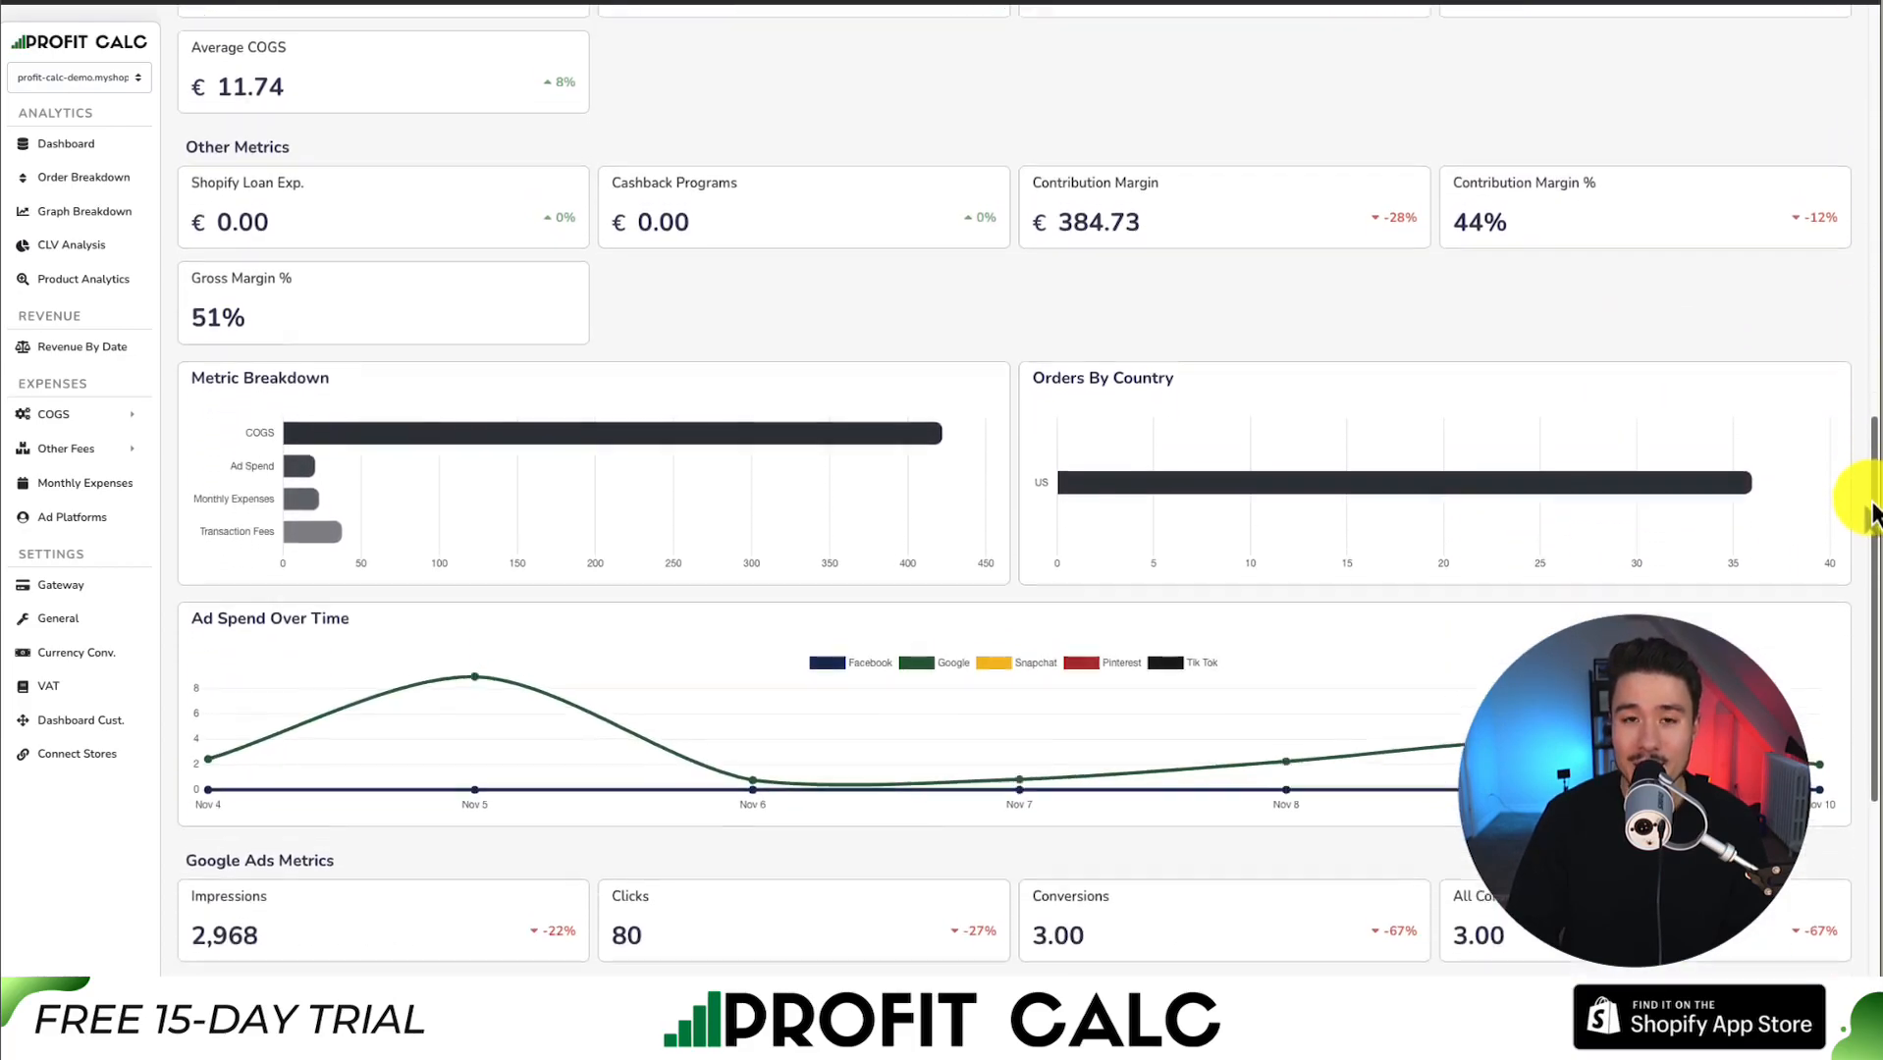
scroll("down", 3)
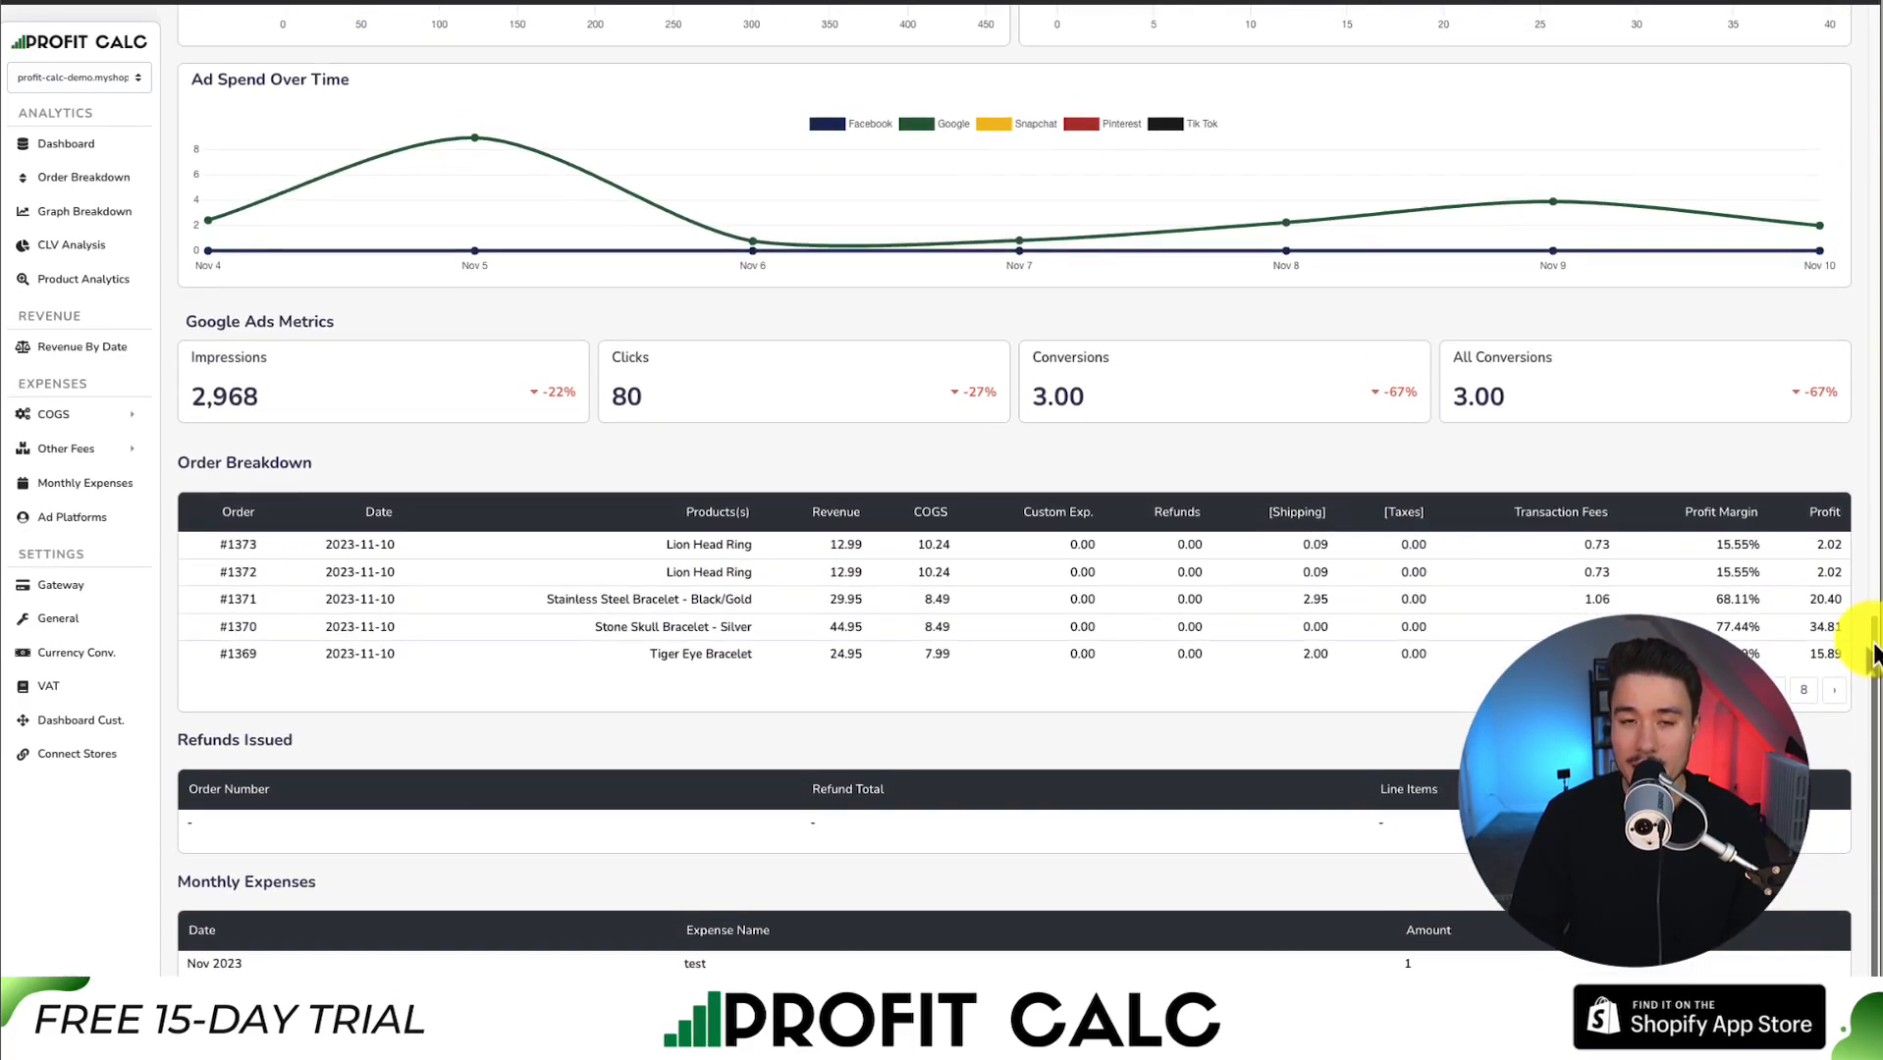
scroll("up", 3)
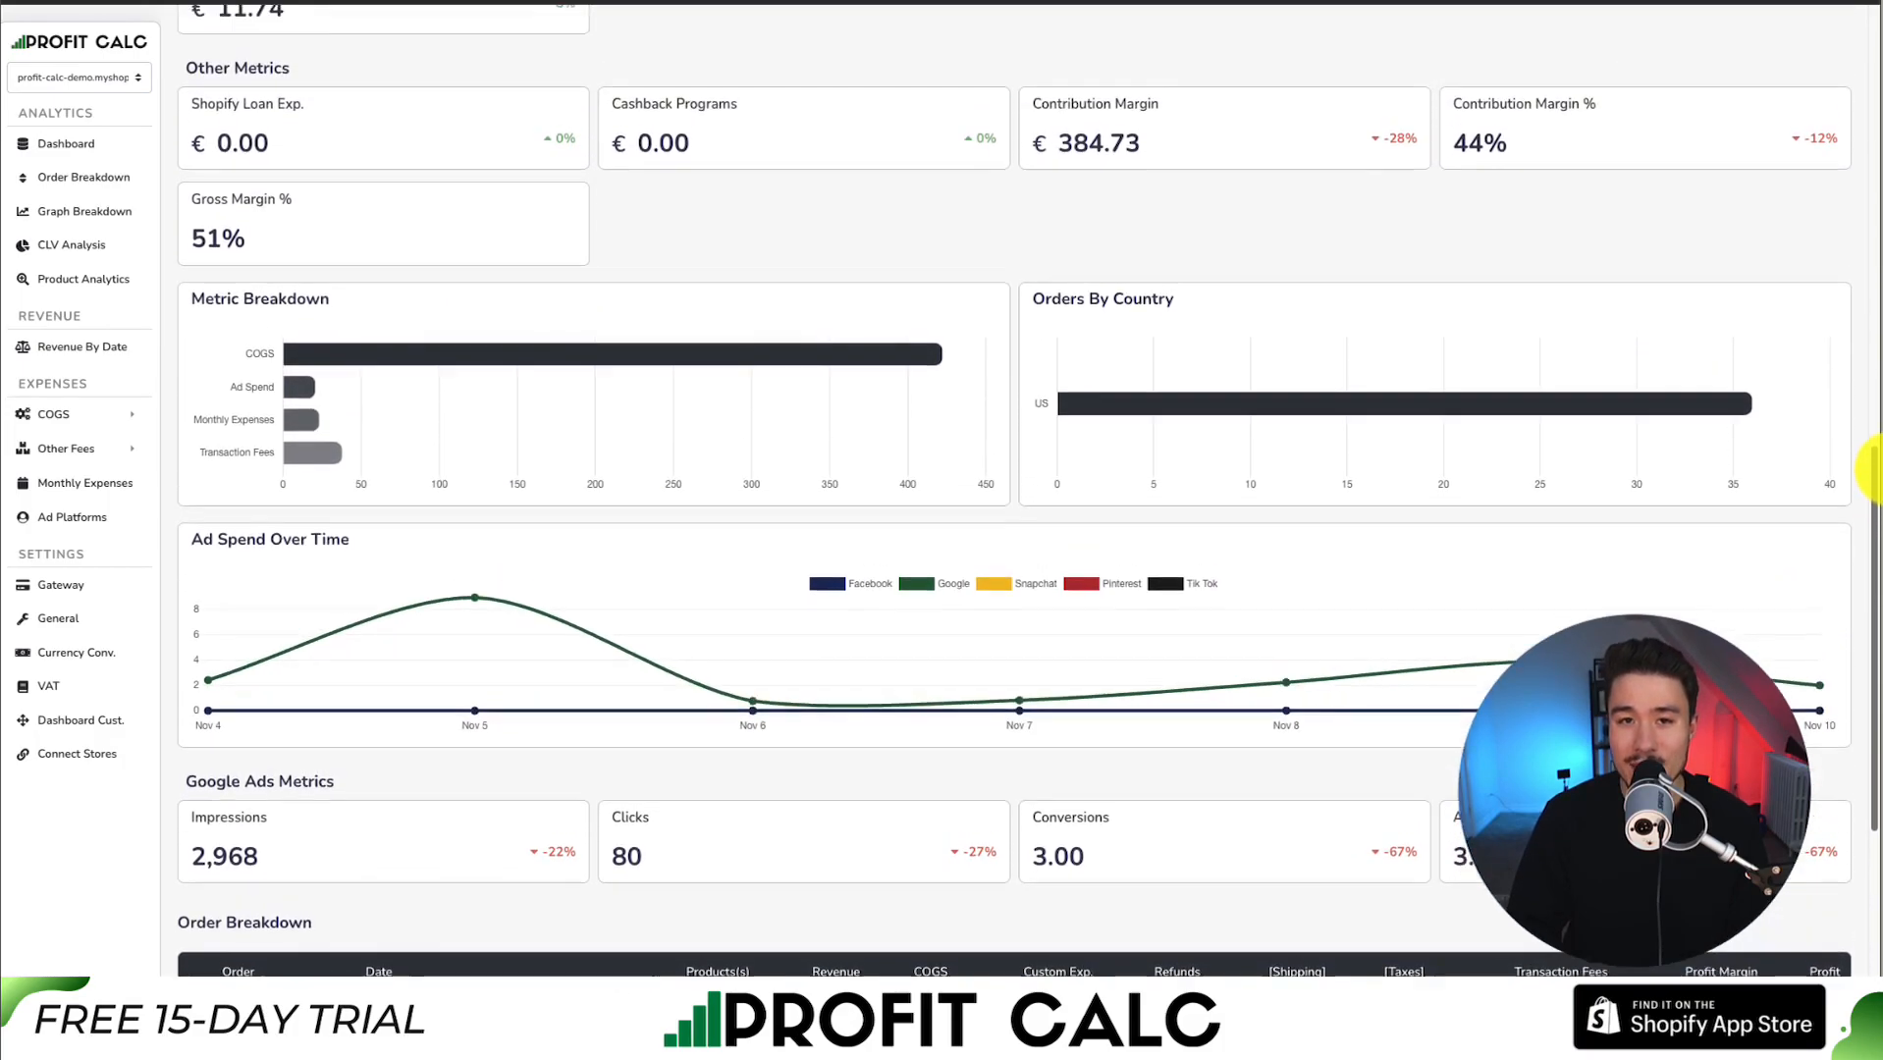
scroll("up", 3)
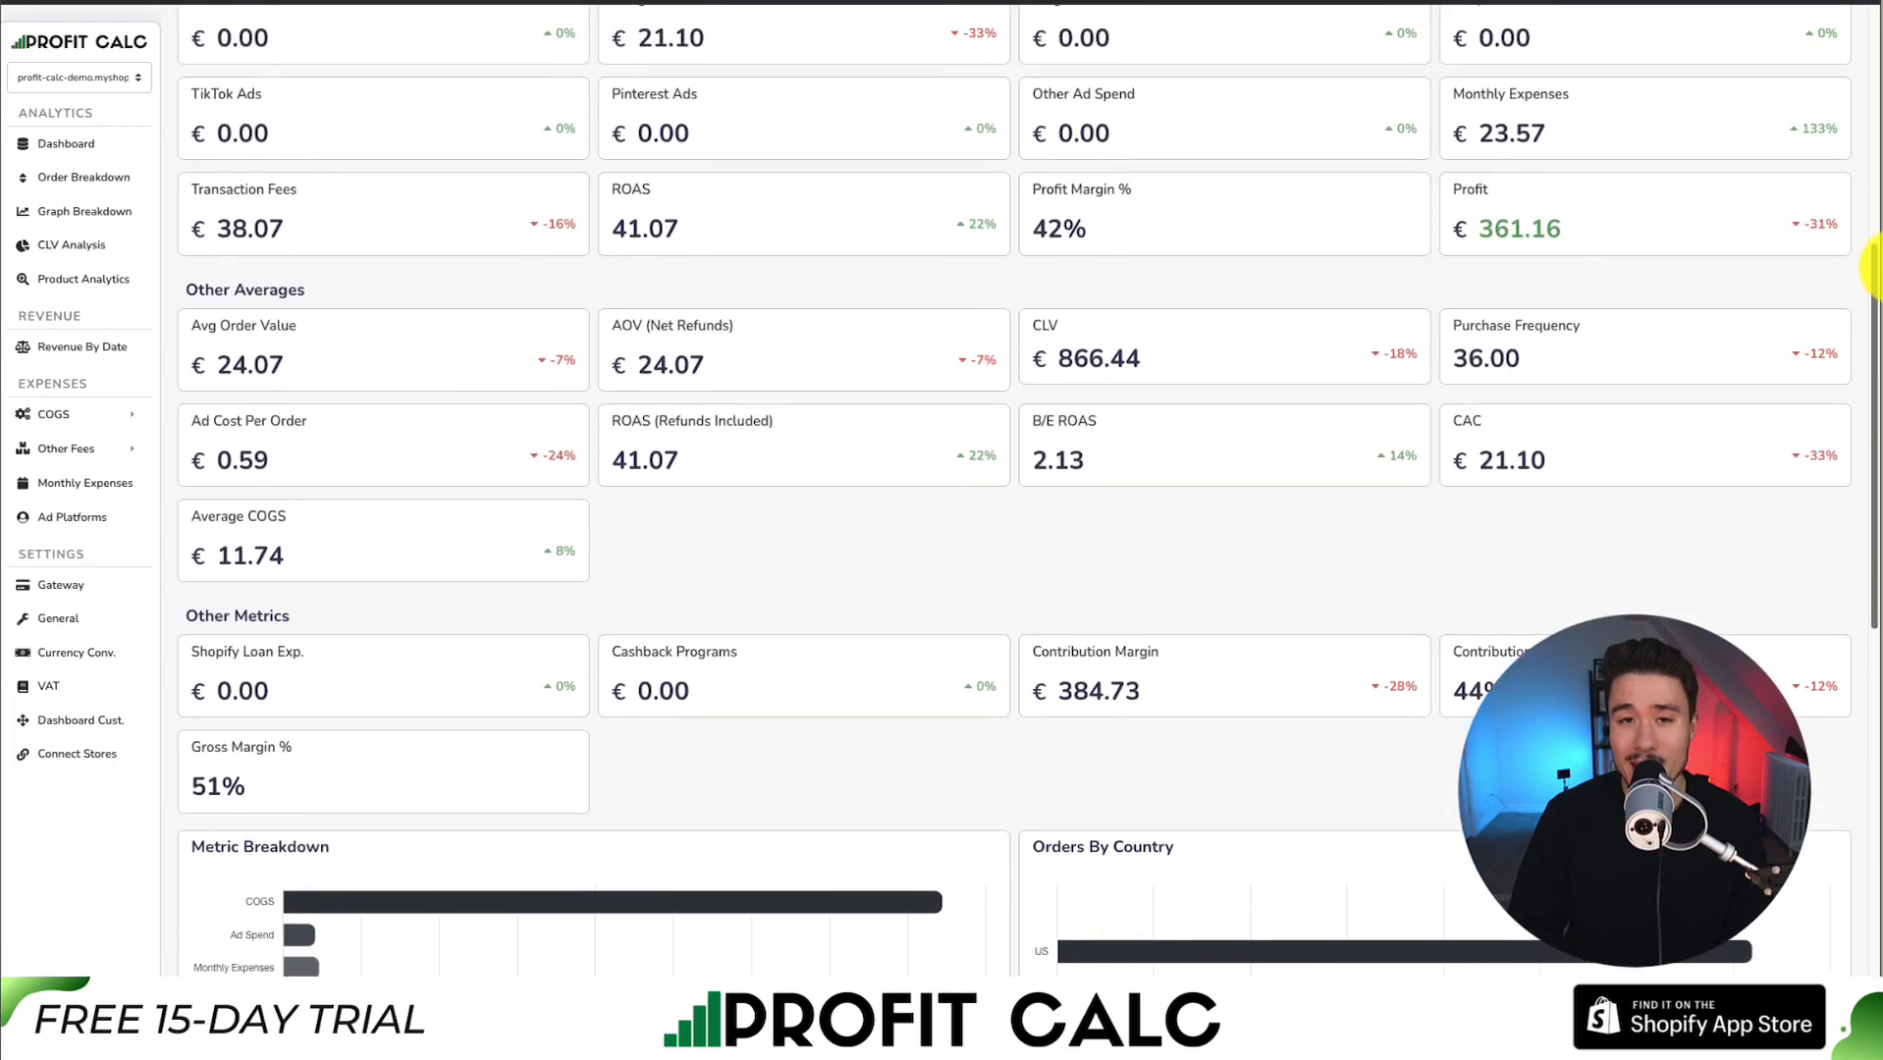
scroll("up", 3)
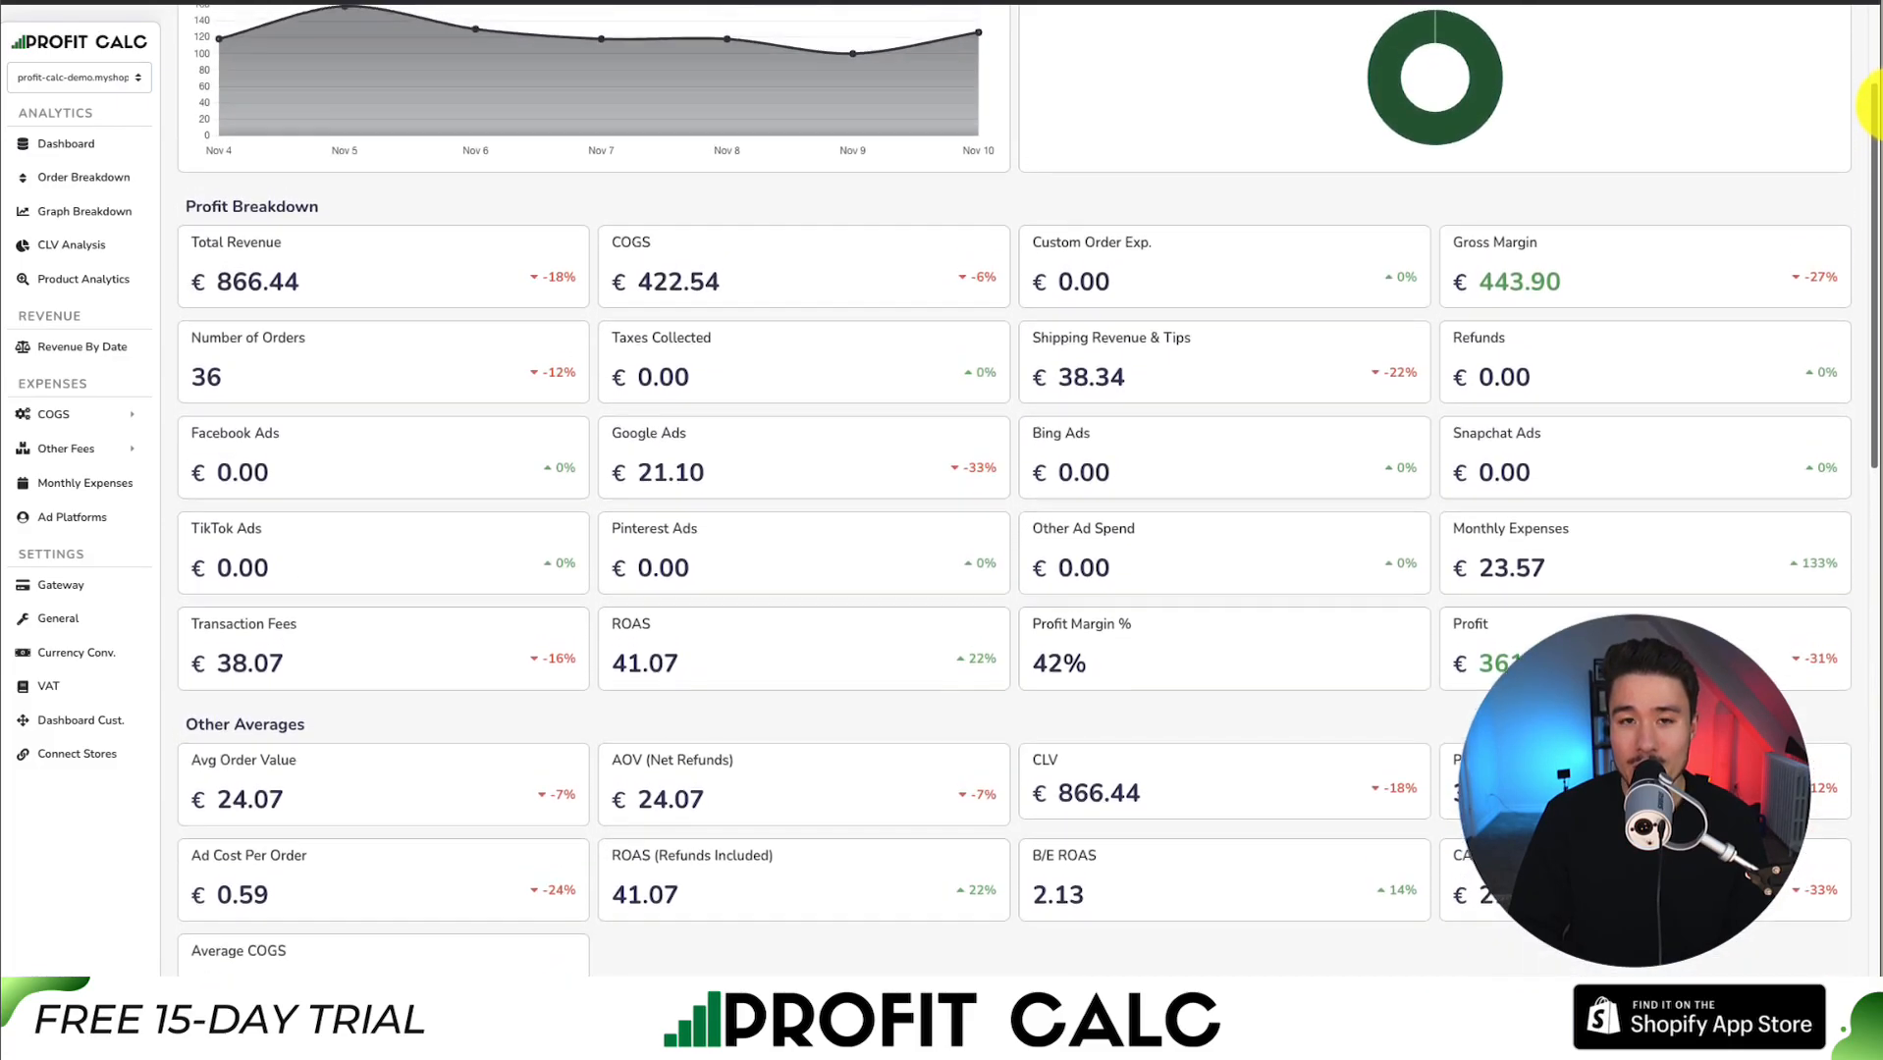